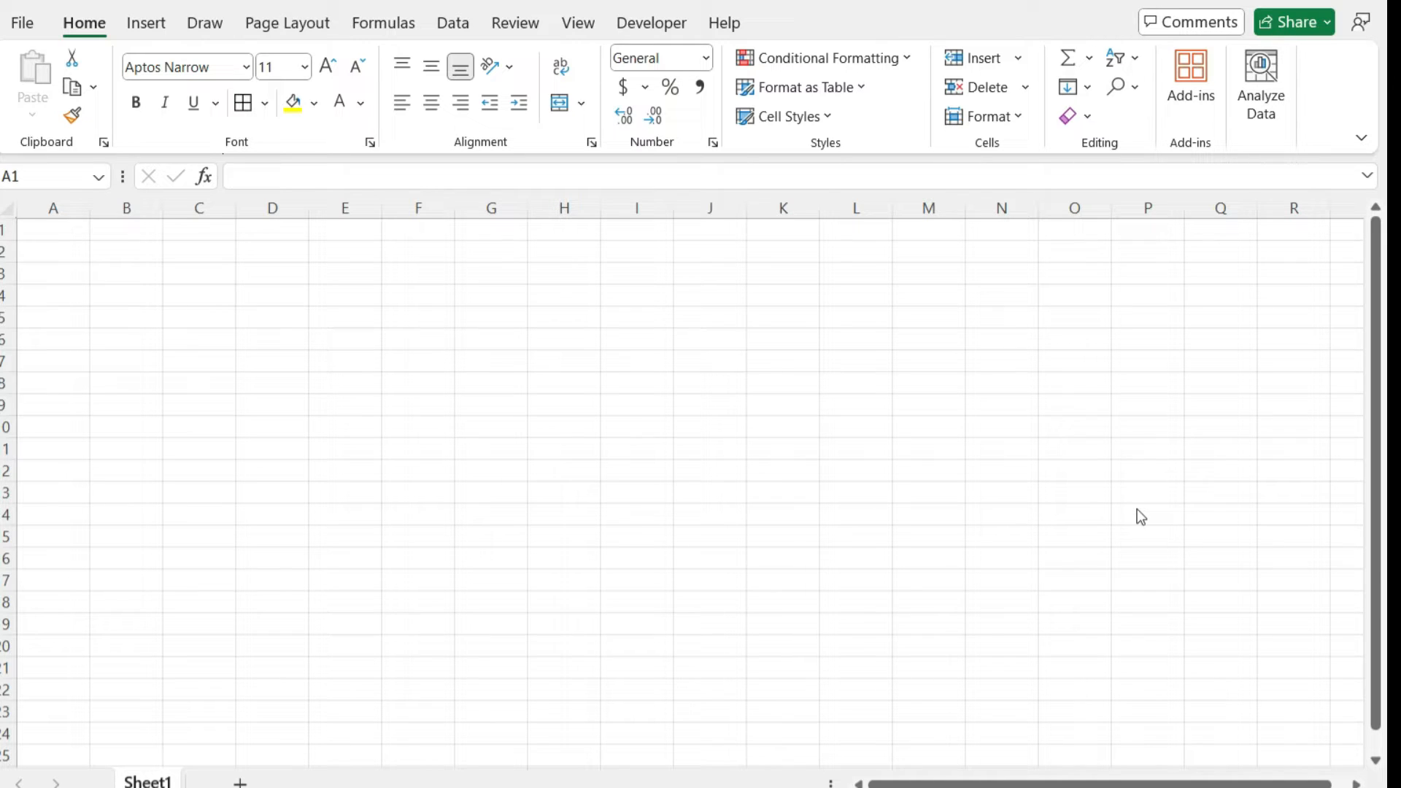
pyautogui.moveTo(866, 487)
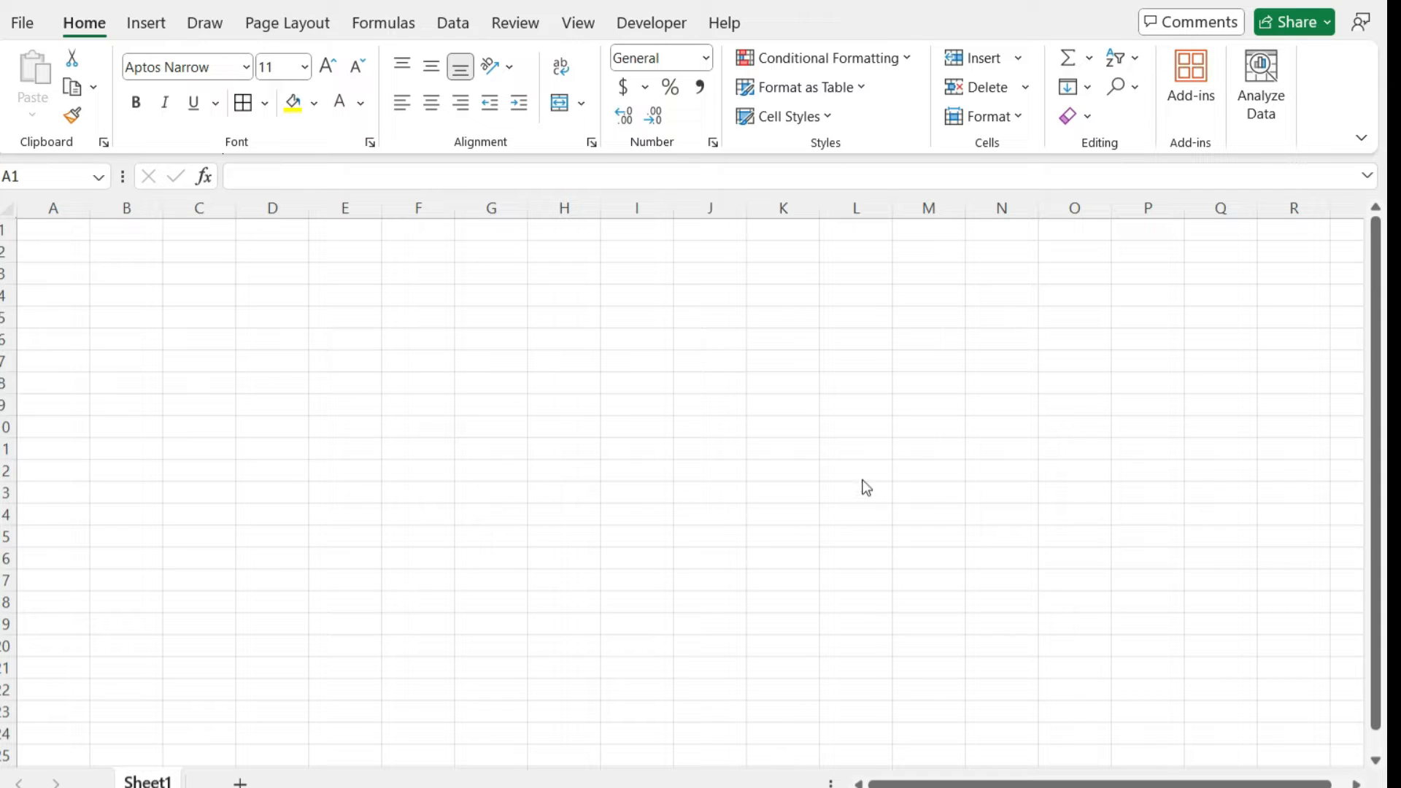
pyautogui.moveTo(100, 256)
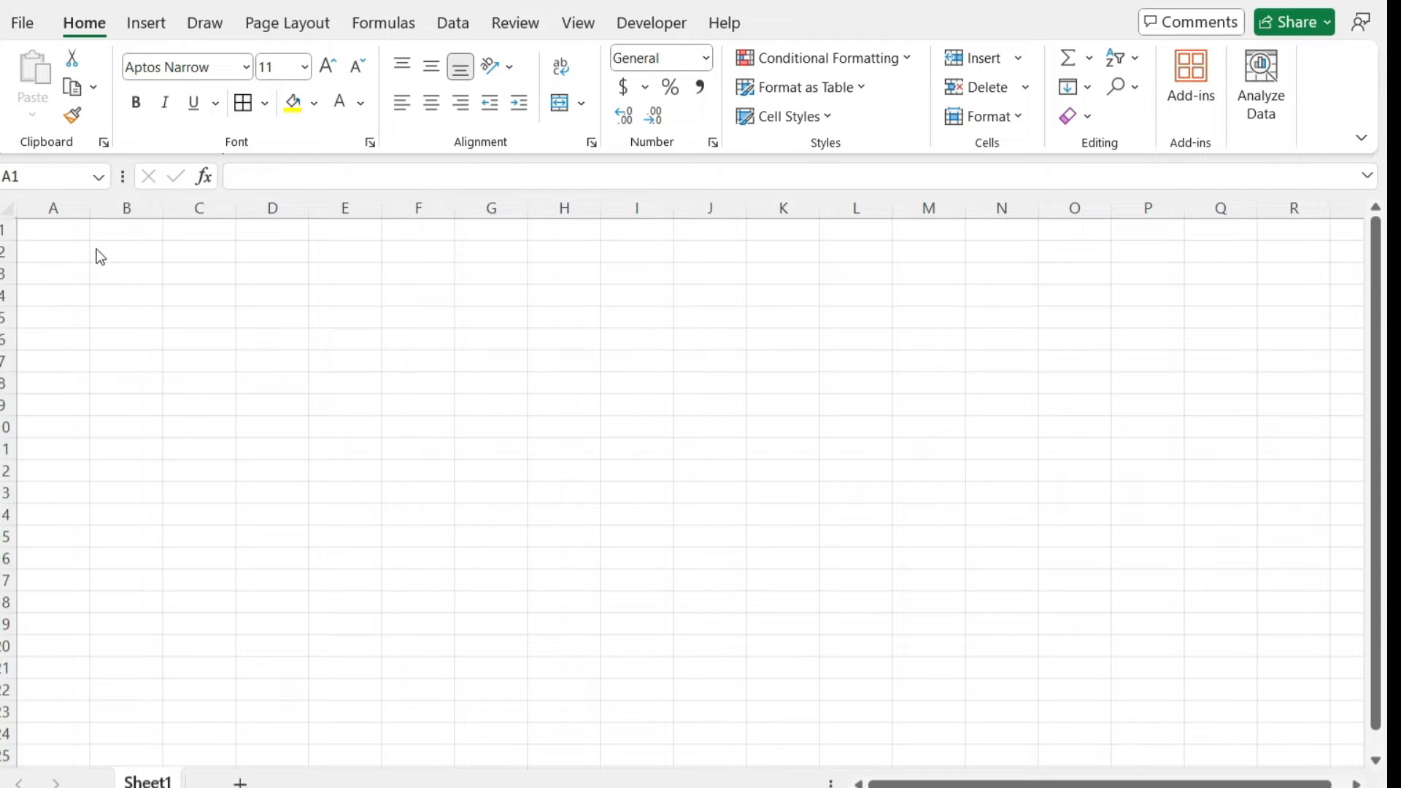
# Enter Start Time 8:00 in row 1 and Interval 0:30 in row 2, values highlighted yellow.
pyautogui.click(52, 230)
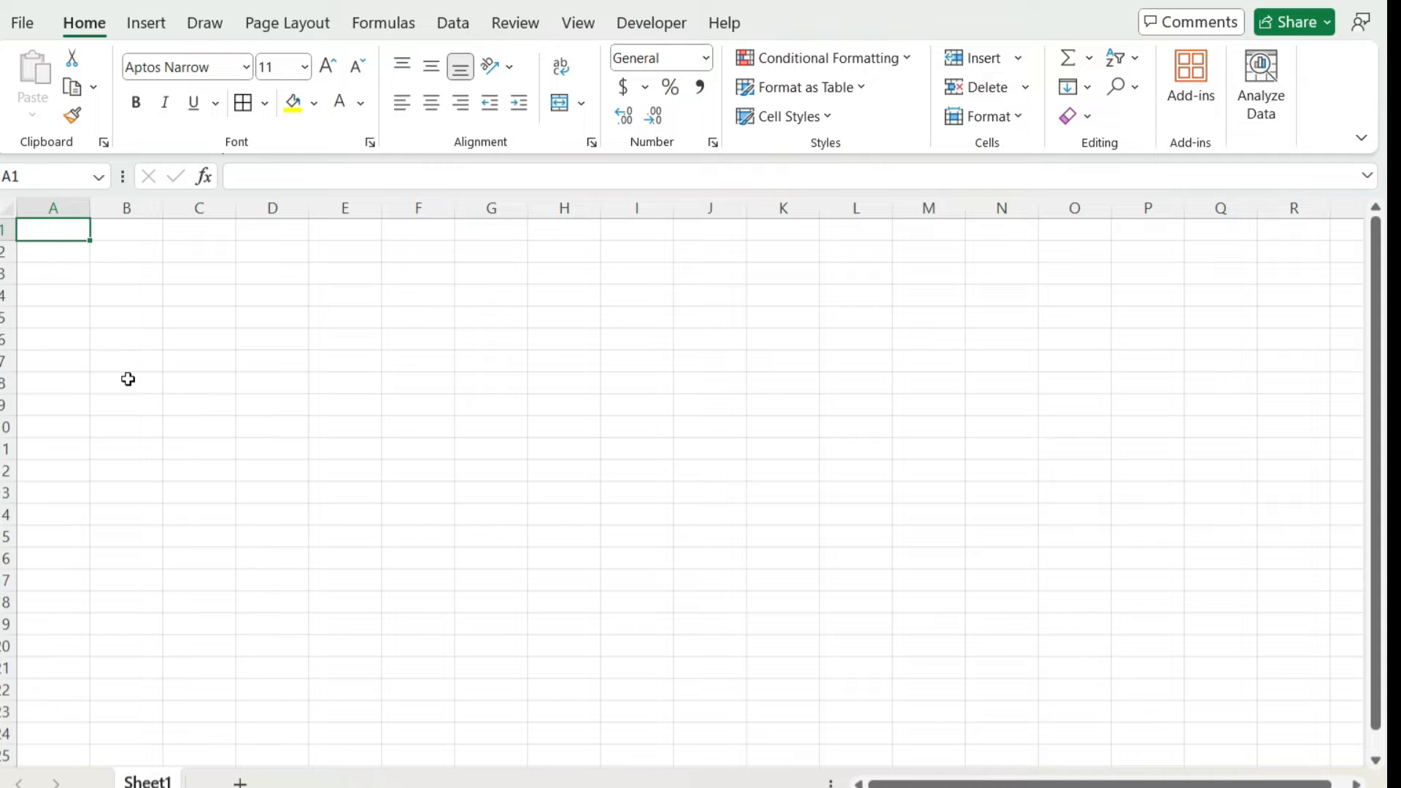
pyautogui.write('Star')
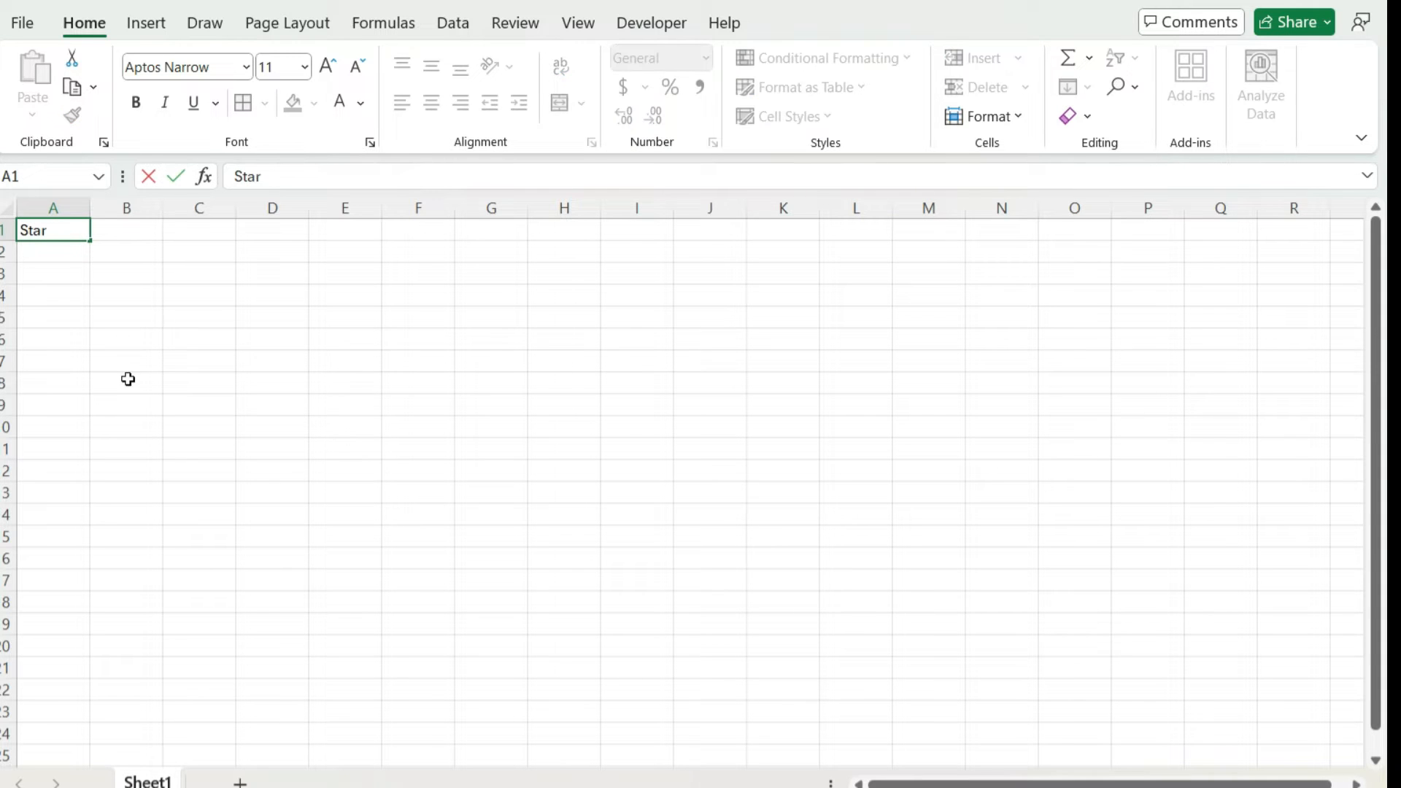
pyautogui.write('8:')
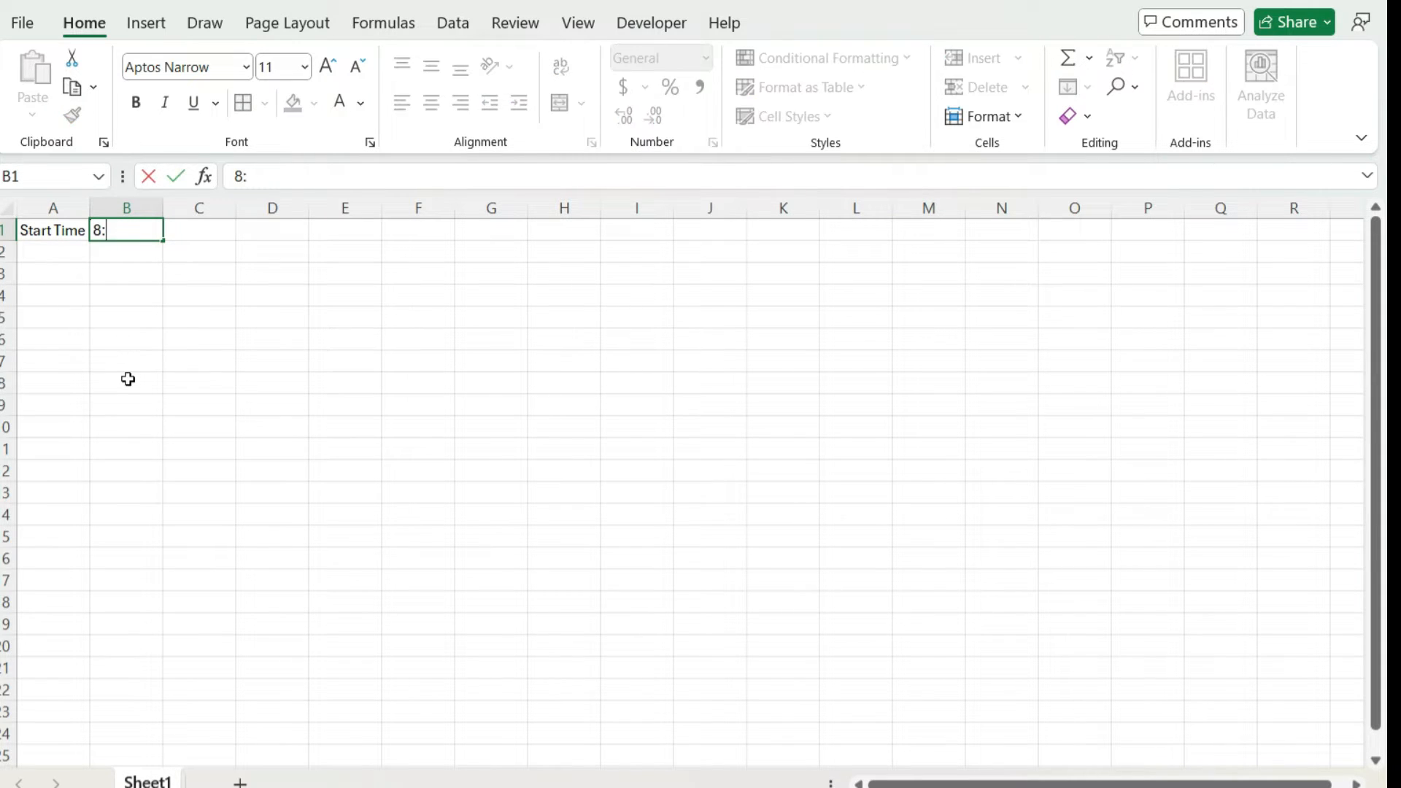
pyautogui.write('00')
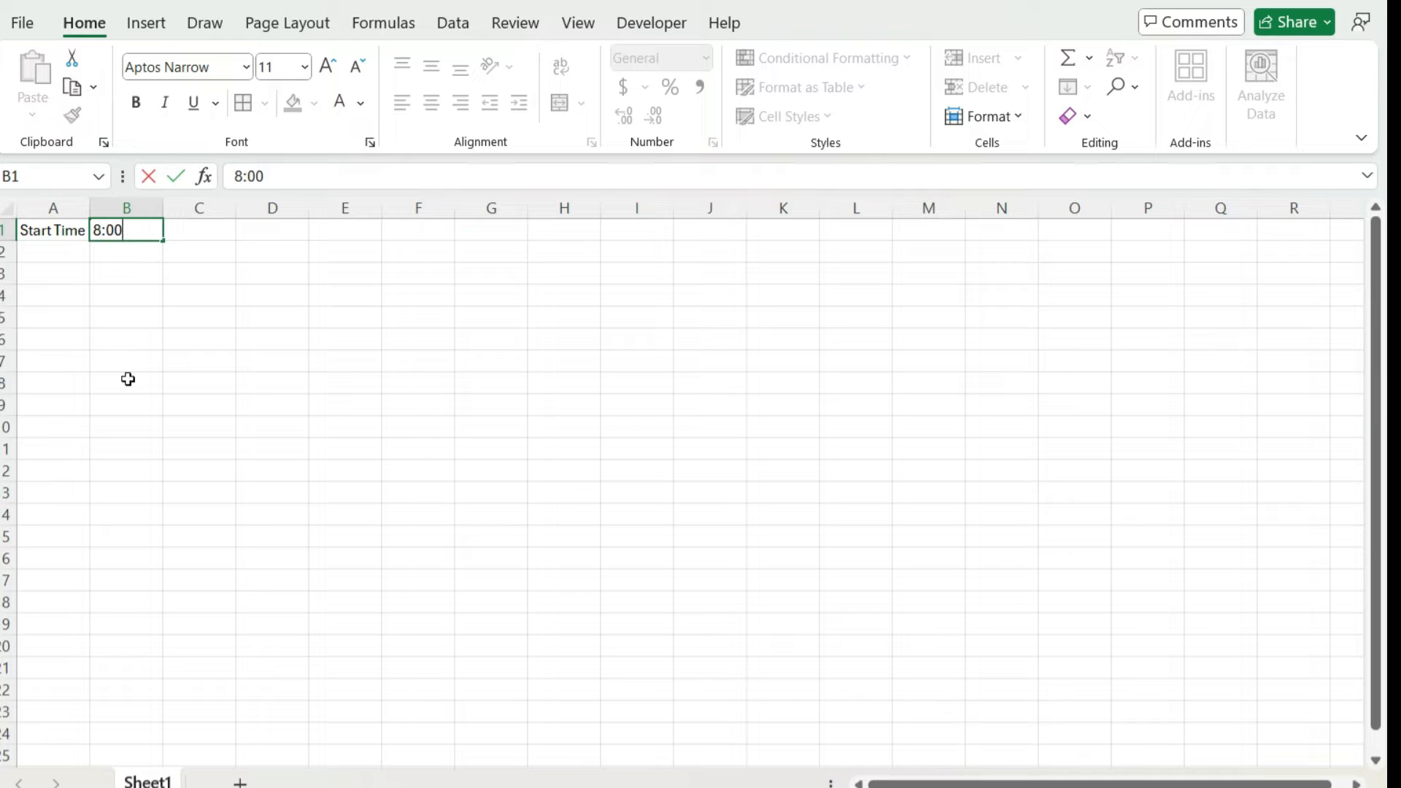
pyautogui.write('Interval')
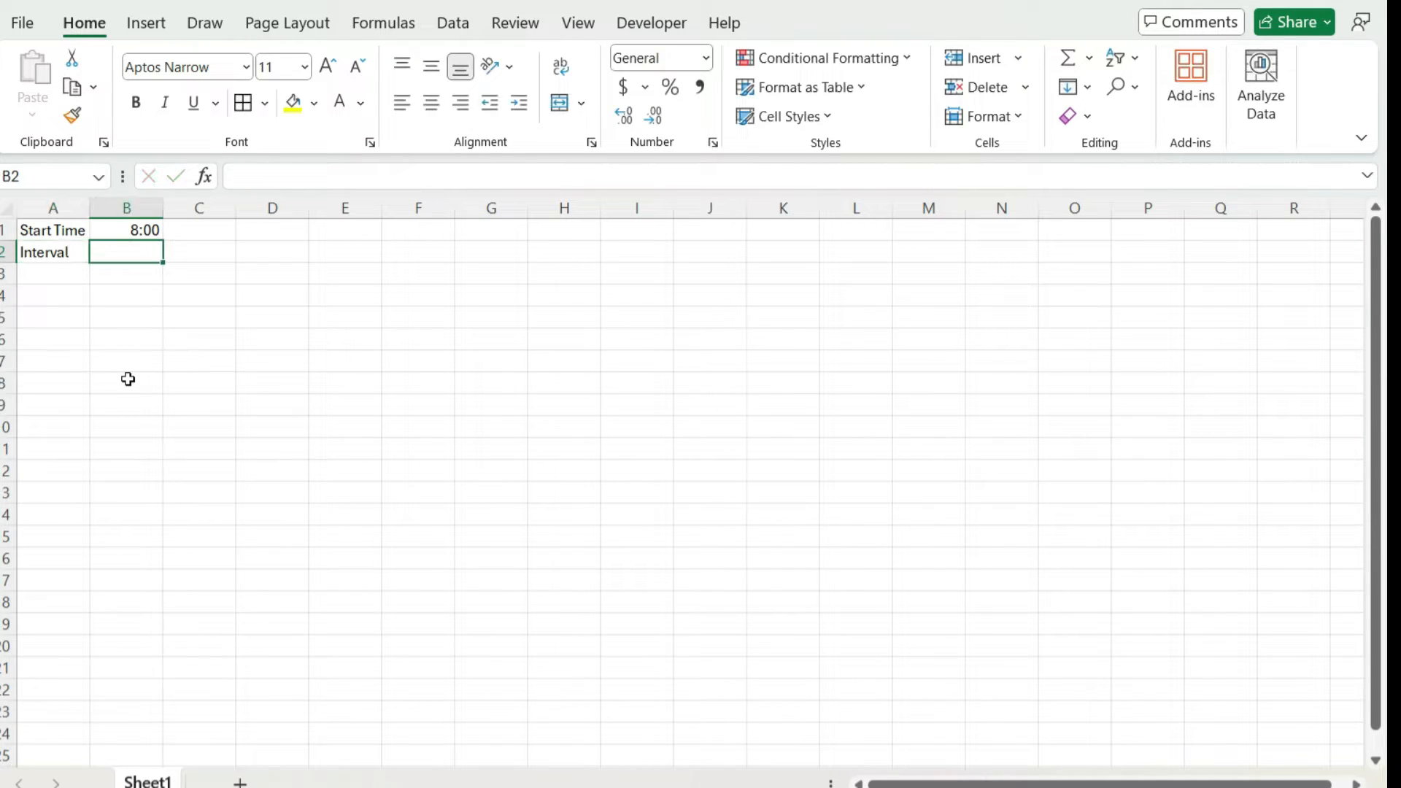
pyautogui.write('0:30')
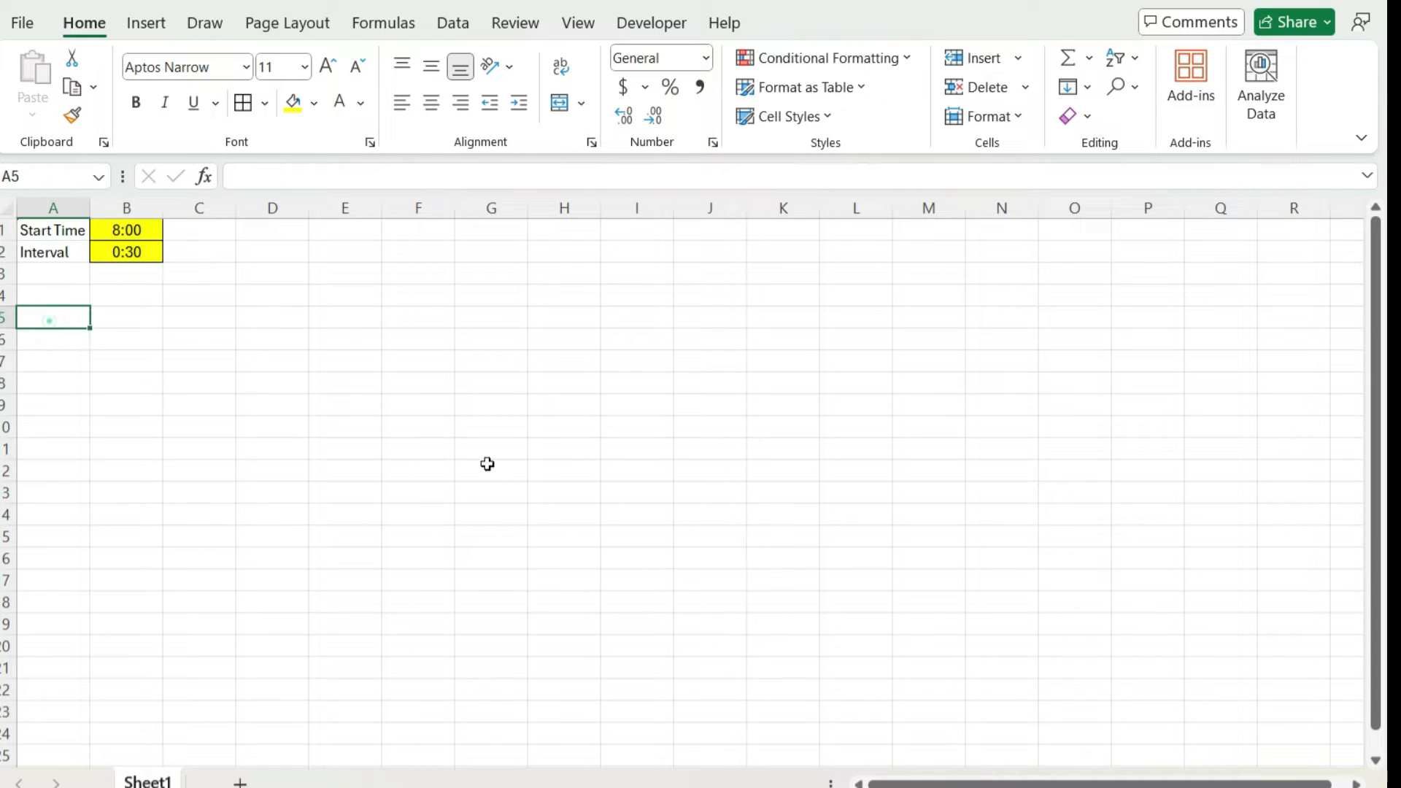
pyautogui.moveTo(592, 522)
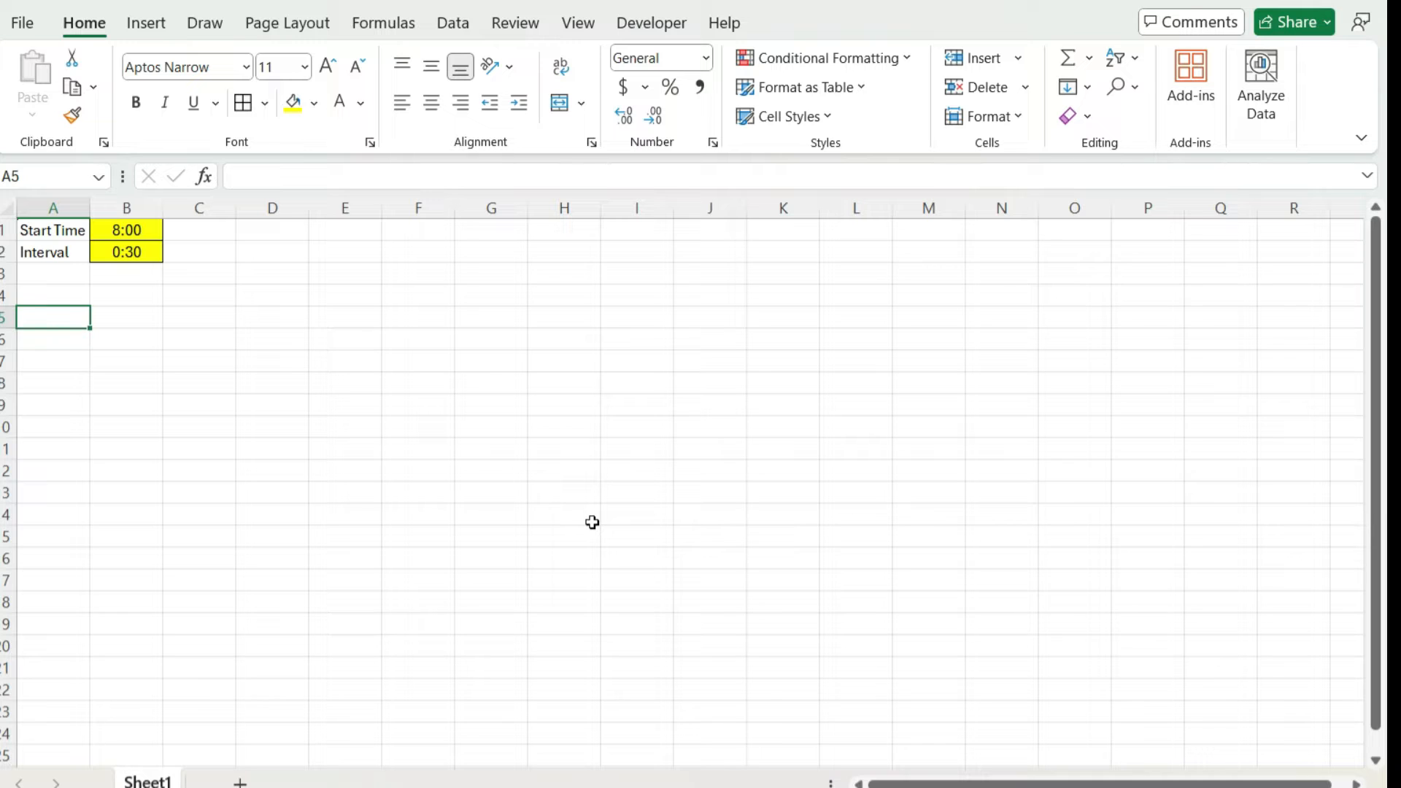
# Add Employee / Start Time / End Time headers and Employee A starting at 9:00.
pyautogui.write('Empl')
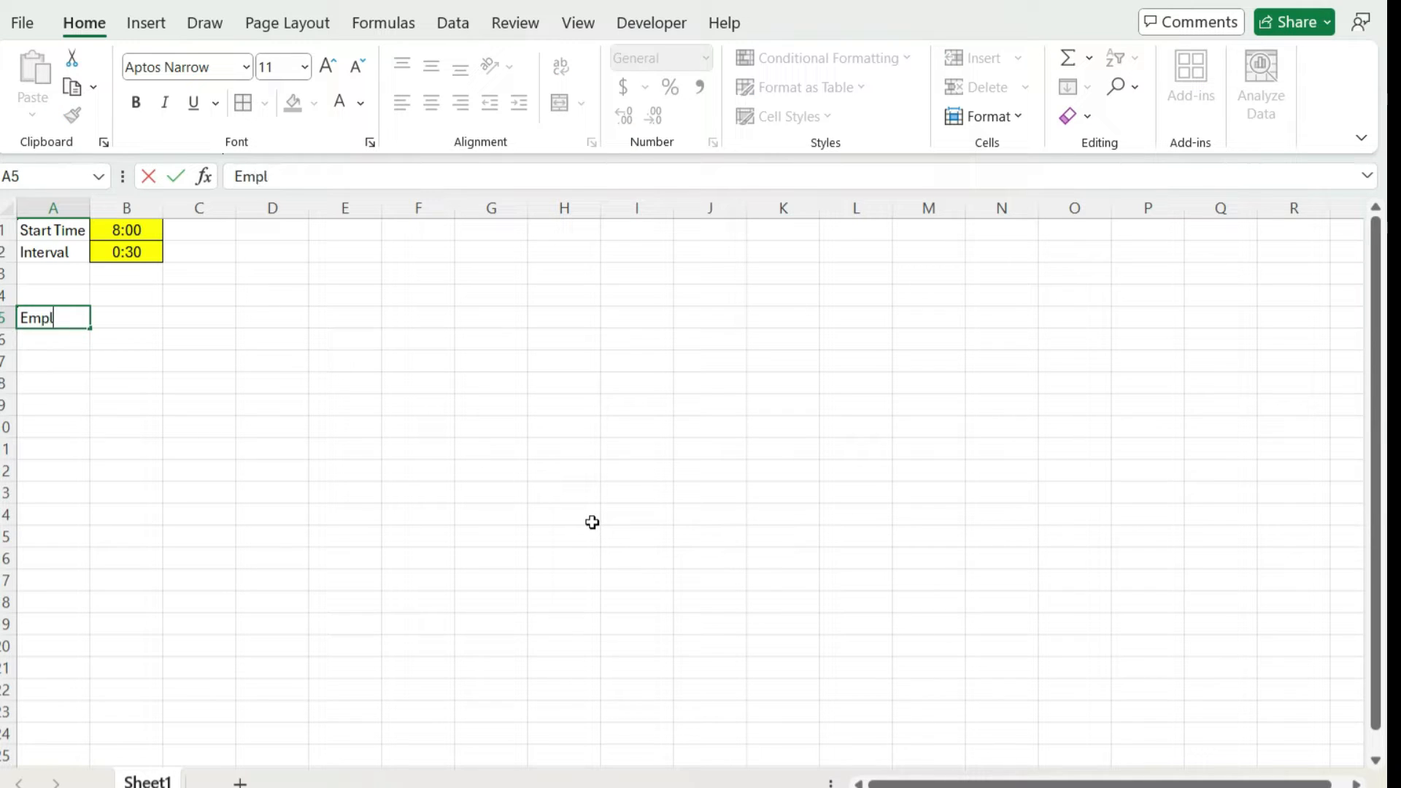
pyautogui.write('Start')
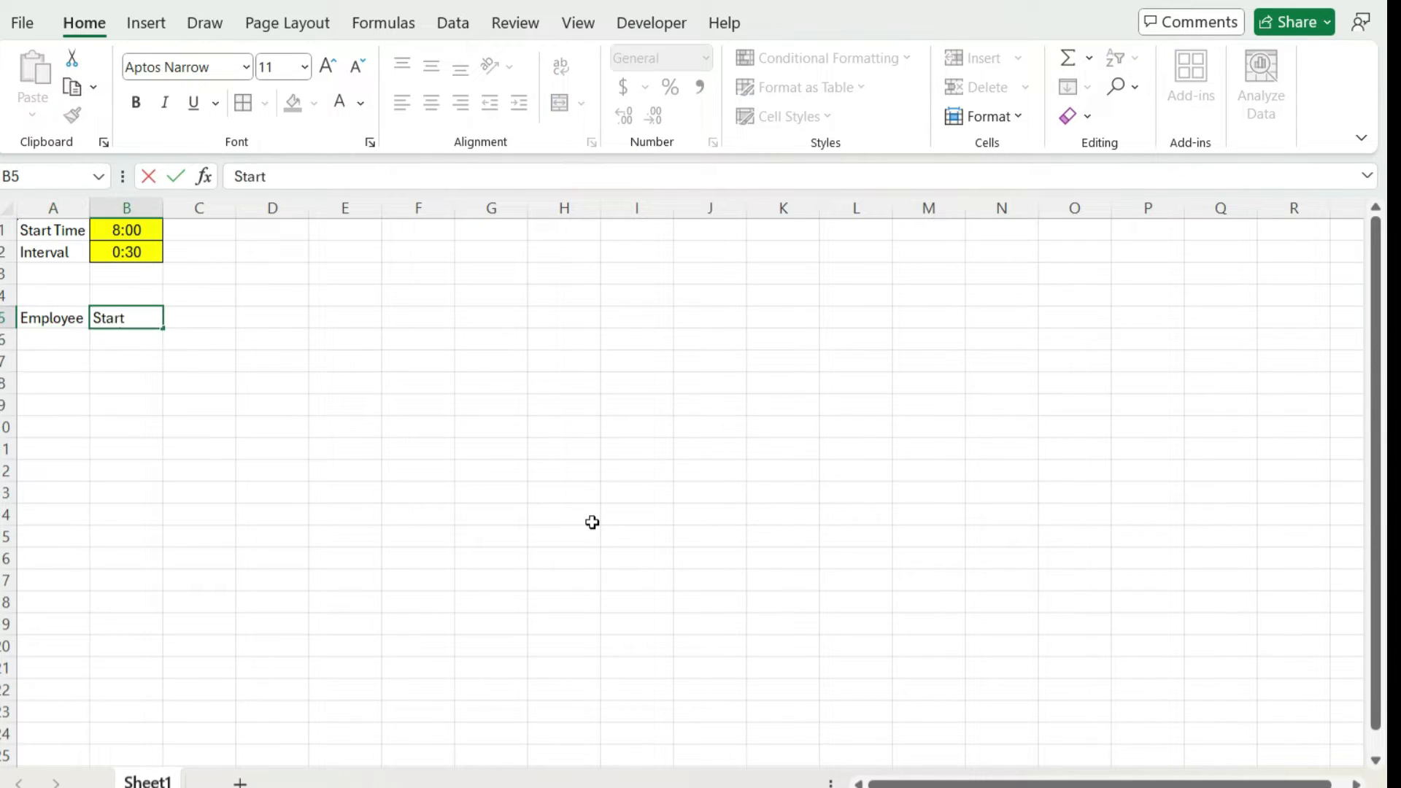
pyautogui.write('End Time')
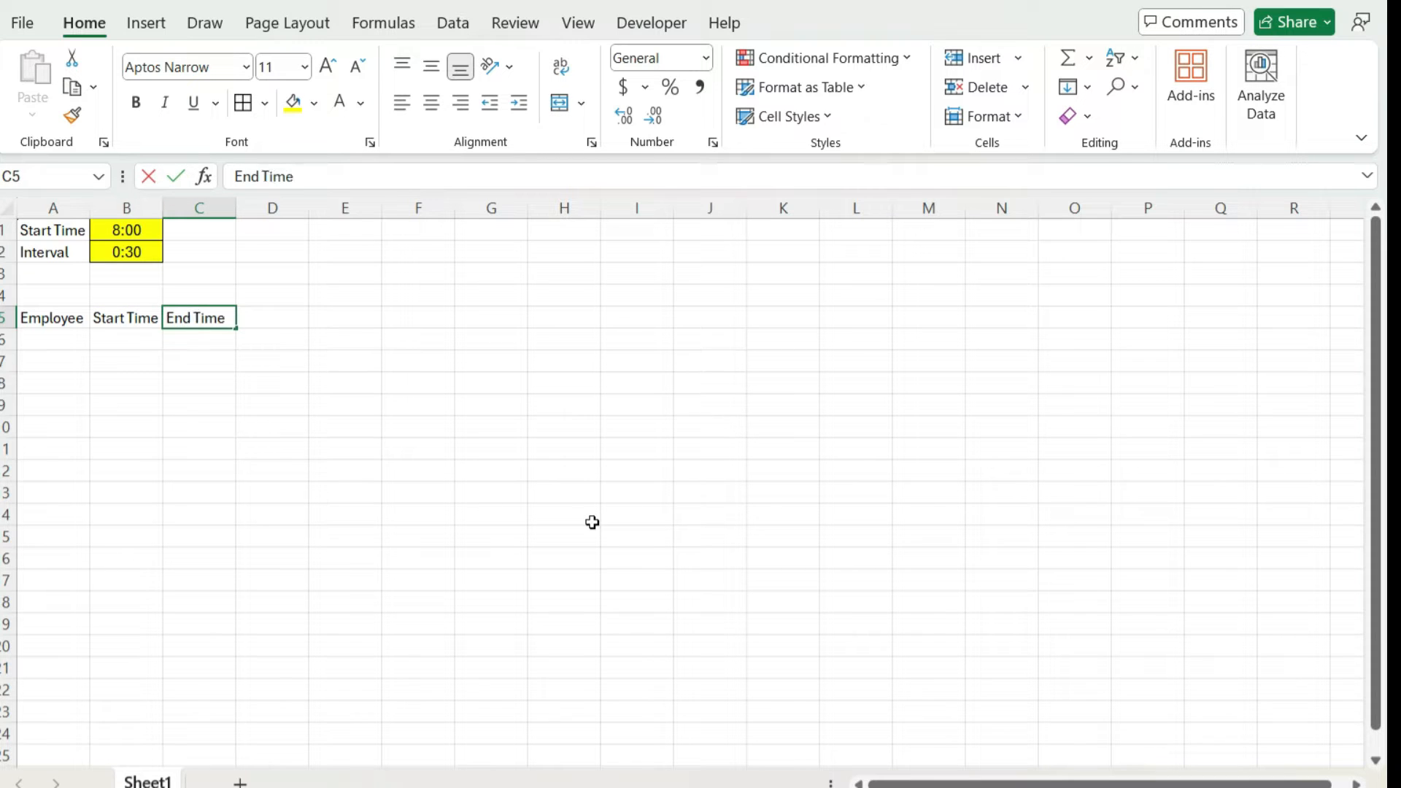
pyautogui.write('Employee')
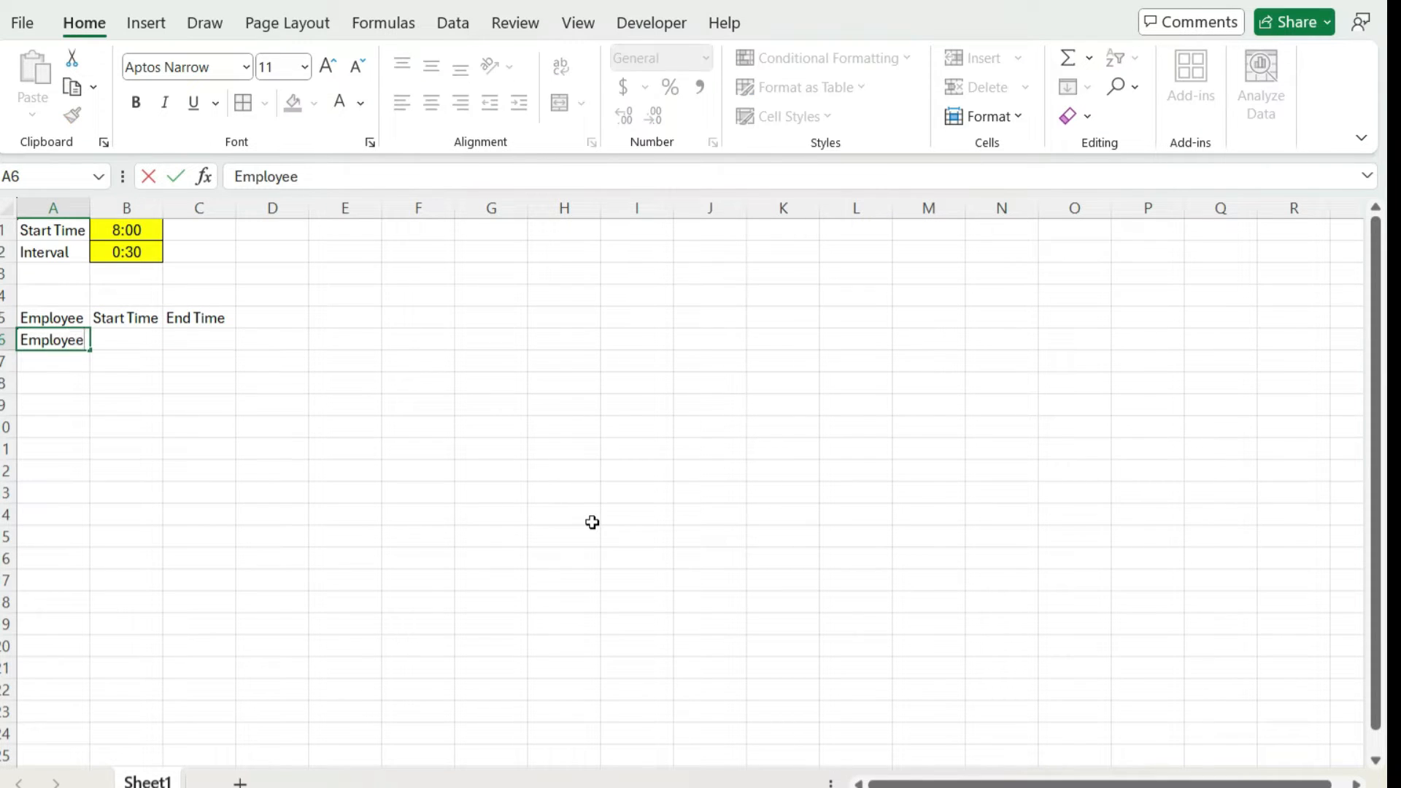
pyautogui.write('9:00 AM')
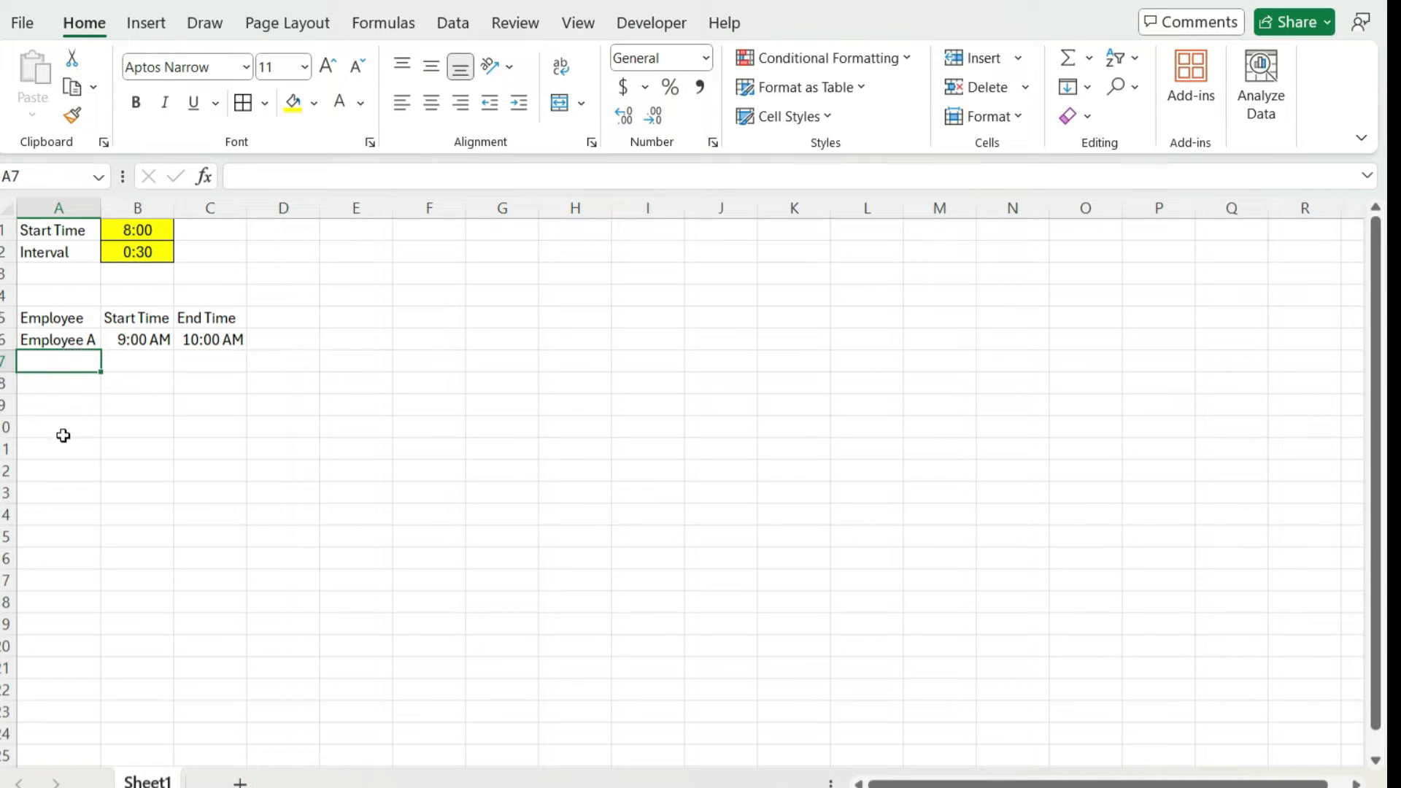
# Enter Employee B from 9:30 and Employee C from 10:00 AM to 2:00 PM.
pyautogui.write('Employee A')
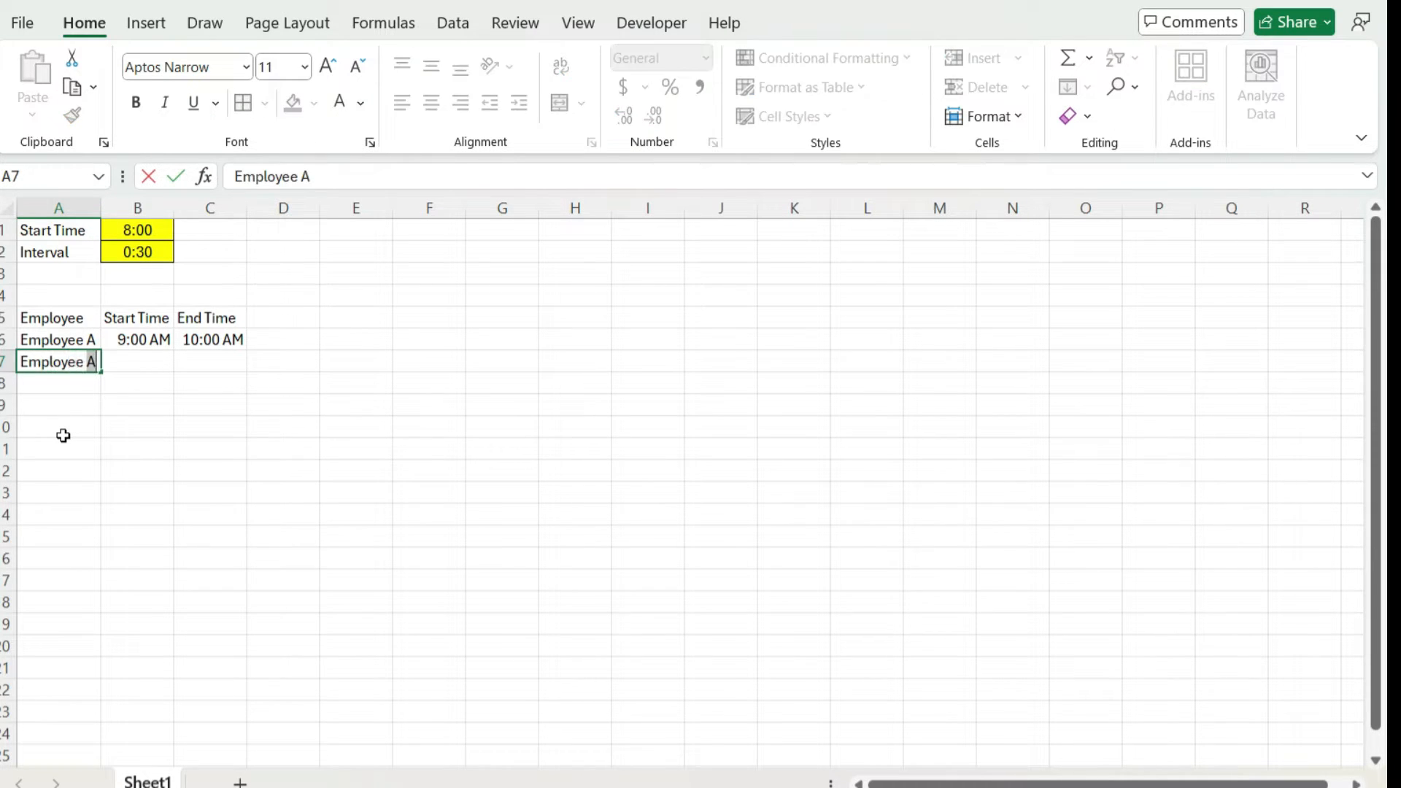
pyautogui.write('9:3')
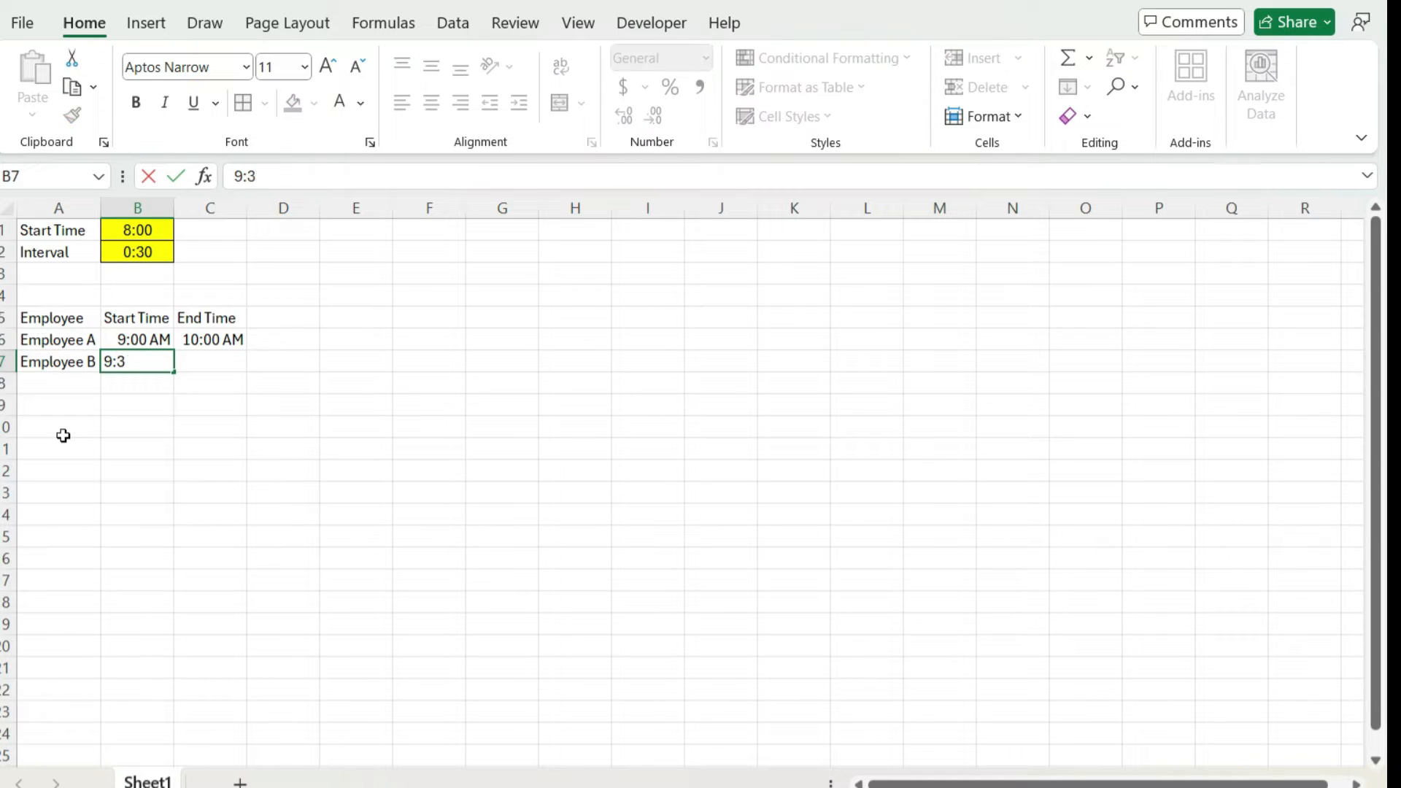
pyautogui.press('Enter')
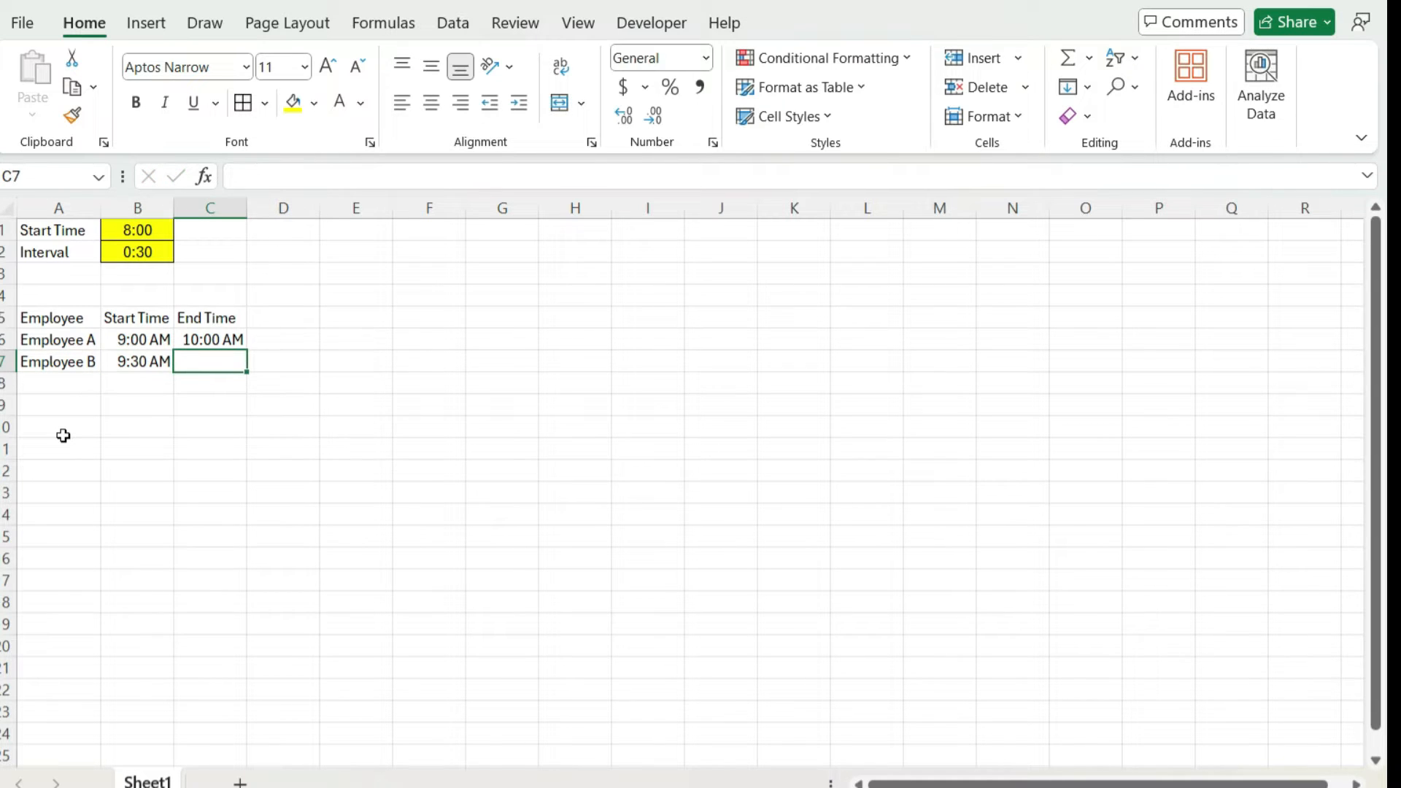
pyautogui.press('Enter')
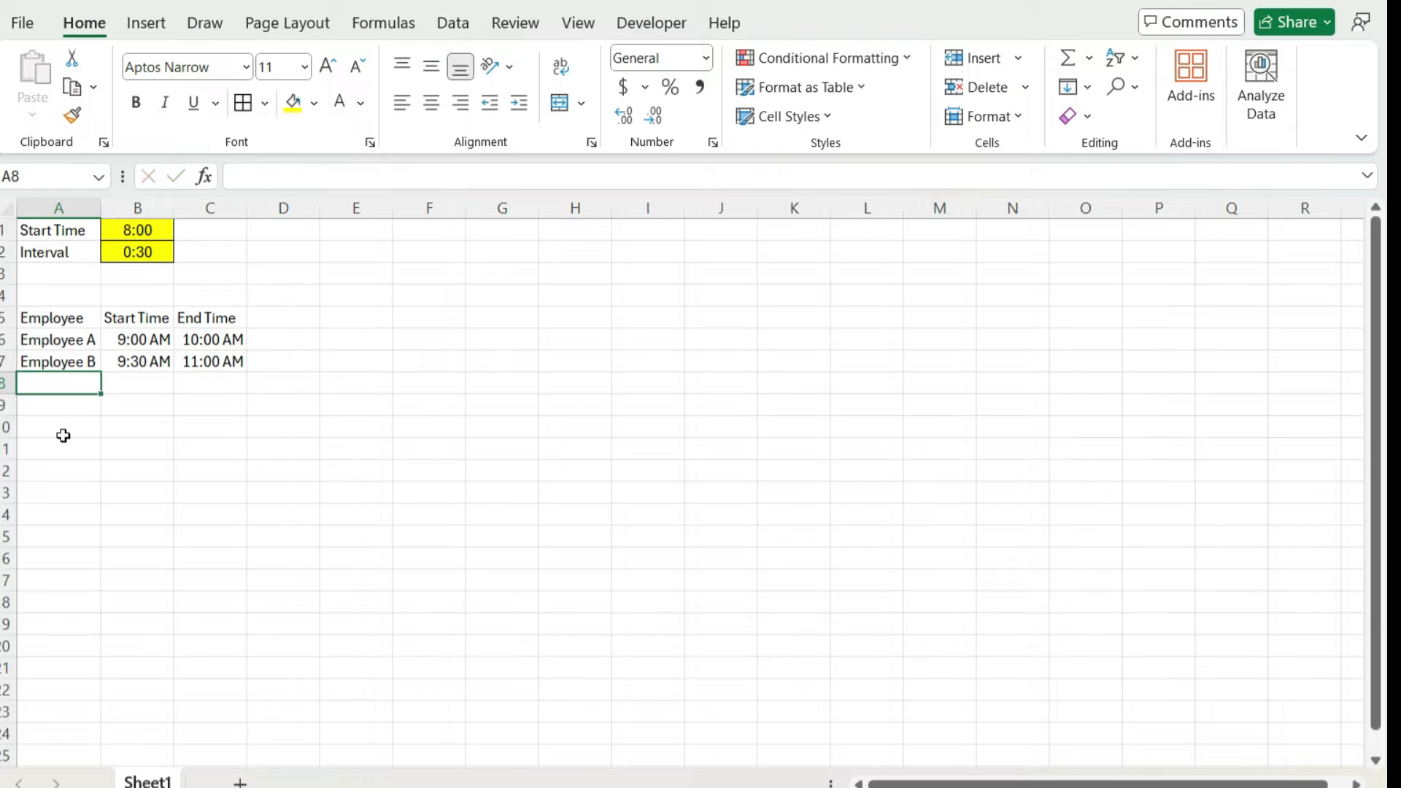
pyautogui.write('Employee C')
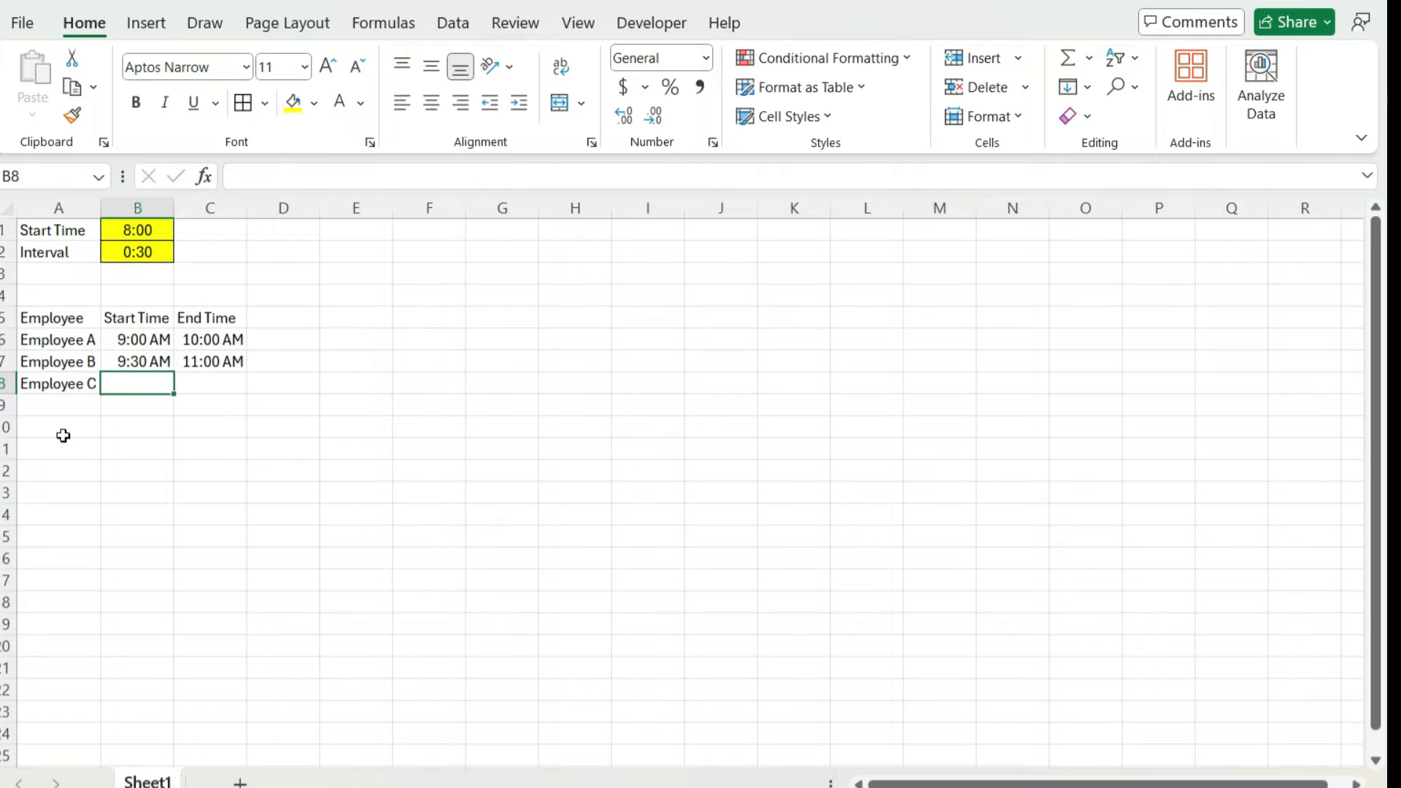
pyautogui.write('10:00 AM')
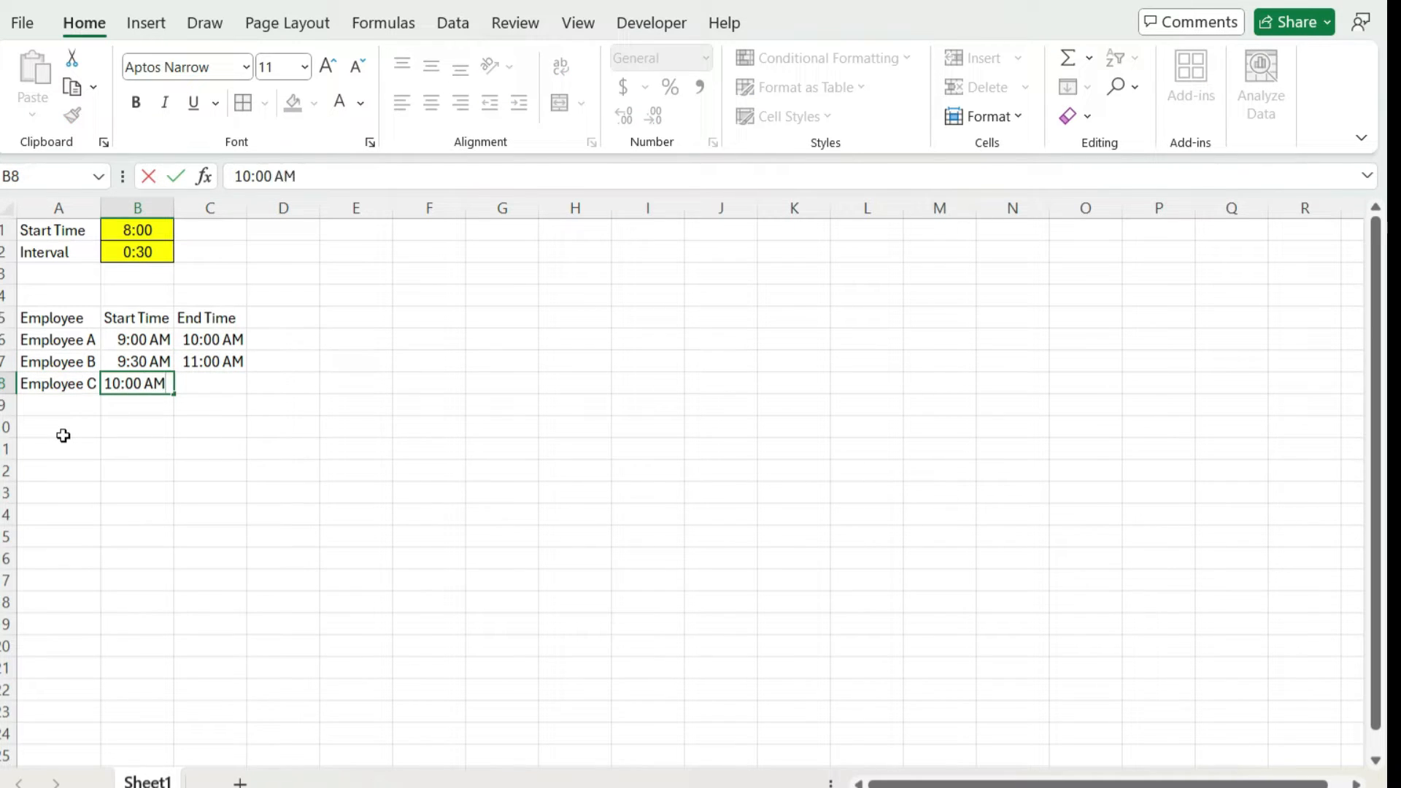
pyautogui.write('2:00')
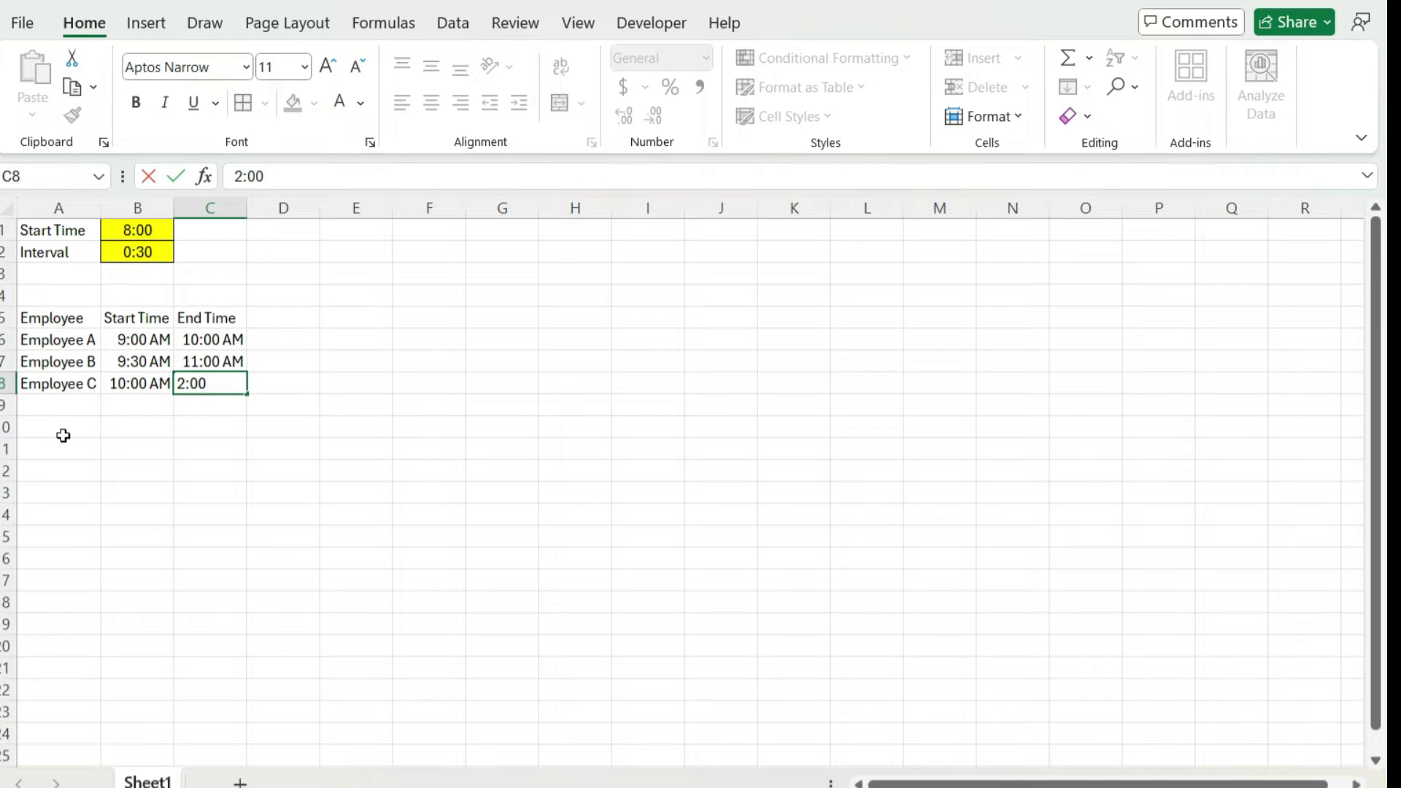
pyautogui.write('PM')
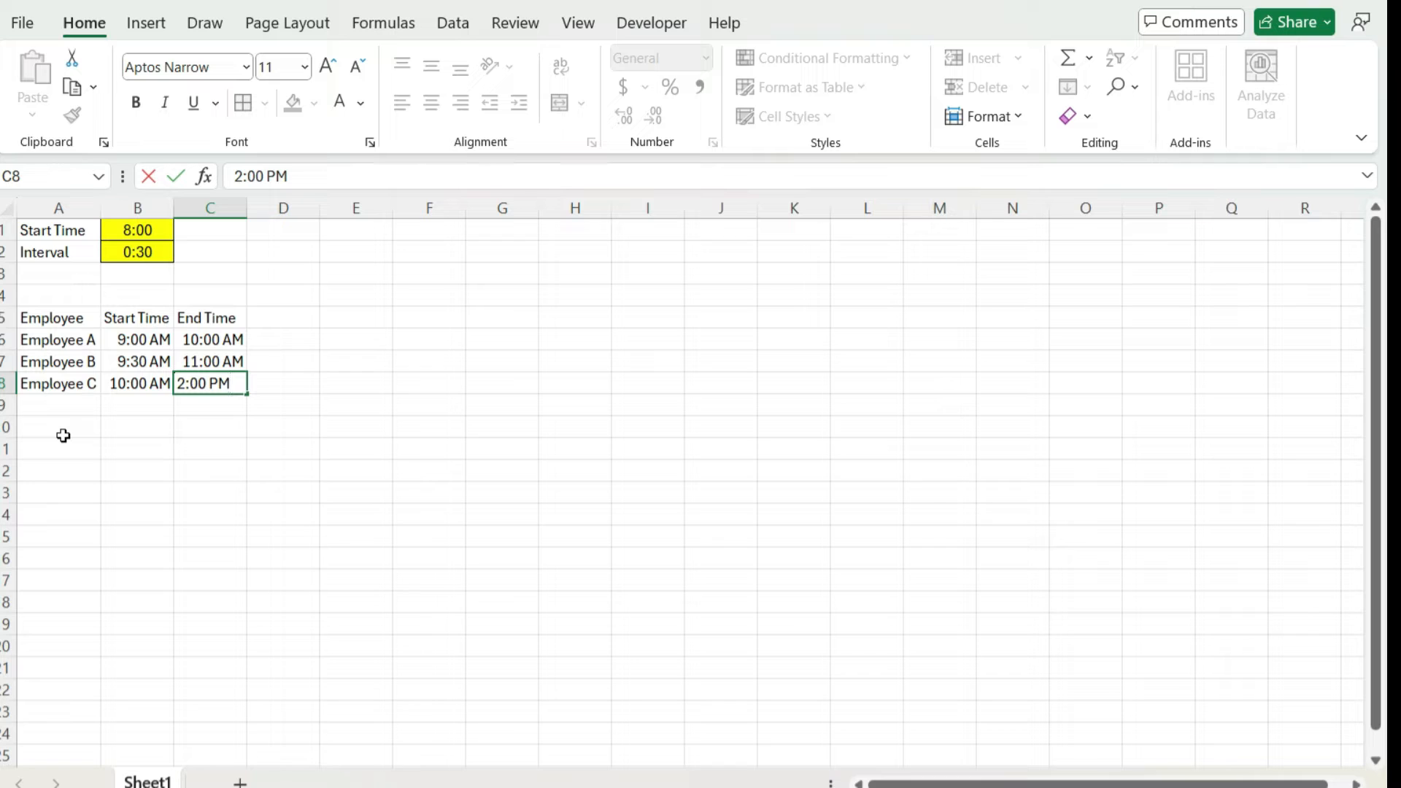
pyautogui.doubleClick(202, 383)
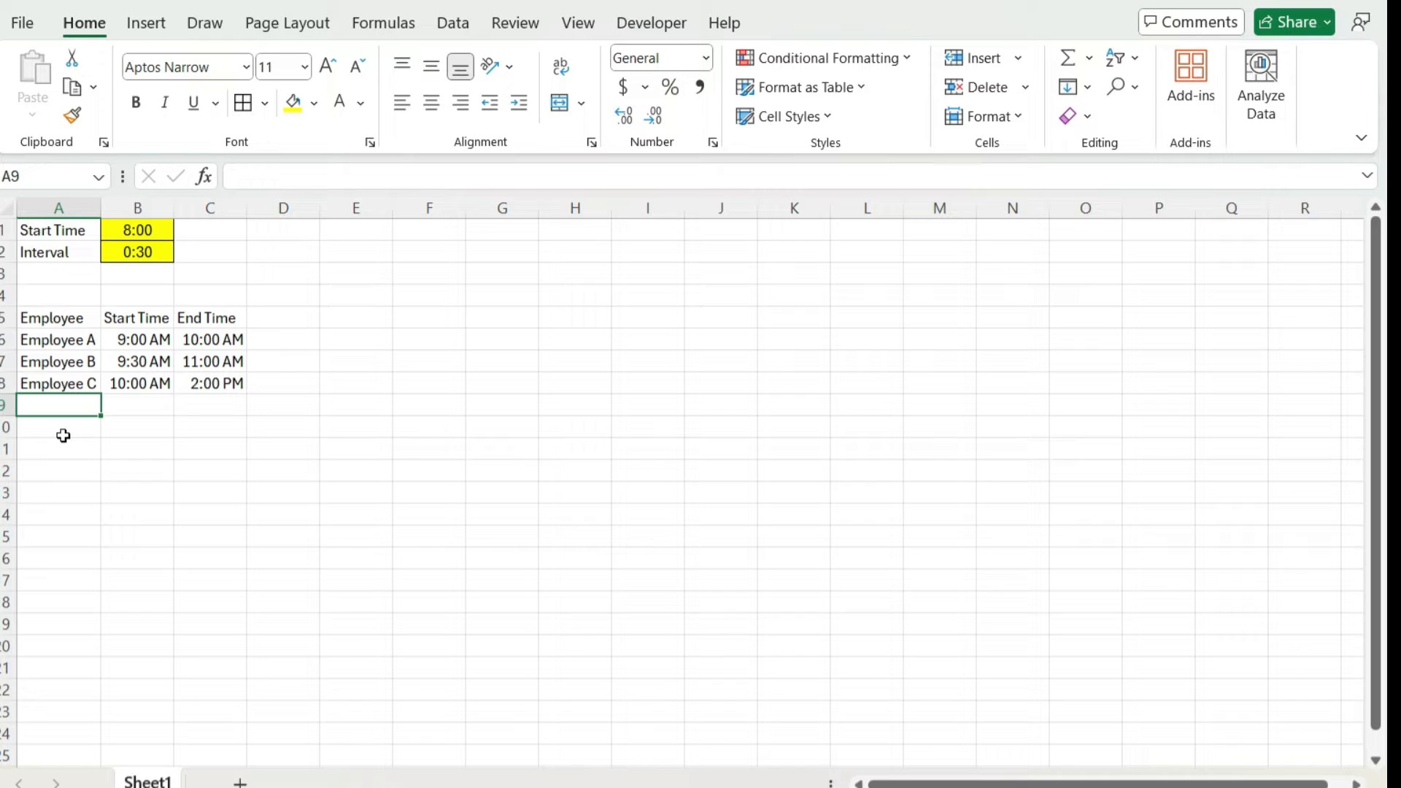
# Enter Employee D from 1:00 to 3:00 and Employee E starting at 2:00 PM.
pyautogui.write('Employee D')
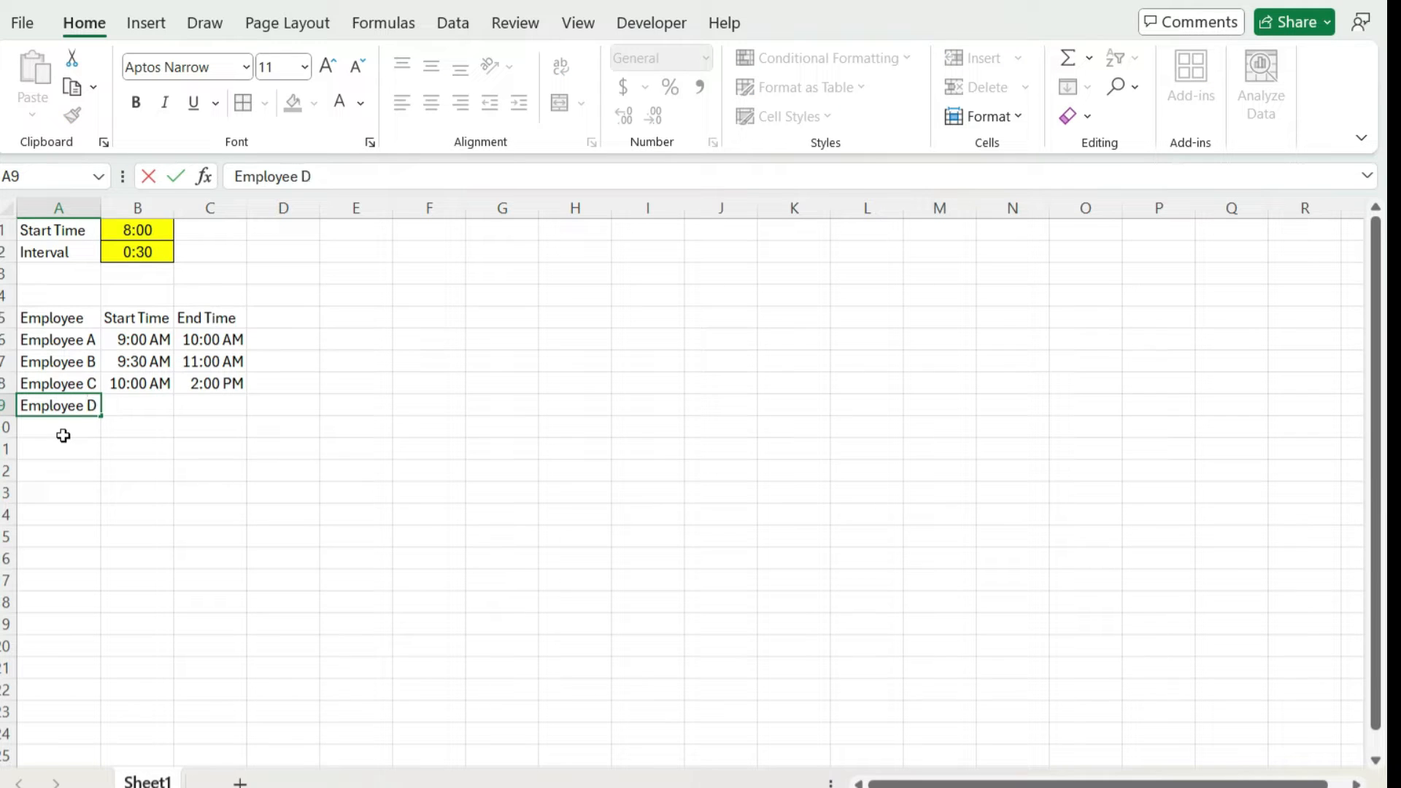
pyautogui.write('1:00 PM')
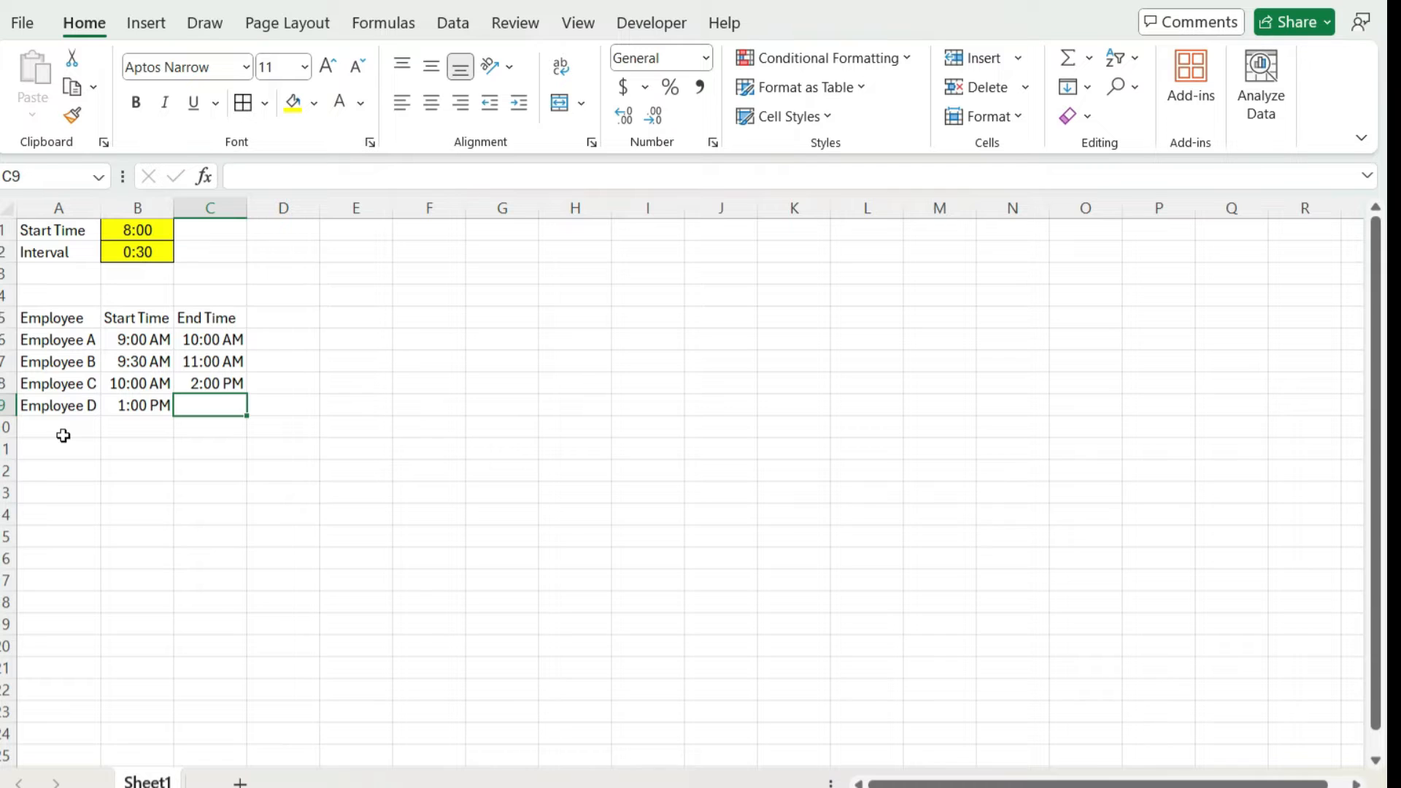
pyautogui.write('3:00')
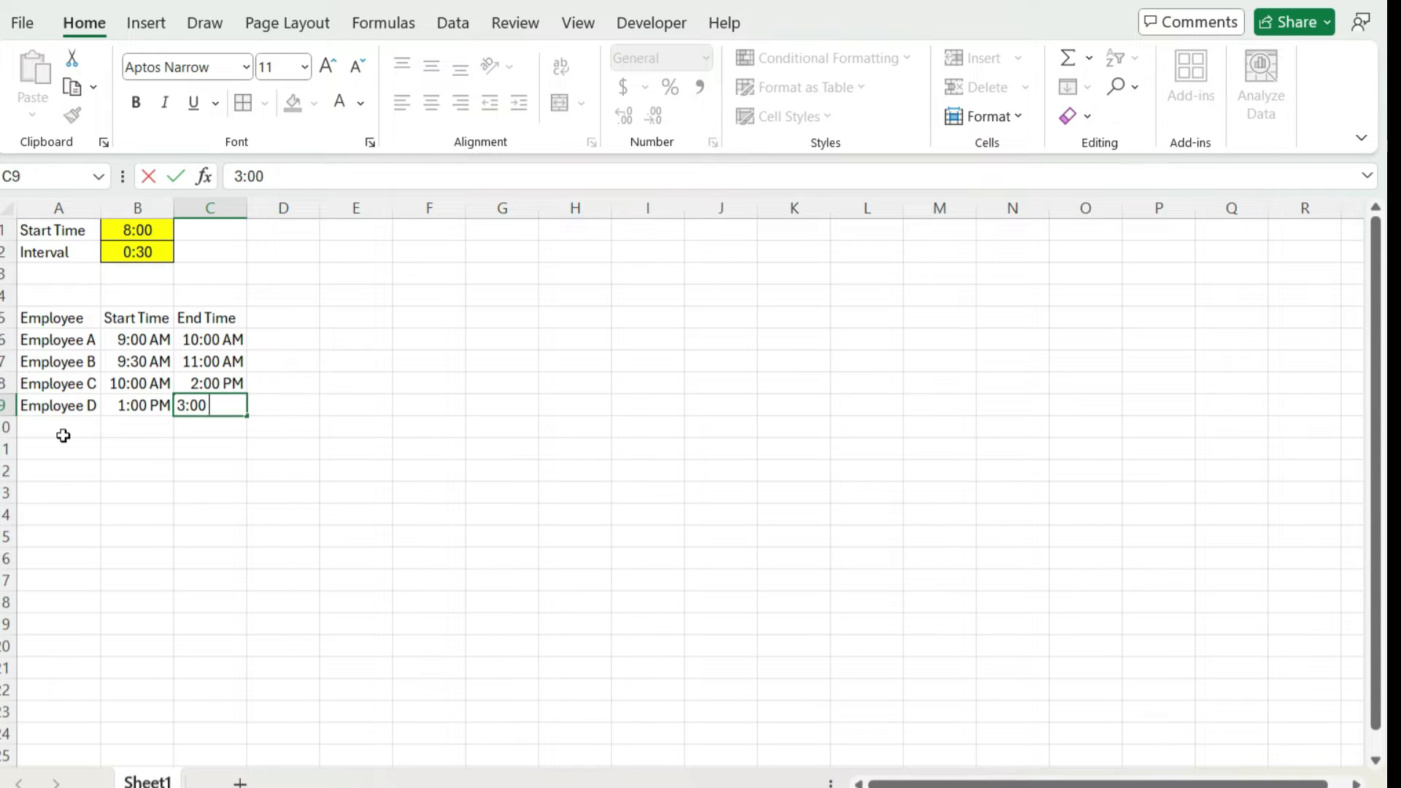
pyautogui.write('Employee E')
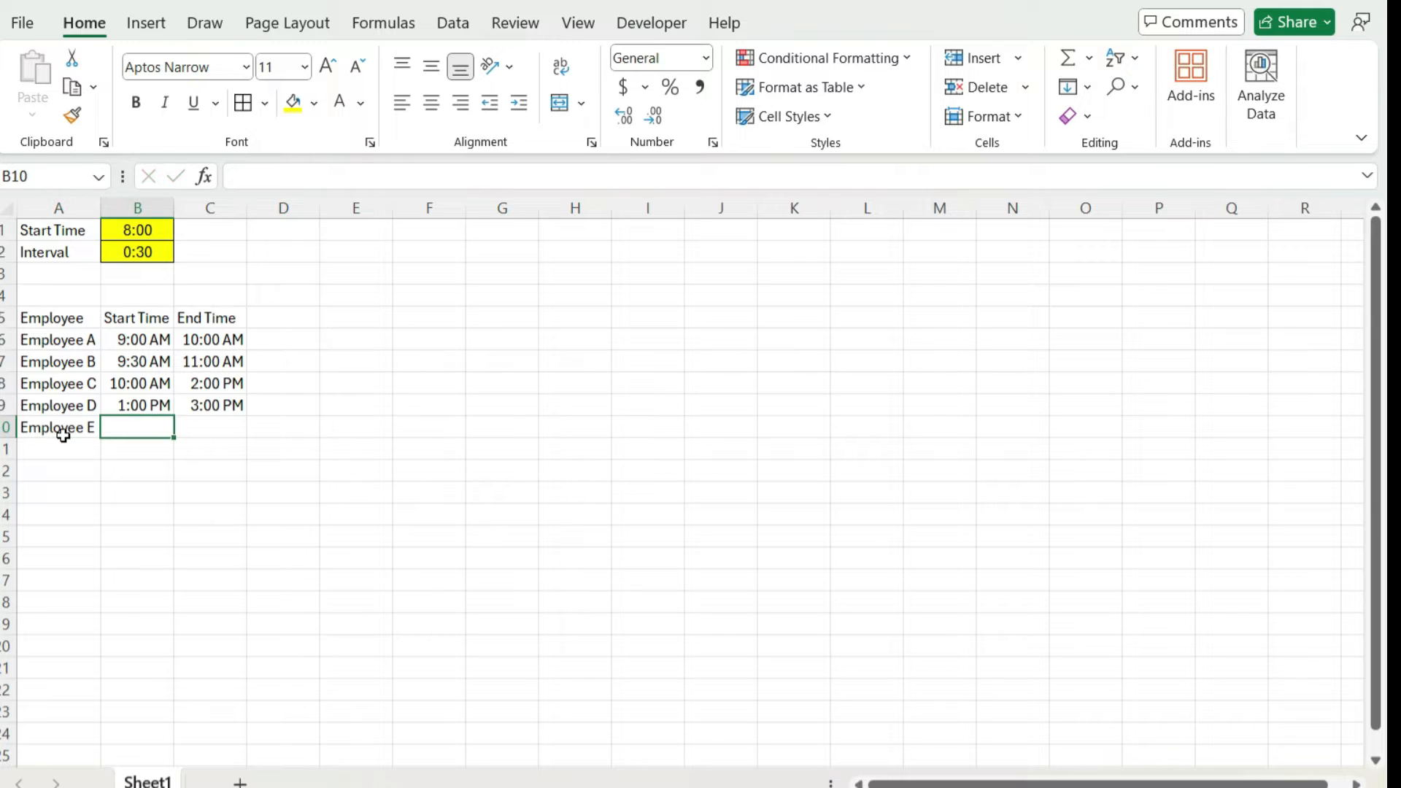
pyautogui.write('2:00 PM')
pyautogui.click(210, 427)
pyautogui.write('5:30 PM')
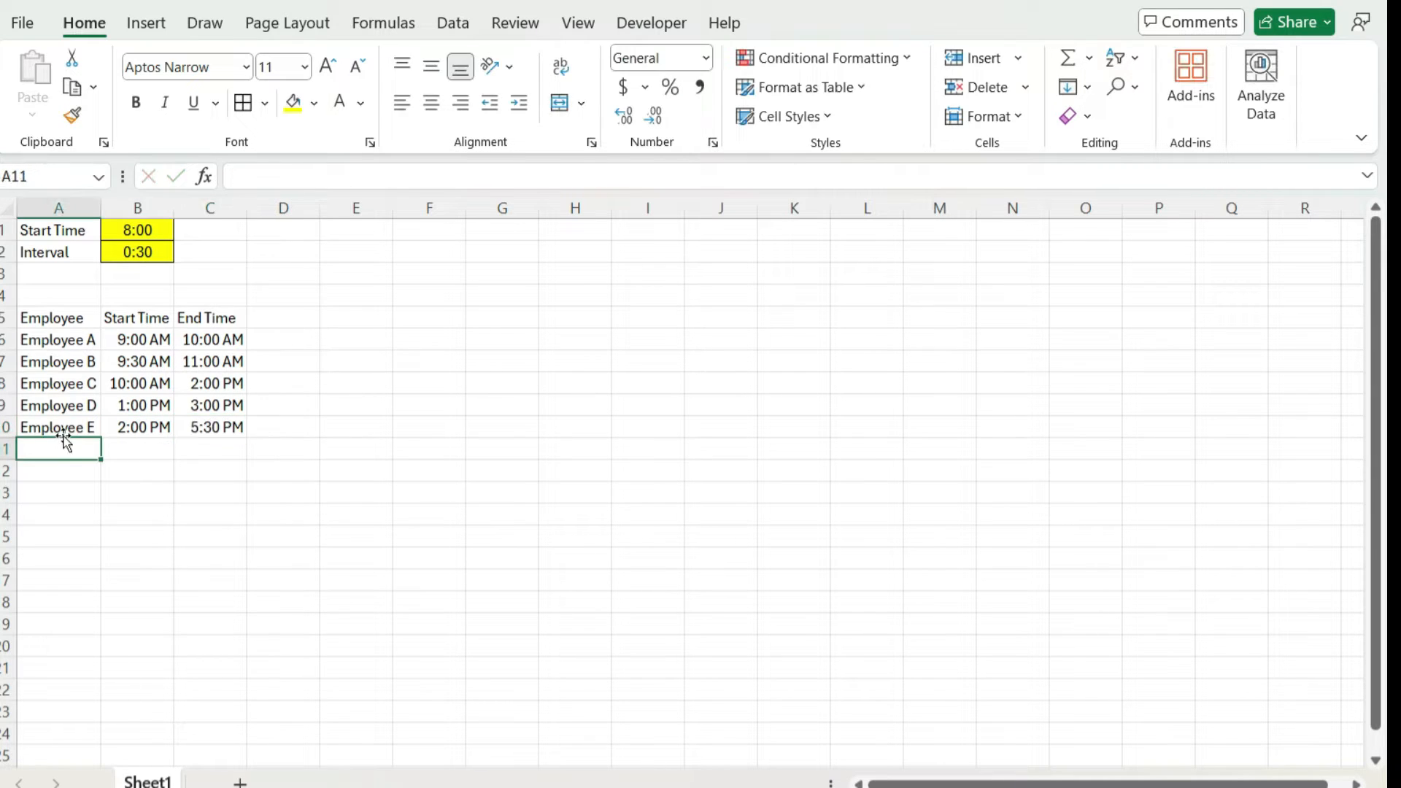
pyautogui.moveTo(278, 352)
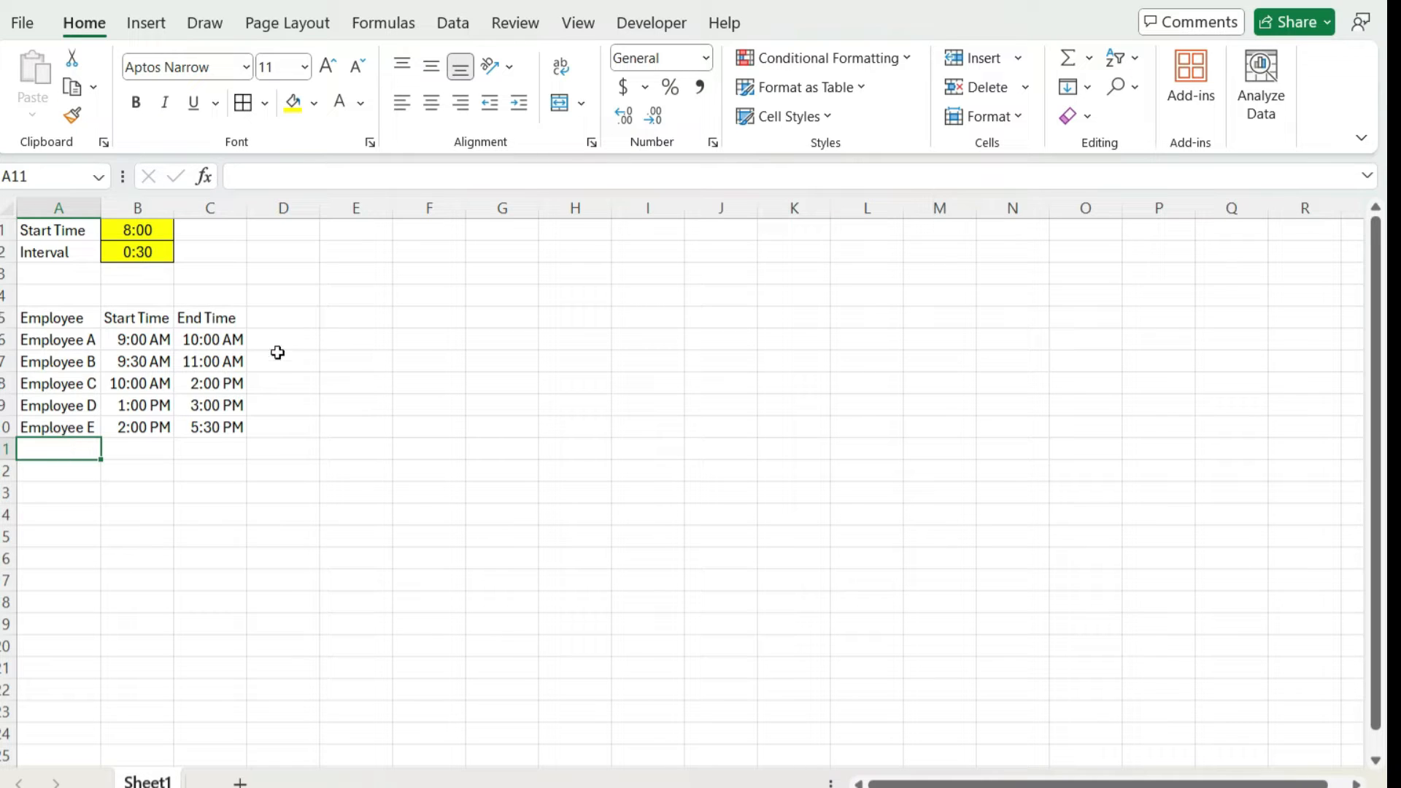
pyautogui.moveTo(339, 298)
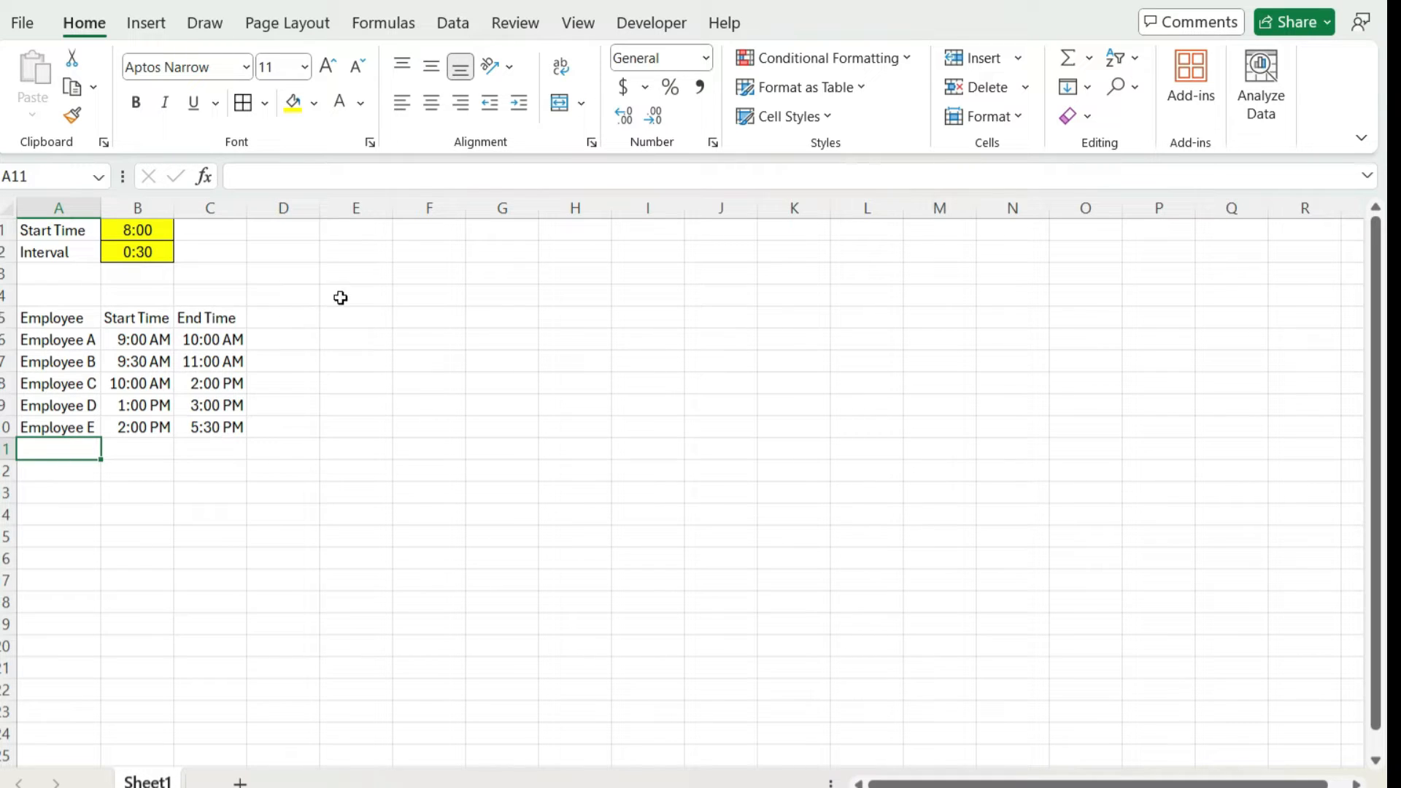
# Build half-hour time slots 8:00 to 14:30 with =B1 in E4 and =E4+$B$2 filled across.
pyautogui.click(356, 297)
pyautogui.write('8:00')
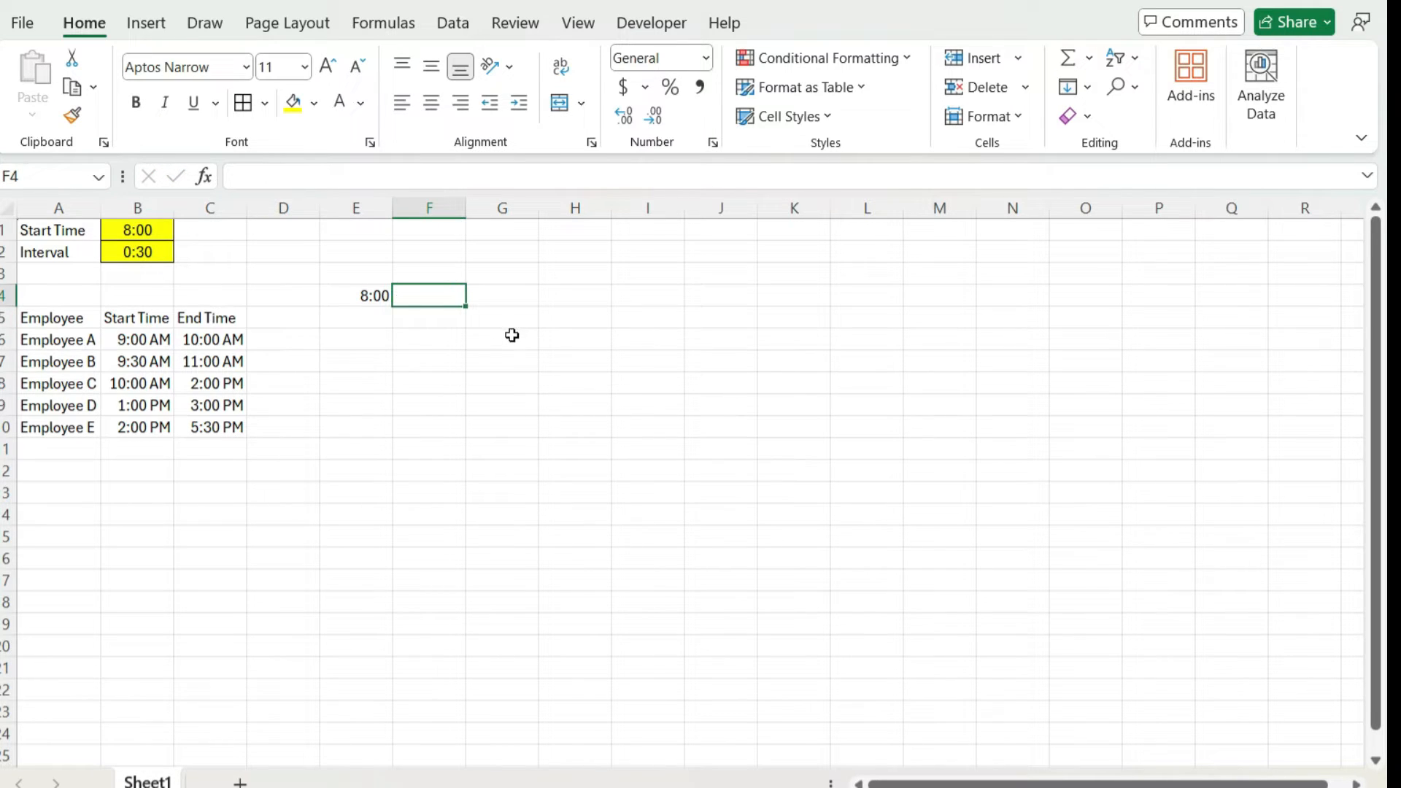
pyautogui.click(136, 252)
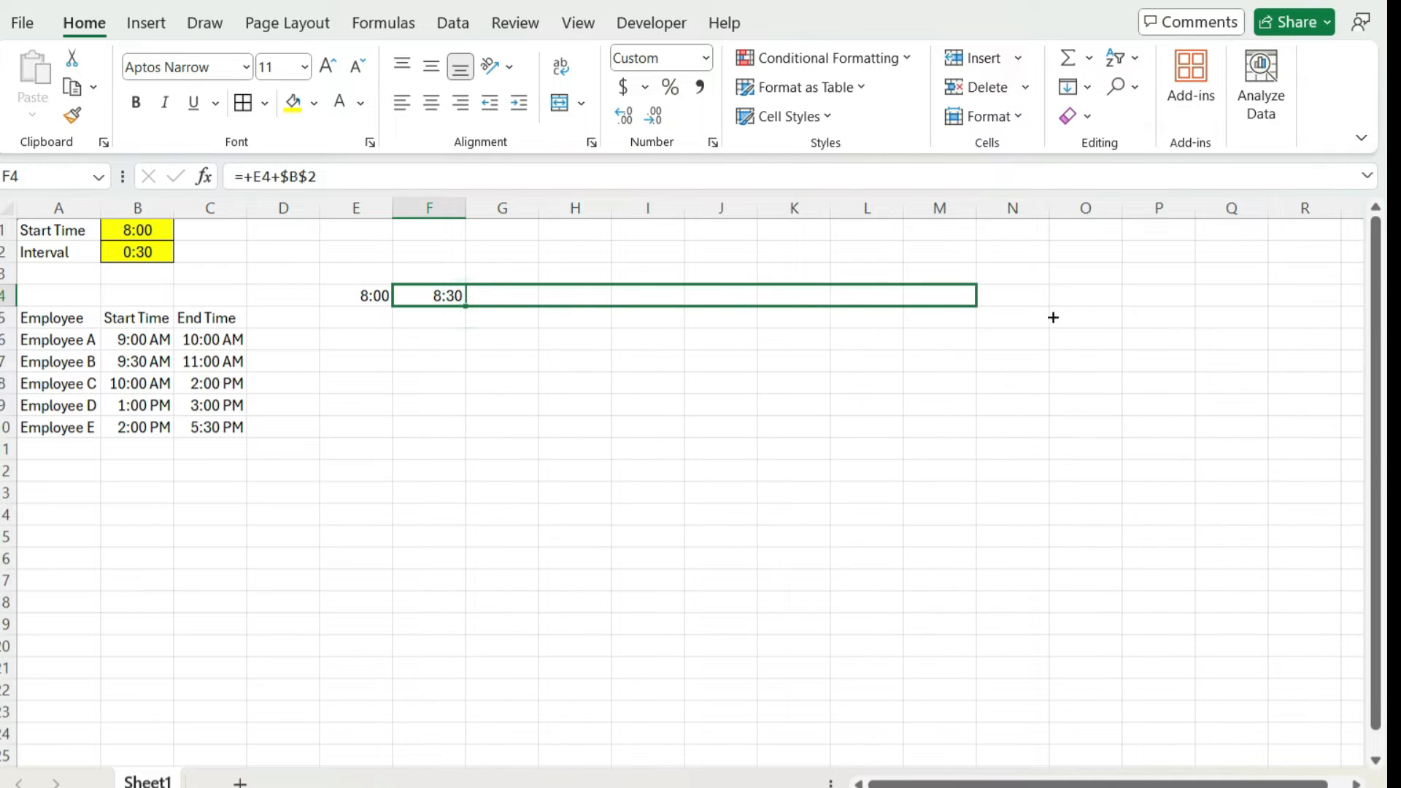
pyautogui.moveTo(451, 295); pyautogui.dragTo(1322, 295)
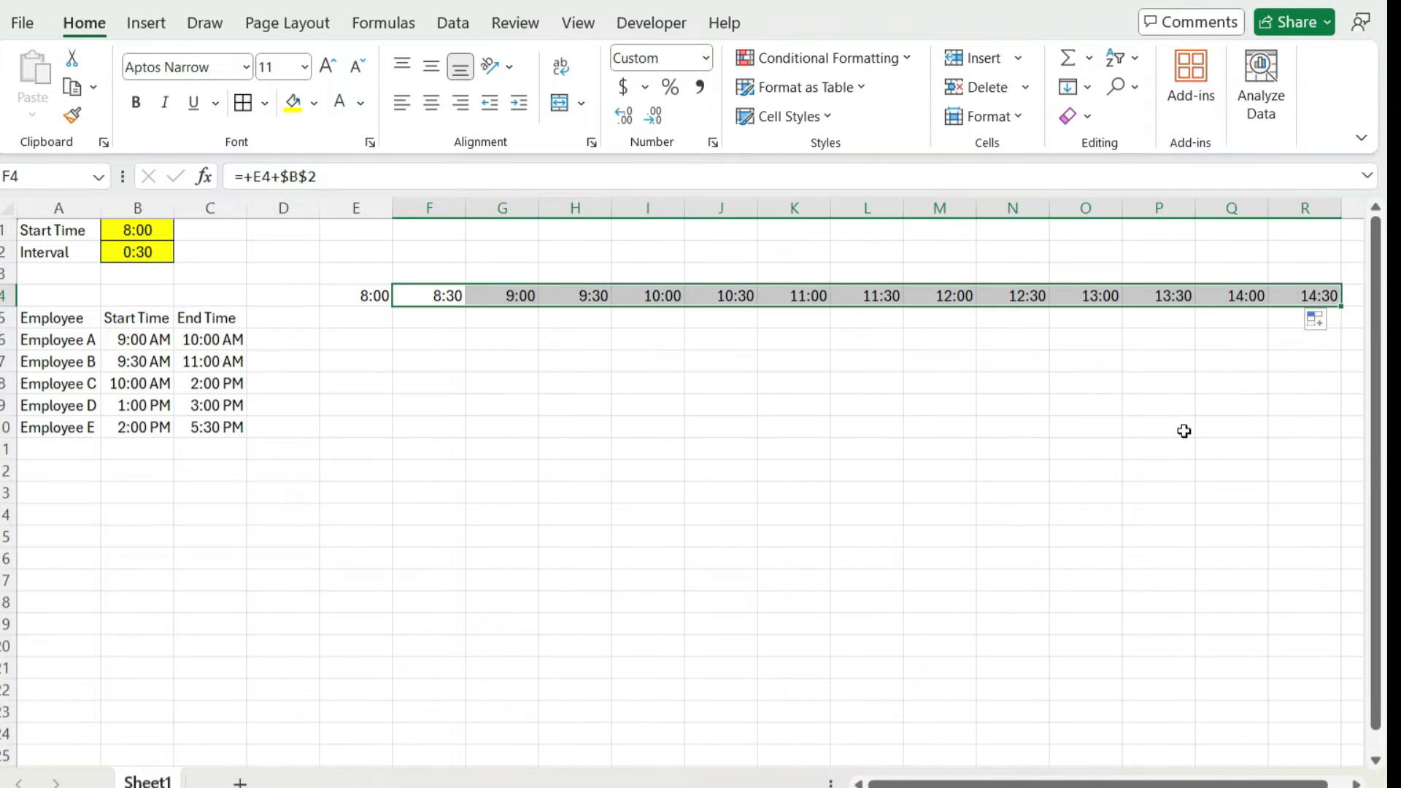
pyautogui.moveTo(1174, 422)
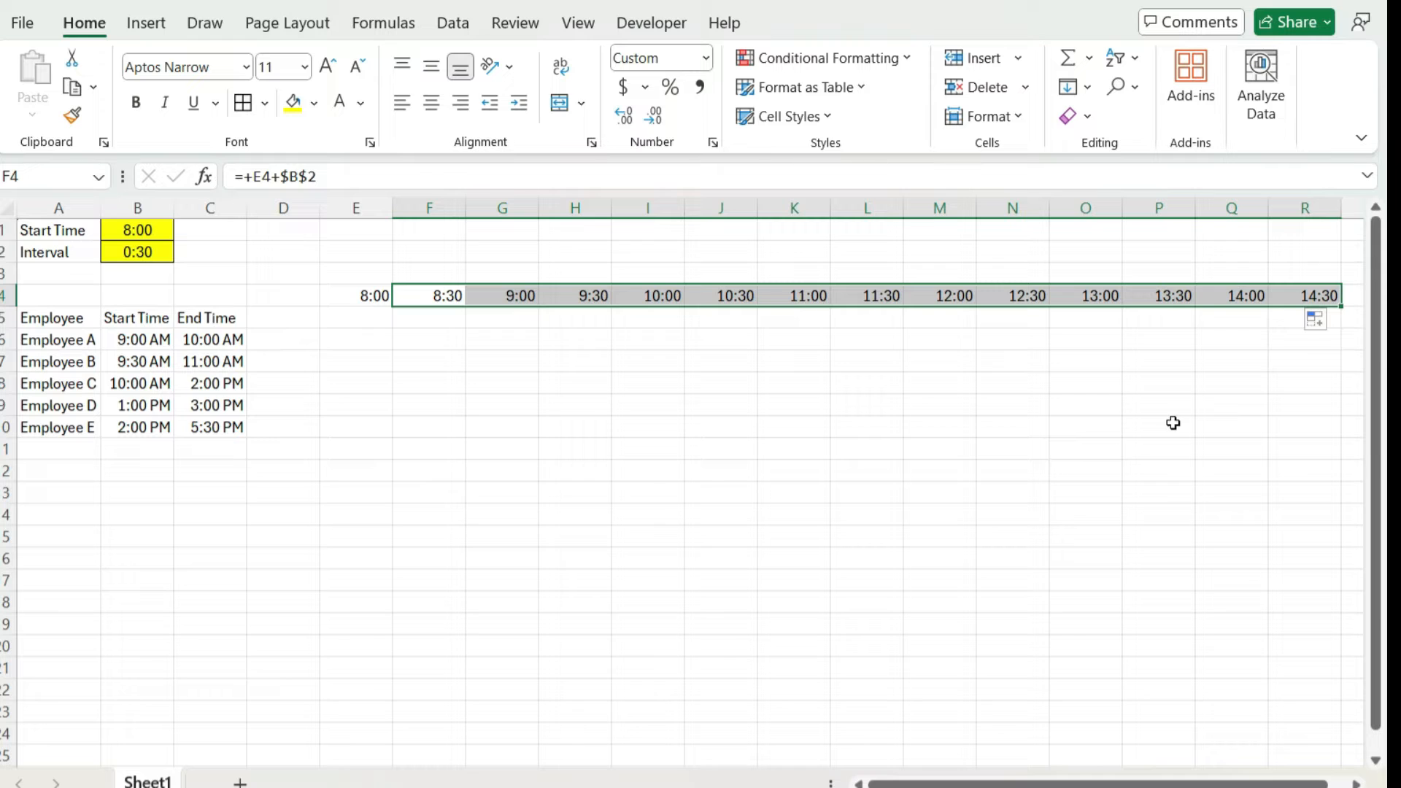
pyautogui.moveTo(509, 331)
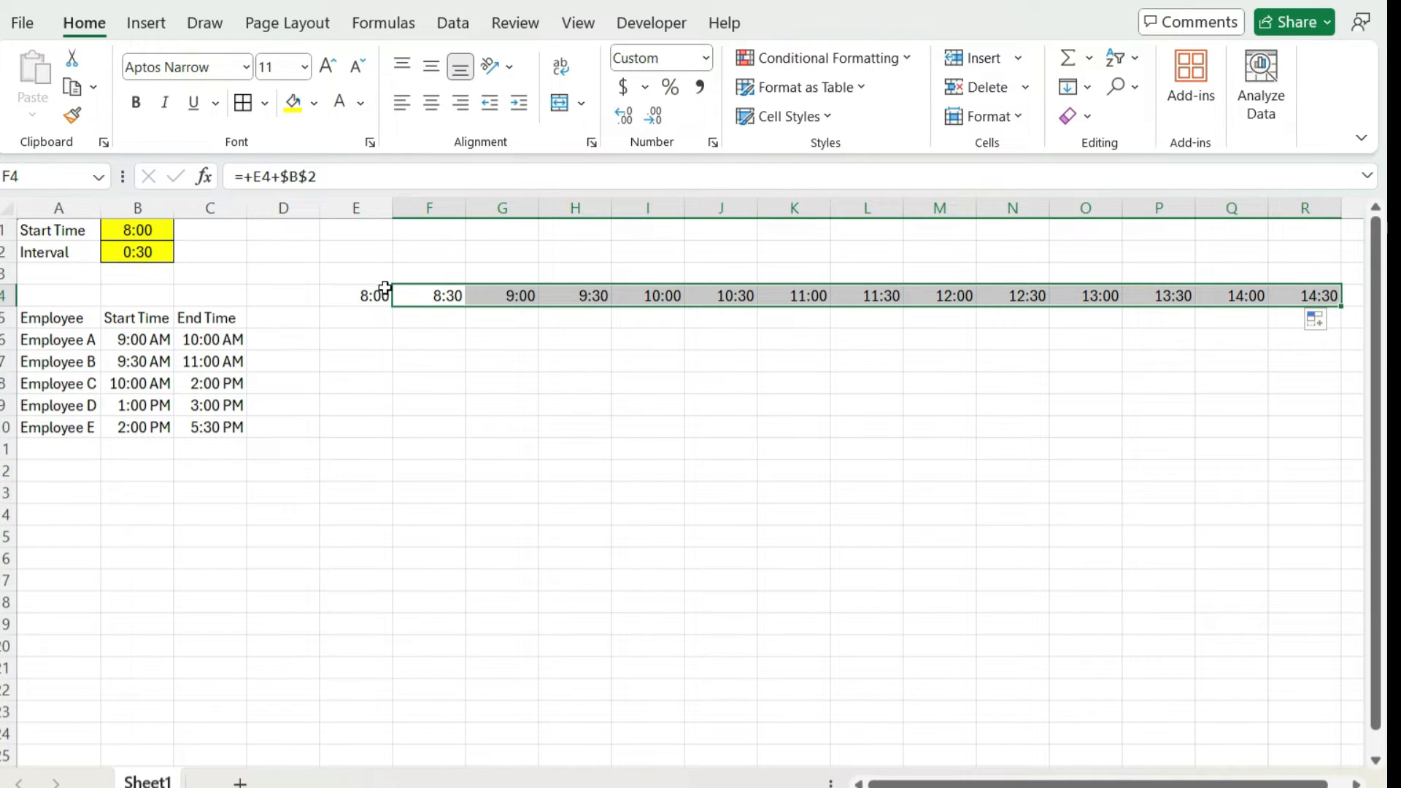
pyautogui.click(356, 294)
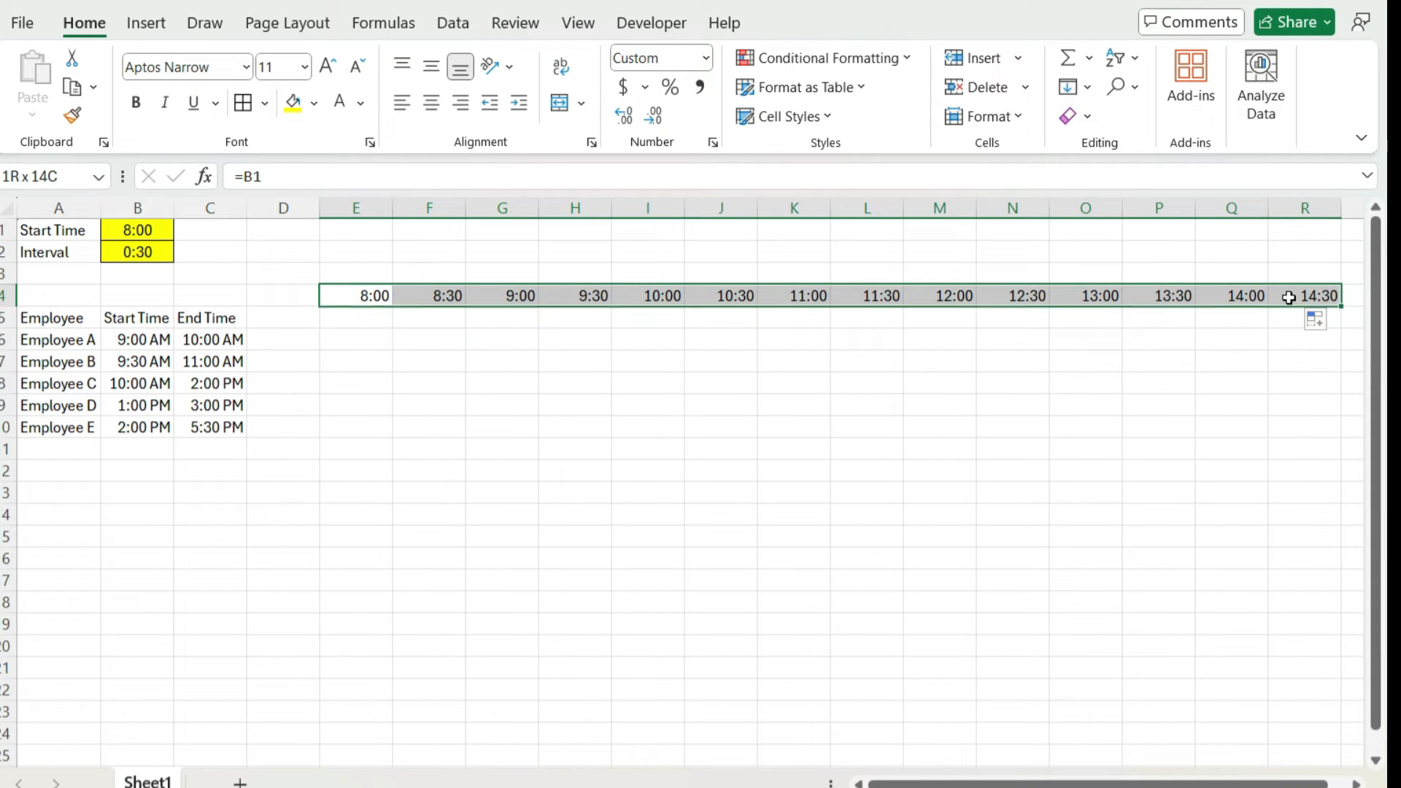
# Rotate the time-slot headers 90° vertical and narrow the time columns, extending slots to 18:30.
pyautogui.rightClick(1287, 296)
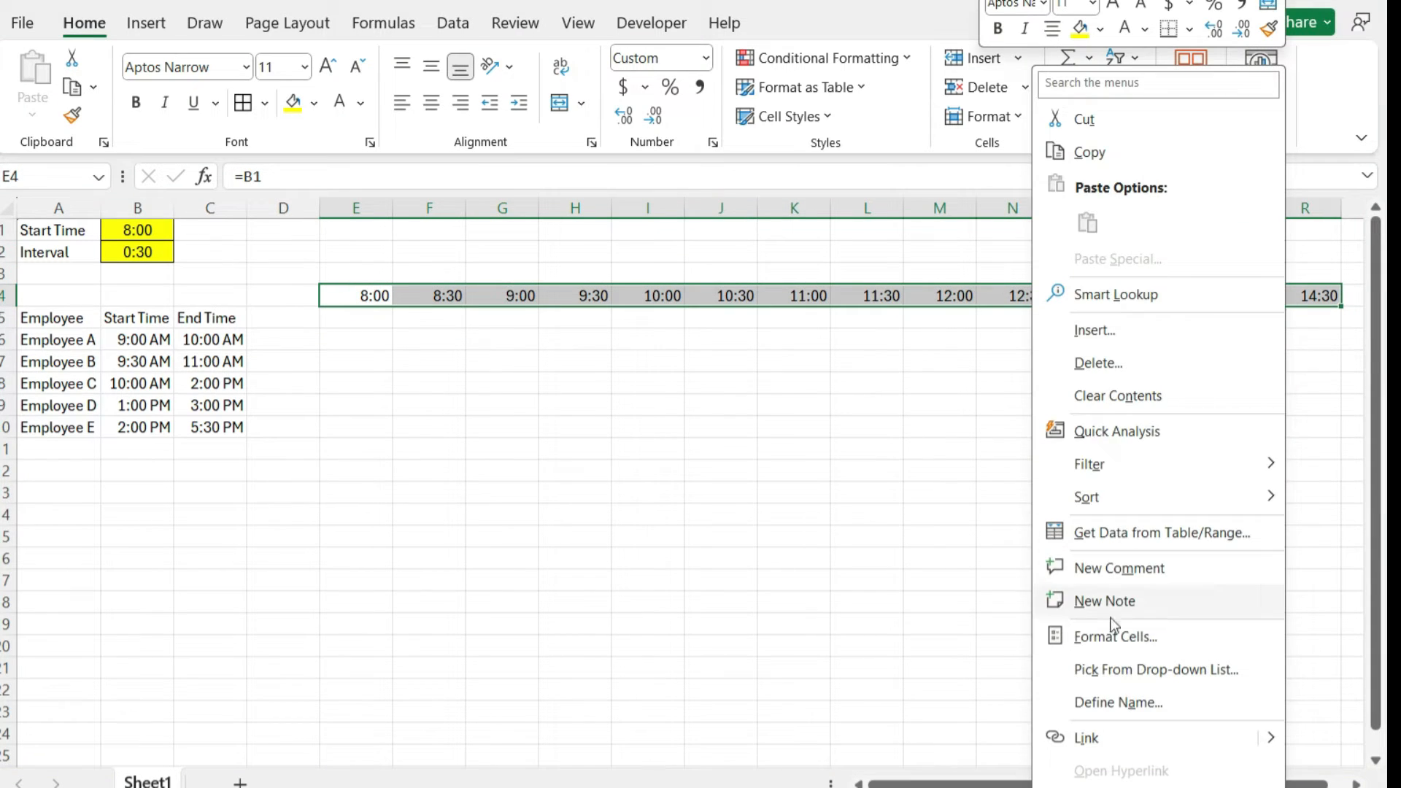
pyautogui.click(1115, 637)
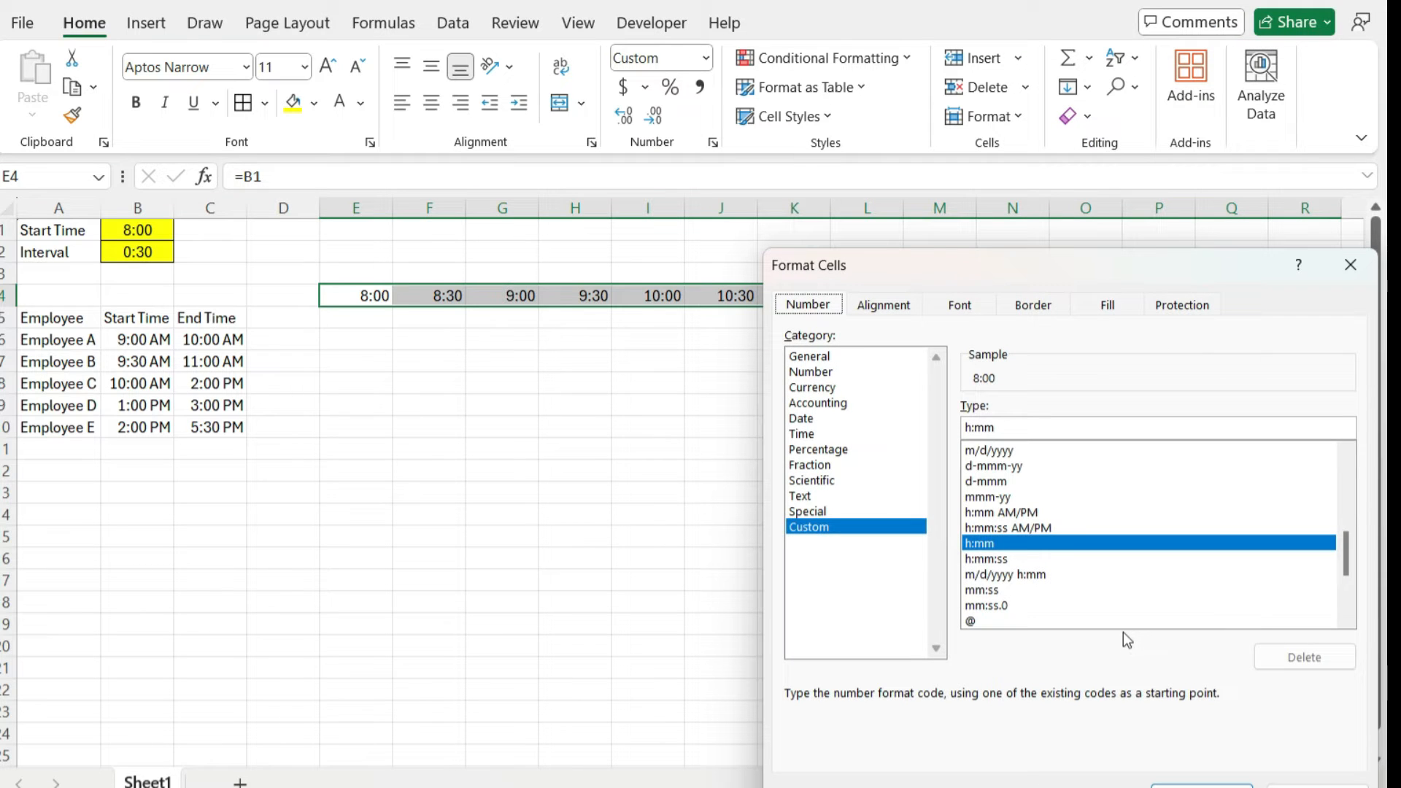
pyautogui.click(883, 305)
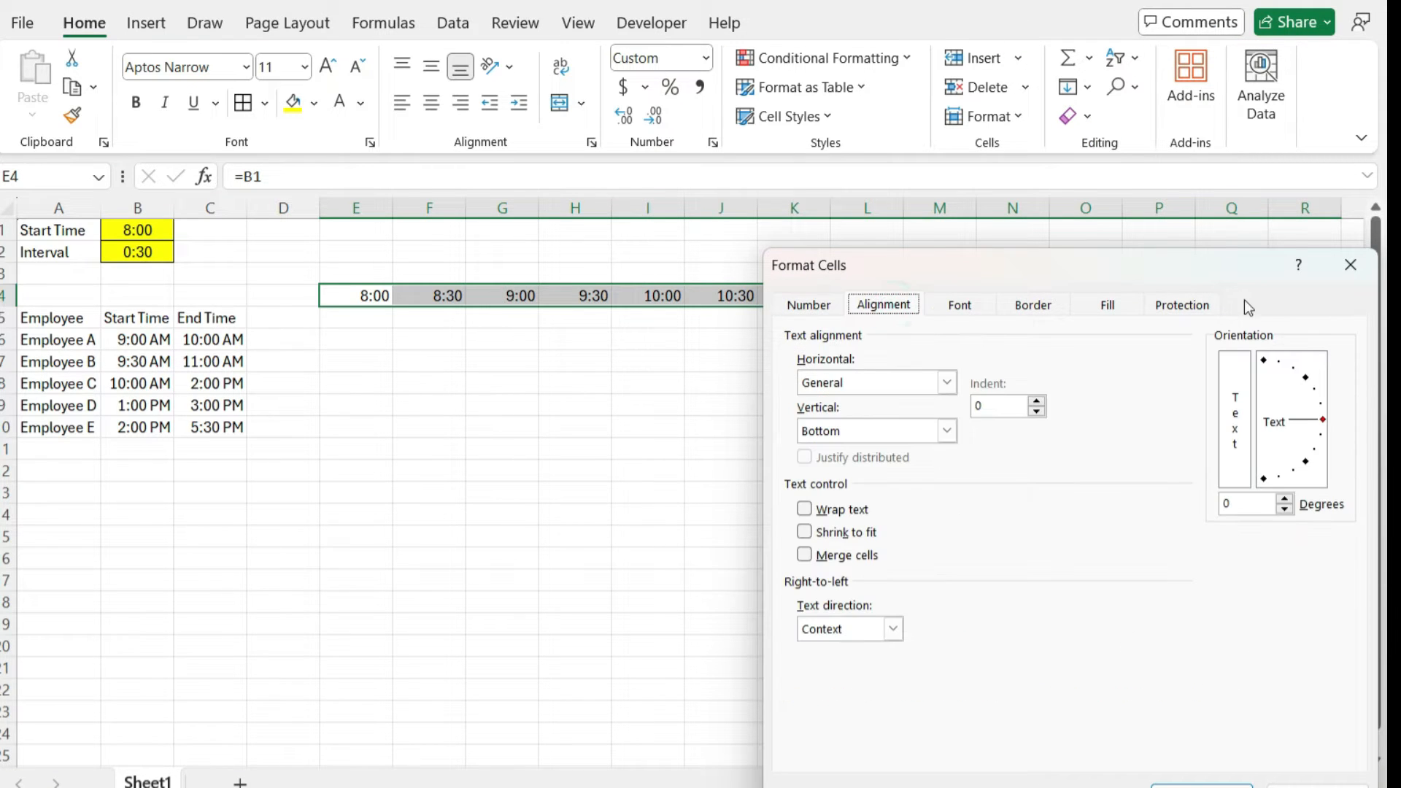
pyautogui.click(1262, 362)
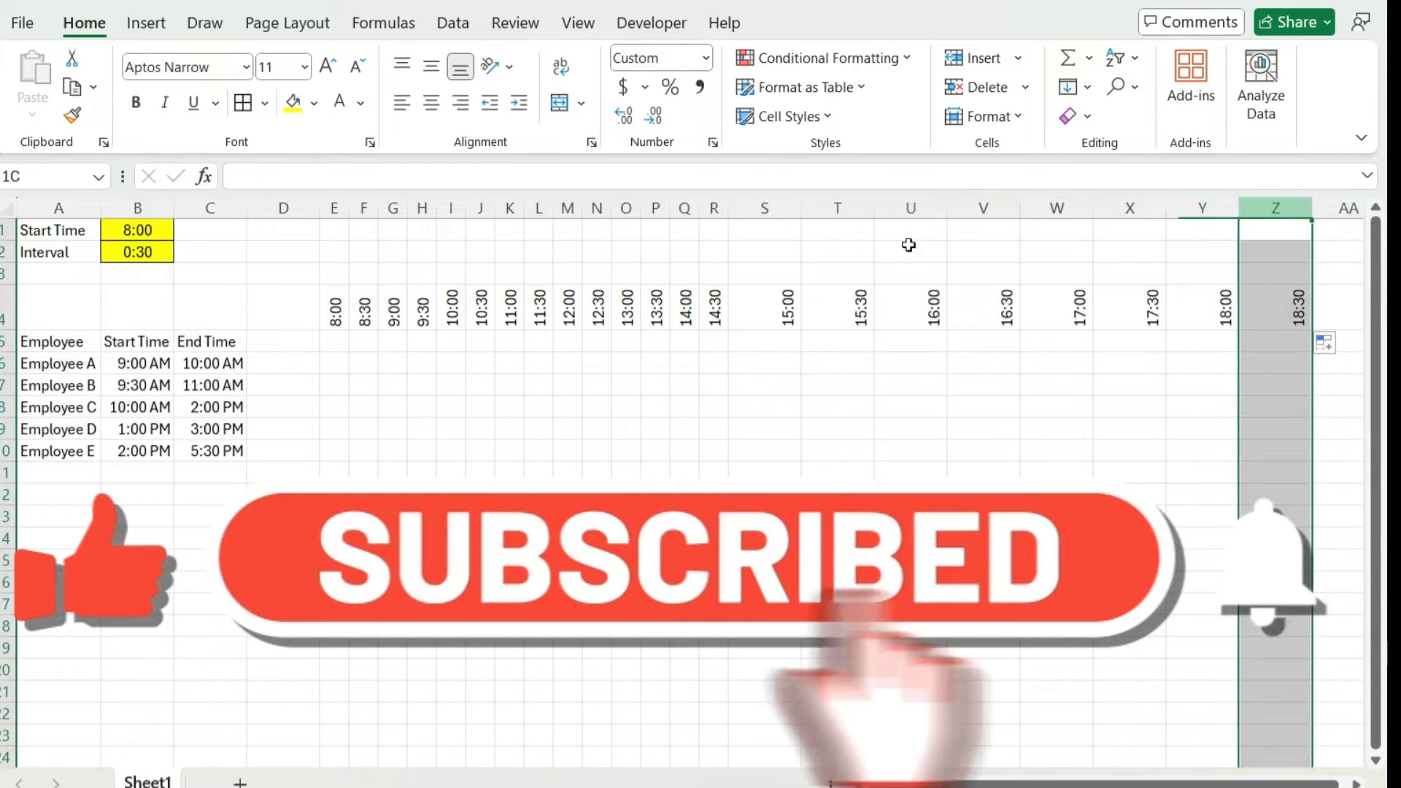
pyautogui.rightClick(764, 207)
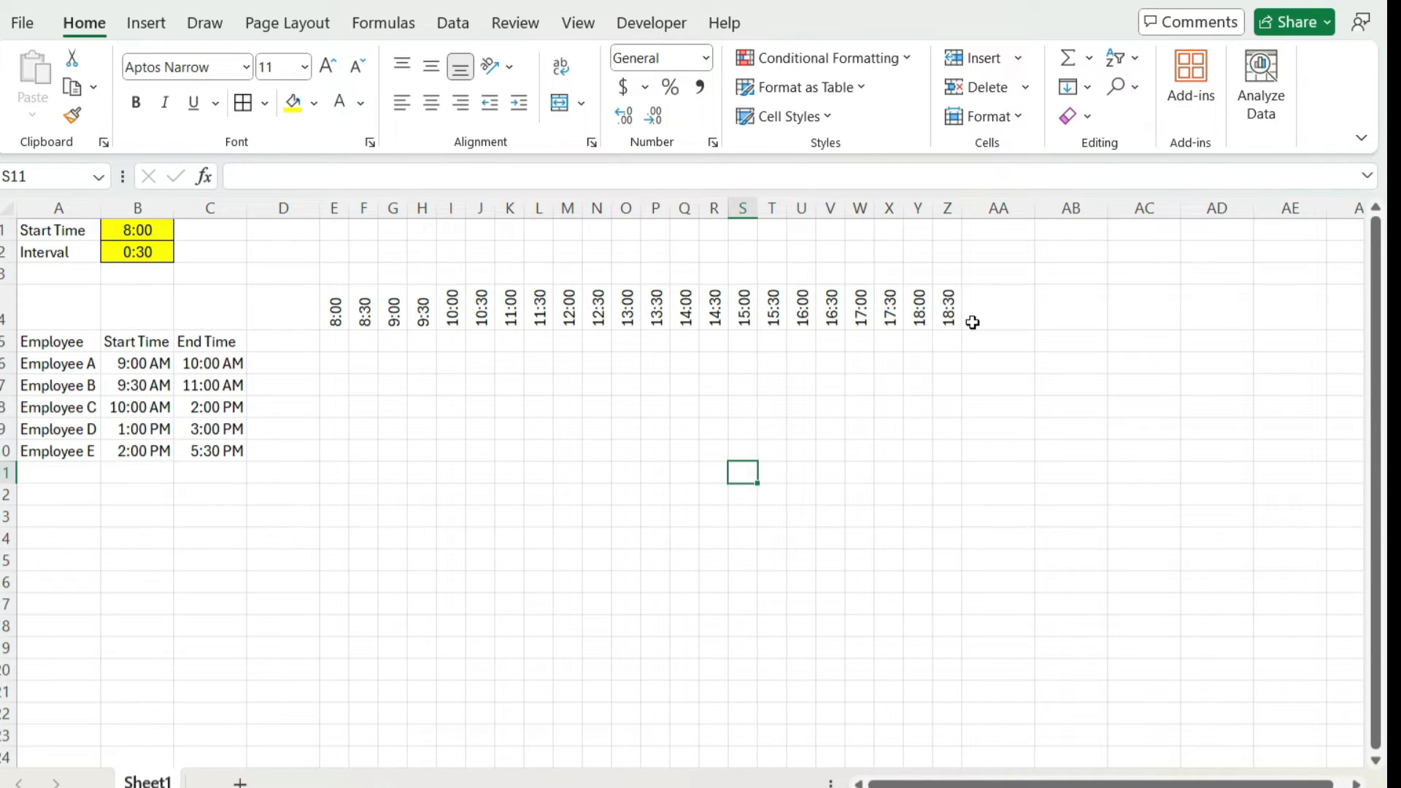
pyautogui.moveTo(964, 326)
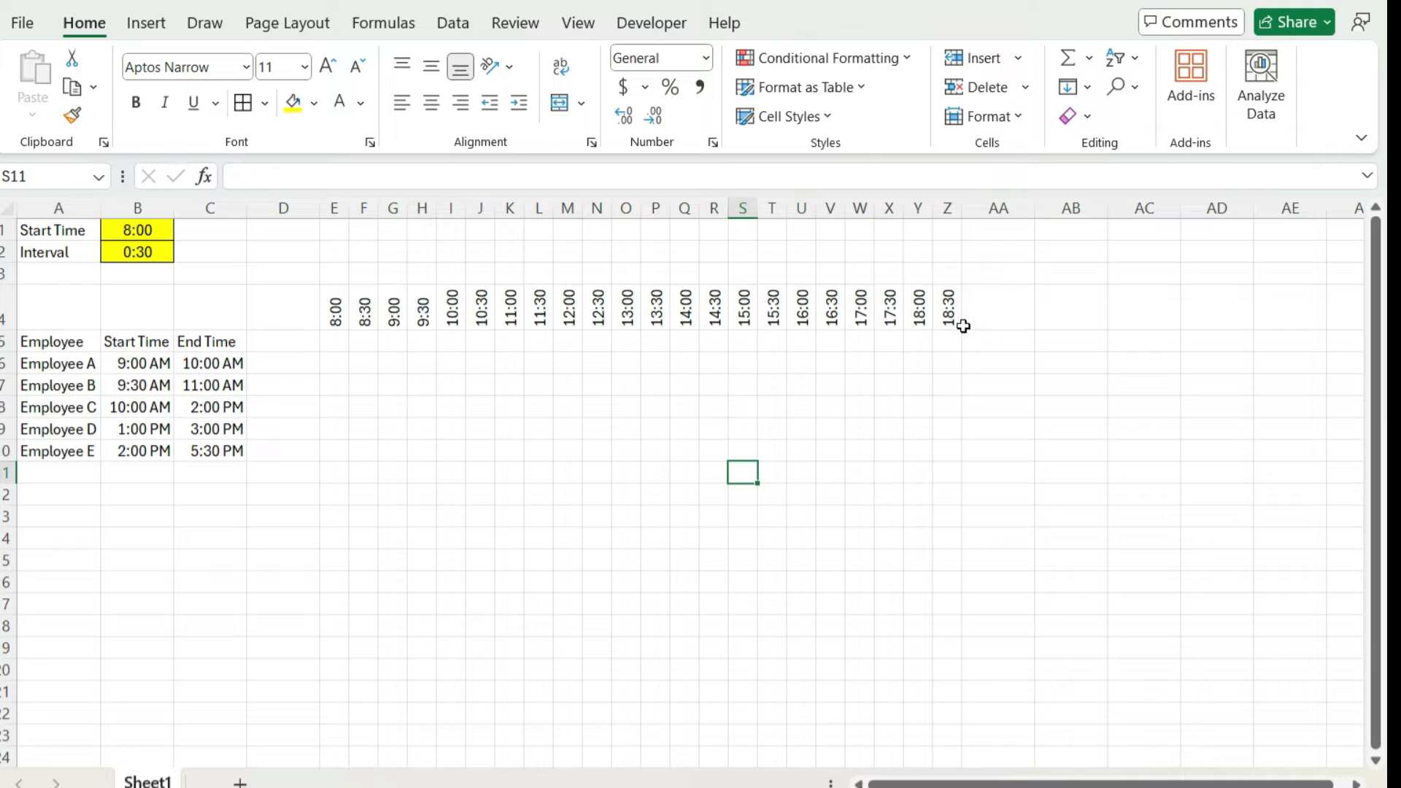
pyautogui.moveTo(954, 304)
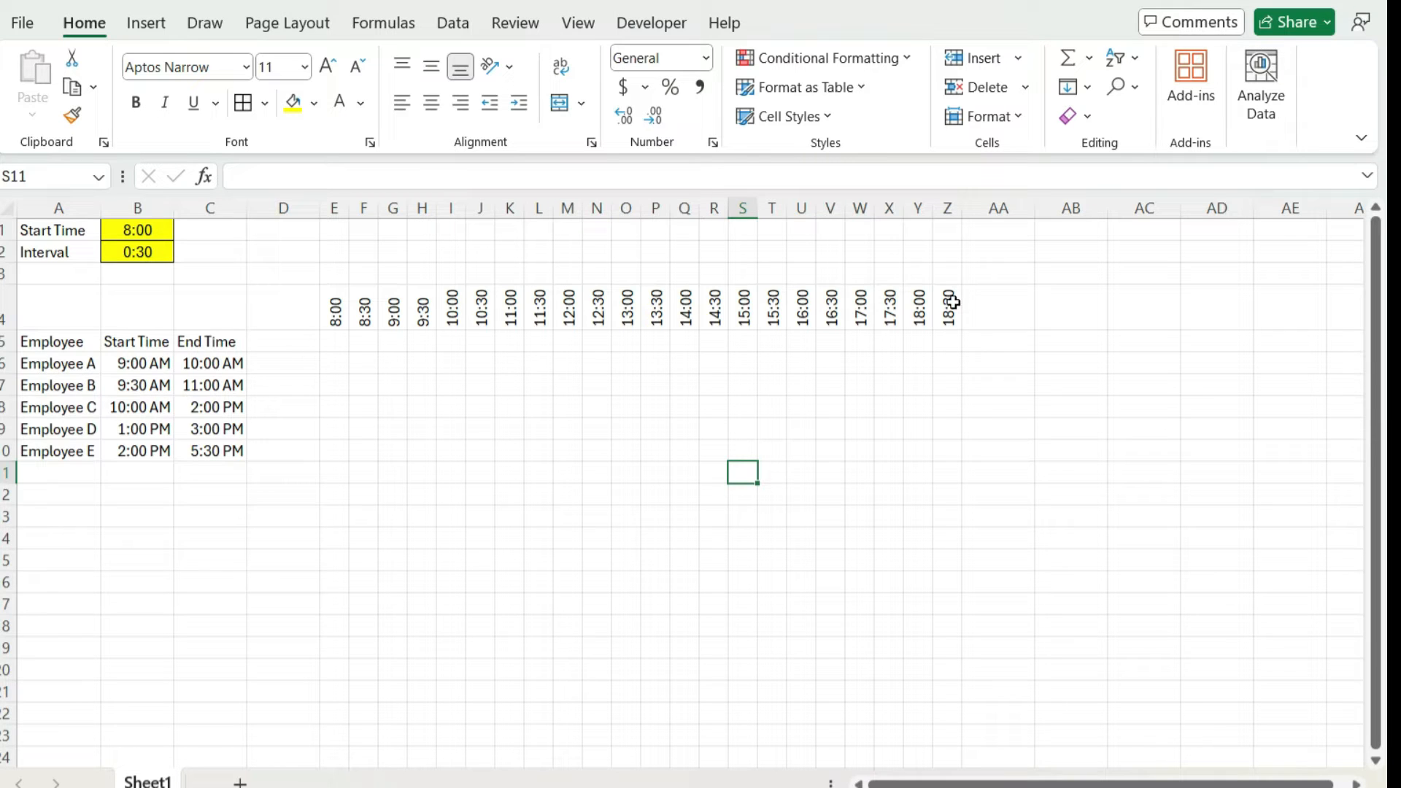
pyautogui.moveTo(251, 395)
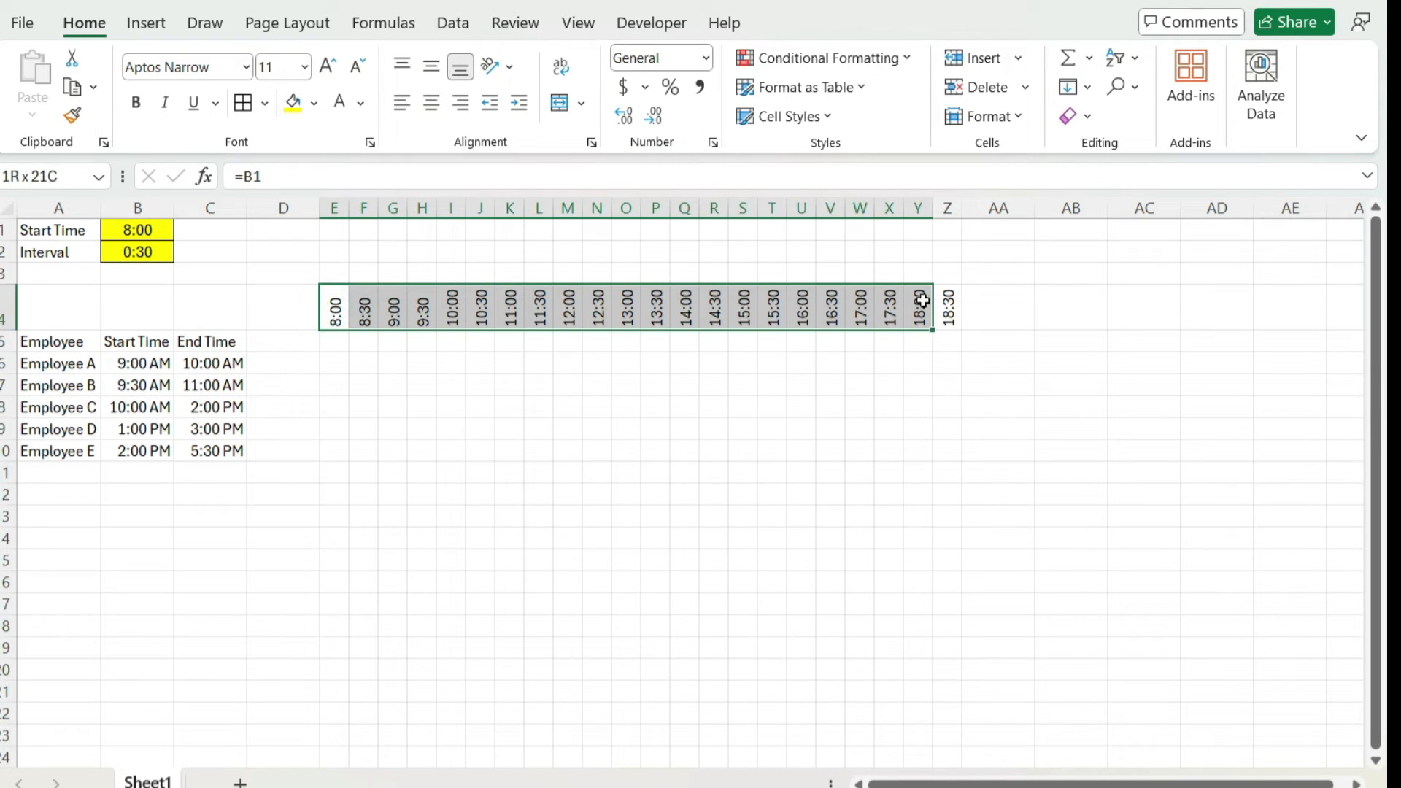
# Format the time-slot headers as h:mm AM/PM, showing 8:00 AM through 6:30 PM.
pyautogui.rightClick(920, 308)
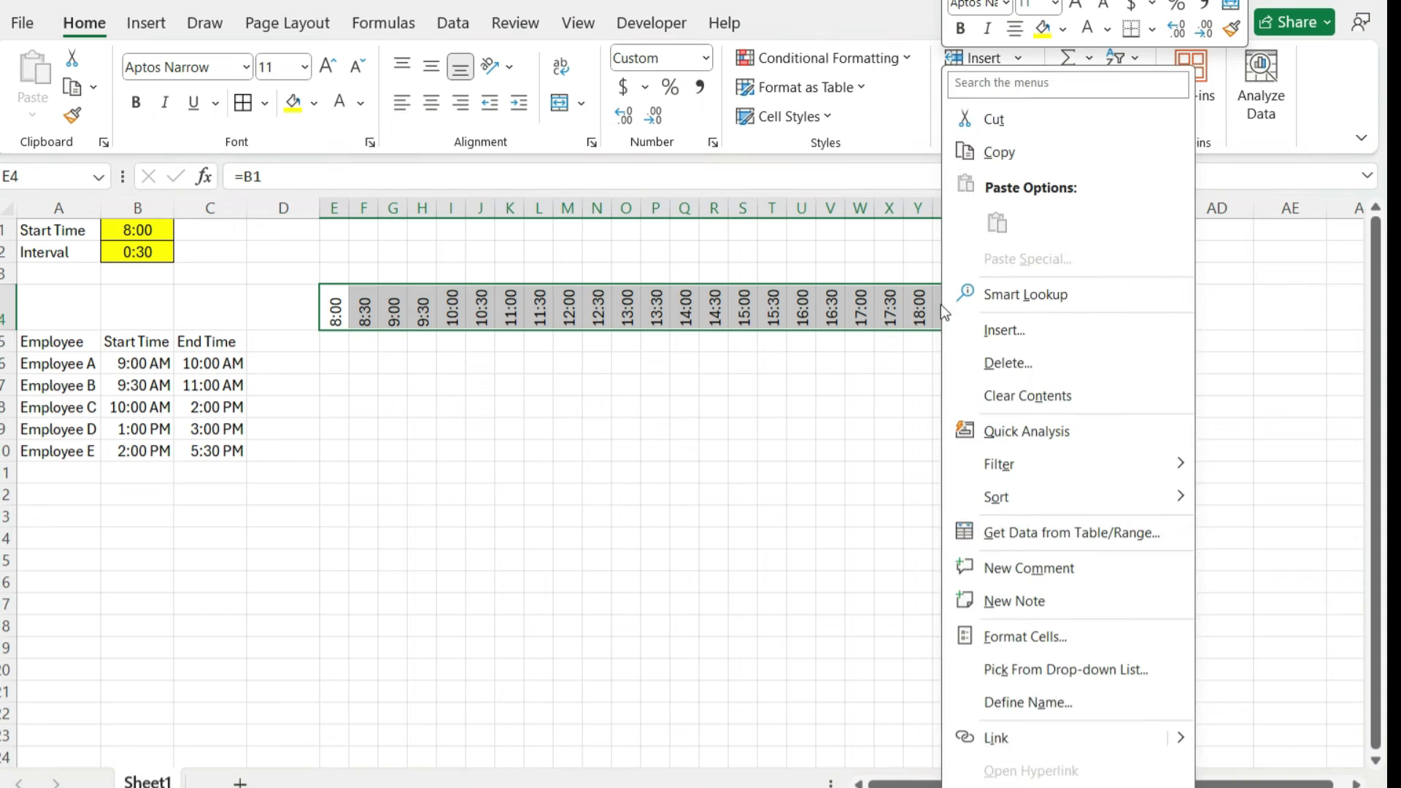
pyautogui.click(1024, 636)
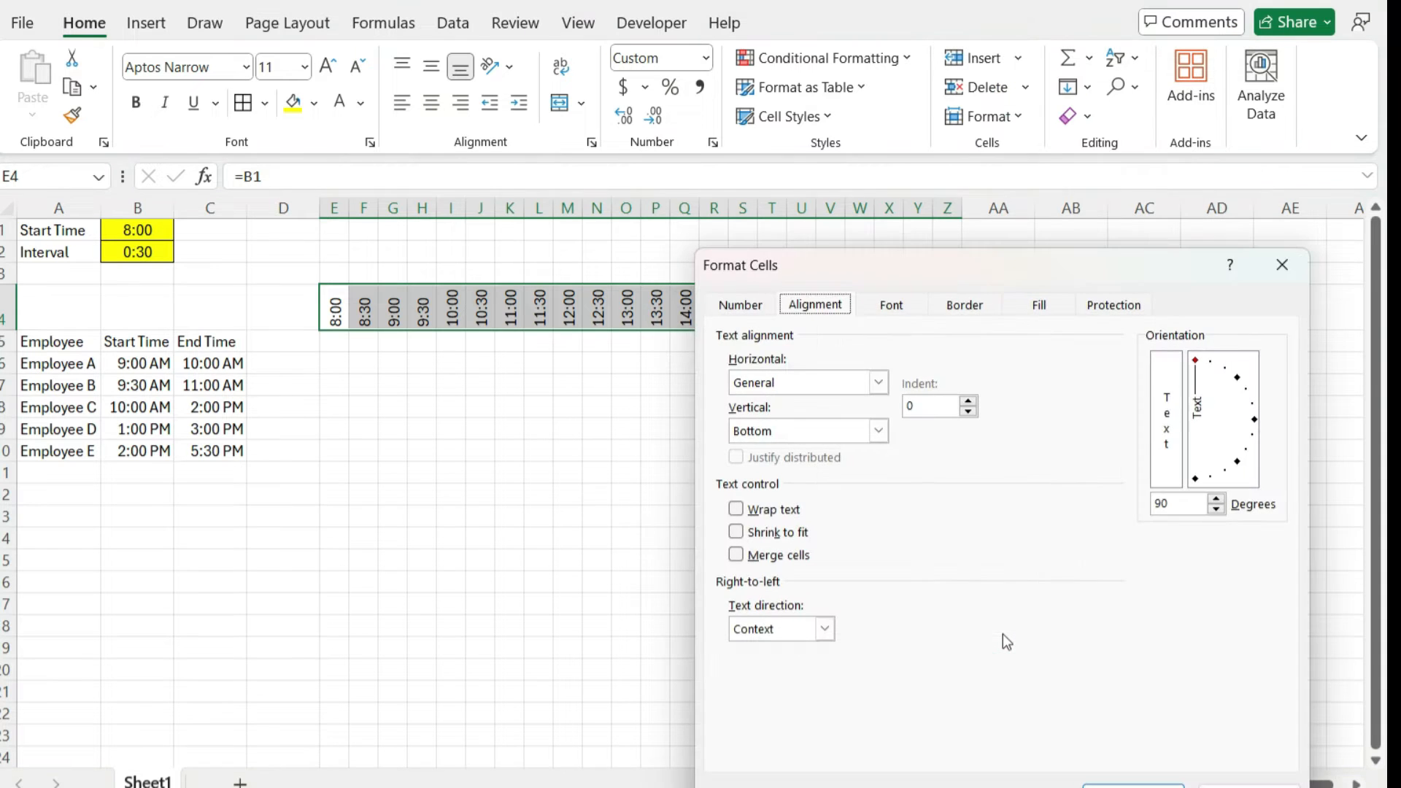
pyautogui.click(740, 305)
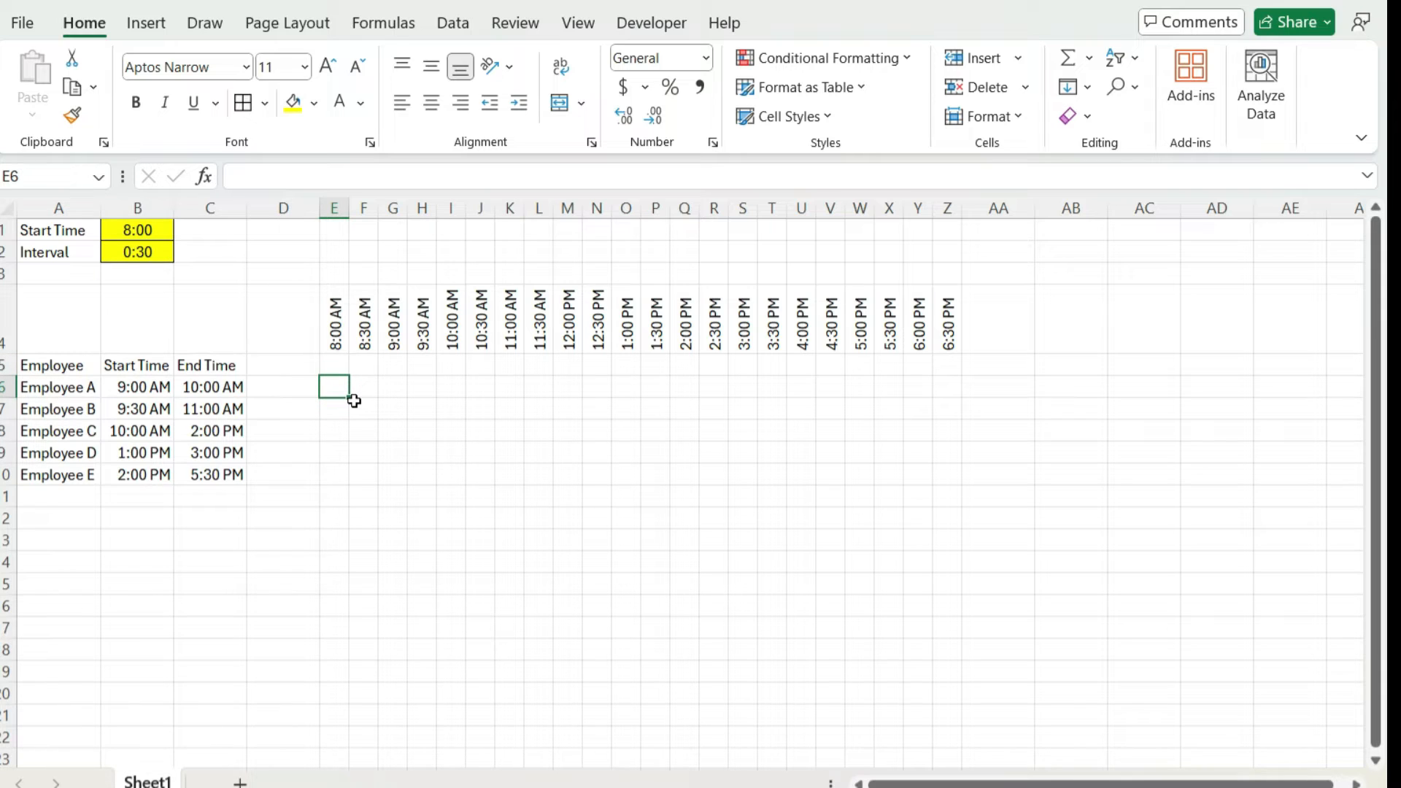
pyautogui.moveTo(327, 385)
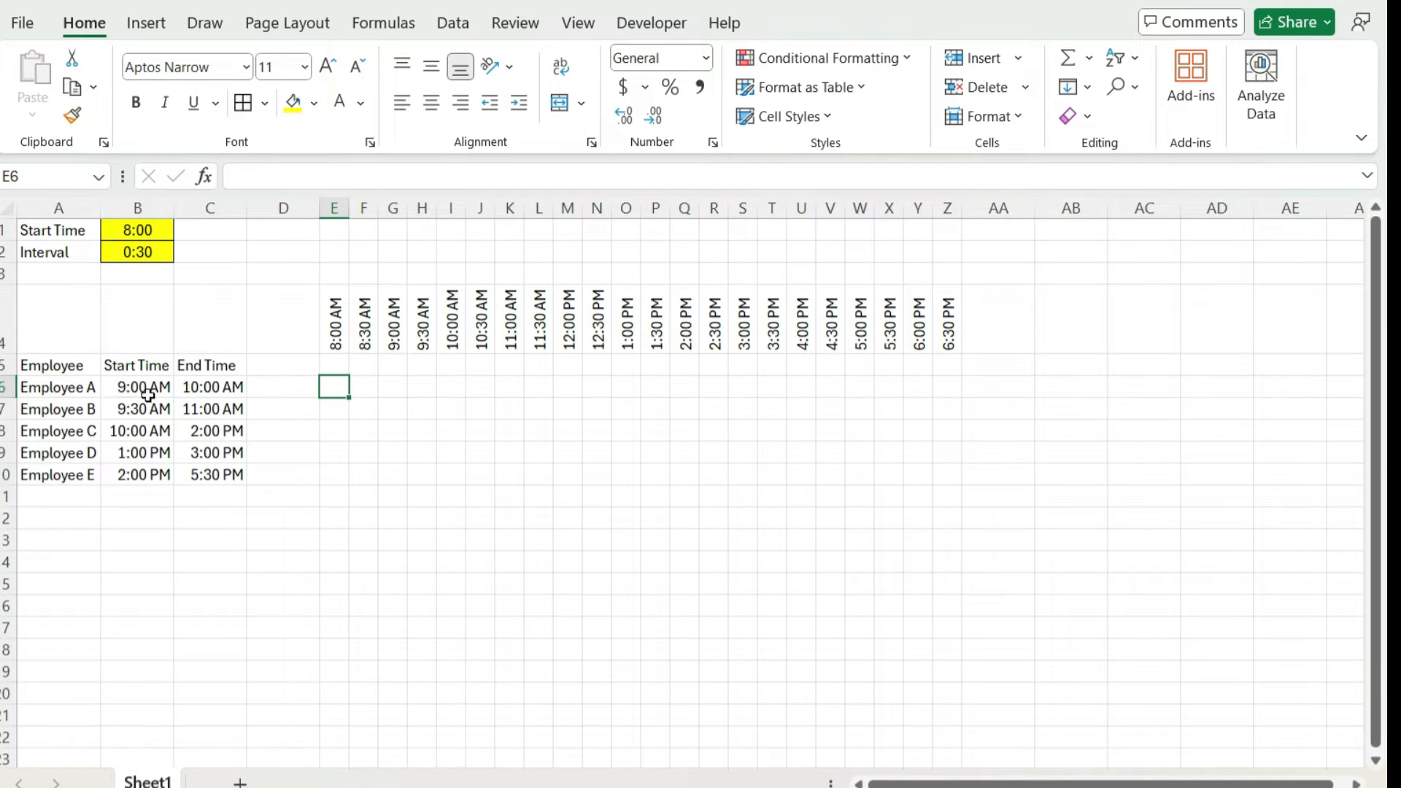
pyautogui.moveTo(166, 409)
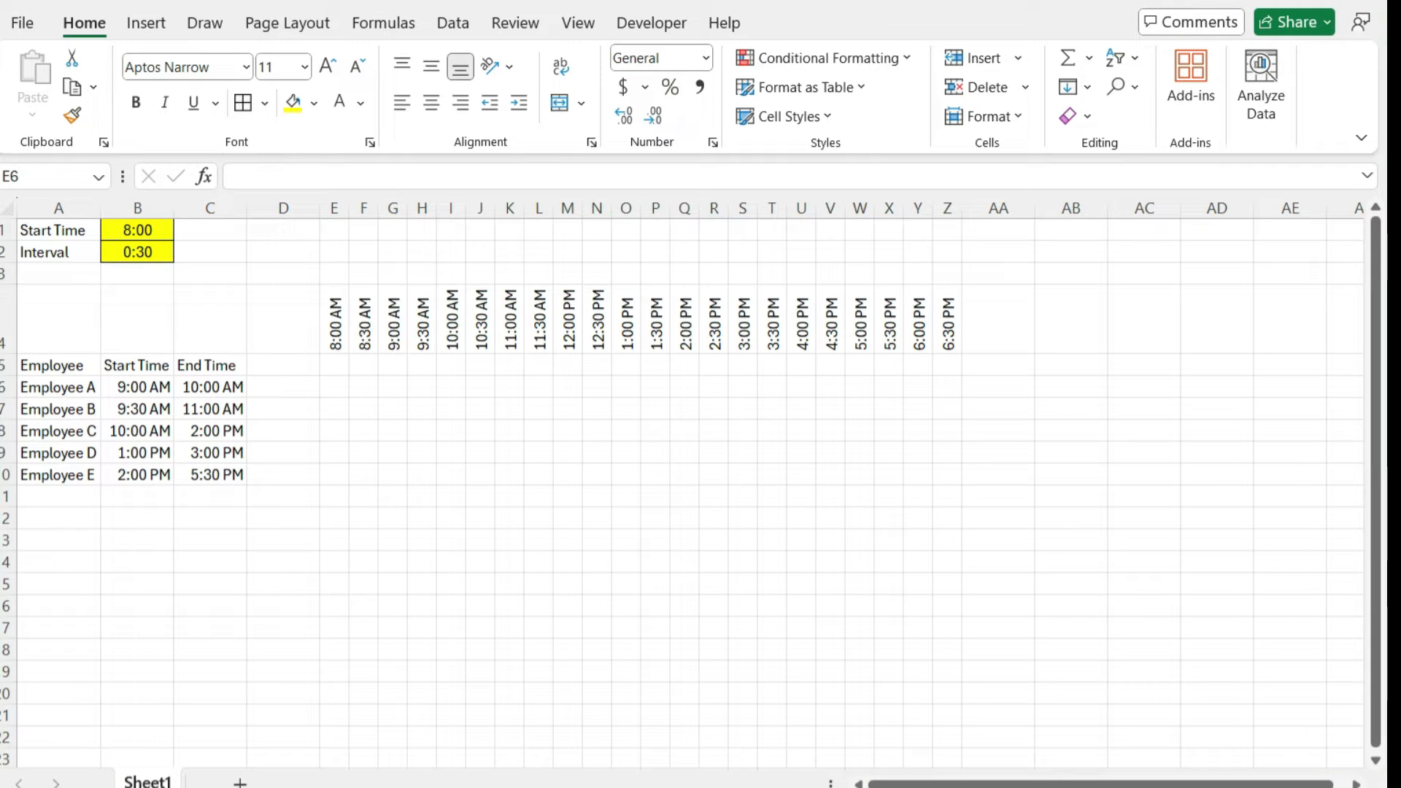
# Start Employee A's 8:00 AM formula =IF(AND(E4>=B6, referencing the slot and start time.
pyautogui.click(334, 387)
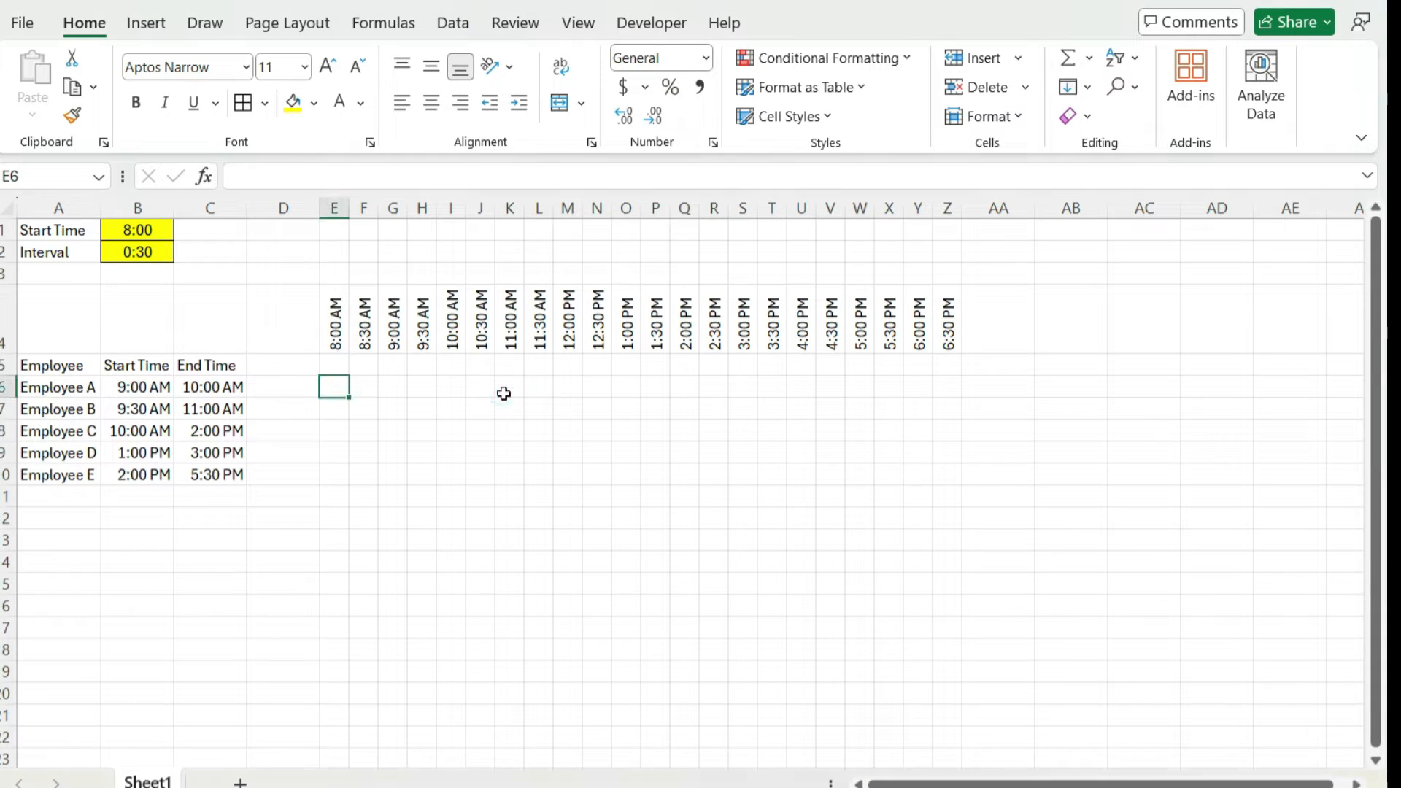
pyautogui.write('=if')
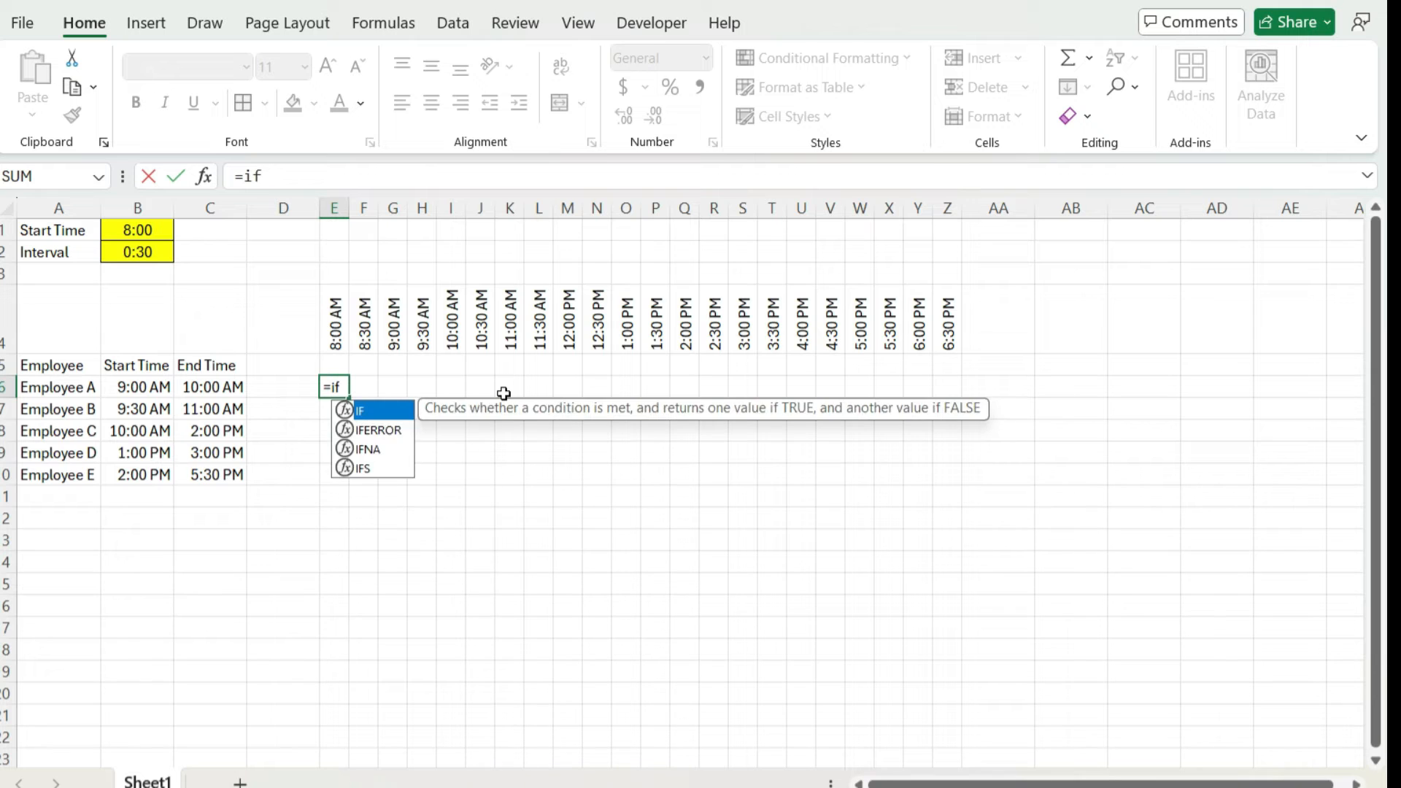
pyautogui.write('(')
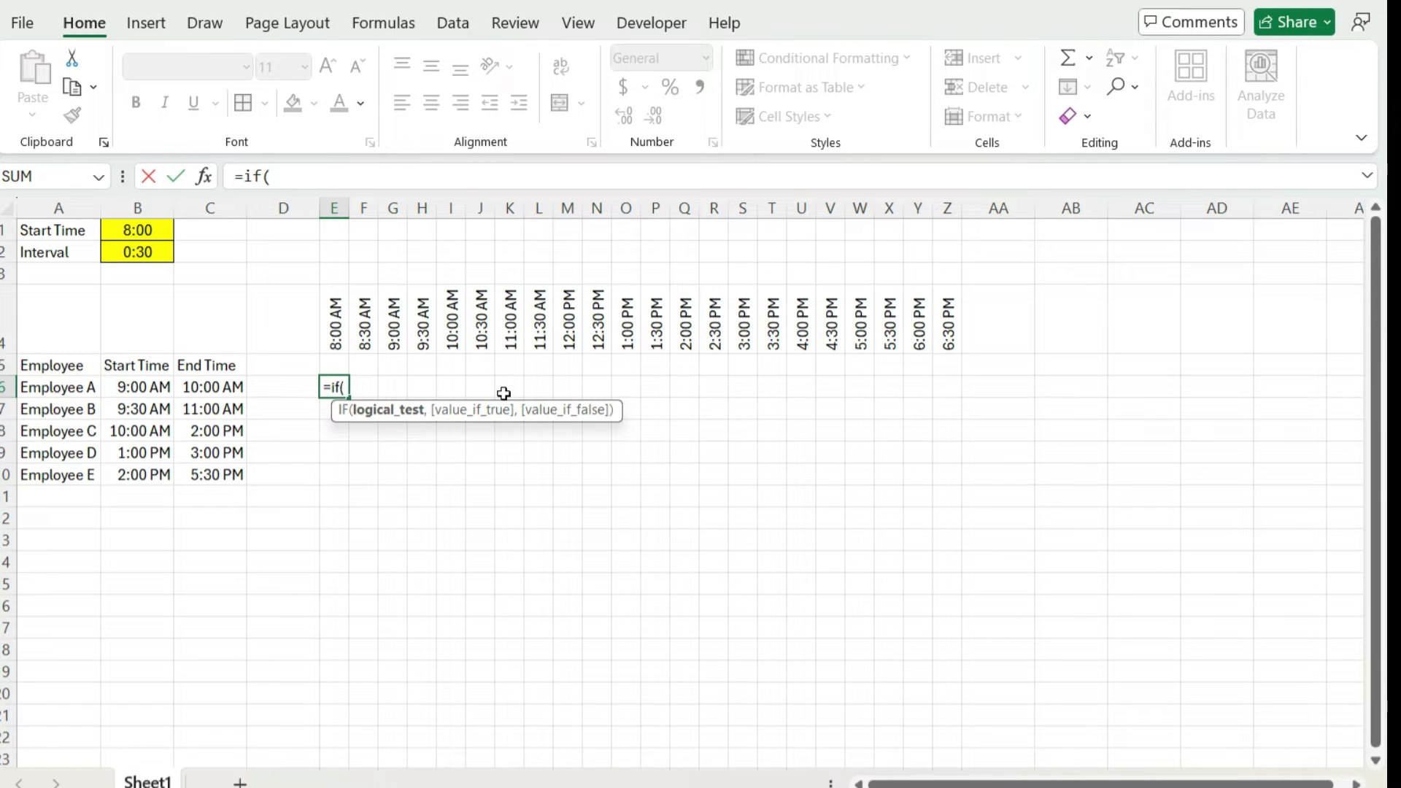
pyautogui.write('and(')
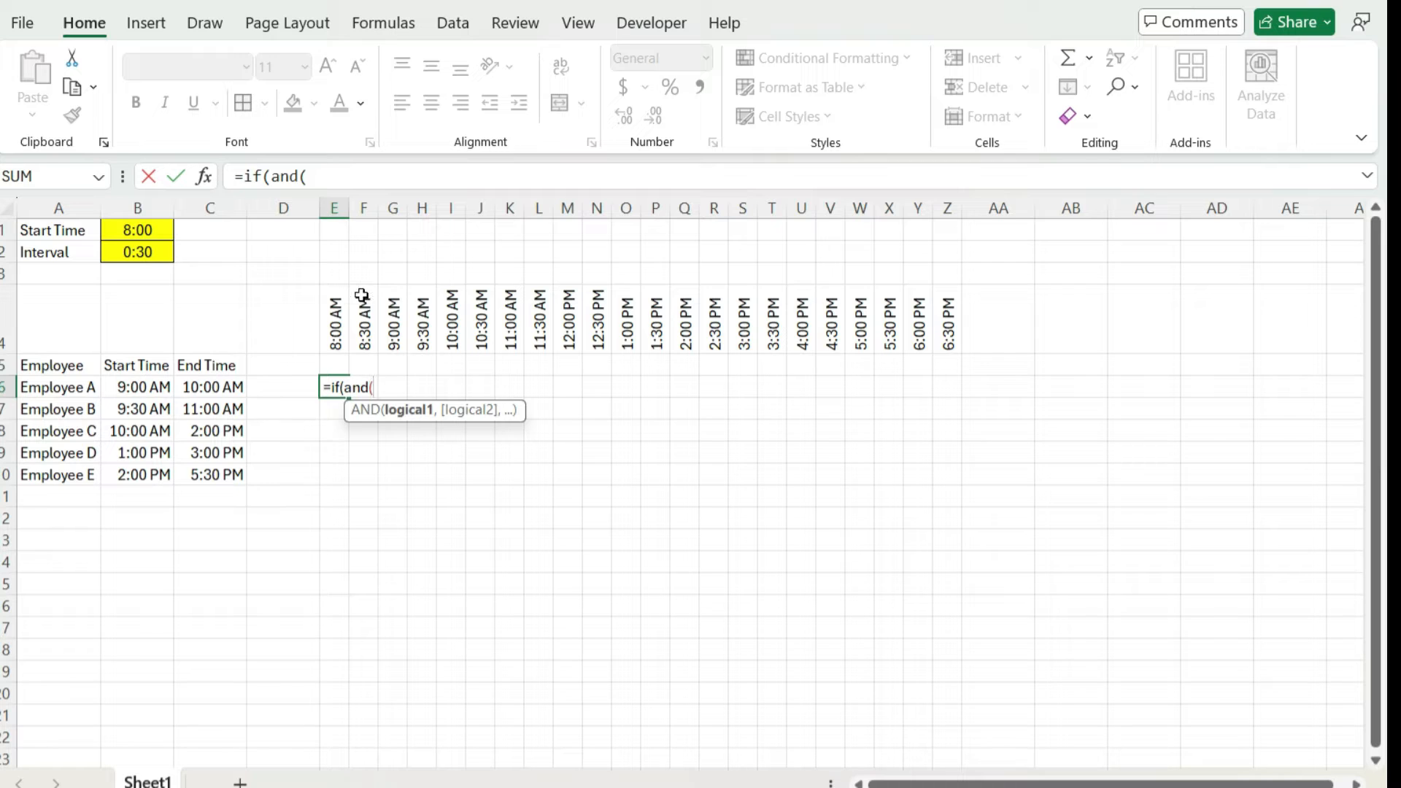
pyautogui.click(333, 319)
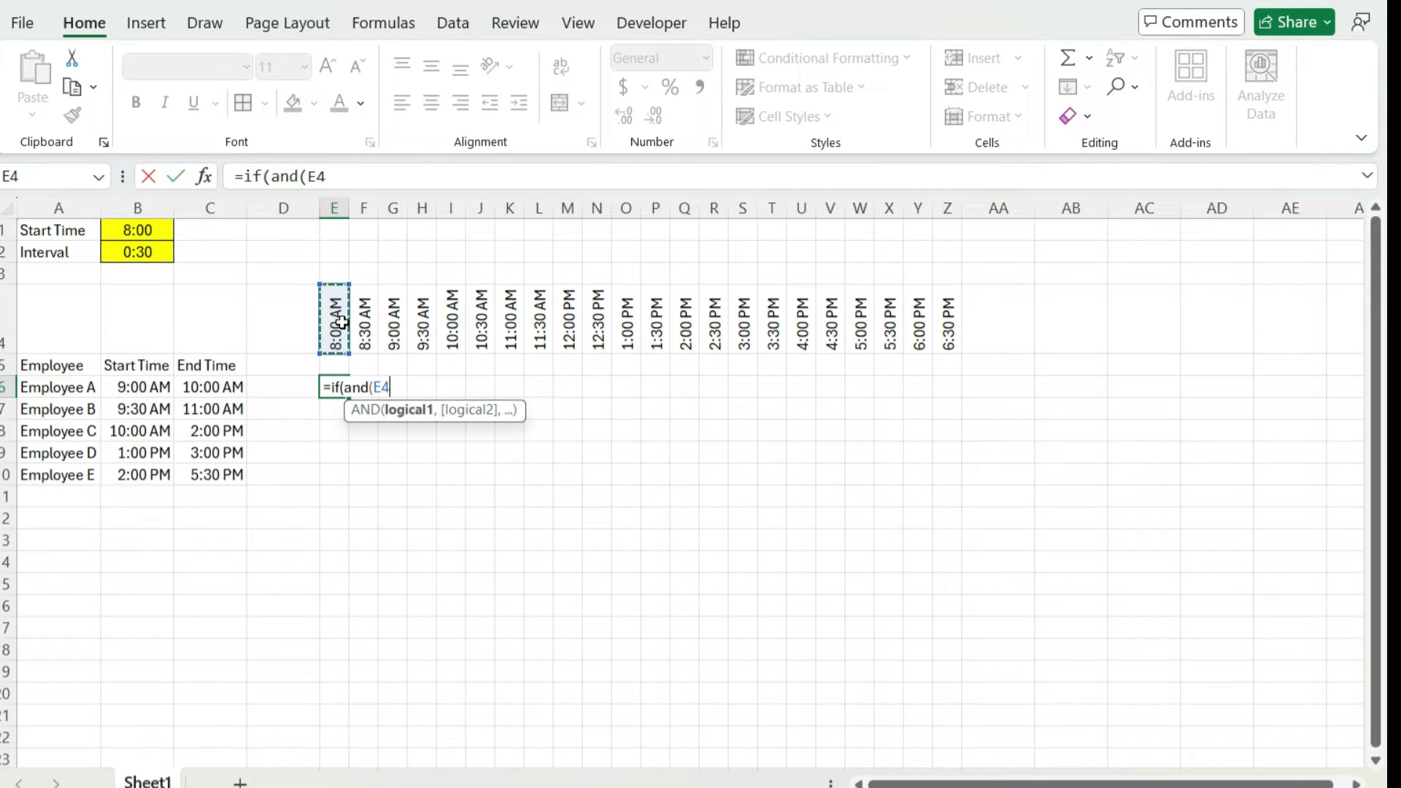
pyautogui.write('>=')
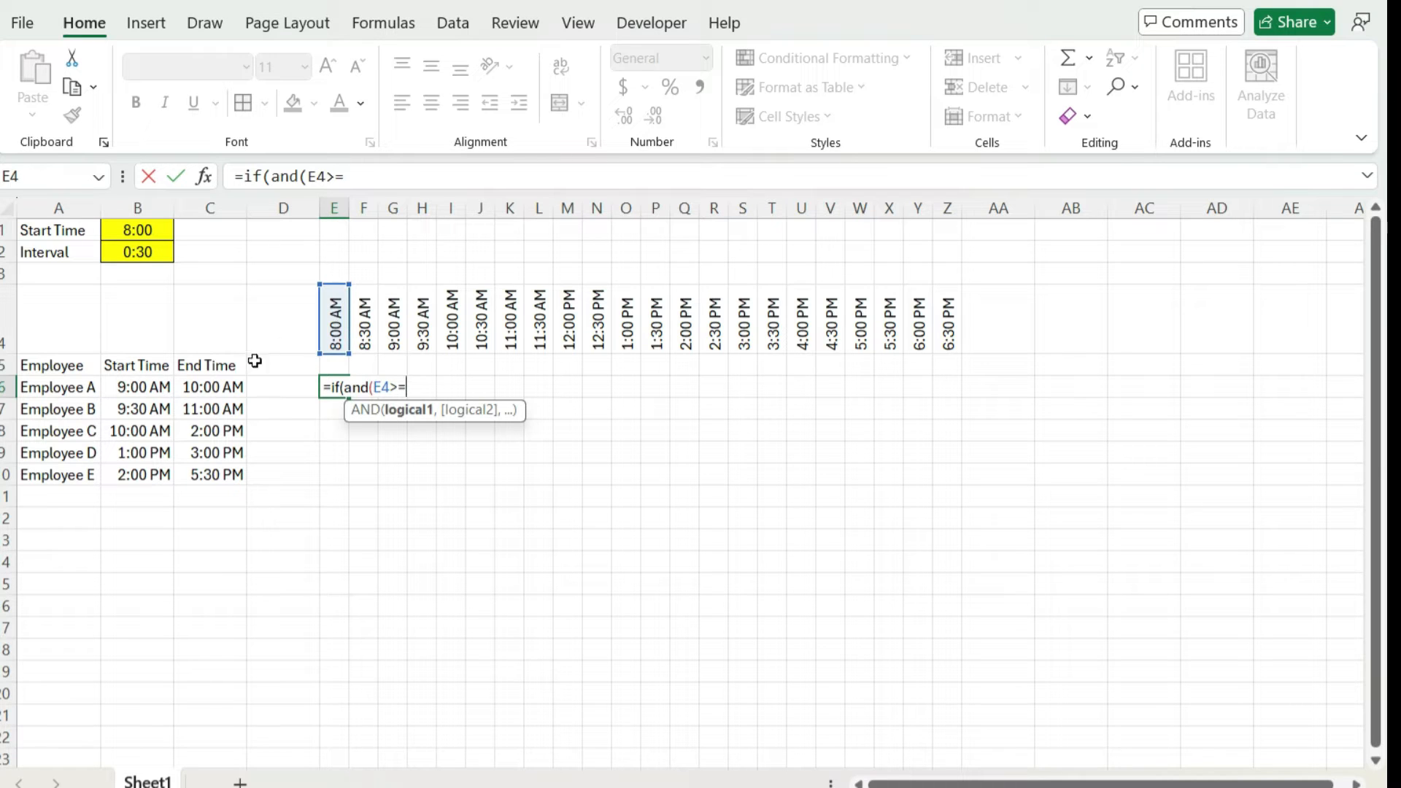
pyautogui.click(136, 387)
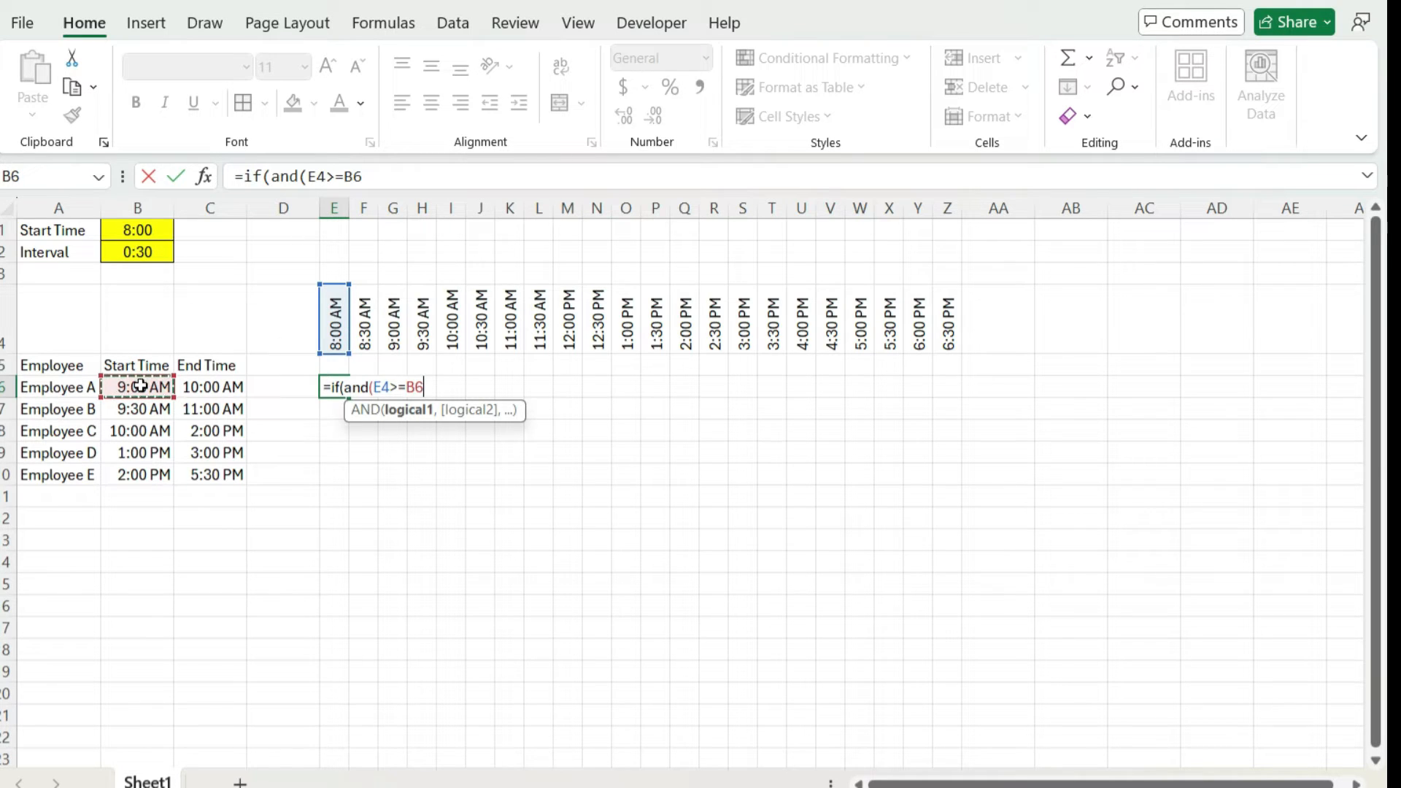
pyautogui.write(',E4<')
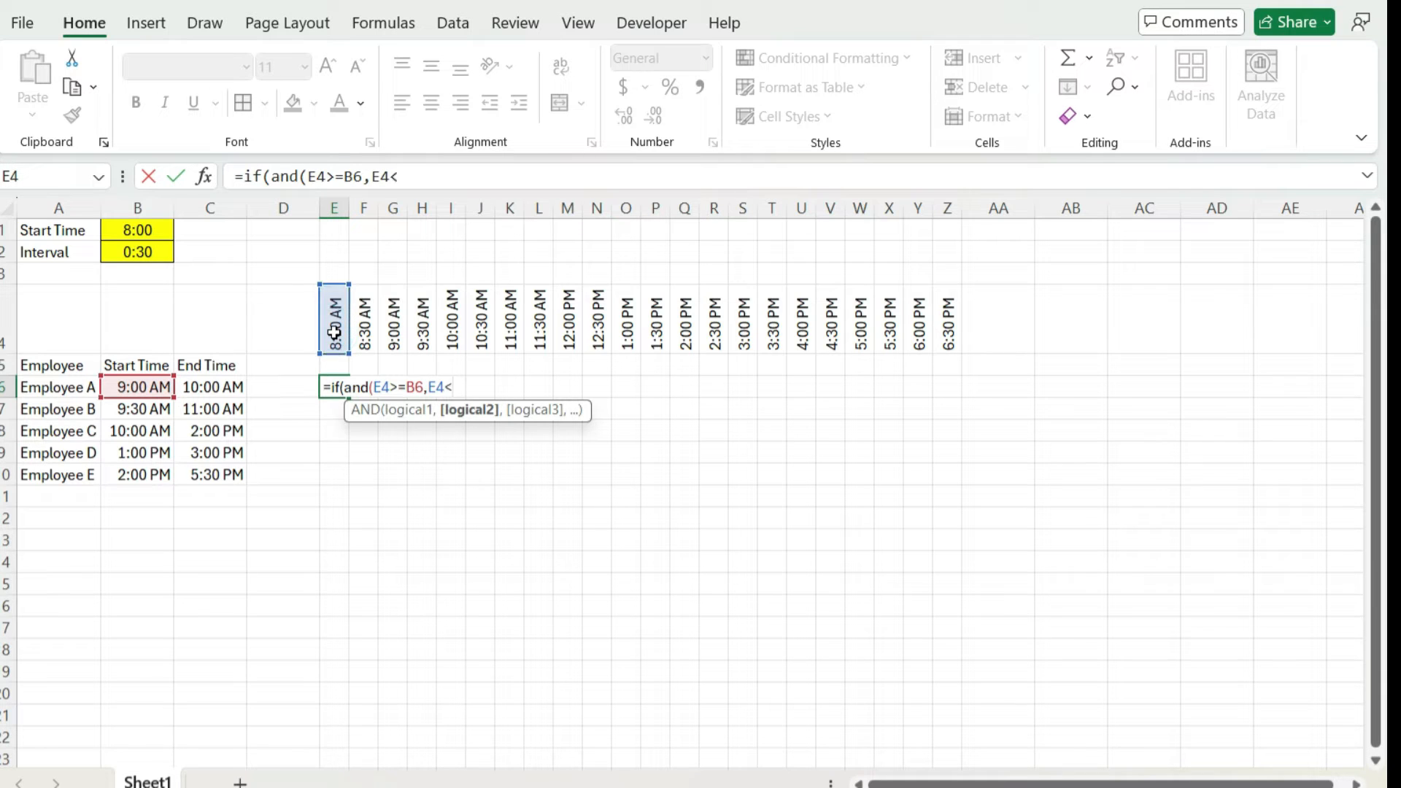
# Complete the formula with E4<C6 so it returns 1 inside the shift, 0 otherwise.
pyautogui.click(213, 387)
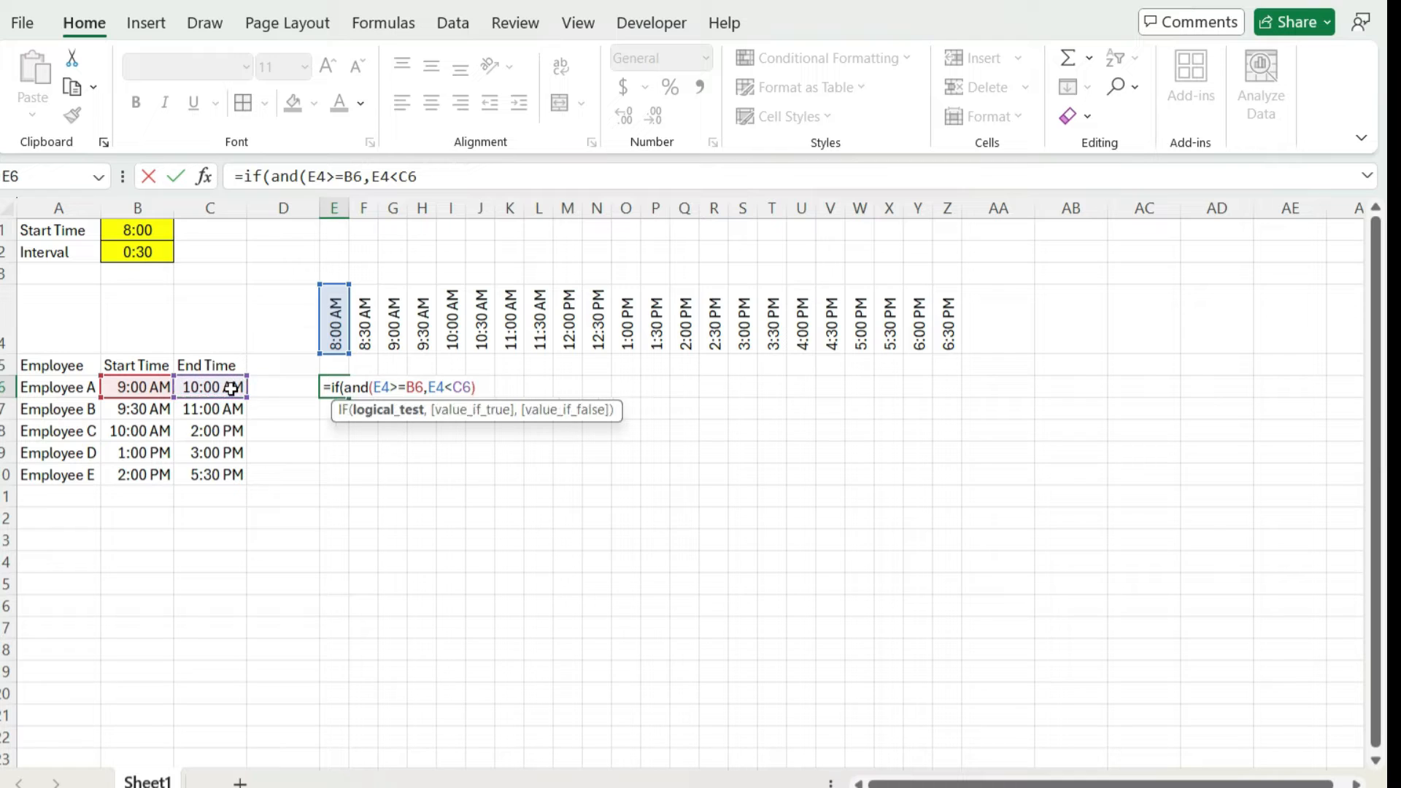
pyautogui.write('),')
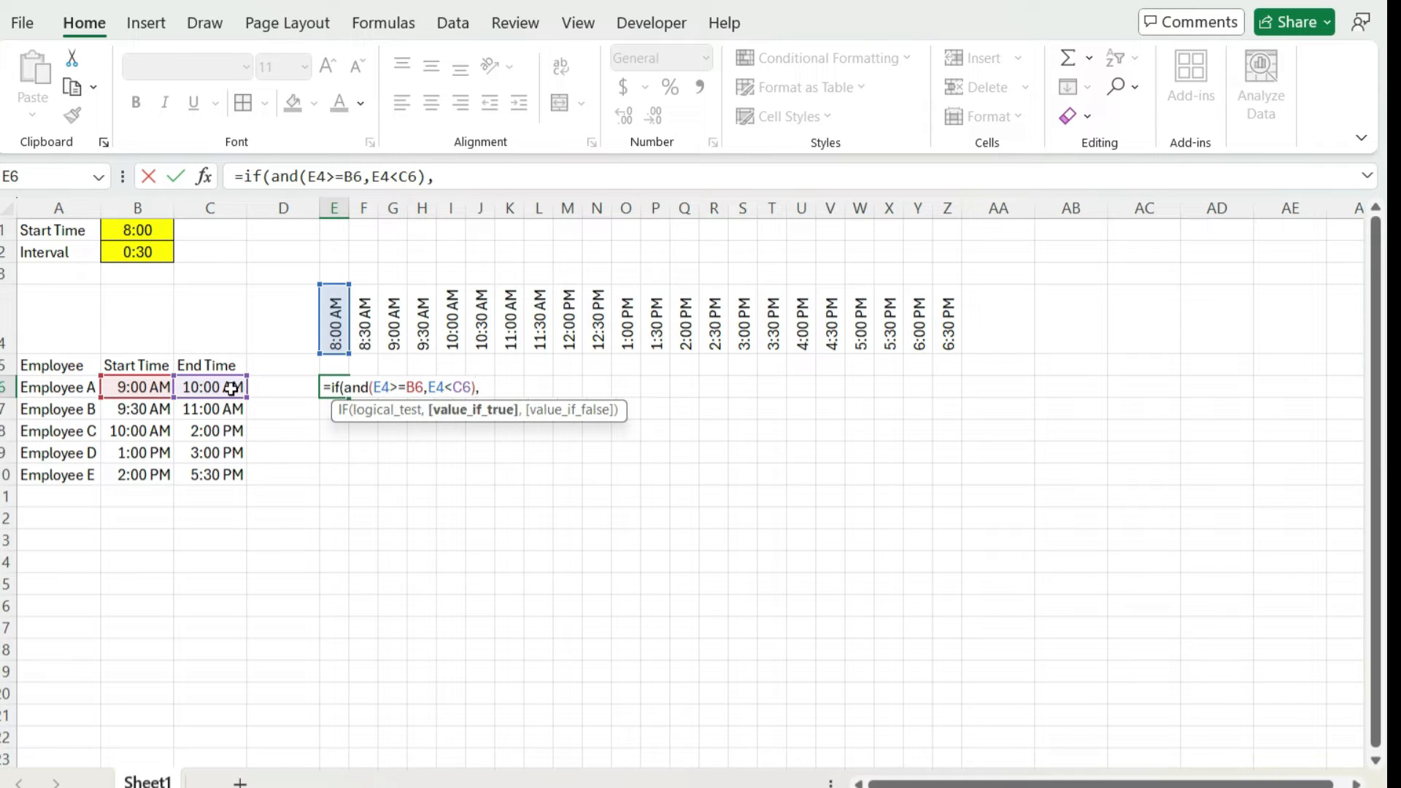
pyautogui.write('1,')
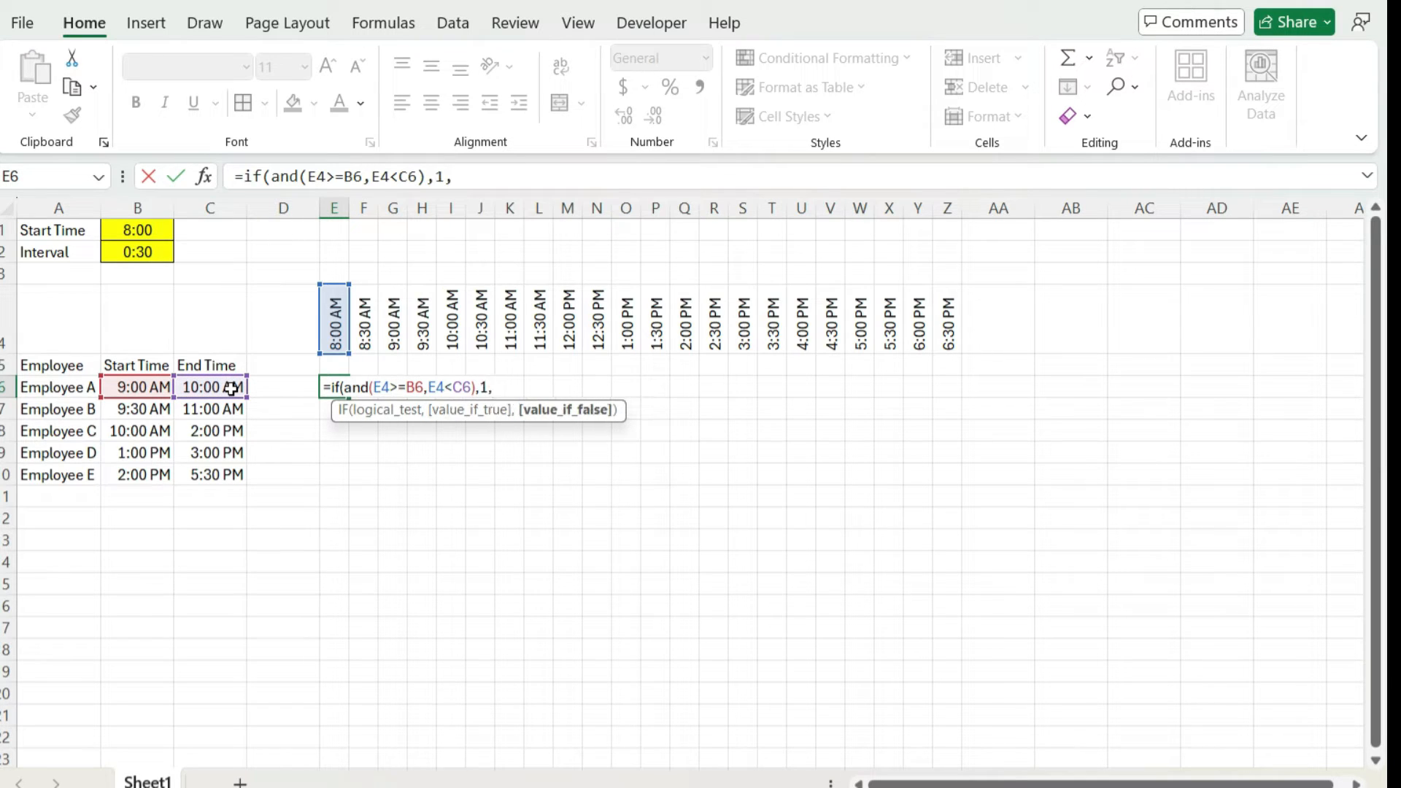
pyautogui.write('0)')
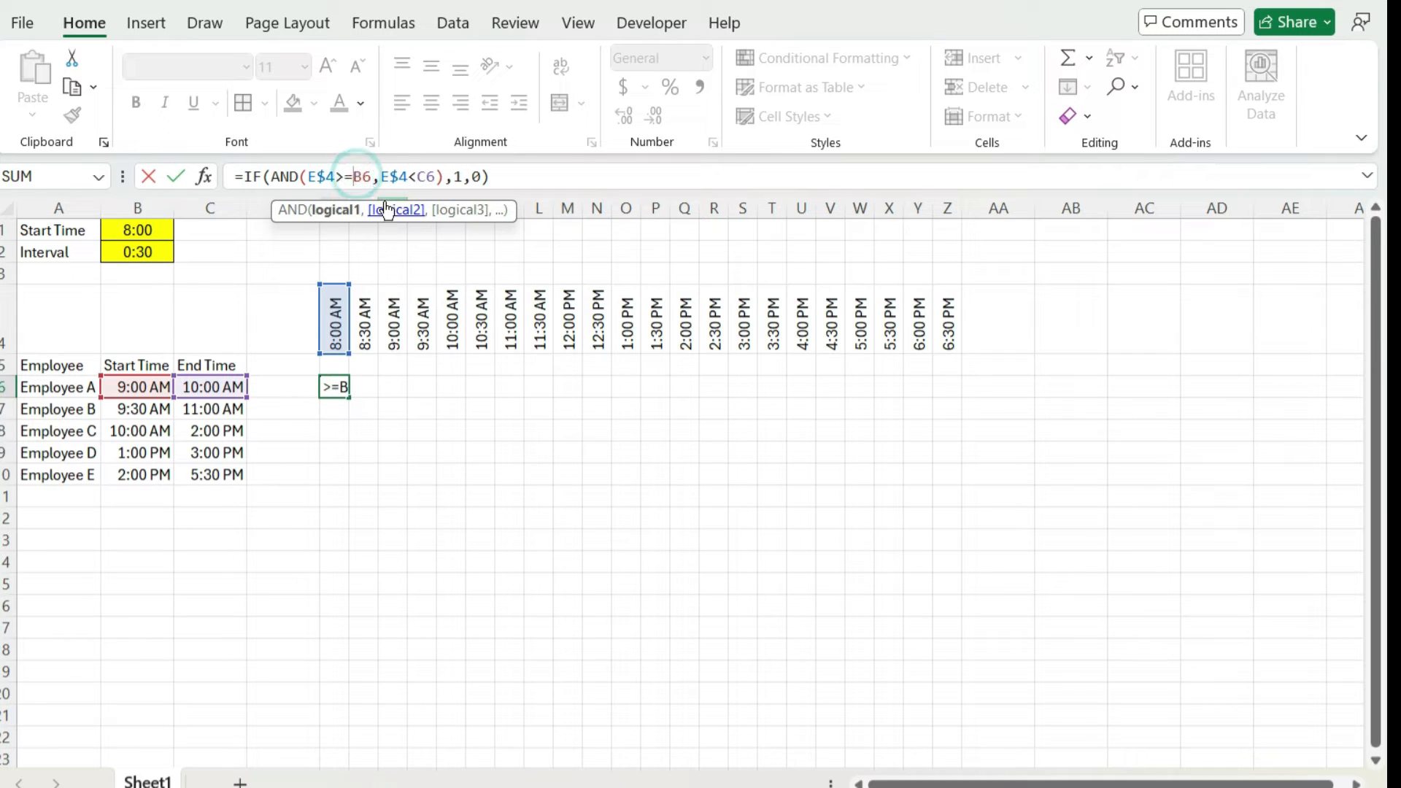
# Anchor the references as E$4, $B6, $C6 and confirm the formula for row 6.
pyautogui.press('f4')
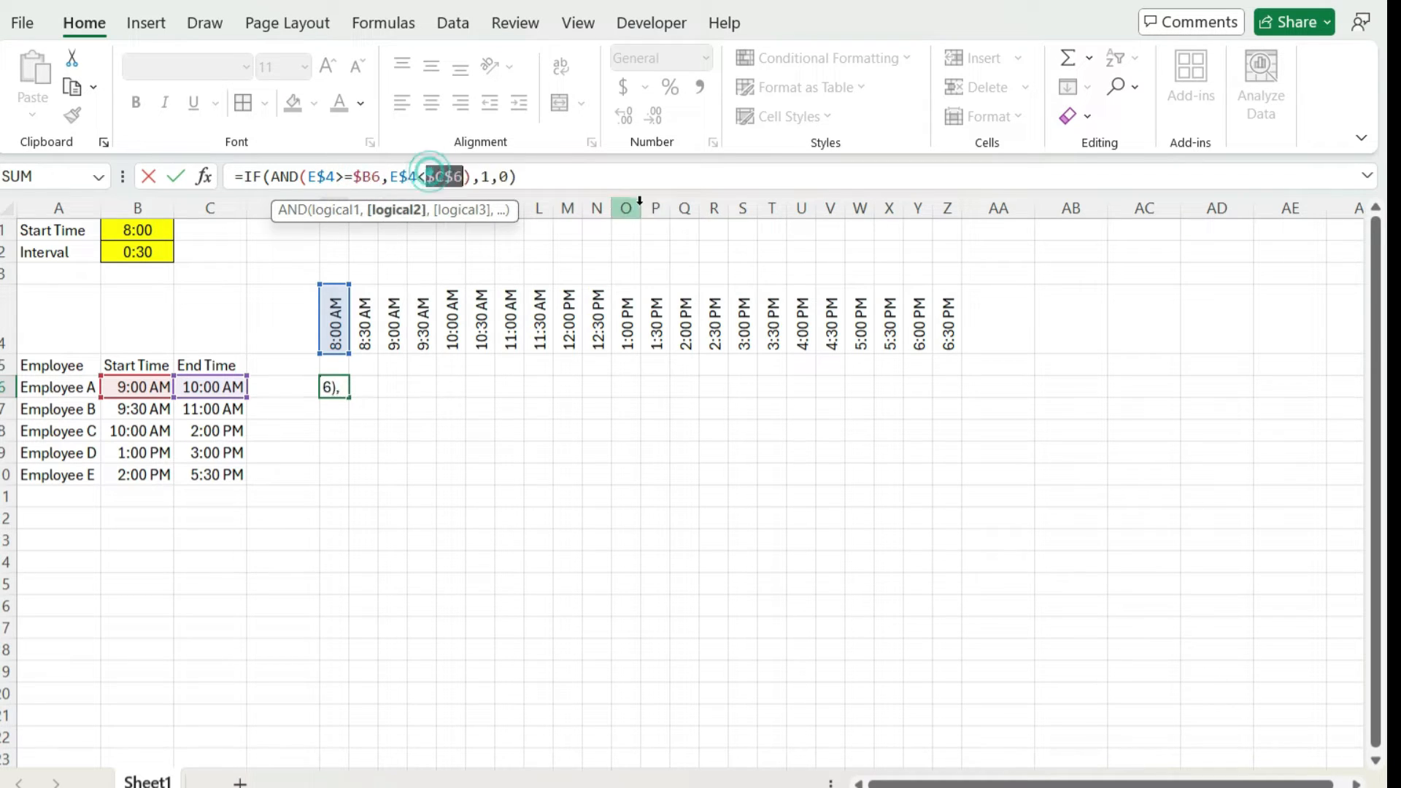
pyautogui.press('Enter')
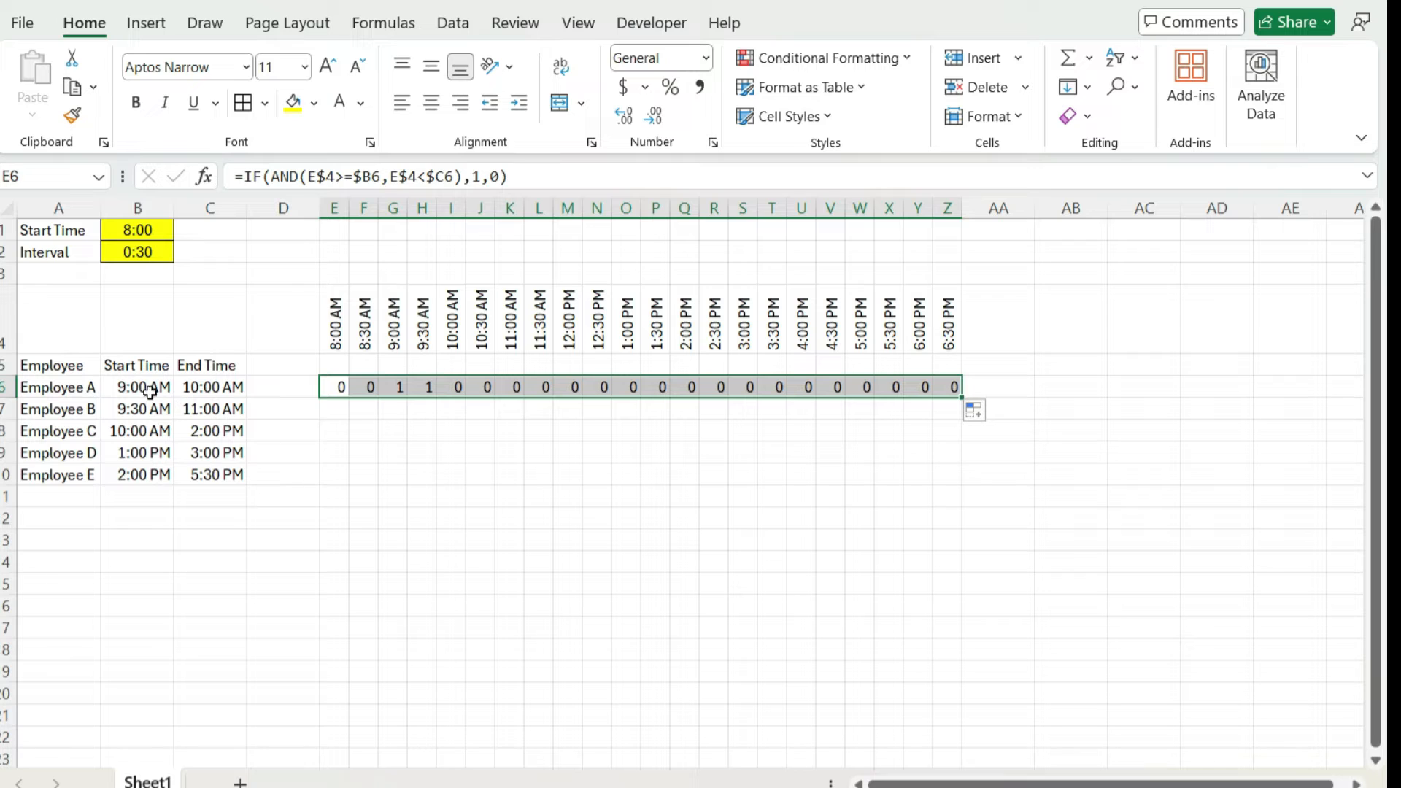
# Check the 9:00 AM result and fill the shift formula down through all five employee rows.
pyautogui.click(212, 387)
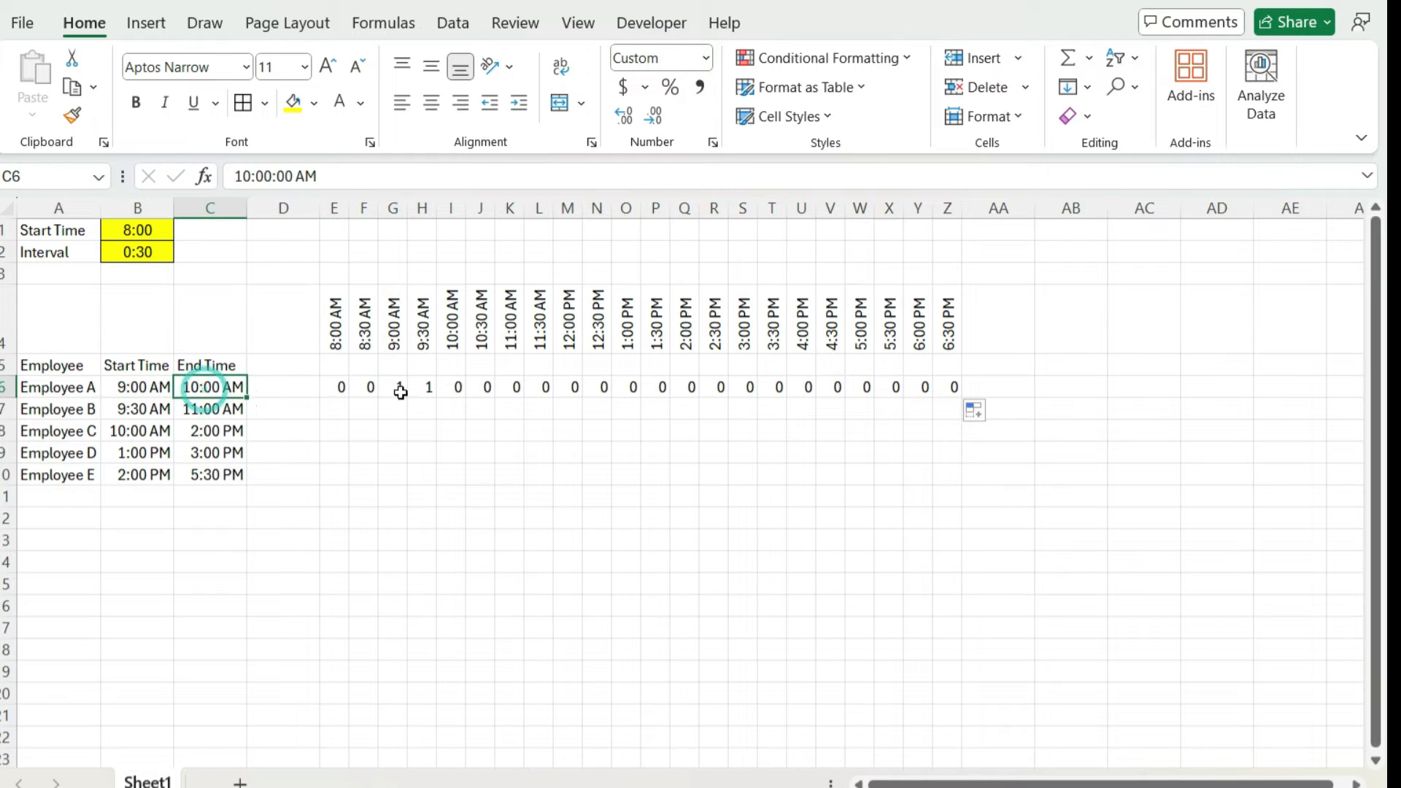
pyautogui.click(393, 386)
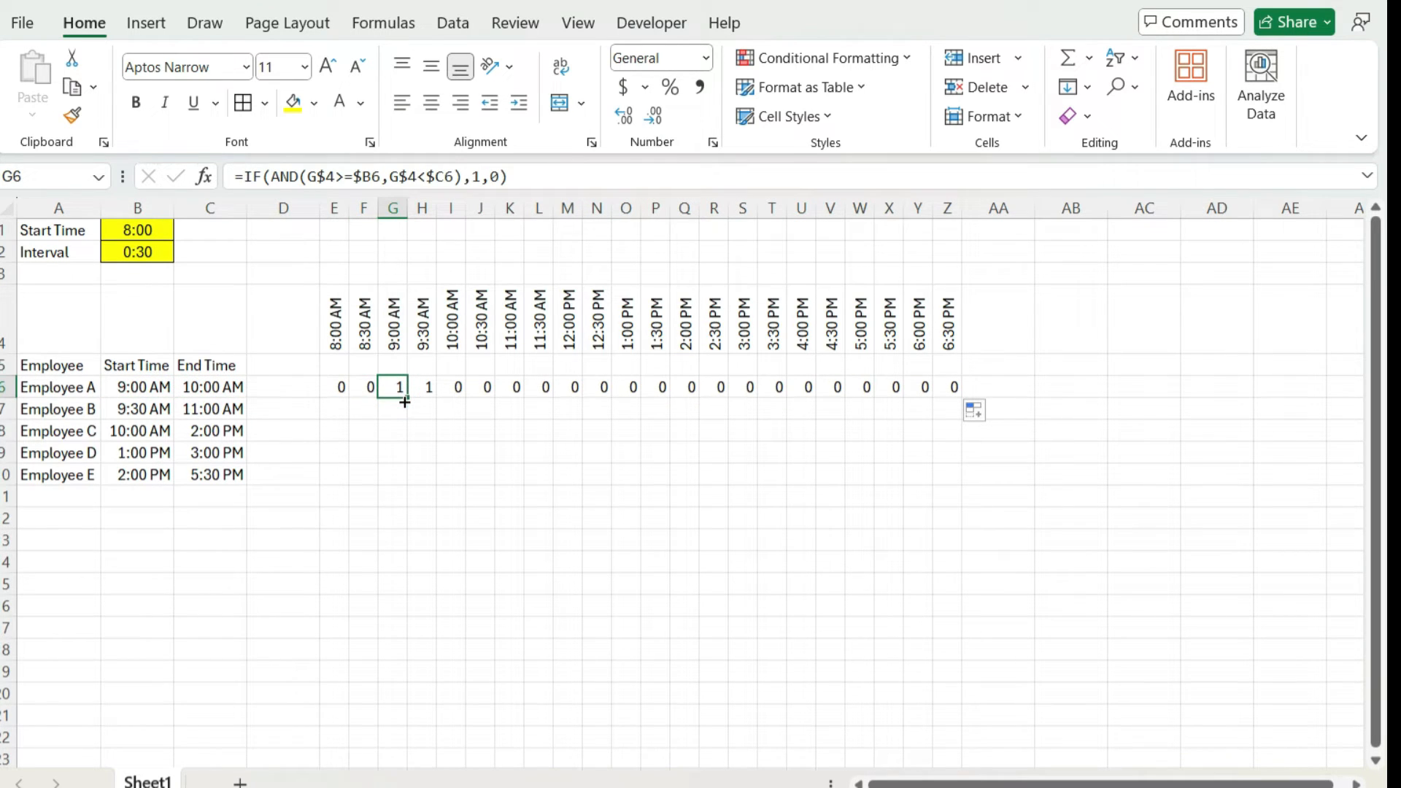
pyautogui.click(421, 387)
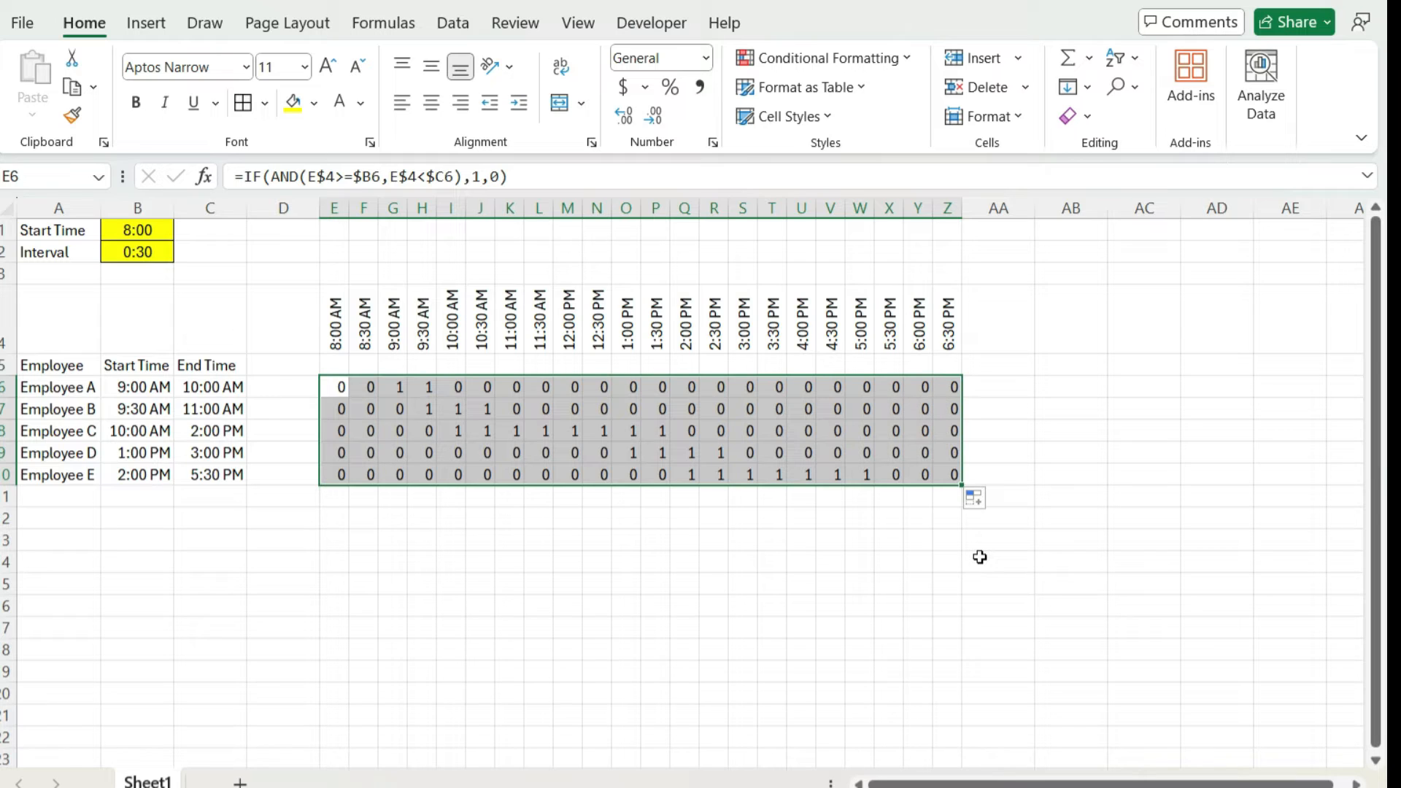
pyautogui.moveTo(967, 540)
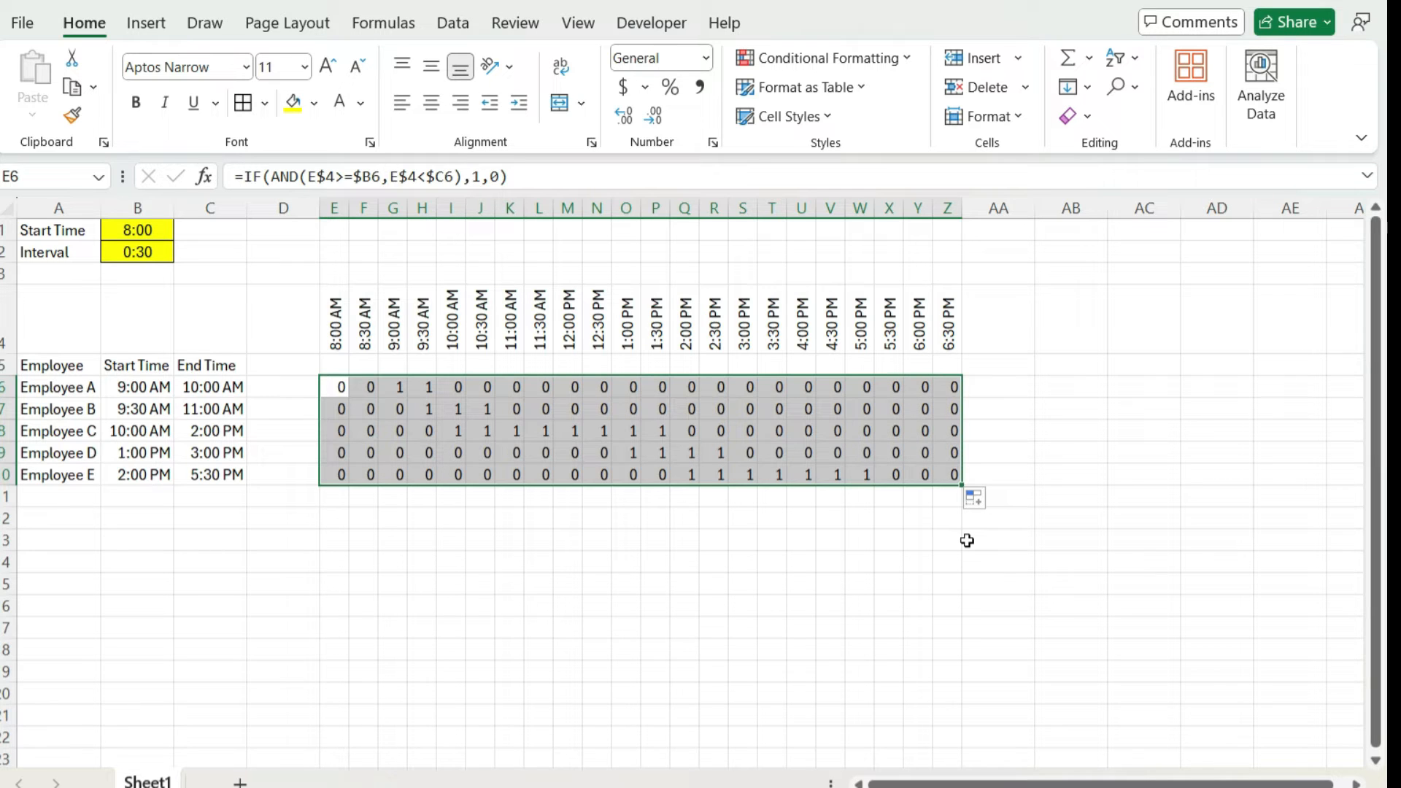
# Create a new conditional formatting rule on the grid with the formula =E6=1.
pyautogui.click(823, 57)
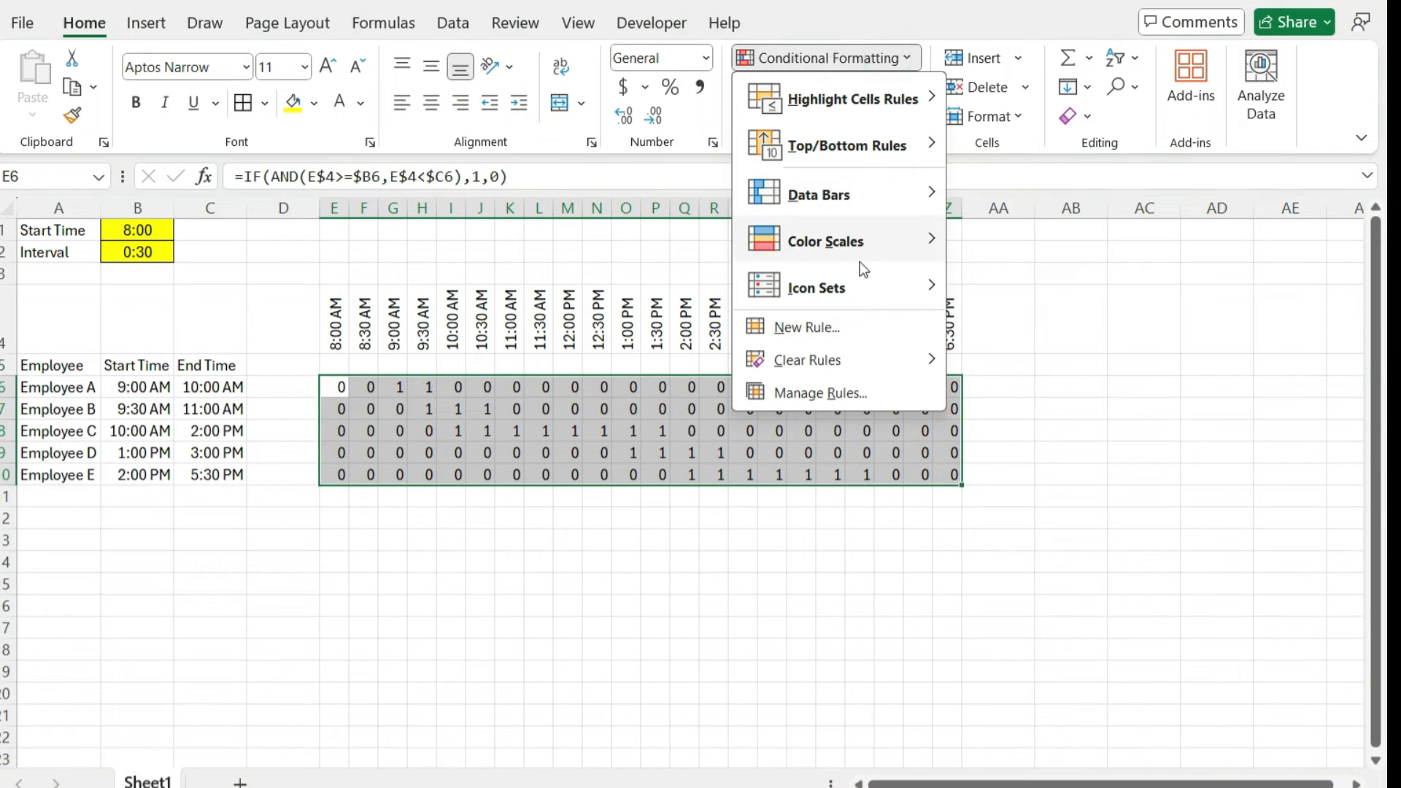
pyautogui.click(805, 327)
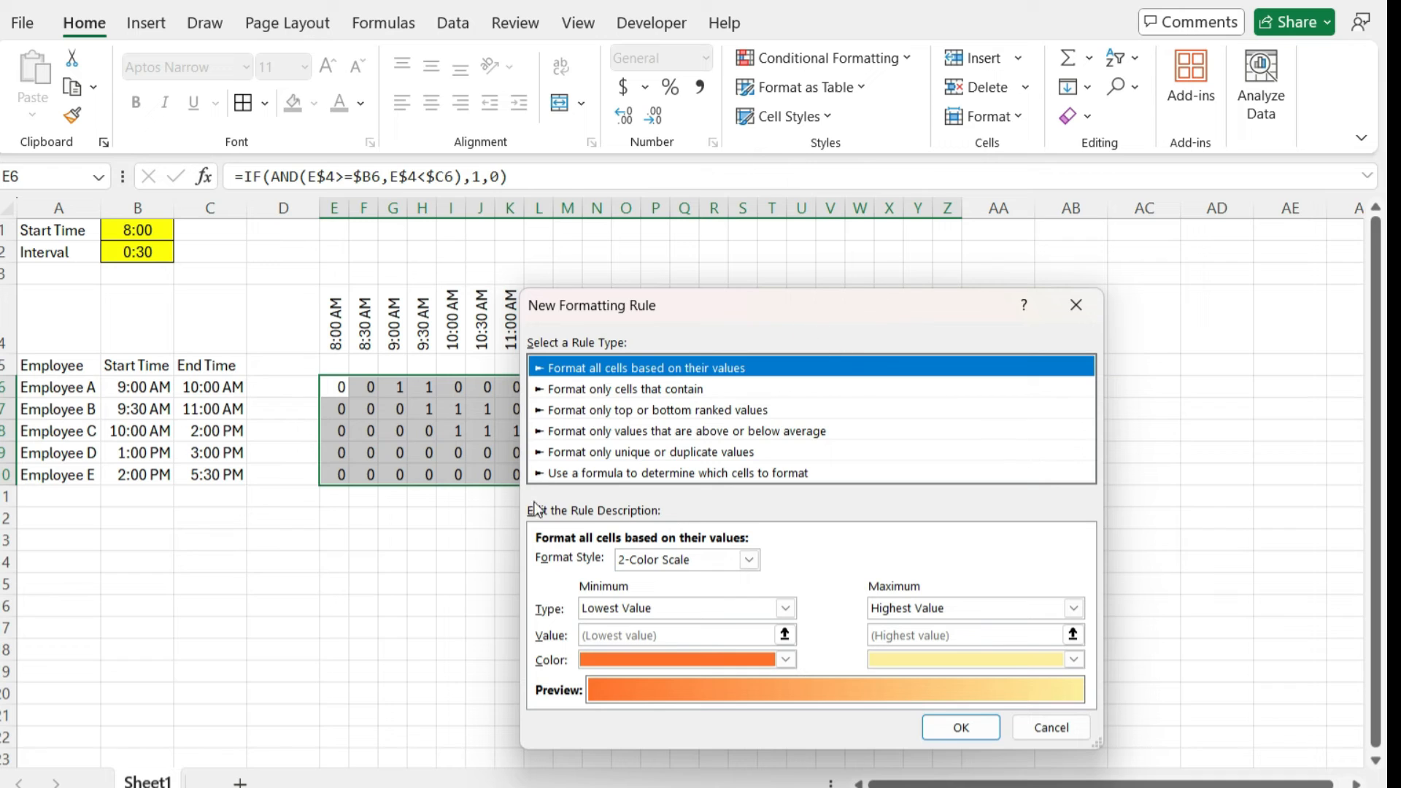
pyautogui.click(676, 473)
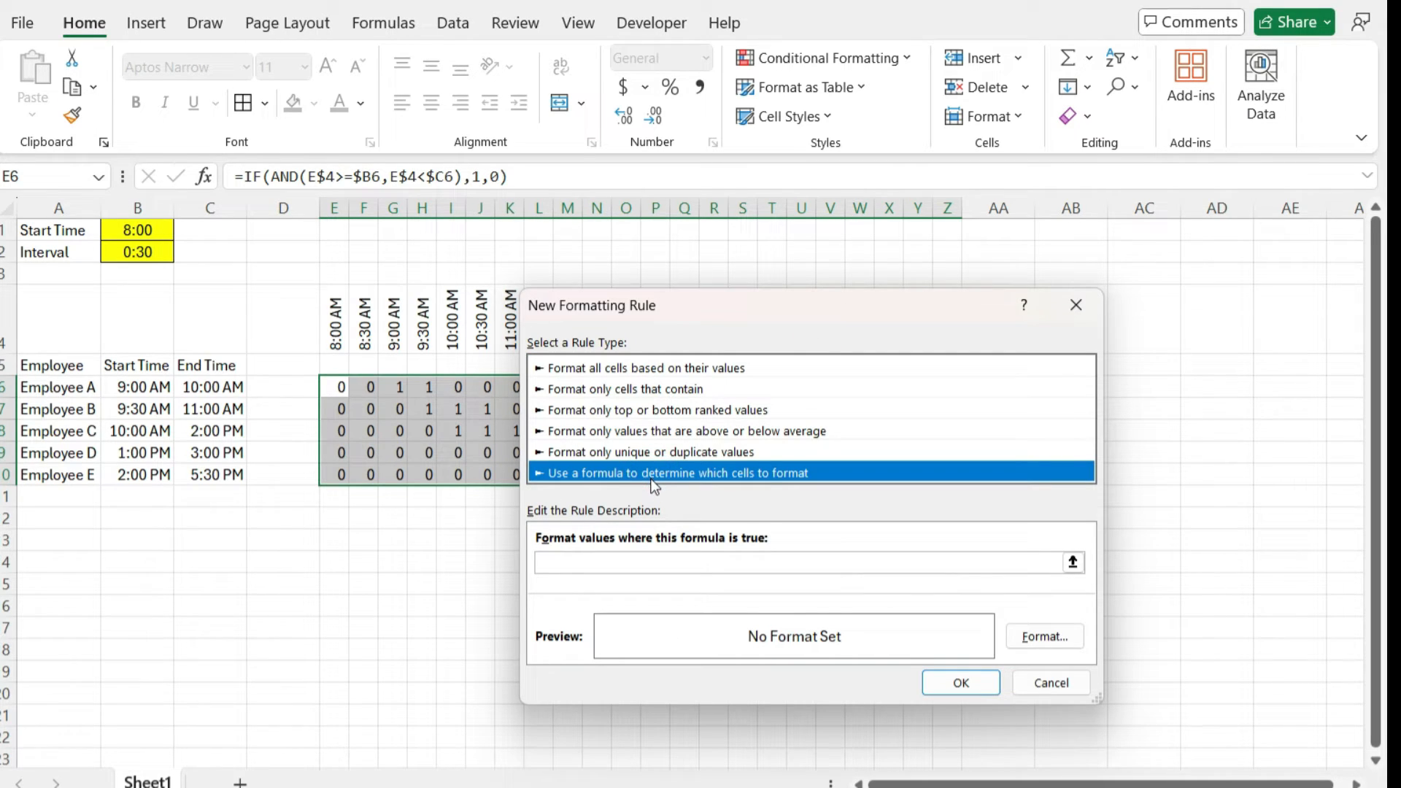
pyautogui.moveTo(76, 196)
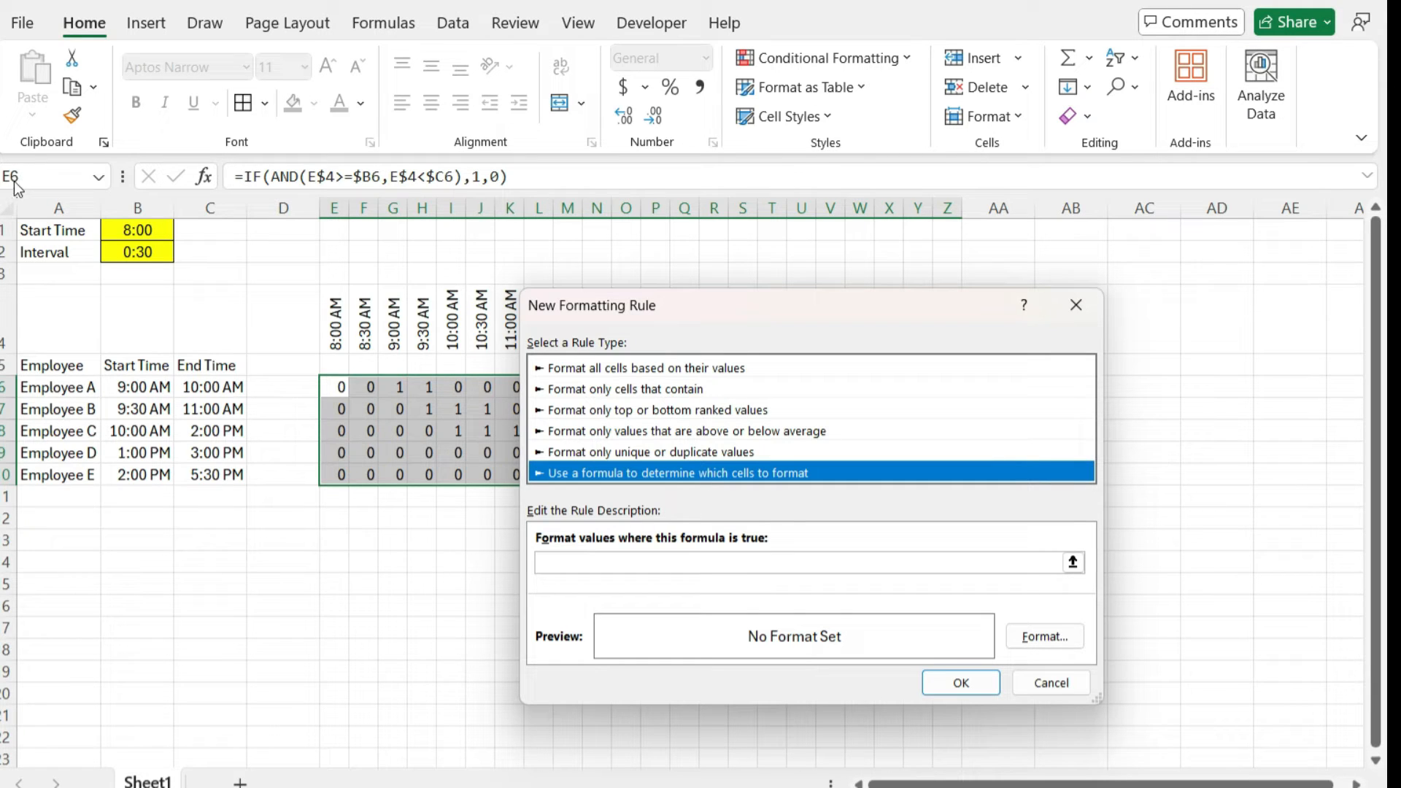
pyautogui.click(804, 562)
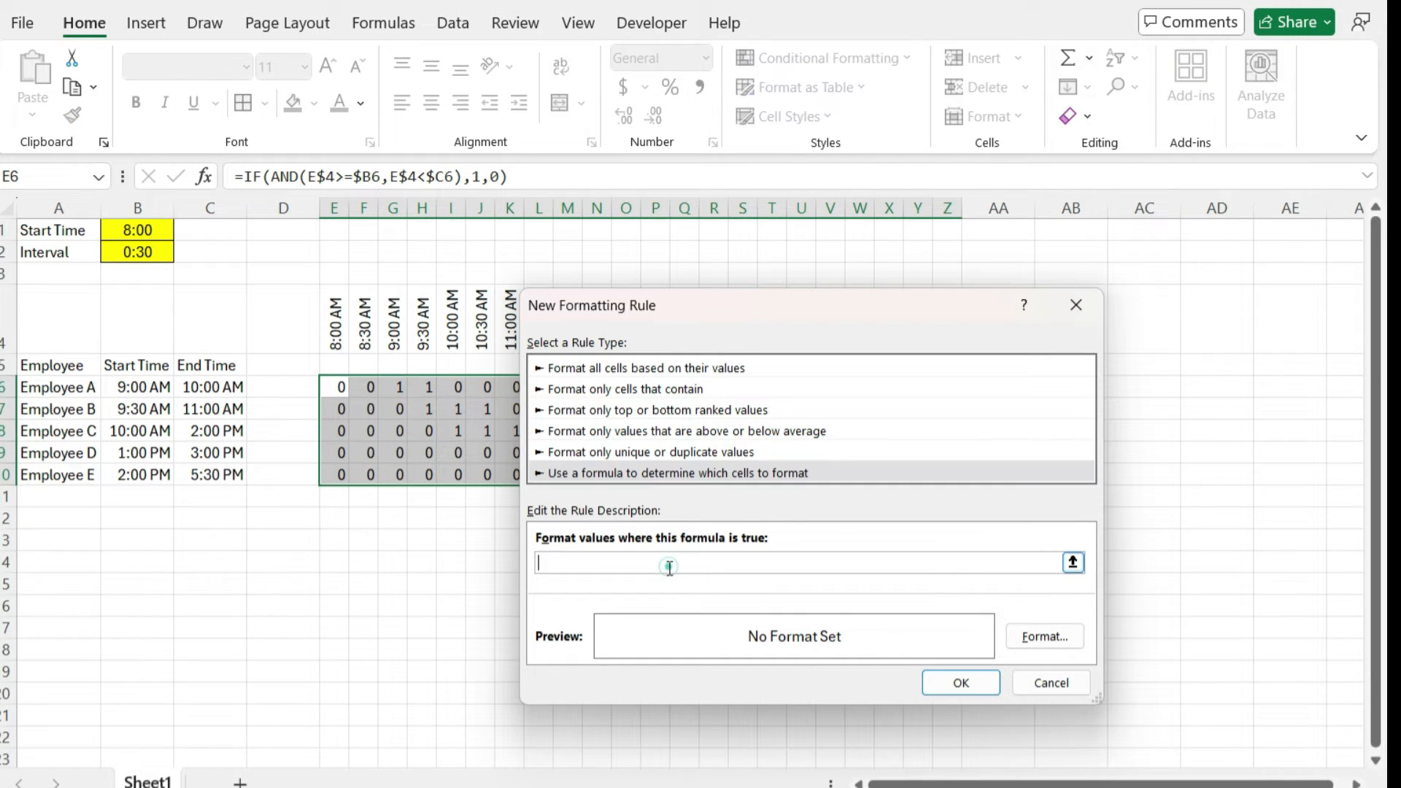
pyautogui.write('=E6')
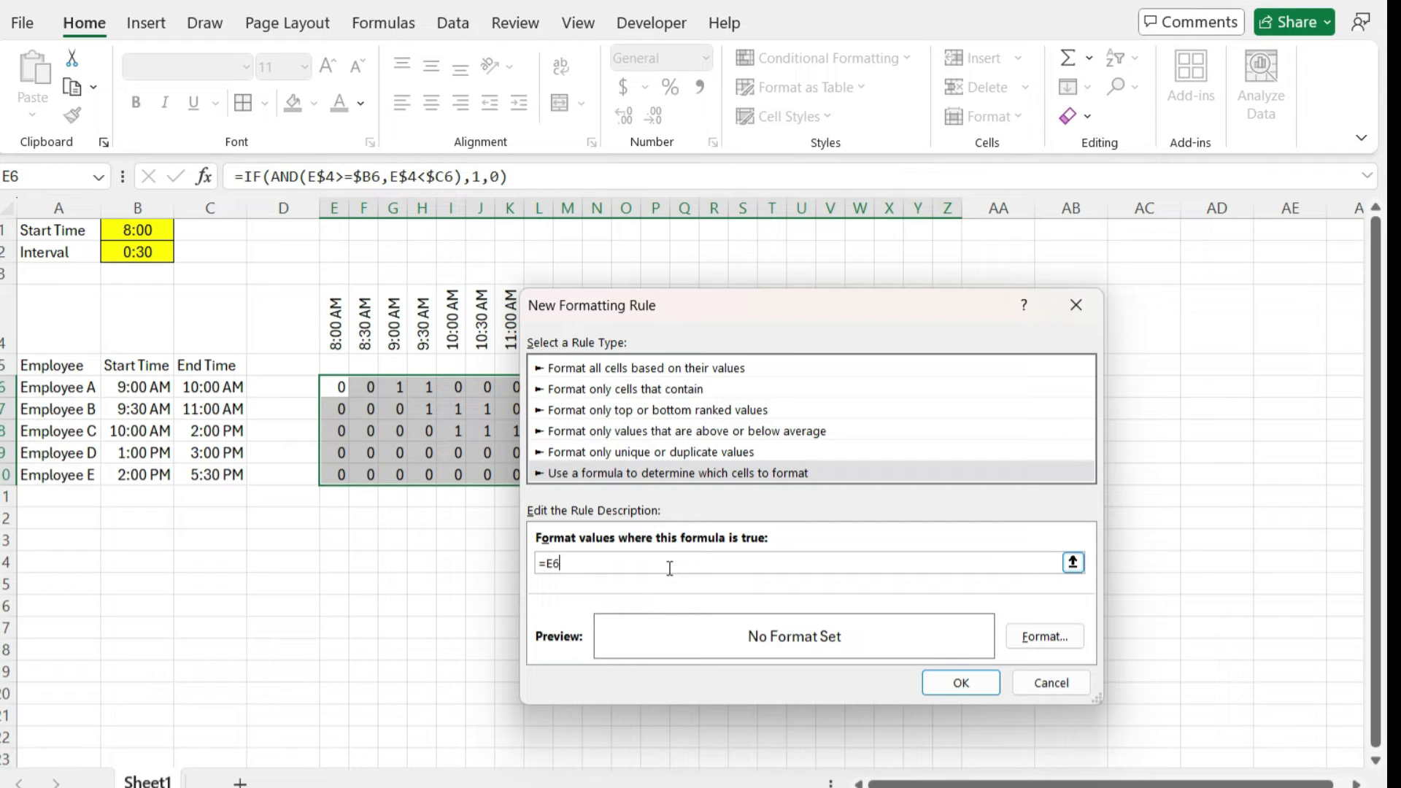
pyautogui.write('=')
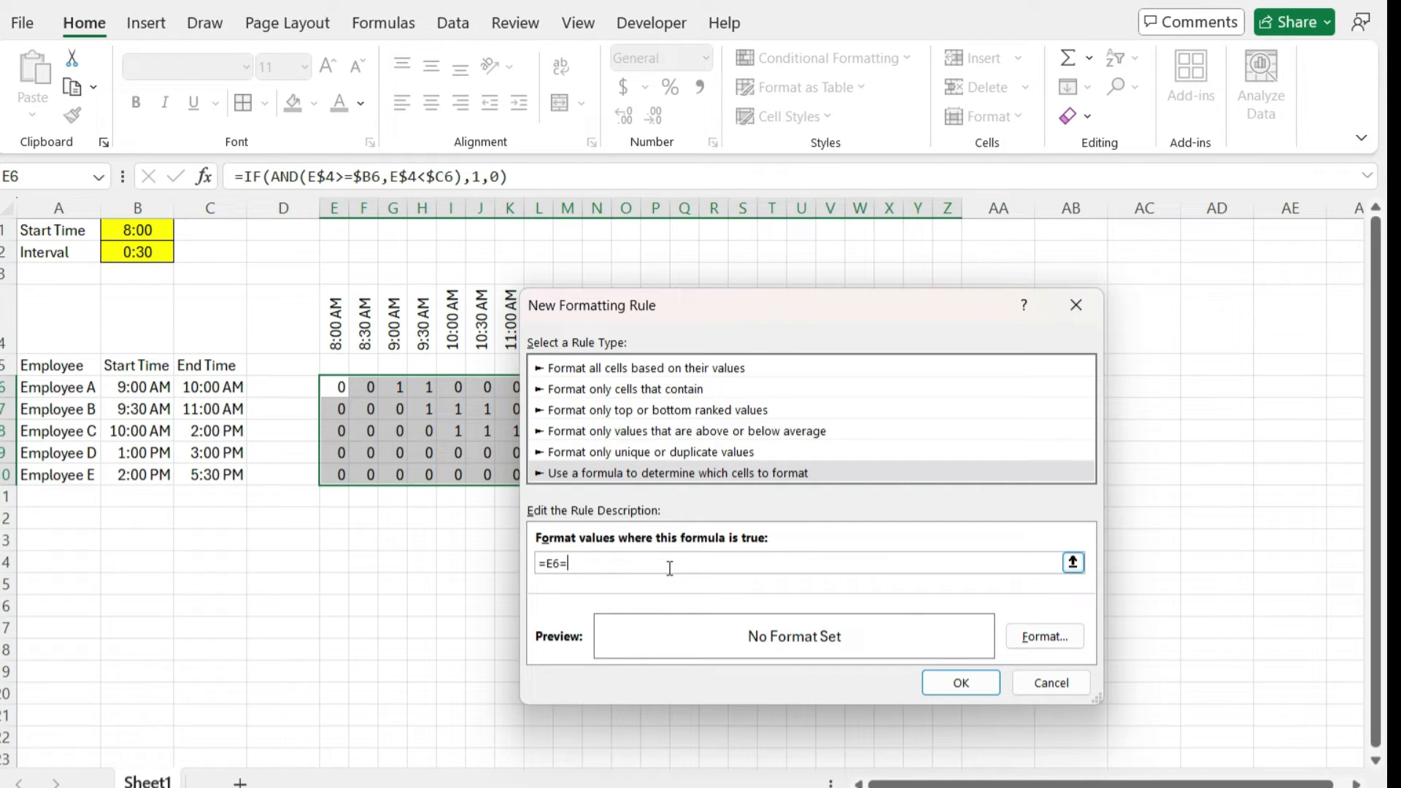
pyautogui.write('1')
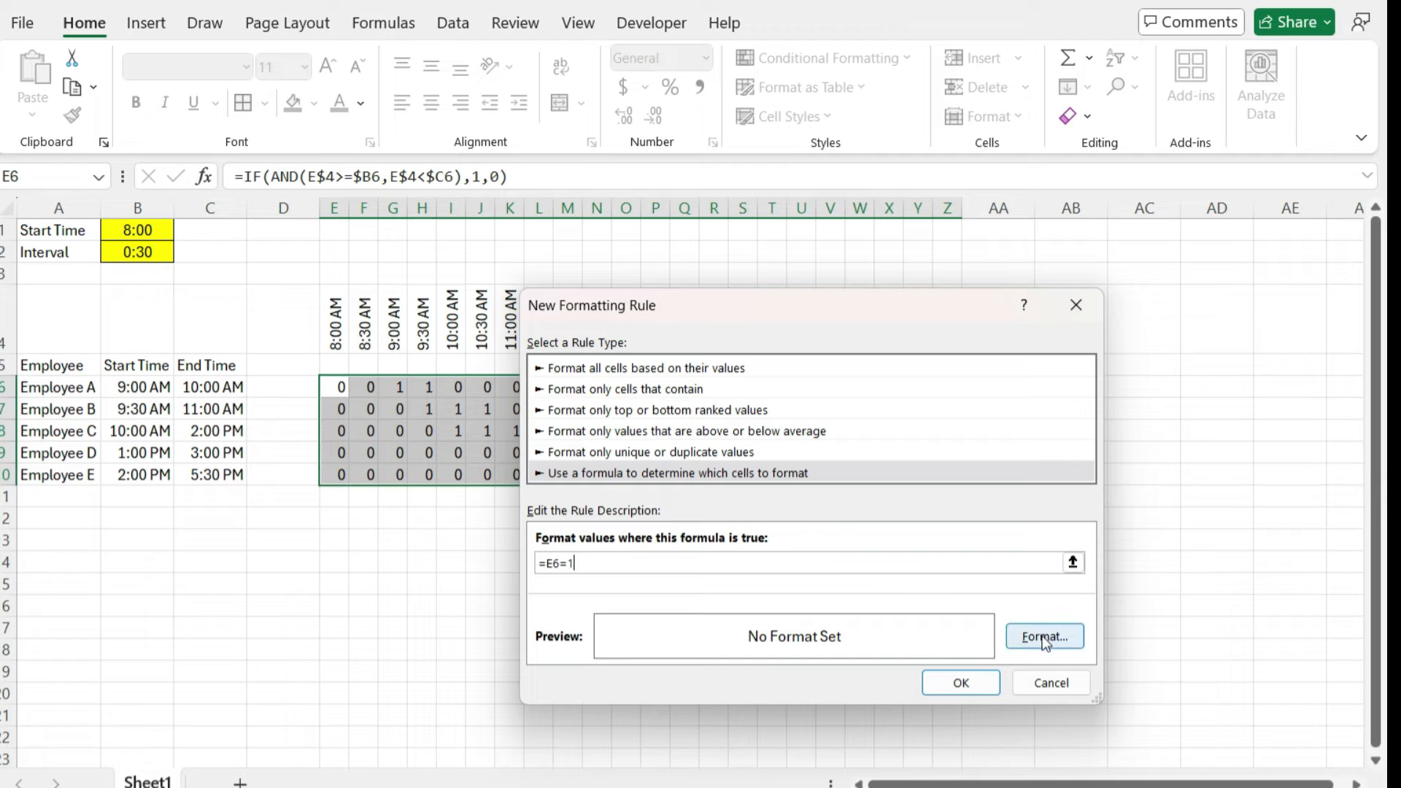
# Format the rule's cells with green fill, green border and green font, then apply it to the grid.
pyautogui.click(1044, 636)
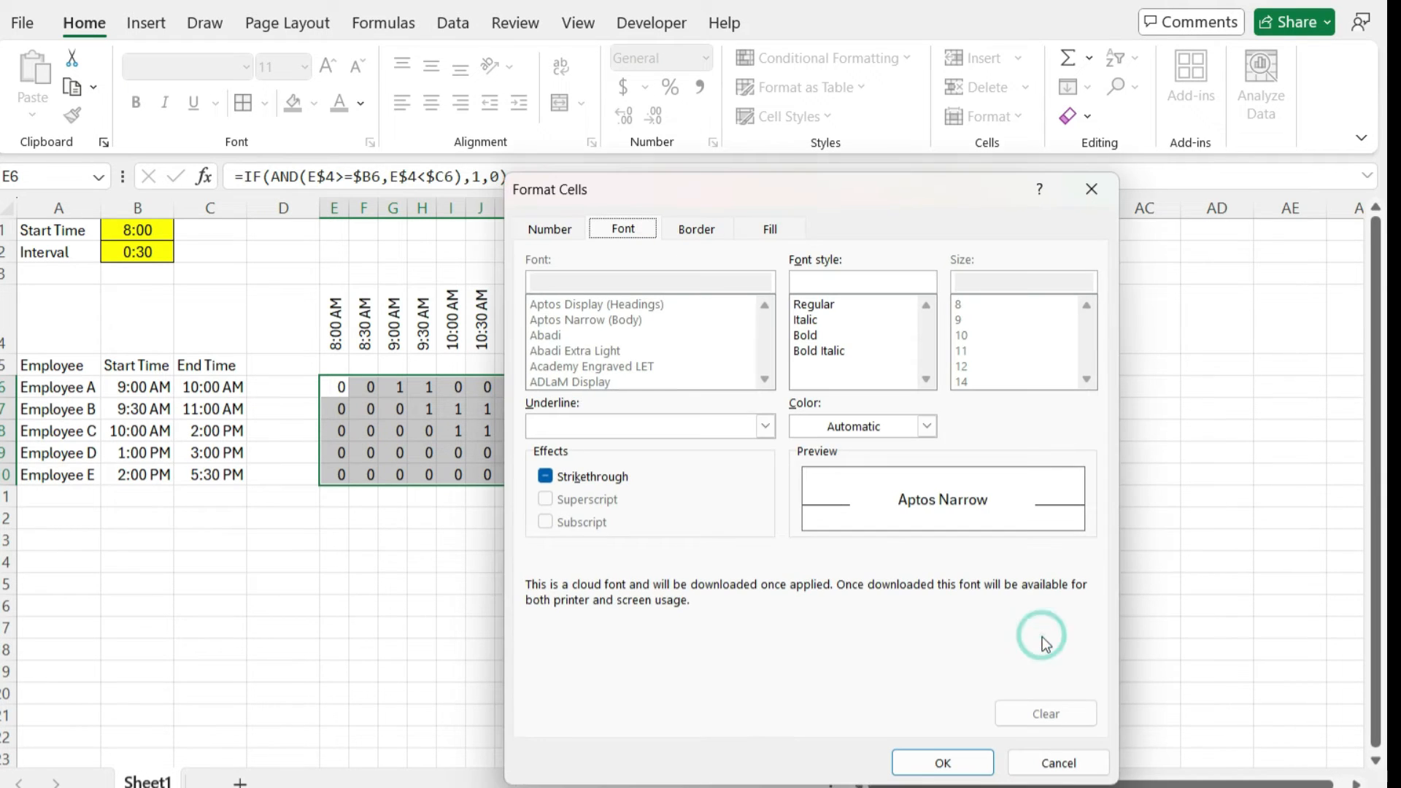
pyautogui.click(769, 228)
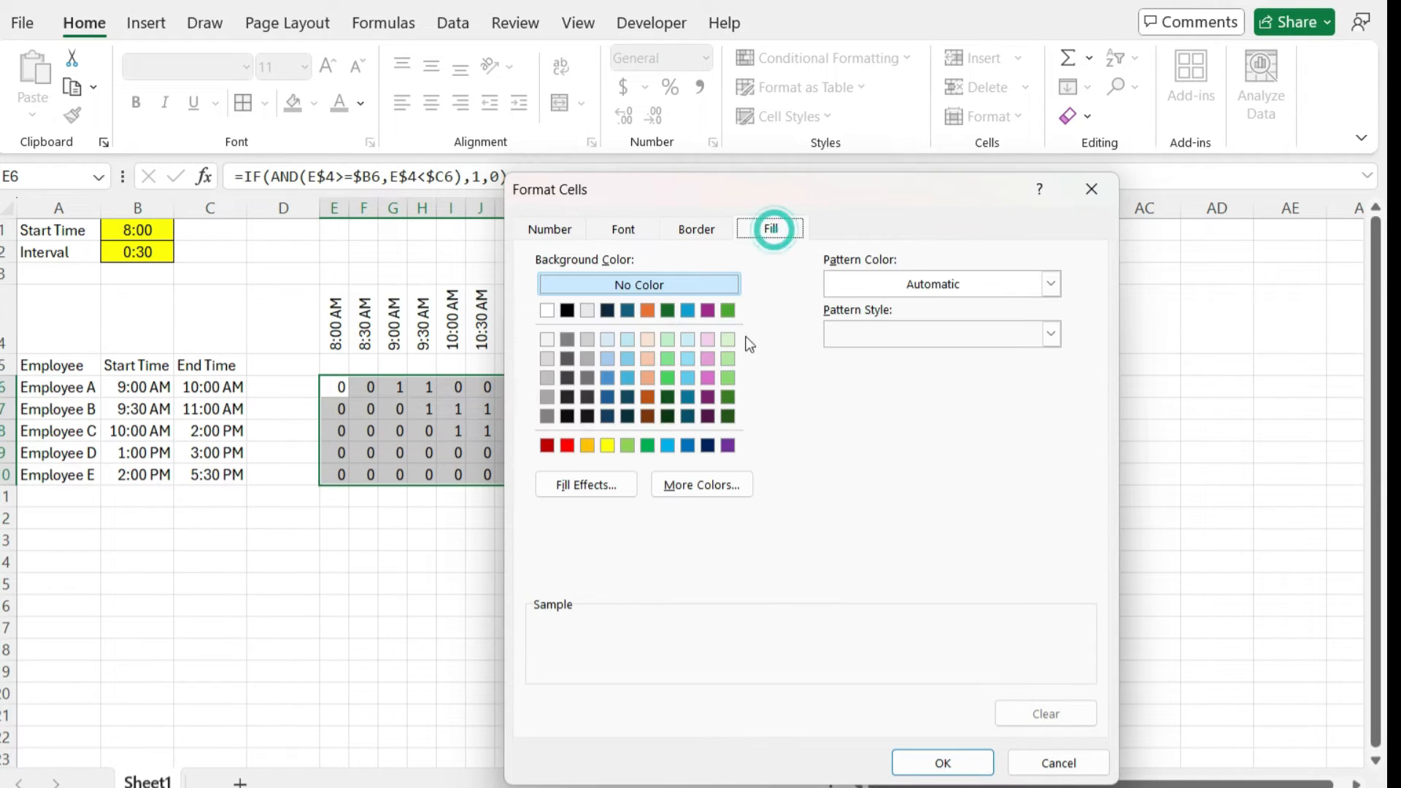
pyautogui.click(647, 446)
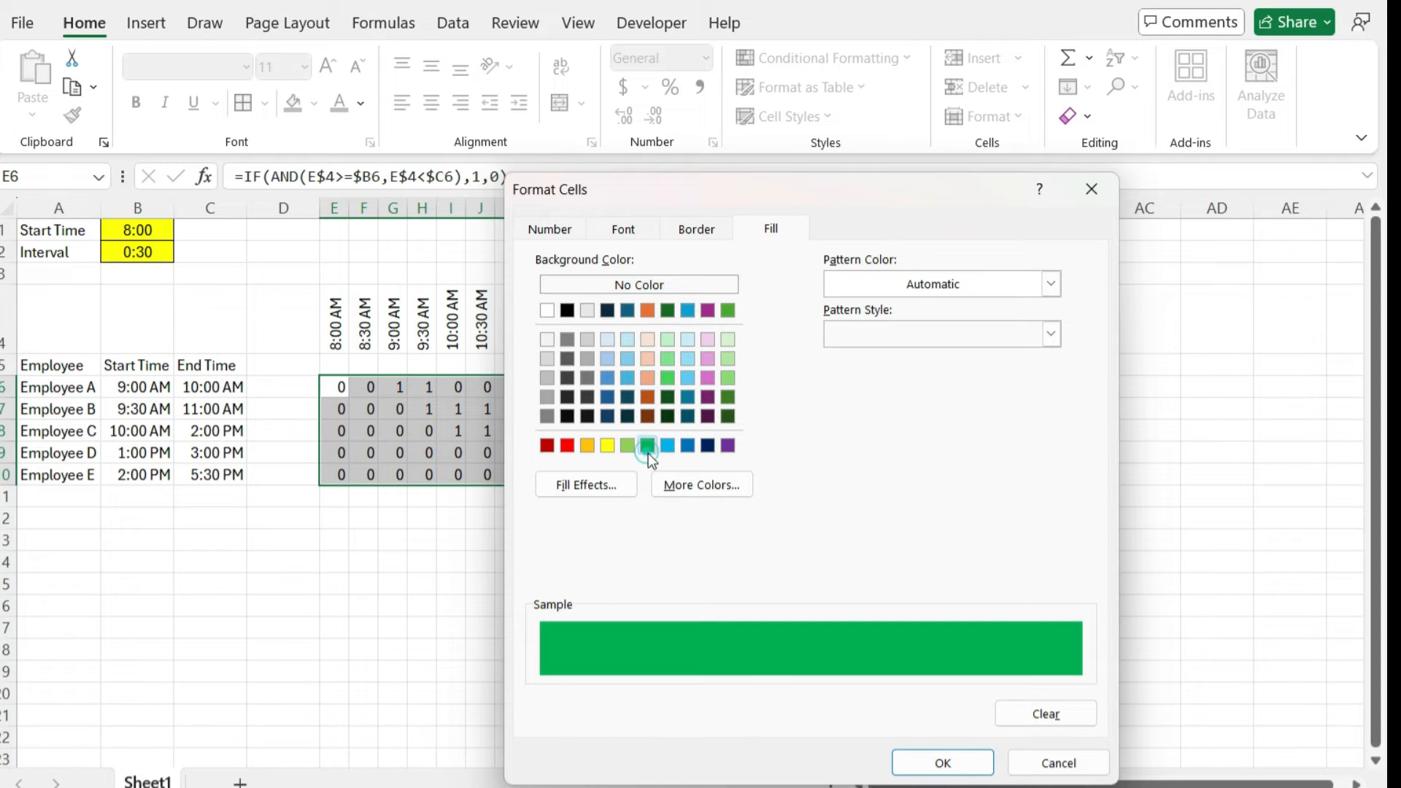
pyautogui.click(696, 228)
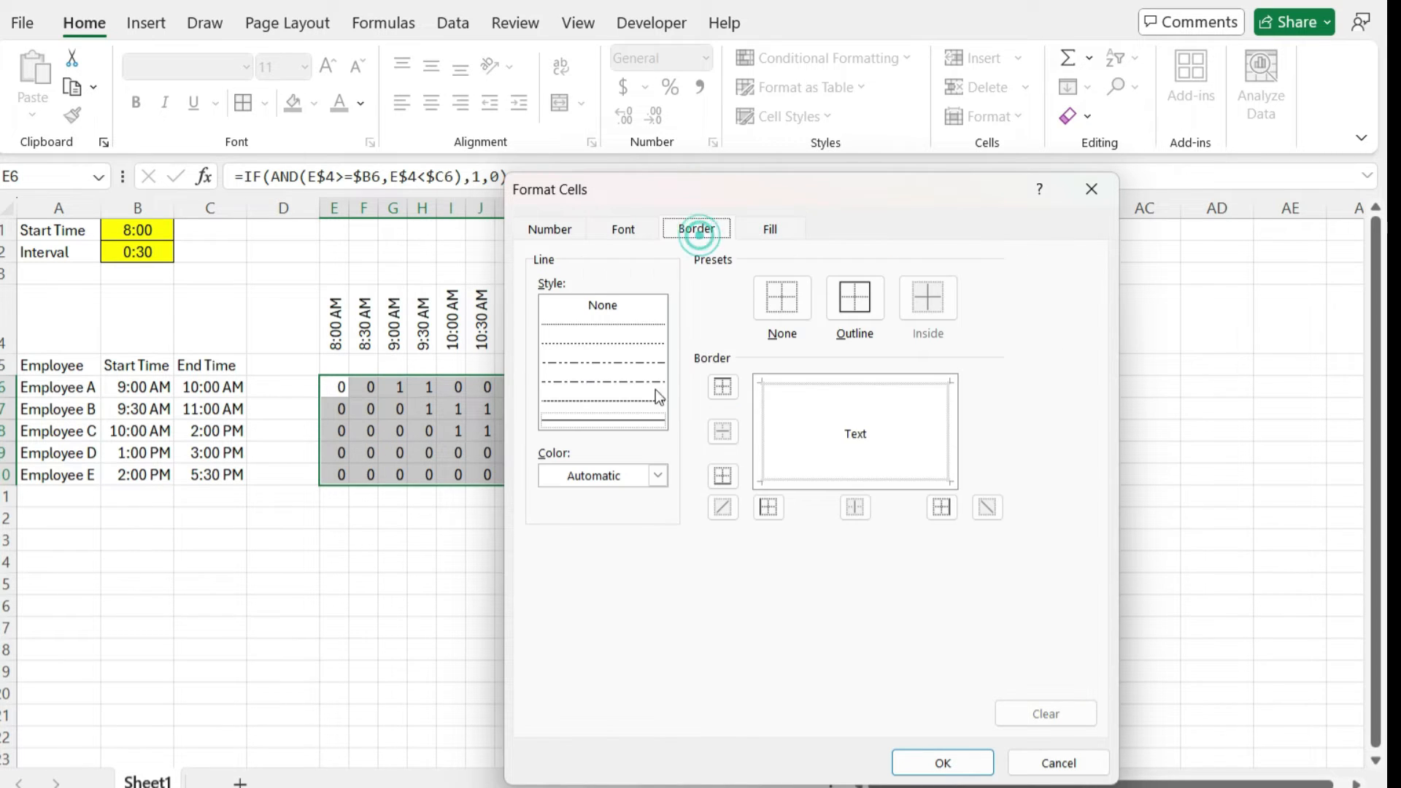
pyautogui.click(657, 474)
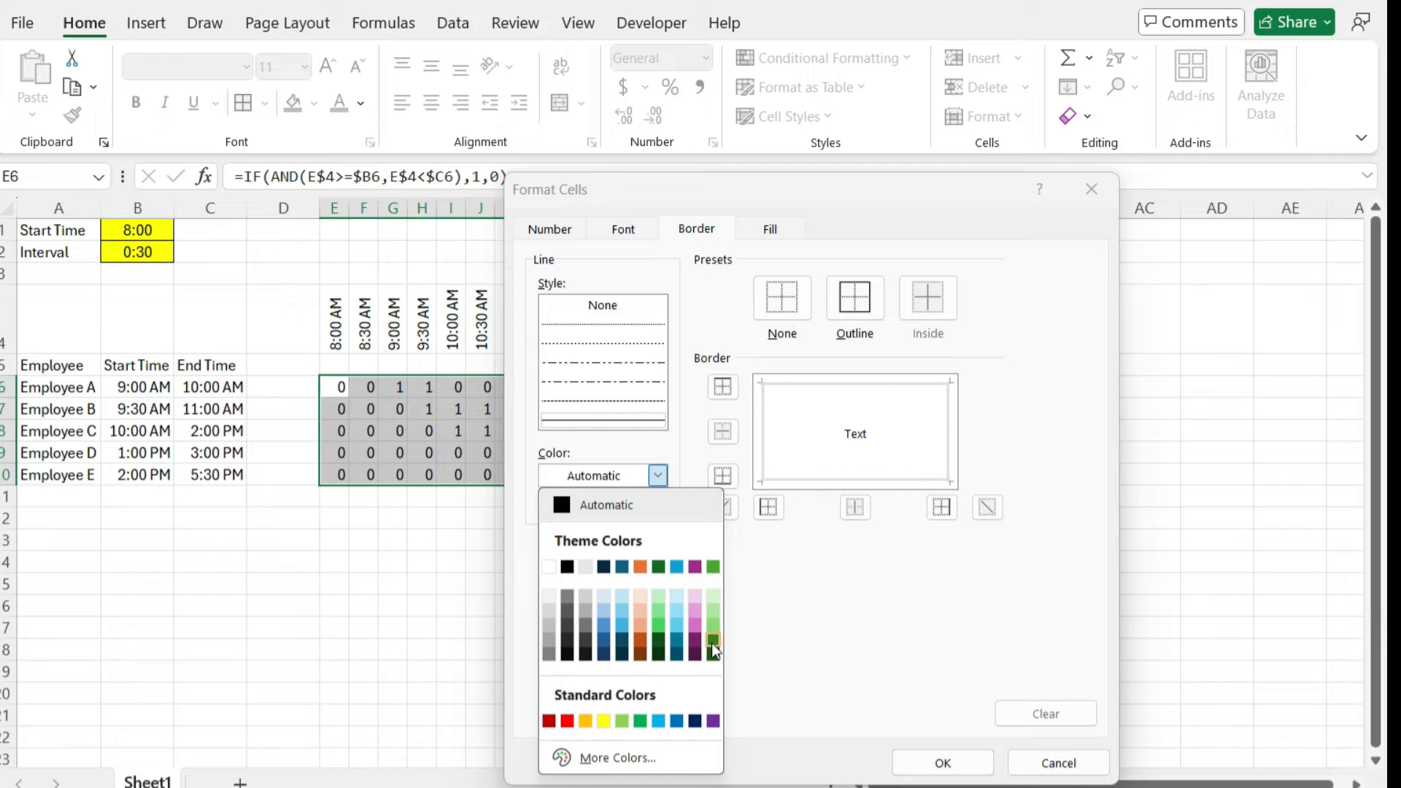
pyautogui.click(710, 639)
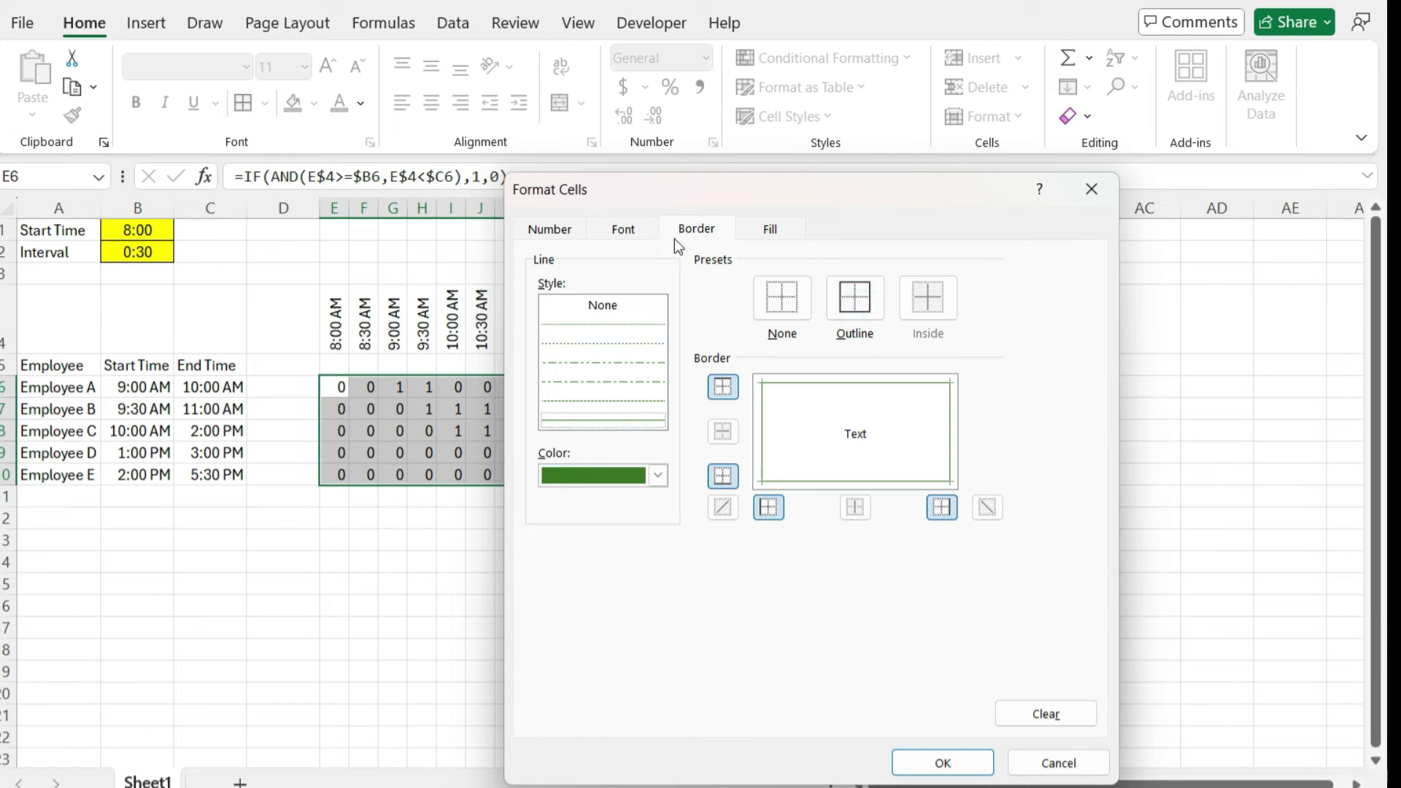
pyautogui.click(927, 426)
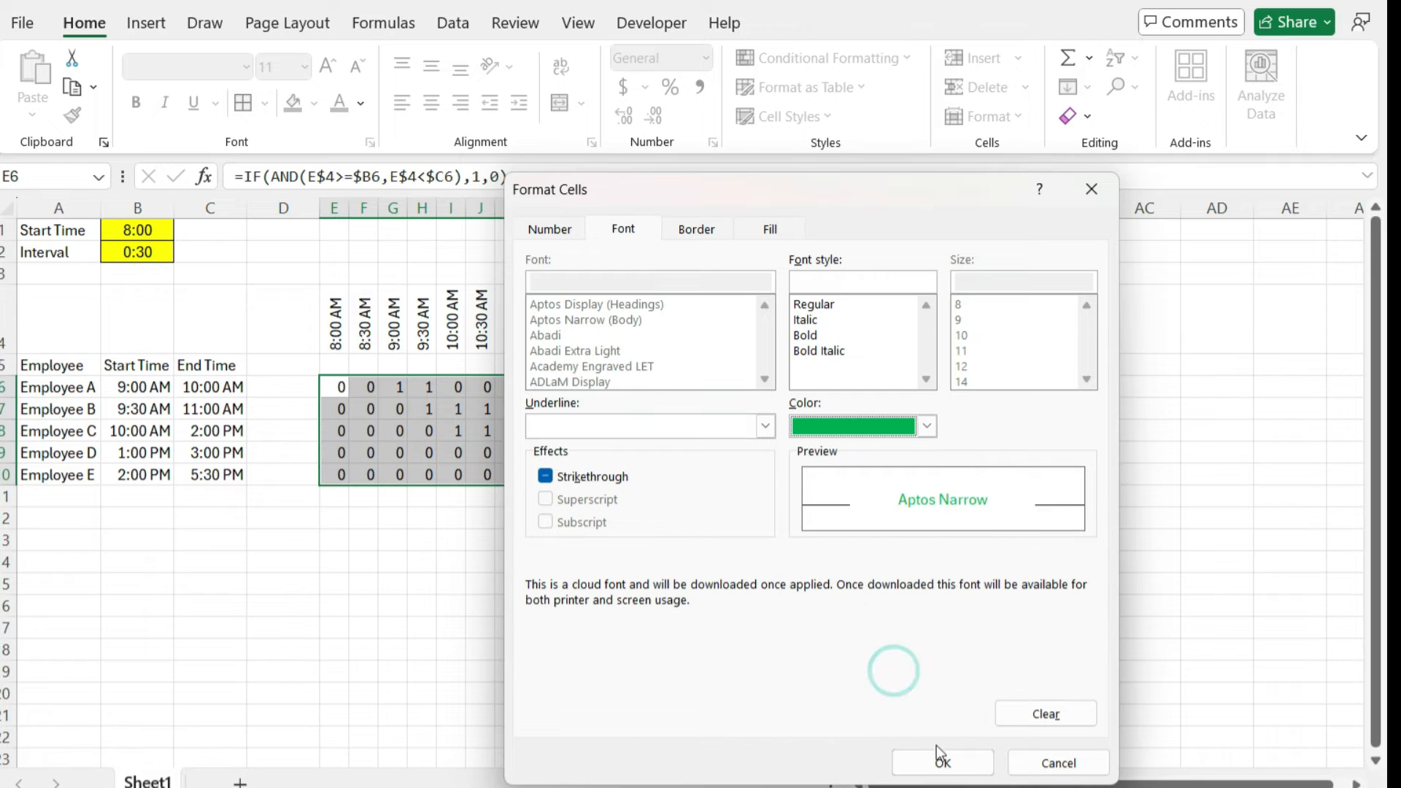
pyautogui.click(941, 762)
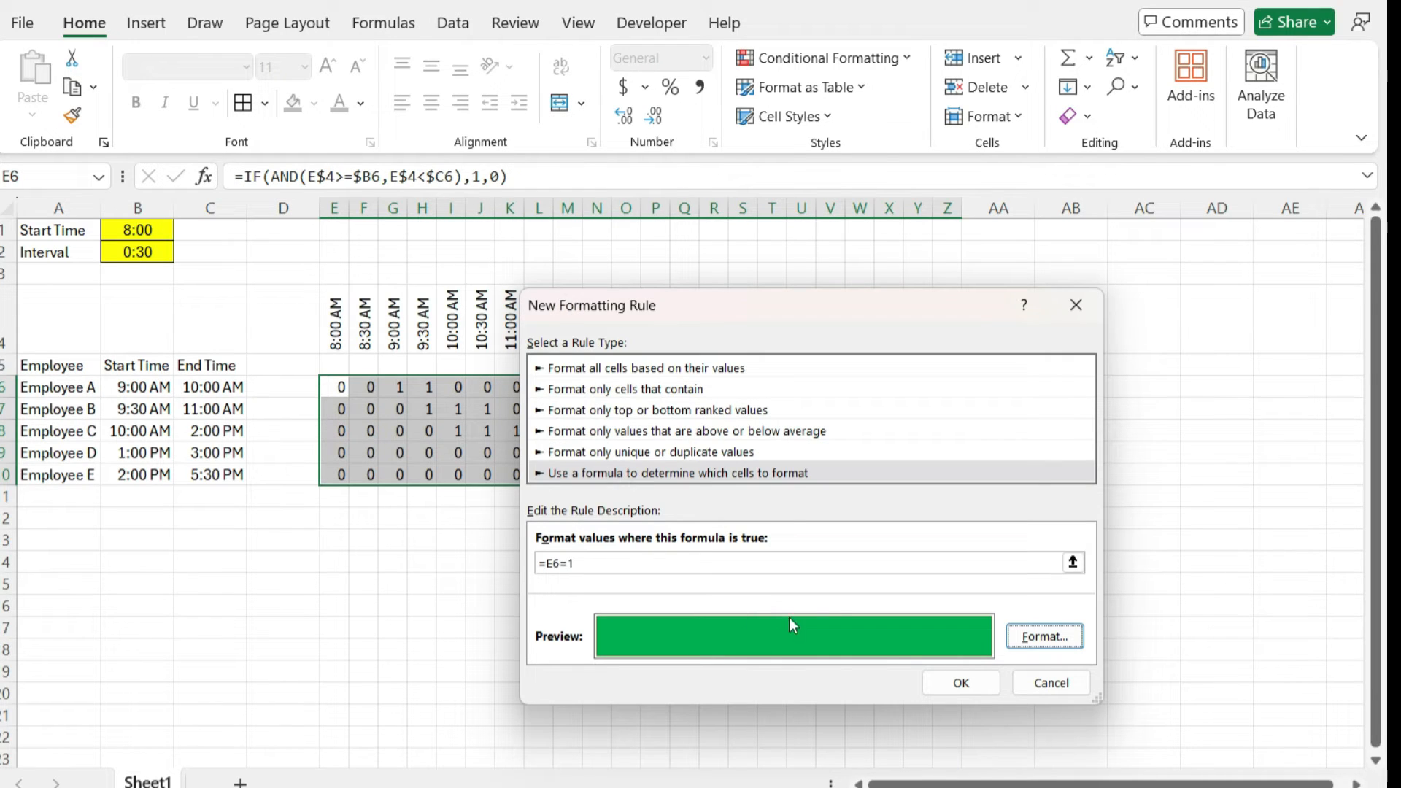
pyautogui.click(960, 683)
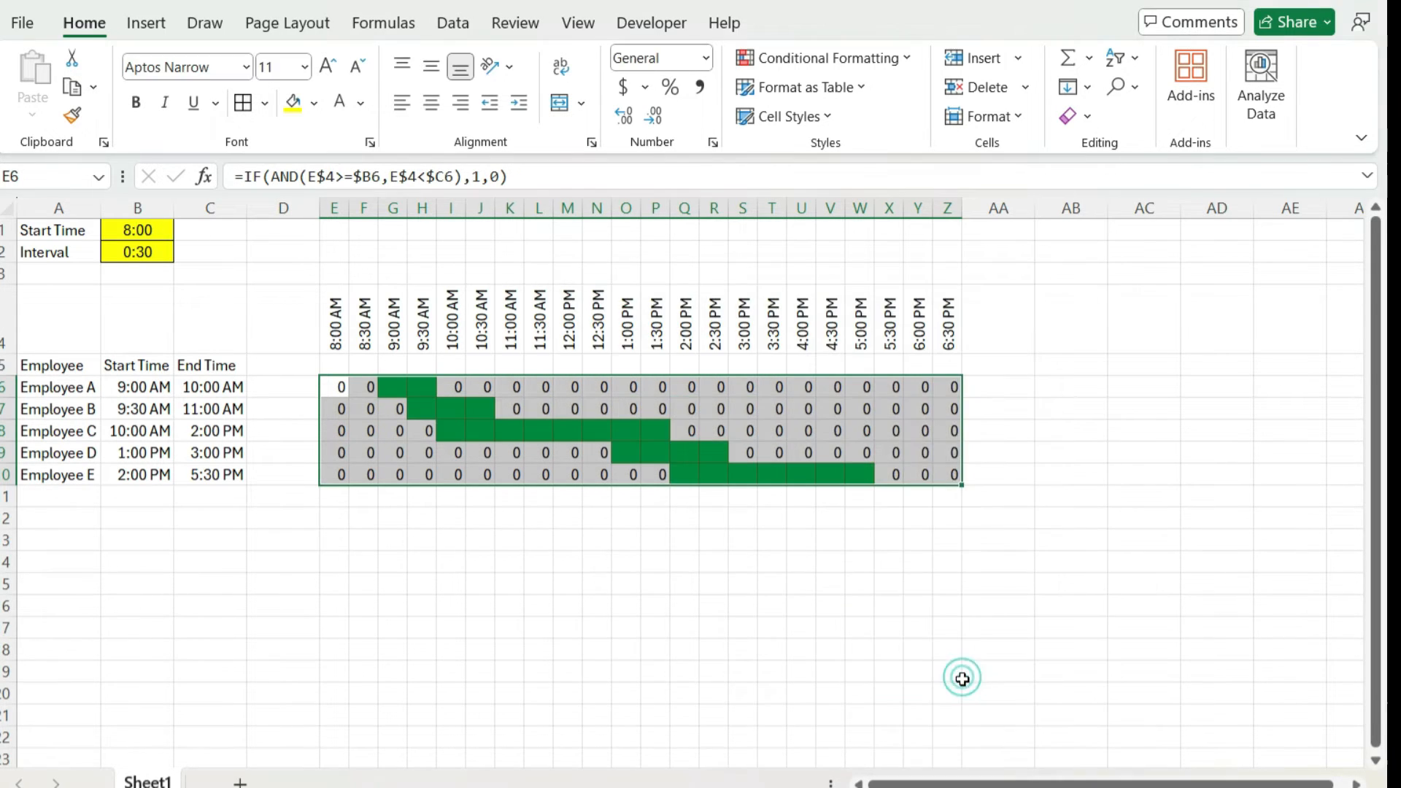
pyautogui.click(771, 605)
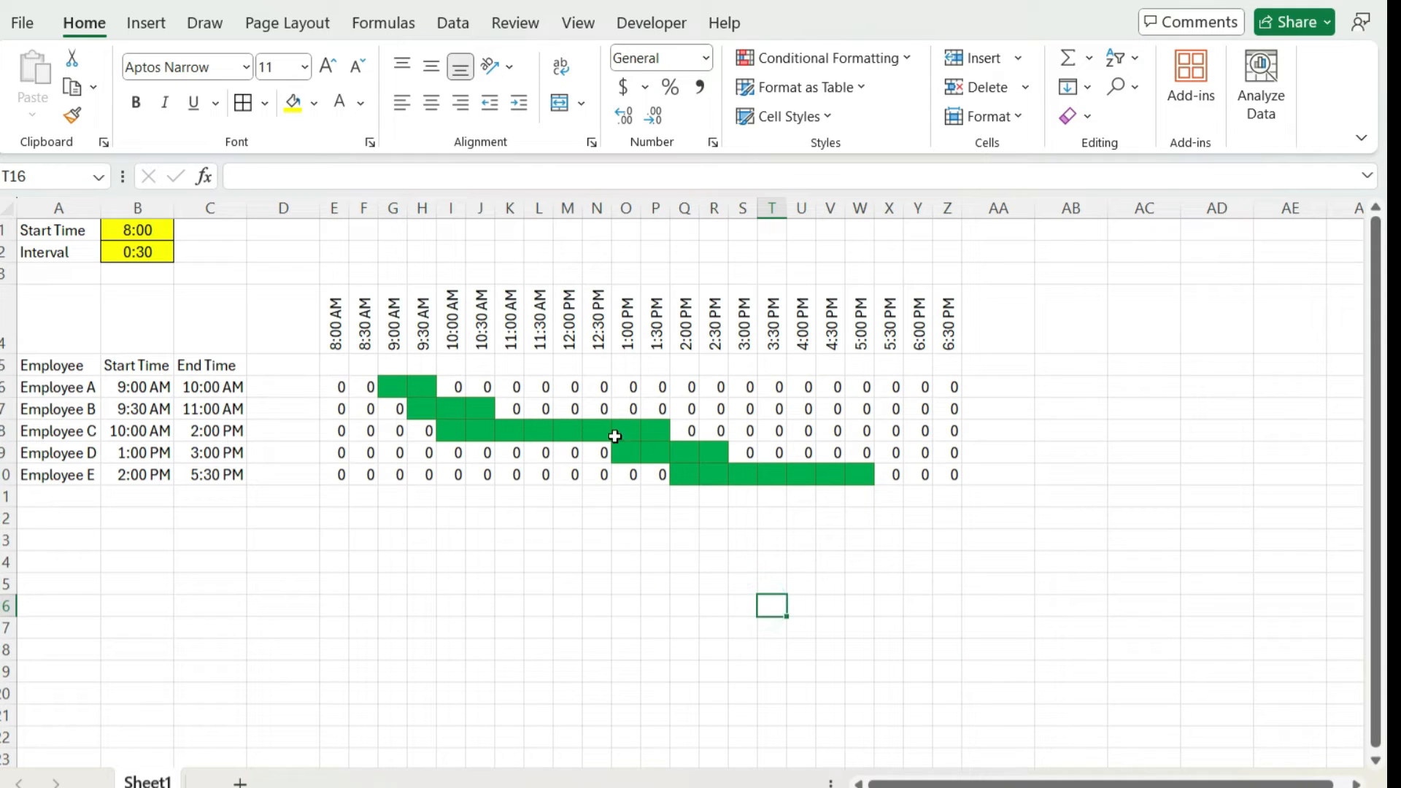
pyautogui.moveTo(717, 503)
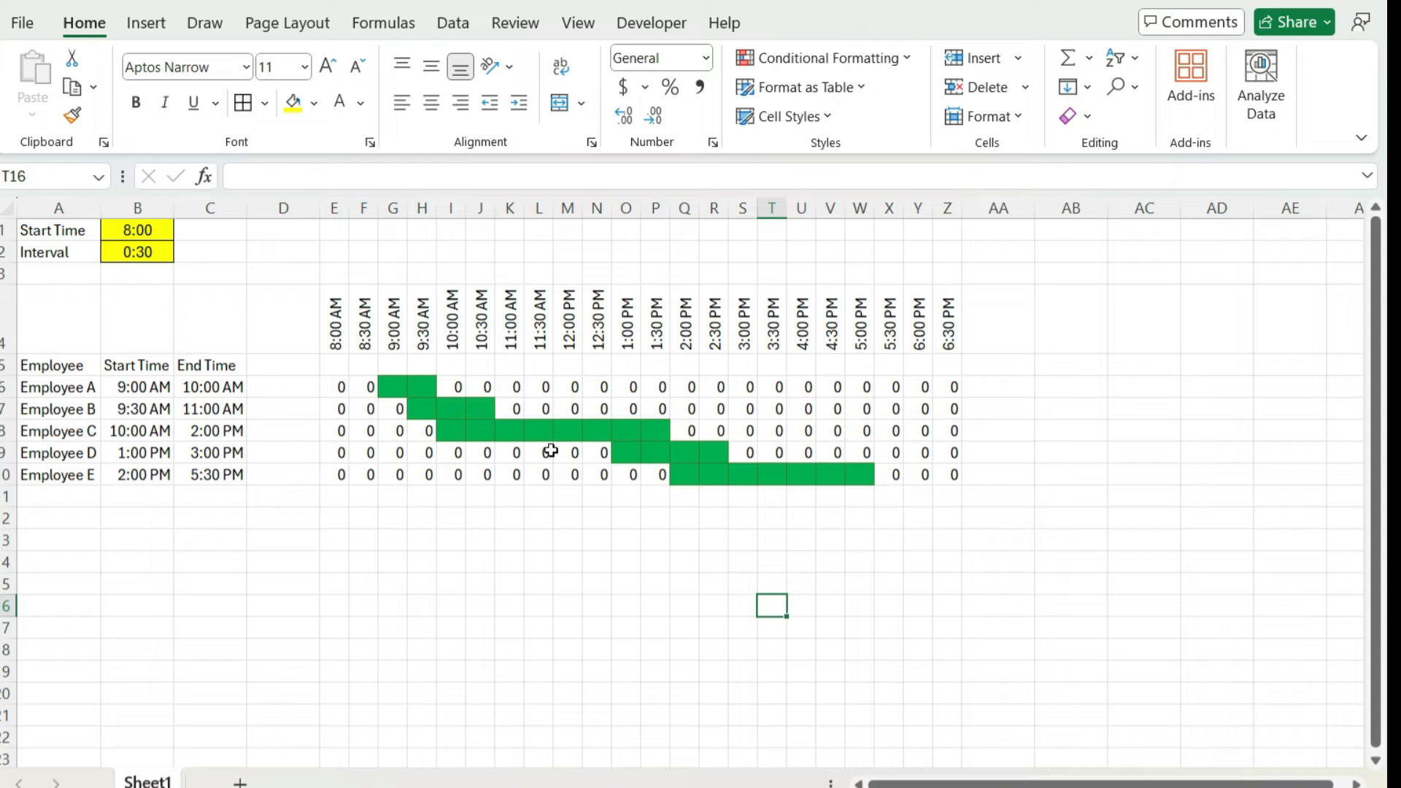
pyautogui.moveTo(340, 381)
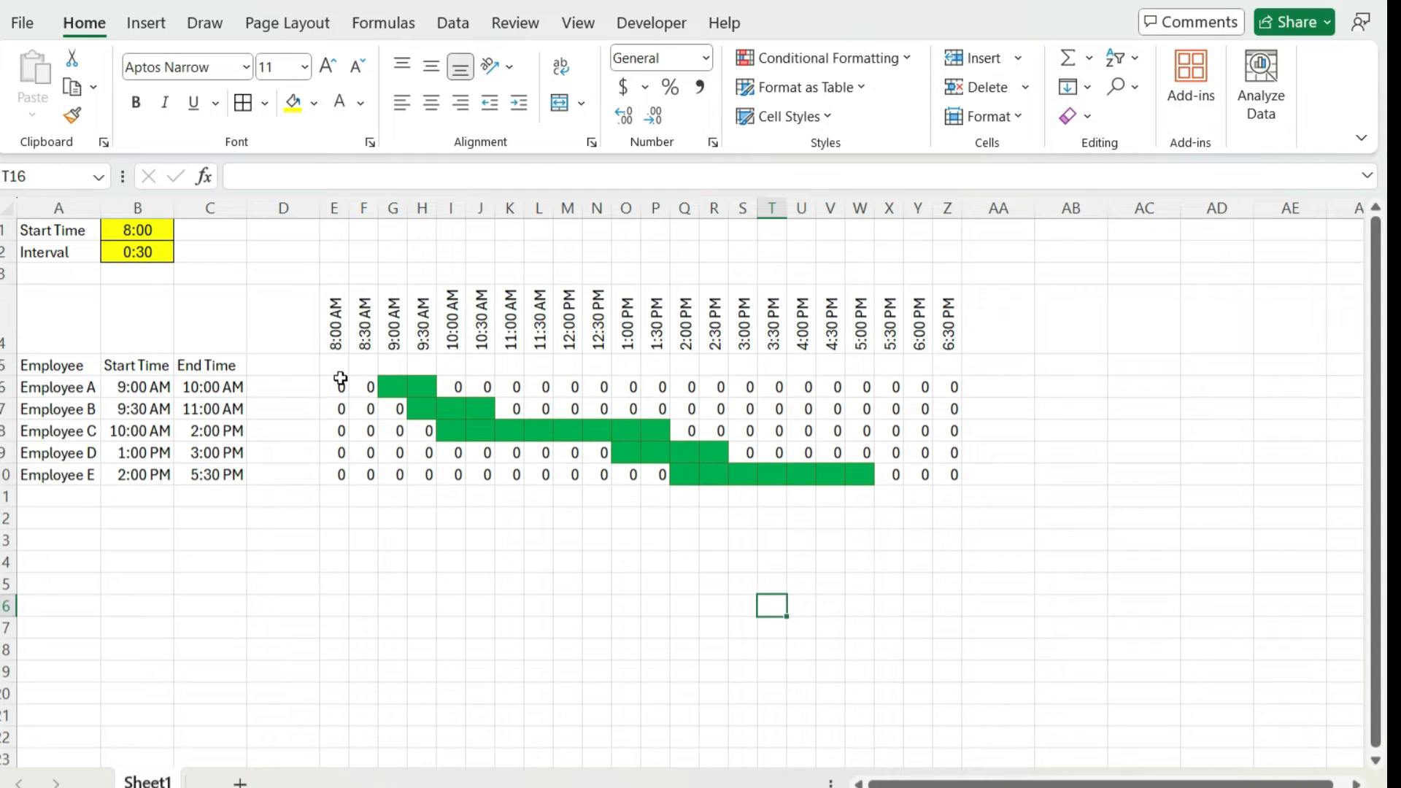
# Select the shift grid E6:Z10 to hide its zero values with white font.
pyautogui.moveTo(341, 387); pyautogui.dragTo(903, 475)
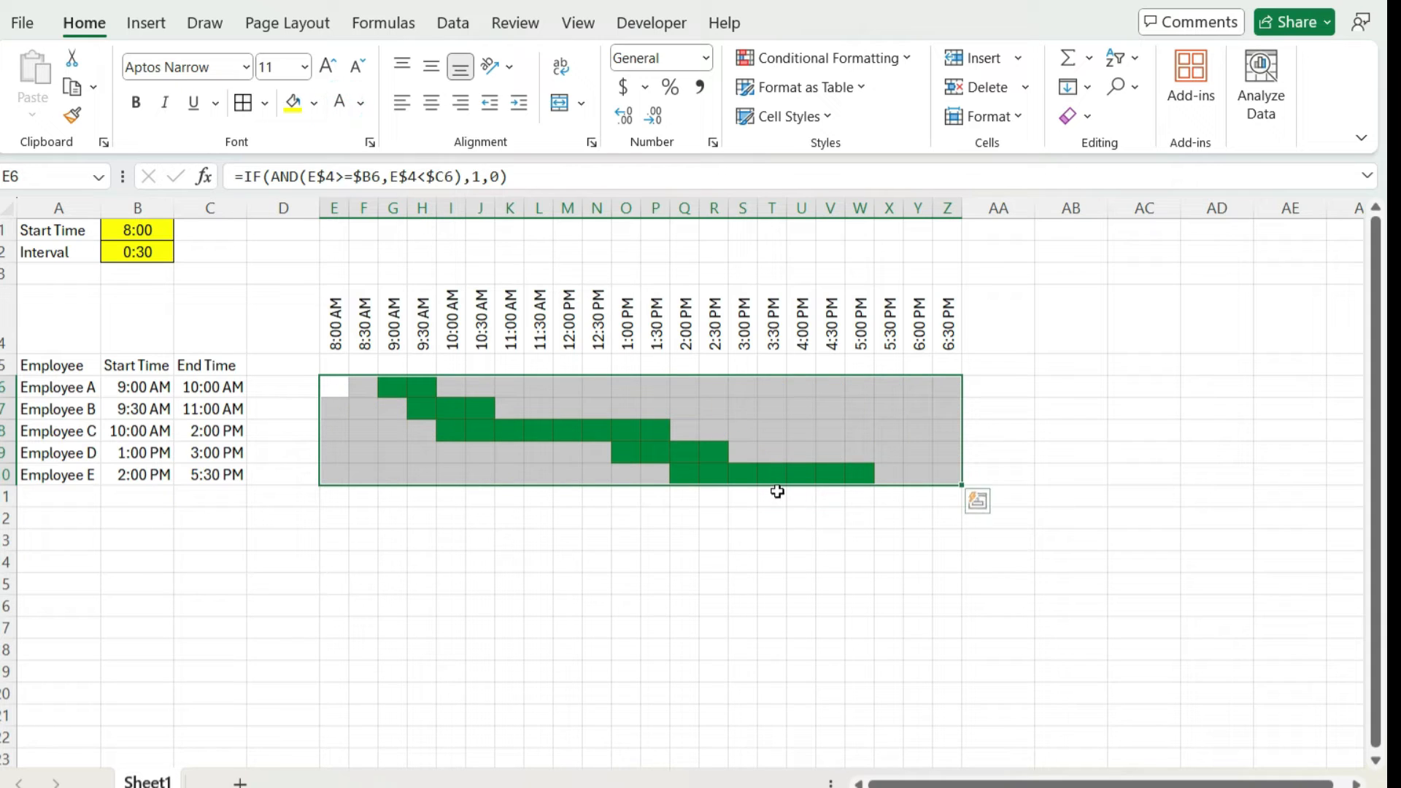
pyautogui.moveTo(666, 438)
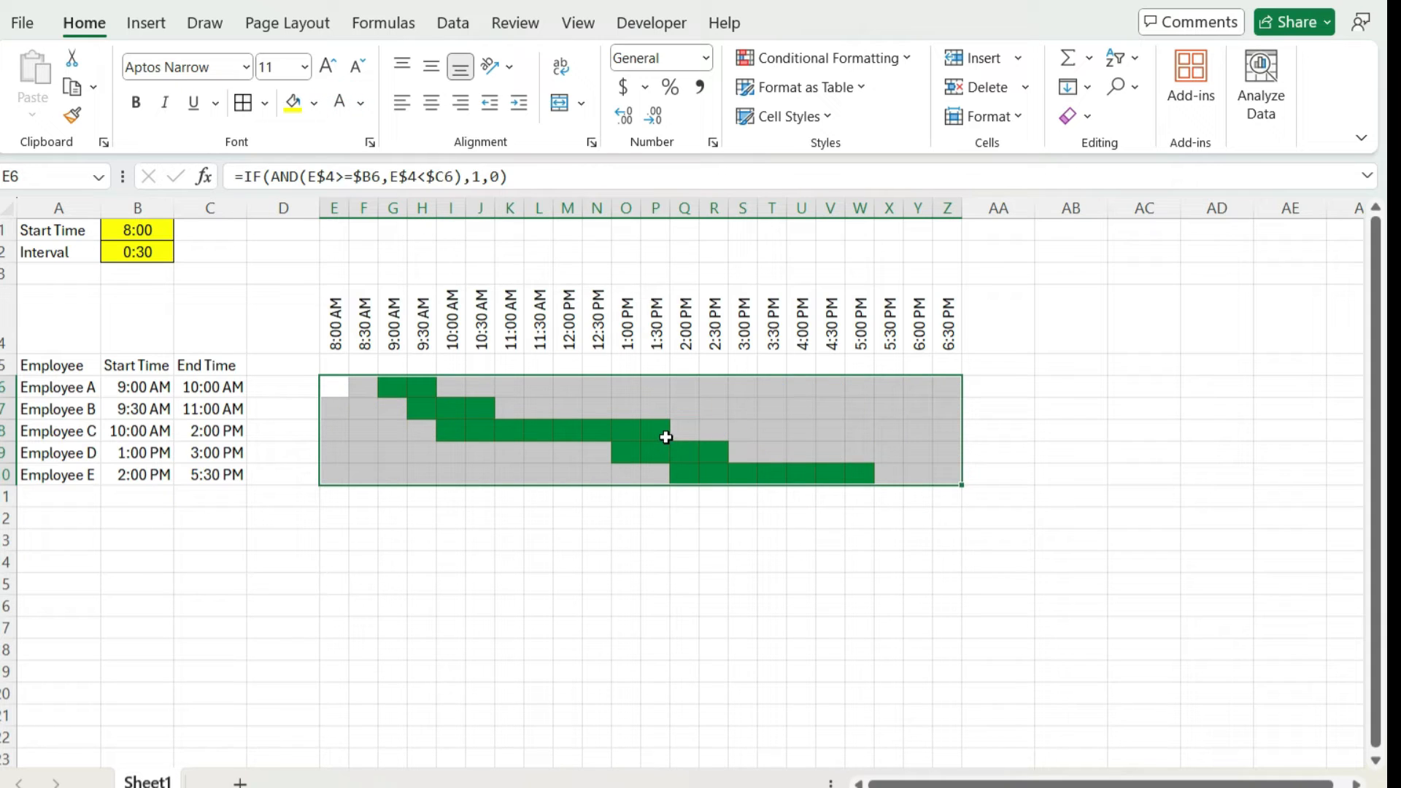
pyautogui.moveTo(672, 432)
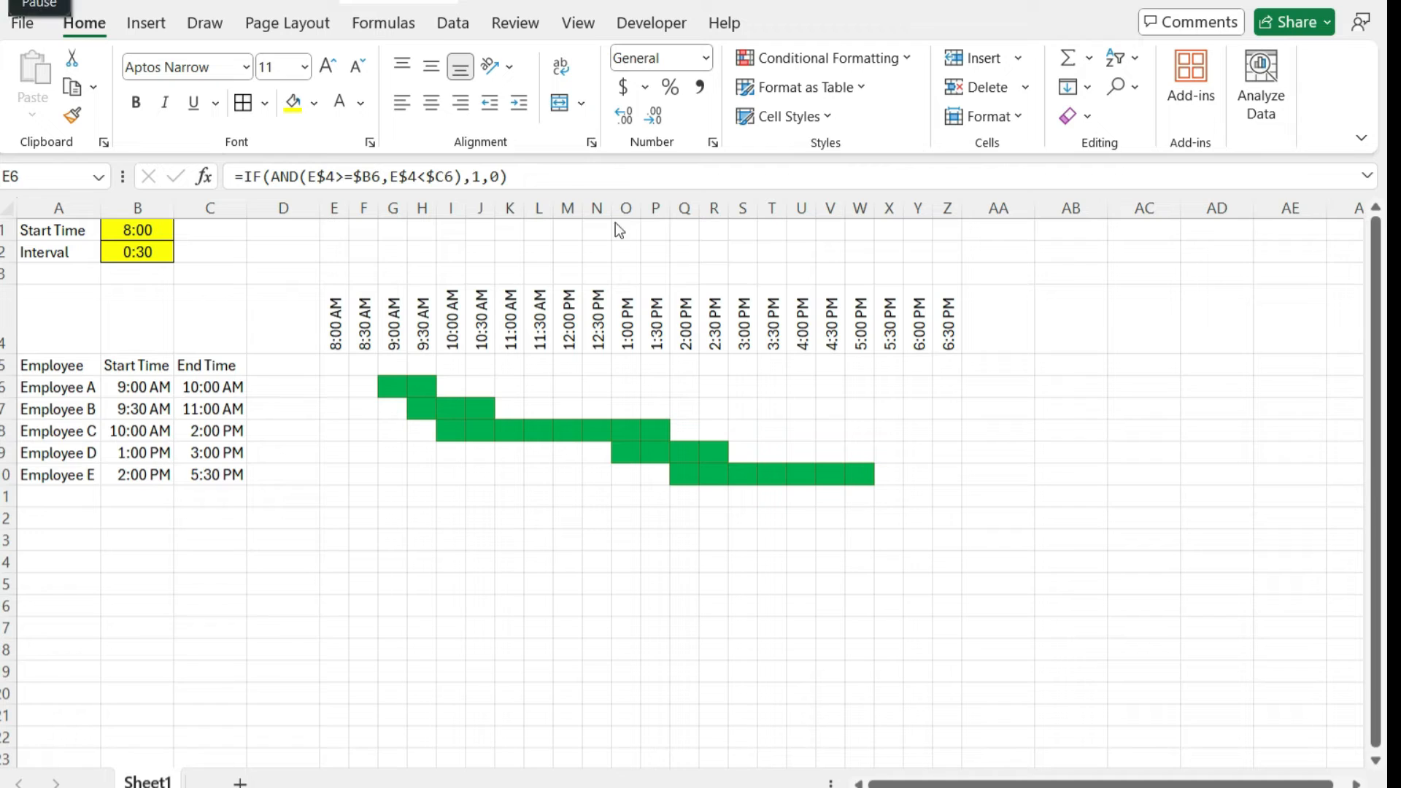
pyautogui.moveTo(514, 310)
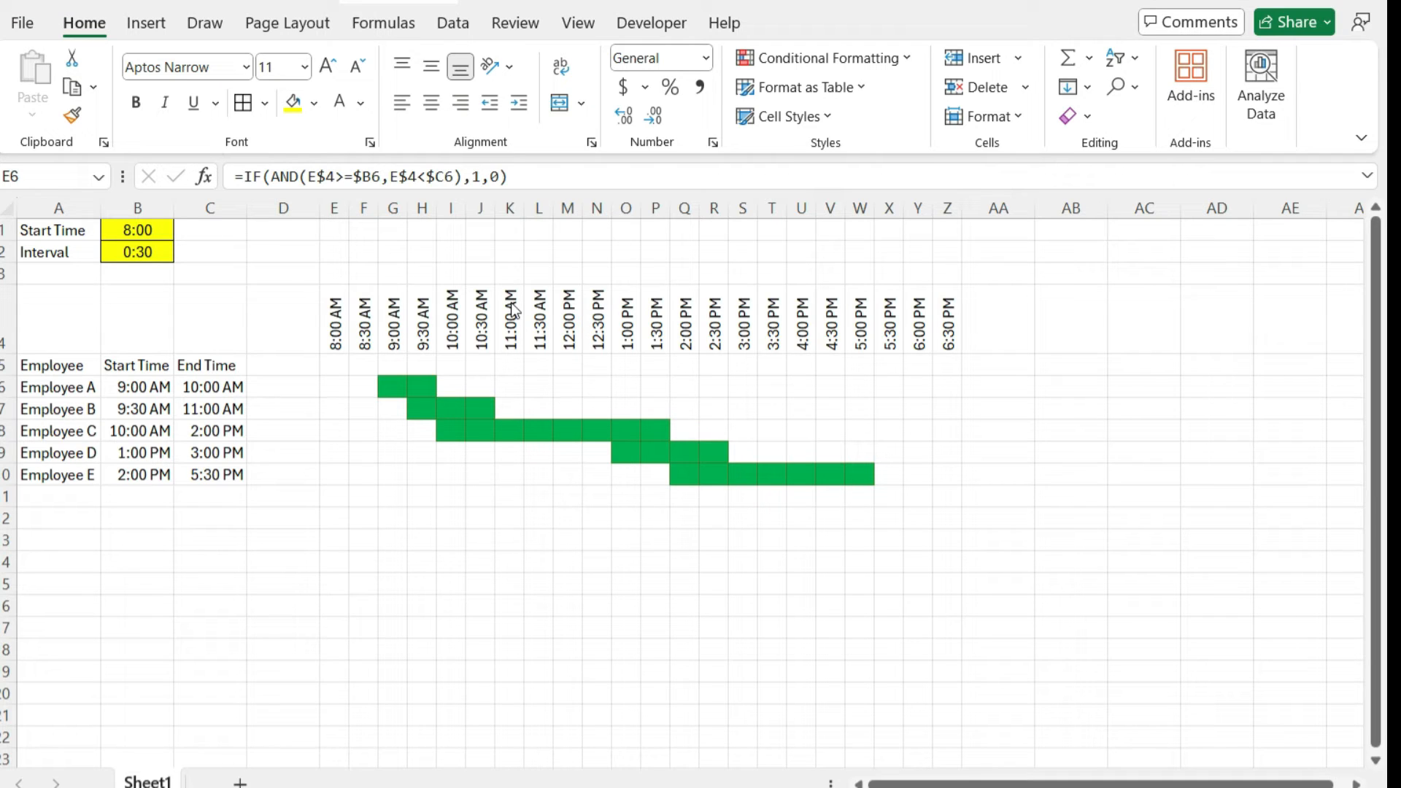
pyautogui.moveTo(311, 284)
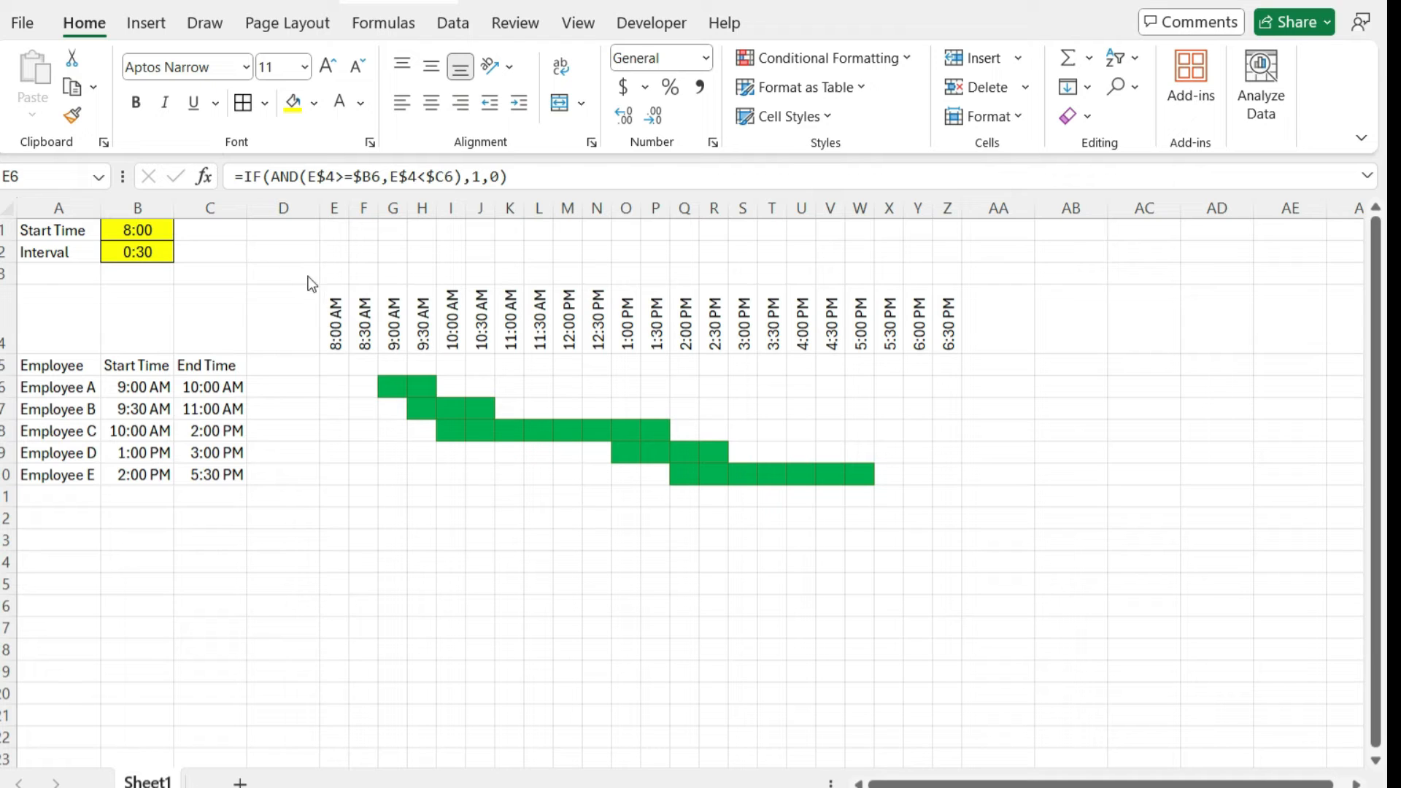
# Enter =SUM(E5:E19) in E3 and fill it right across the staffing row to Z3.
pyautogui.click(334, 273)
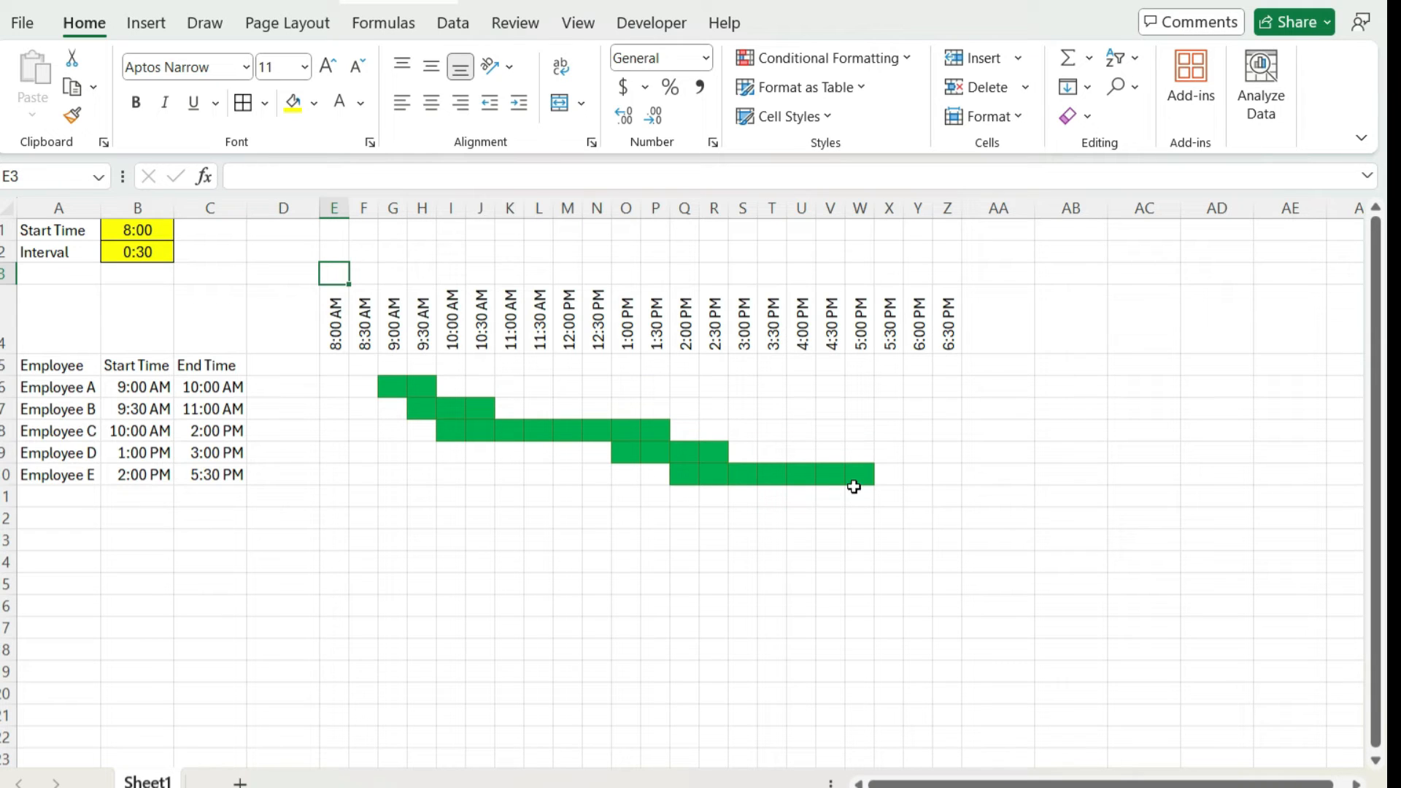
pyautogui.write('=sum(E5:E9')
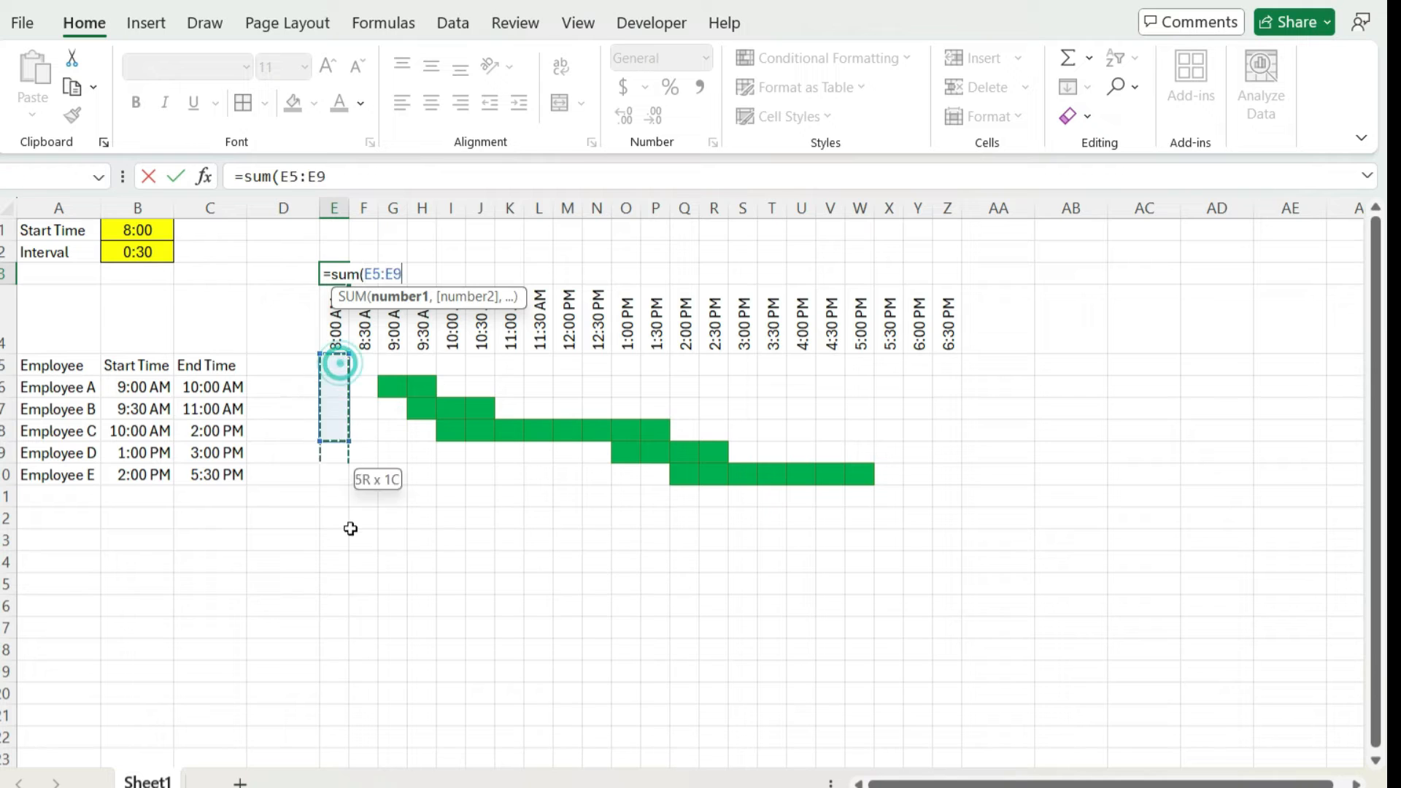
pyautogui.moveTo(335, 362); pyautogui.dragTo(335, 674)
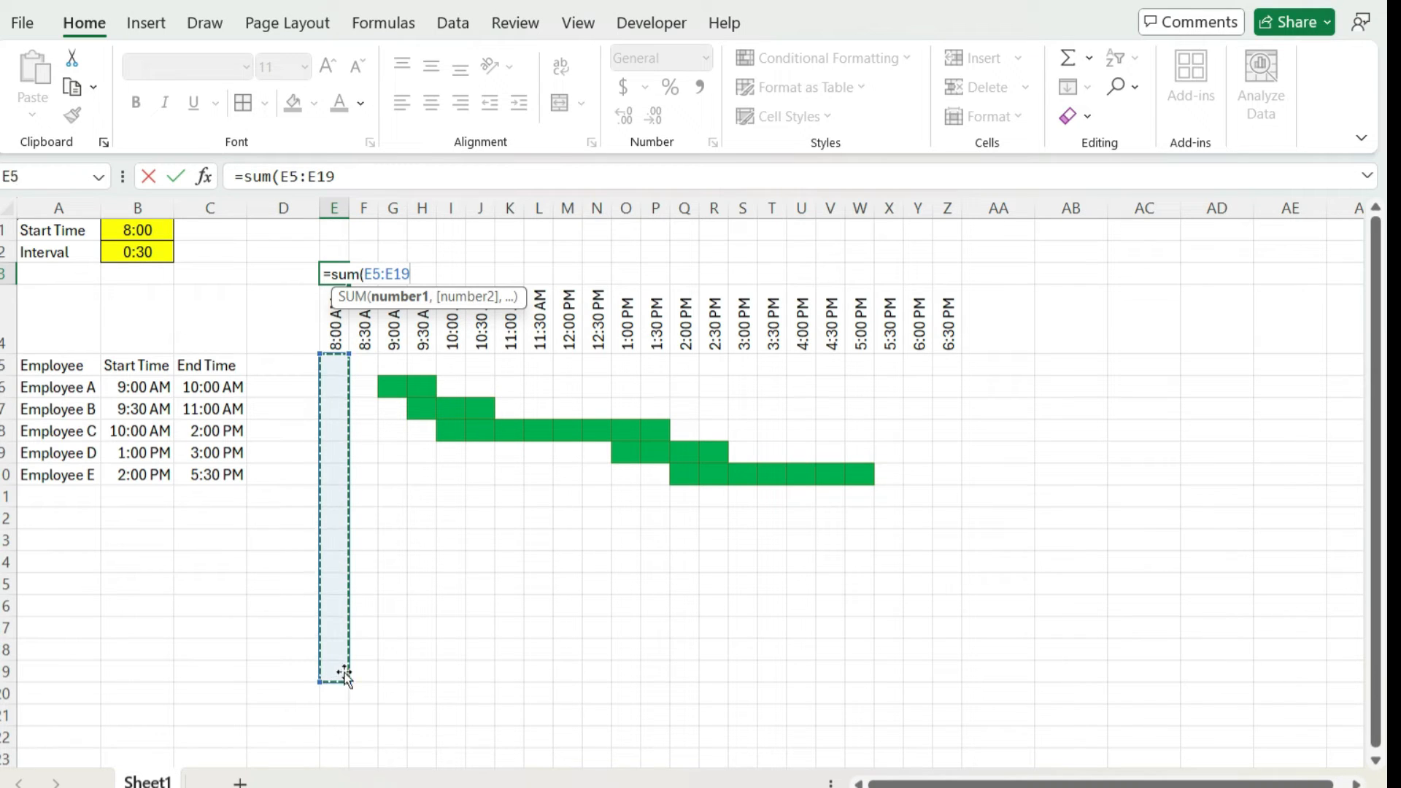
pyautogui.press('Enter')
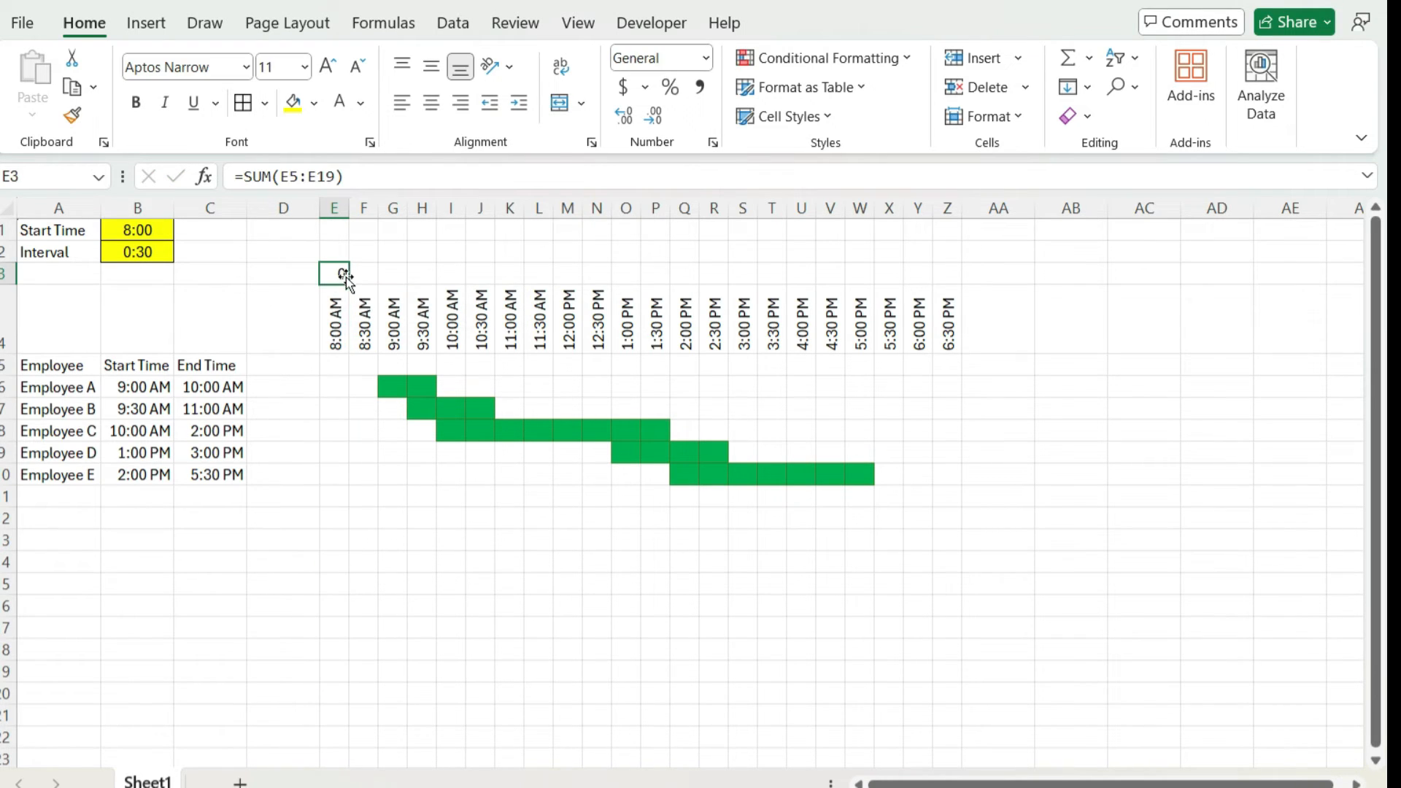
pyautogui.moveTo(334, 273); pyautogui.dragTo(950, 274)
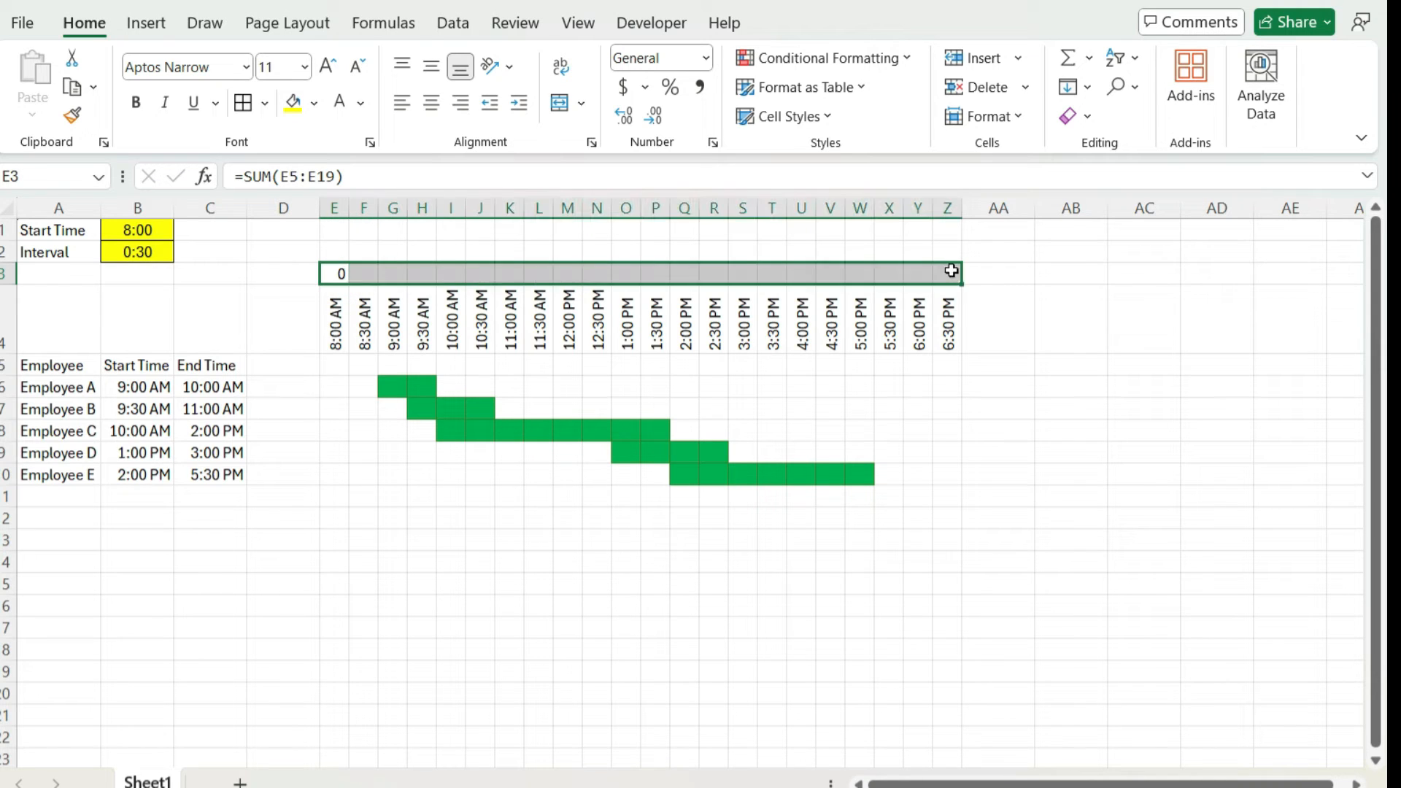
pyautogui.moveTo(952, 272); pyautogui.dragTo(952, 272)
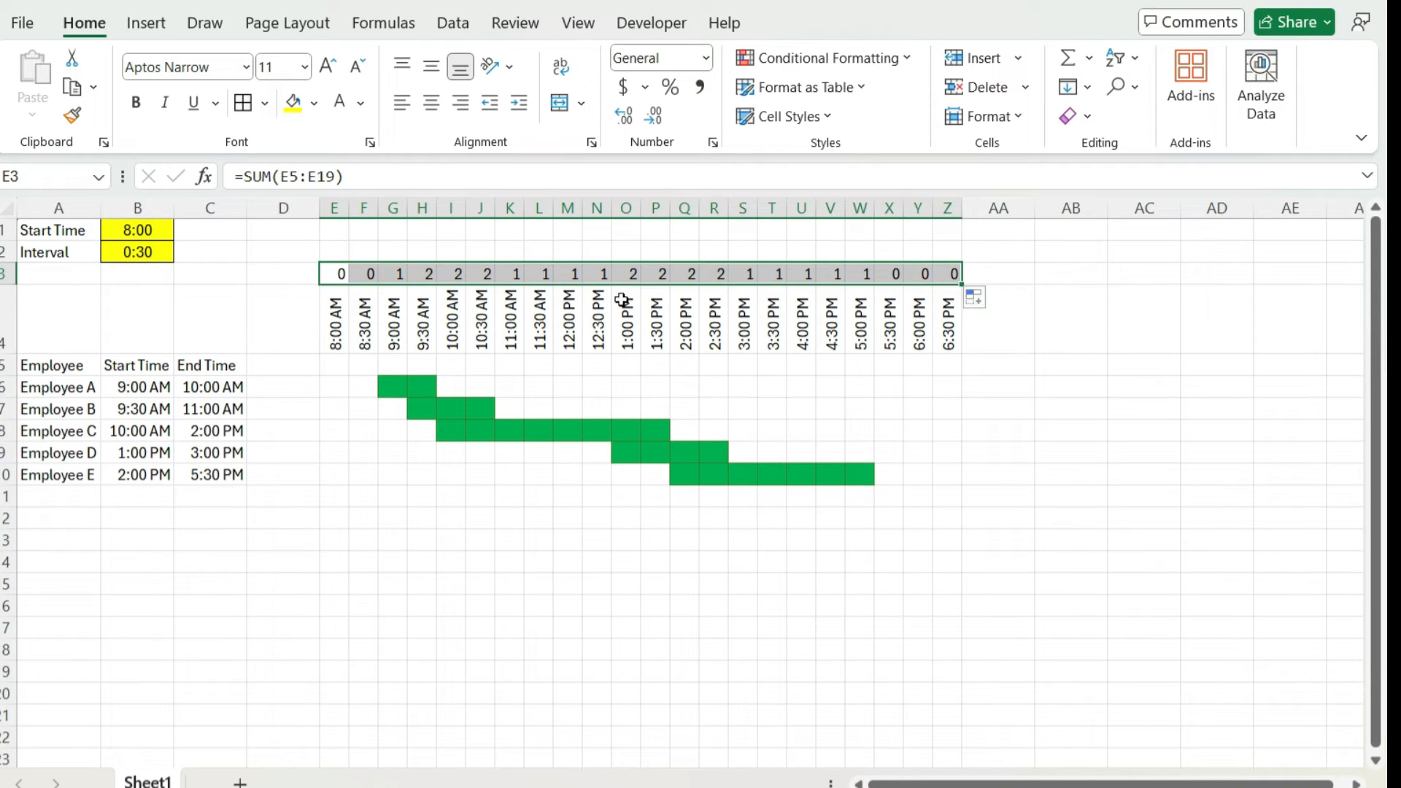
pyautogui.moveTo(812, 270)
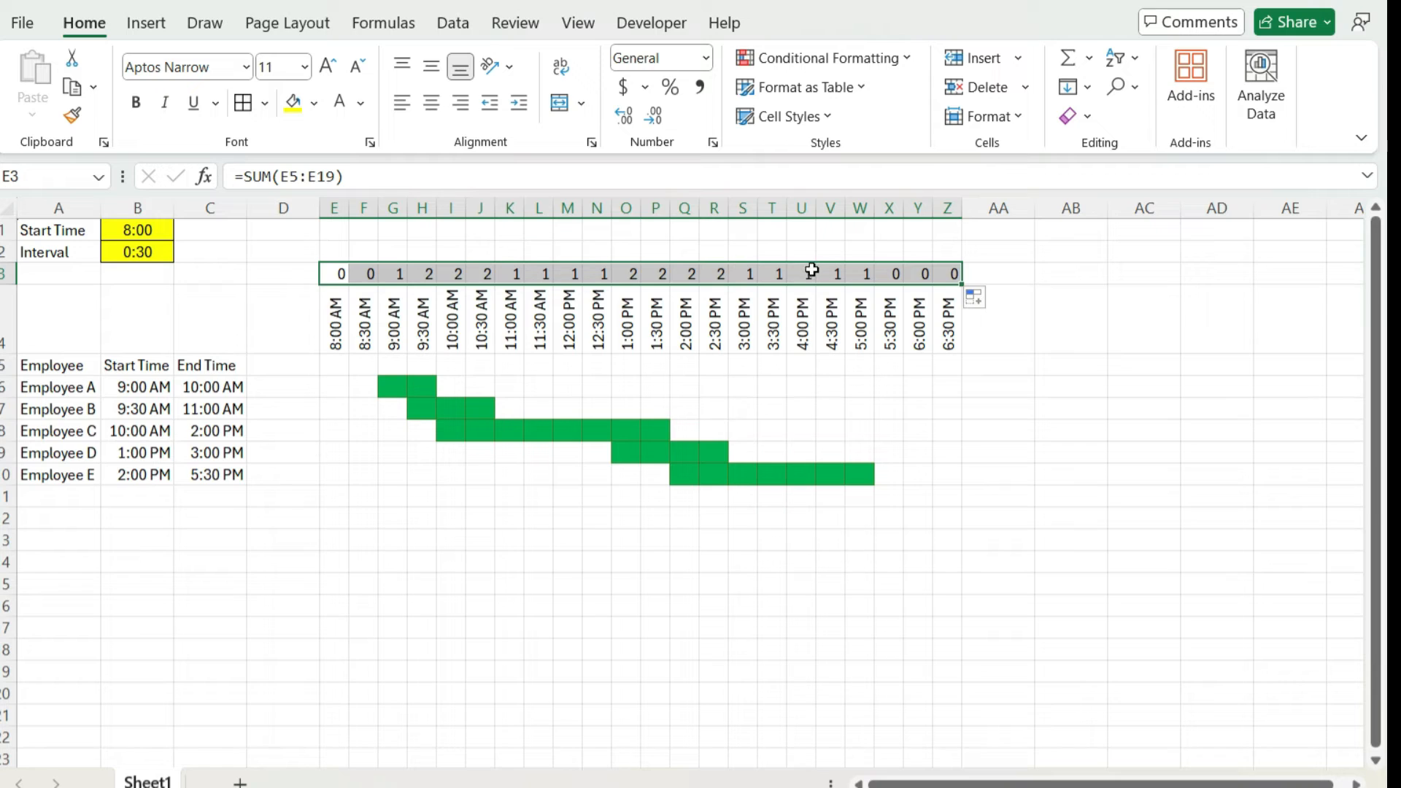
pyautogui.moveTo(939, 290)
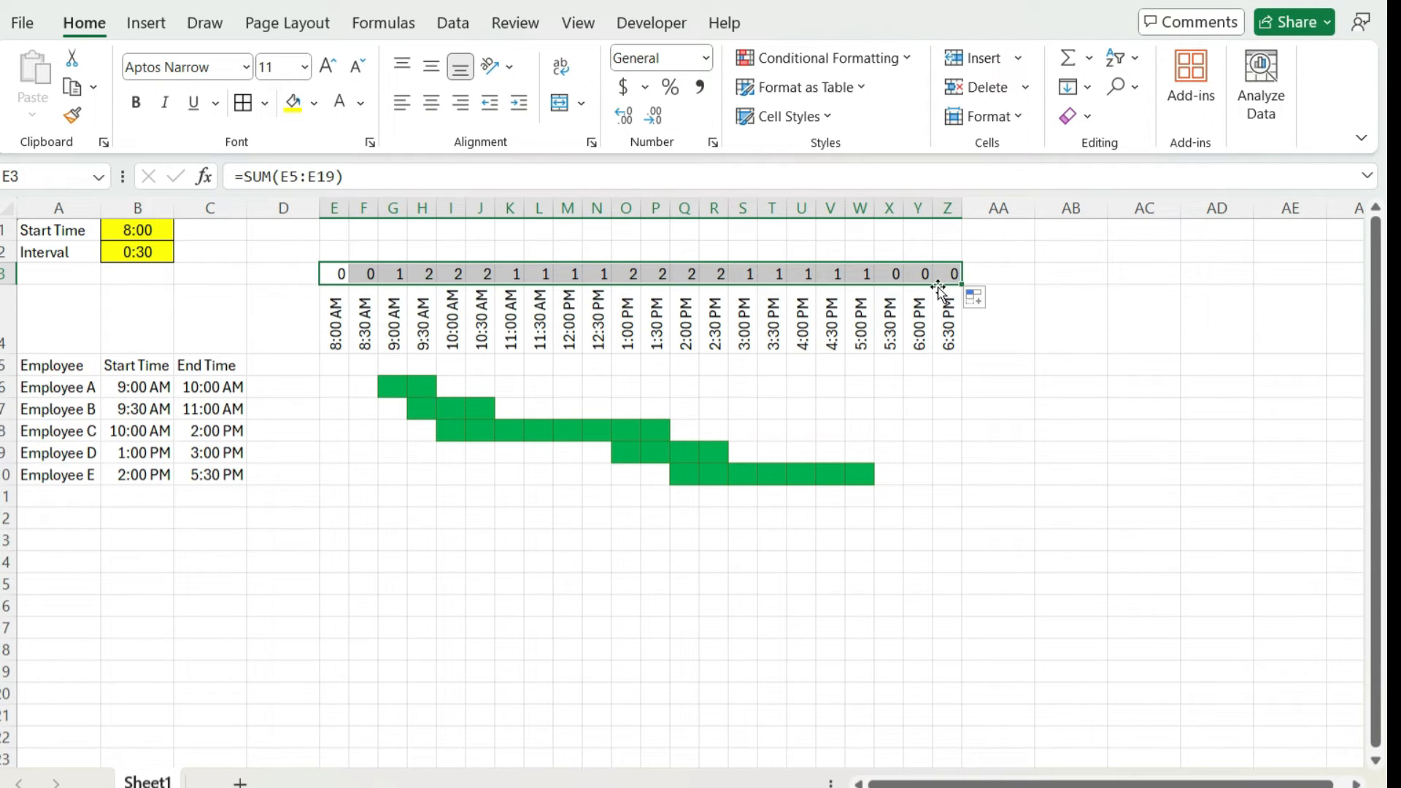
pyautogui.moveTo(903, 298)
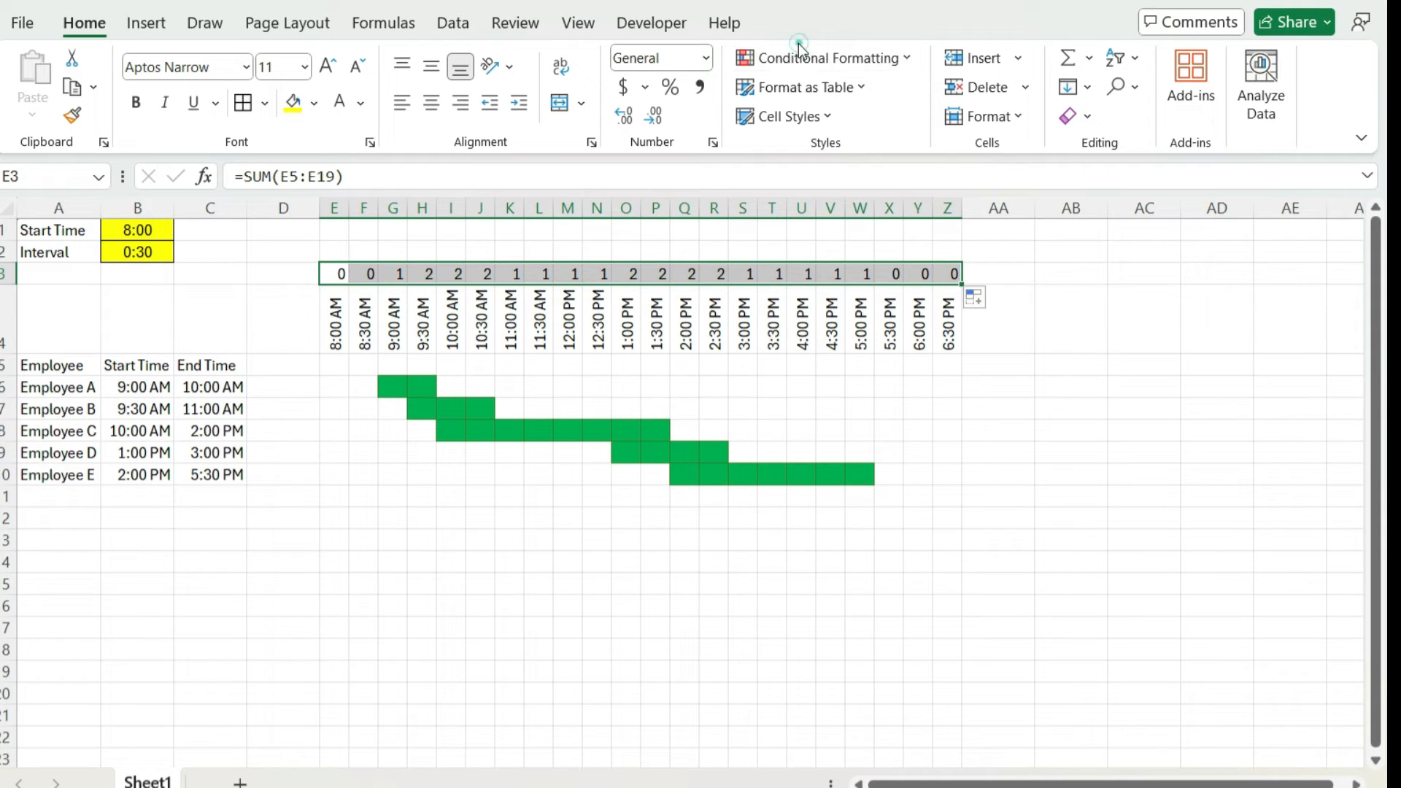
# Start a new rule on the staffing row formatting cells by value with a 3-Color Scale.
pyautogui.click(821, 56)
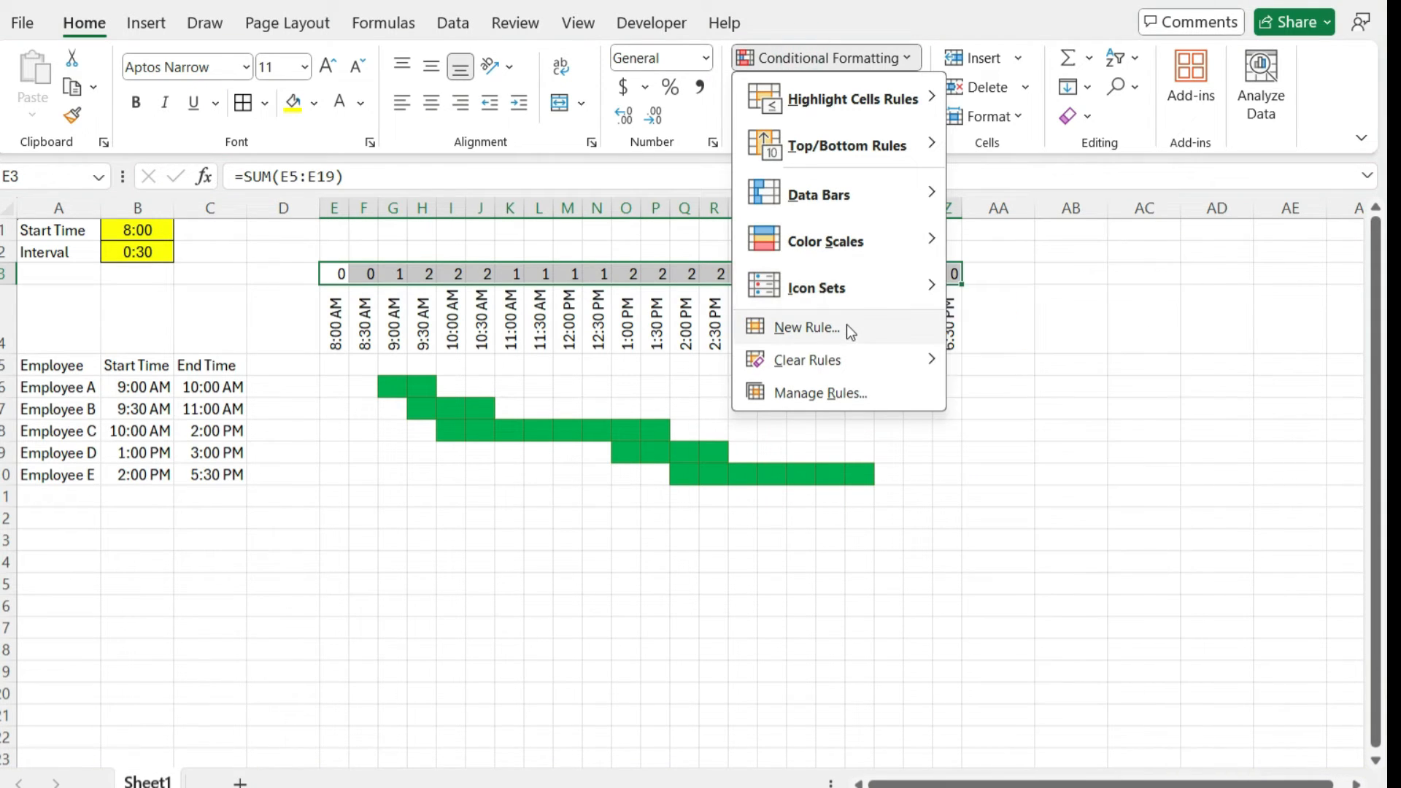
pyautogui.click(848, 326)
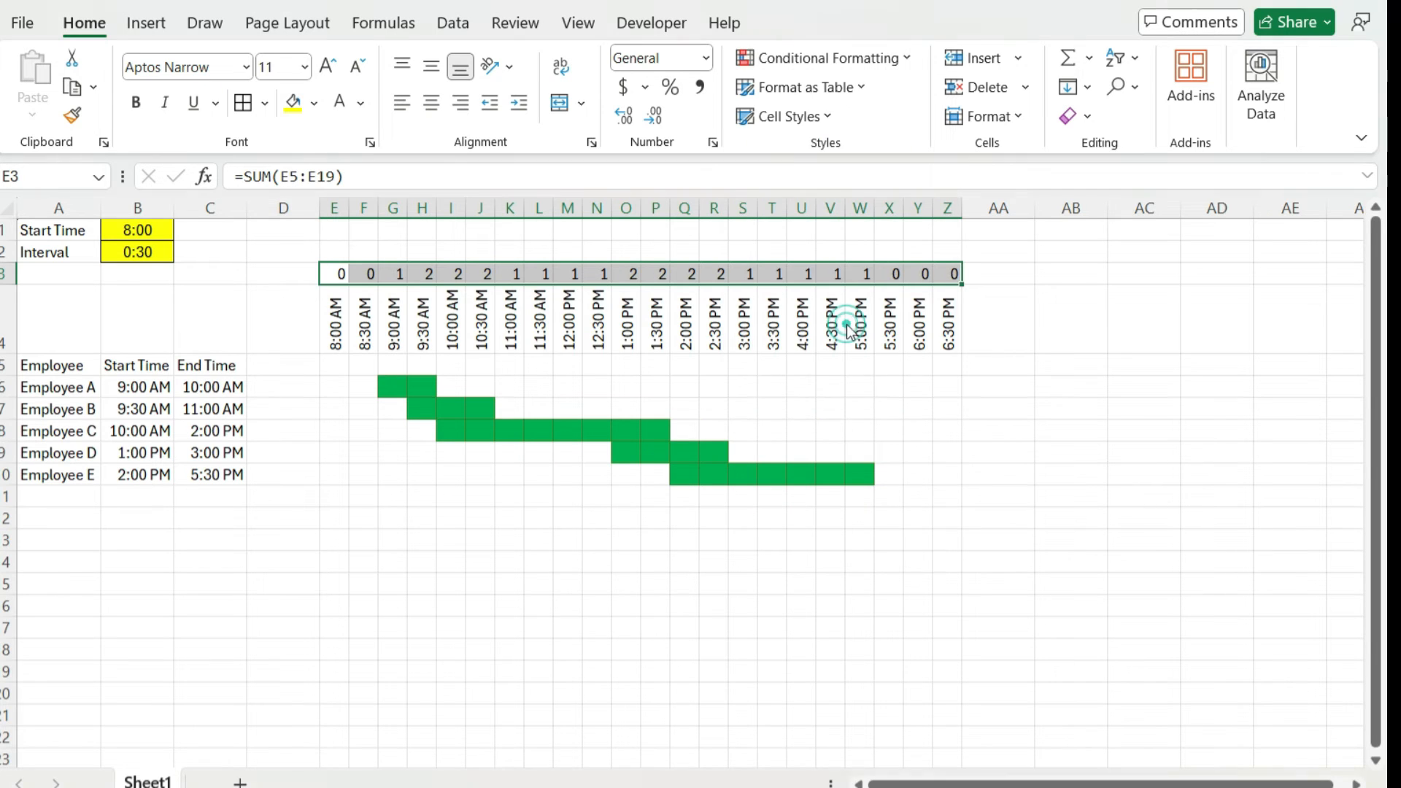
pyautogui.click(821, 57)
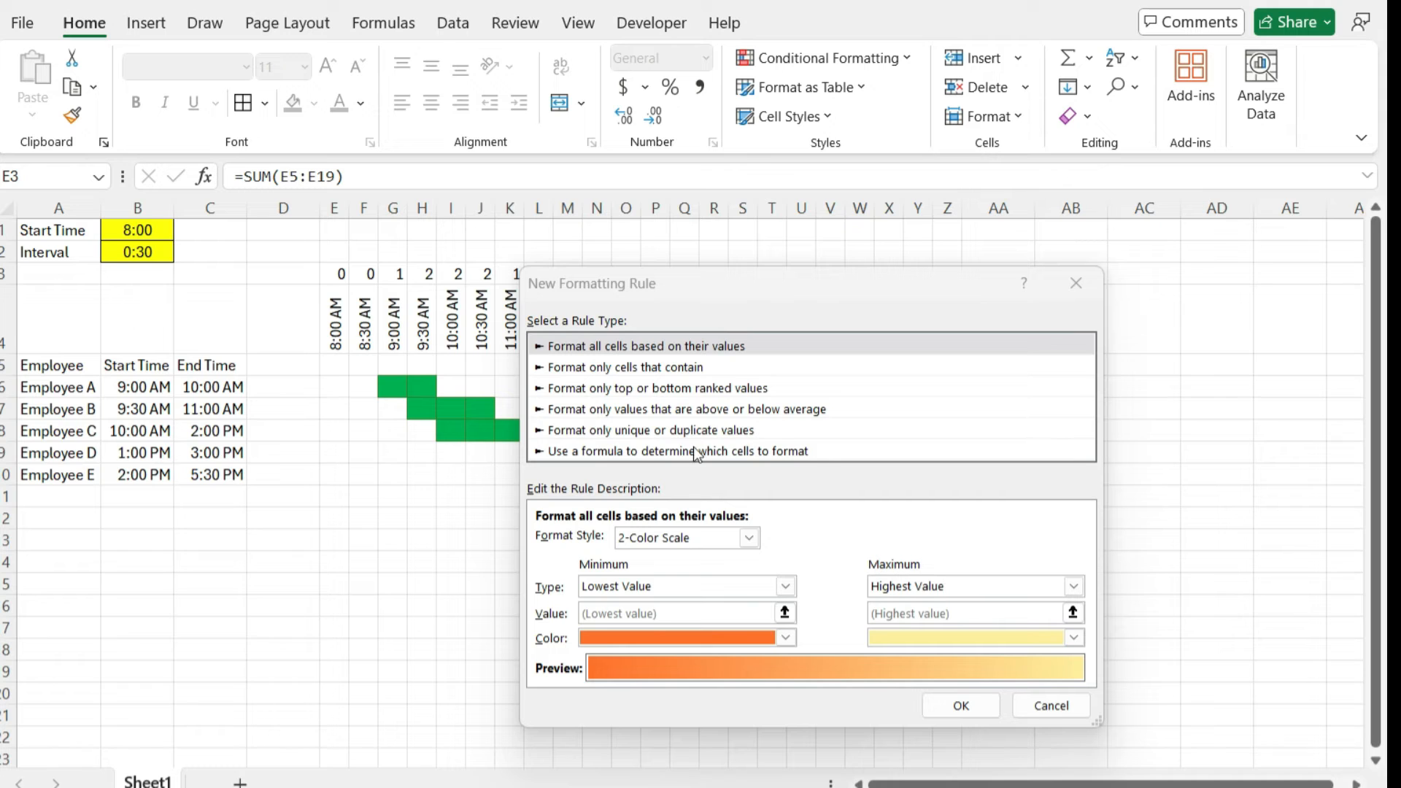
pyautogui.click(644, 346)
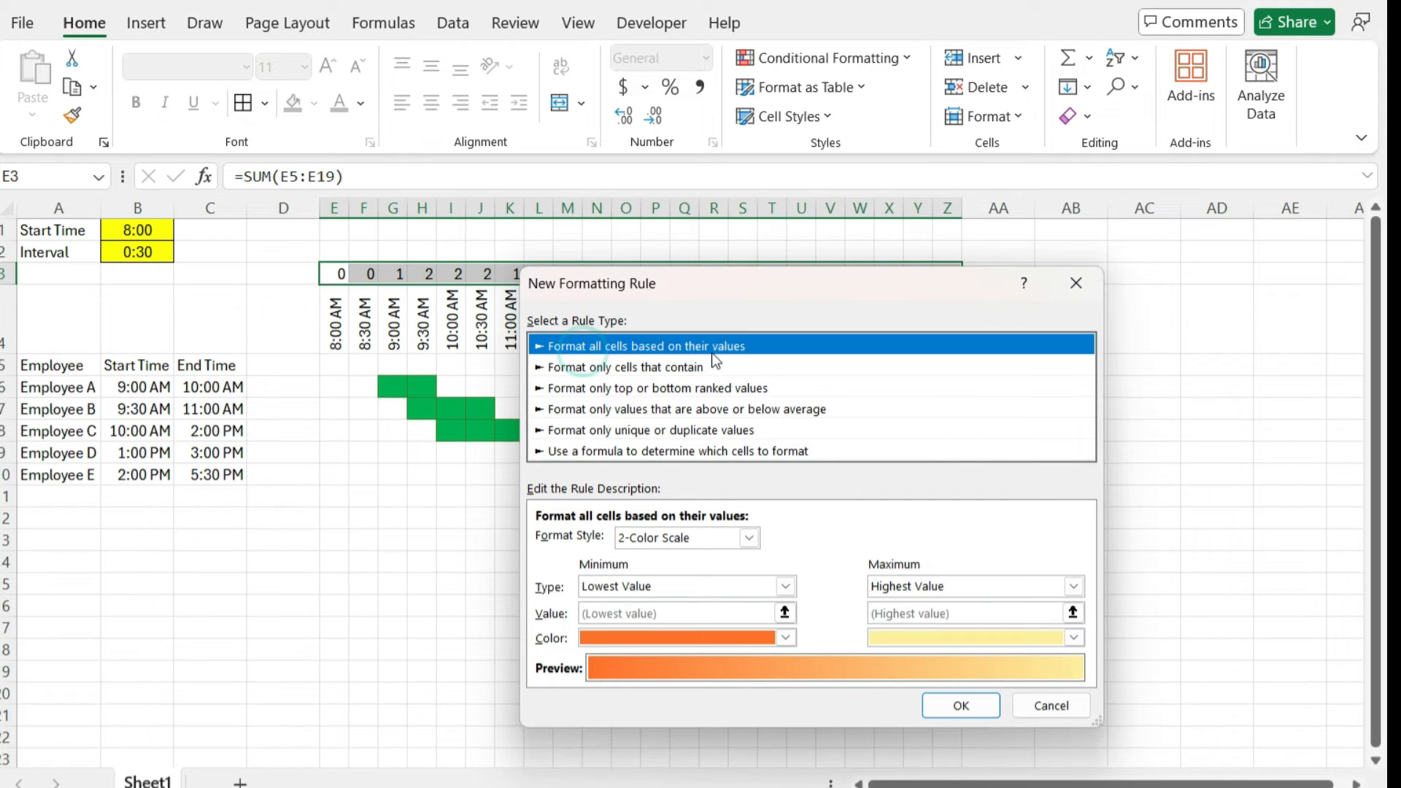
pyautogui.click(749, 537)
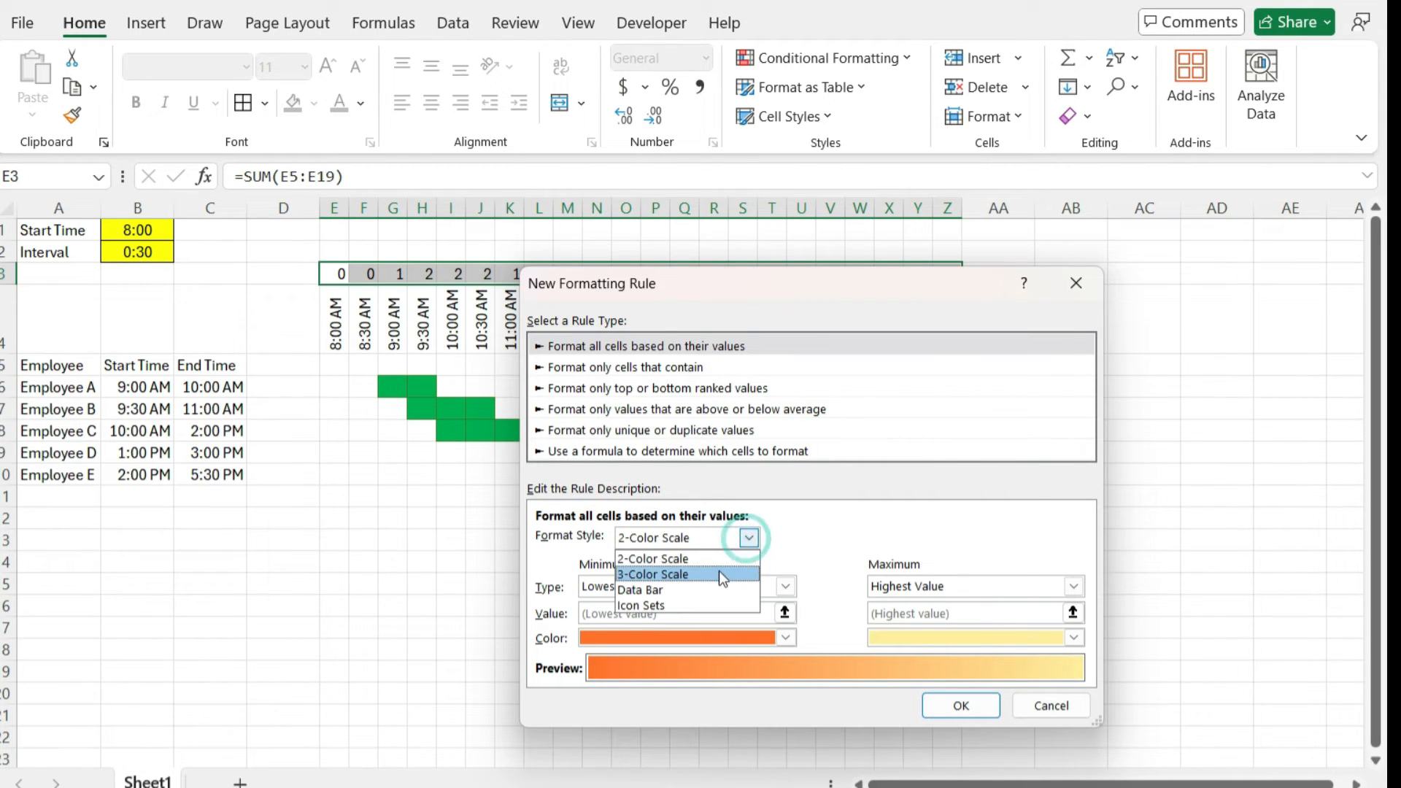
pyautogui.click(652, 573)
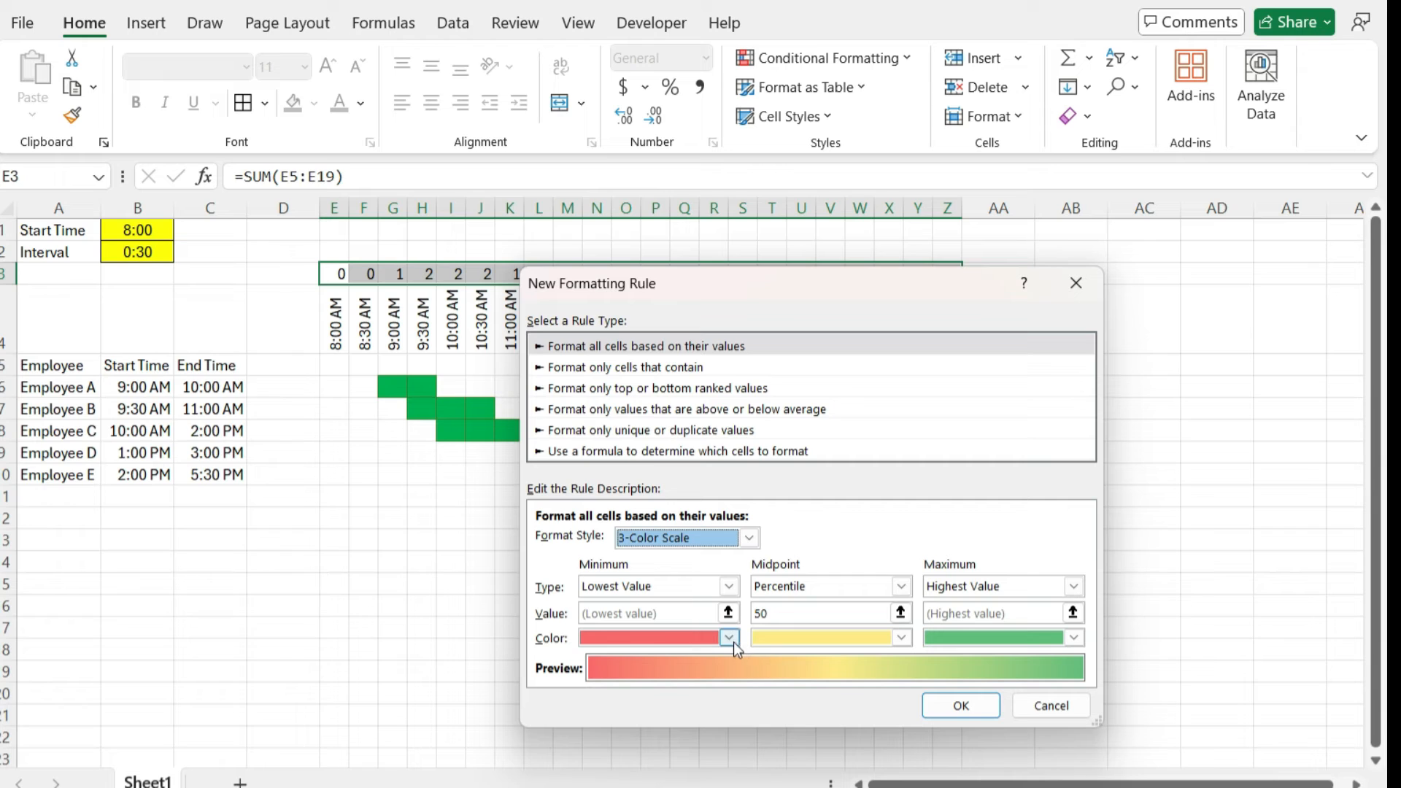
# Set the minimum colour to green and the maximum to red, then apply the scale.
pyautogui.click(730, 638)
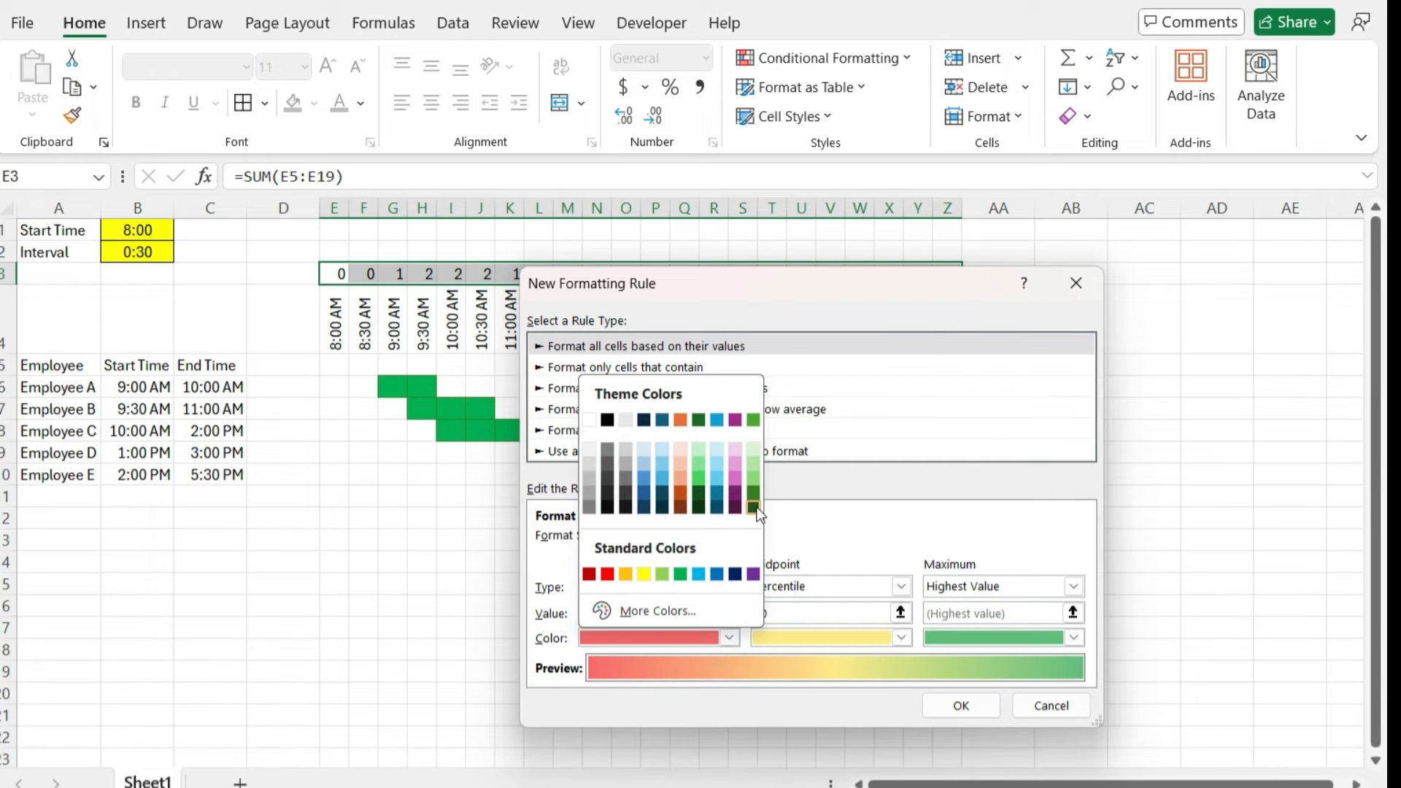
pyautogui.click(752, 509)
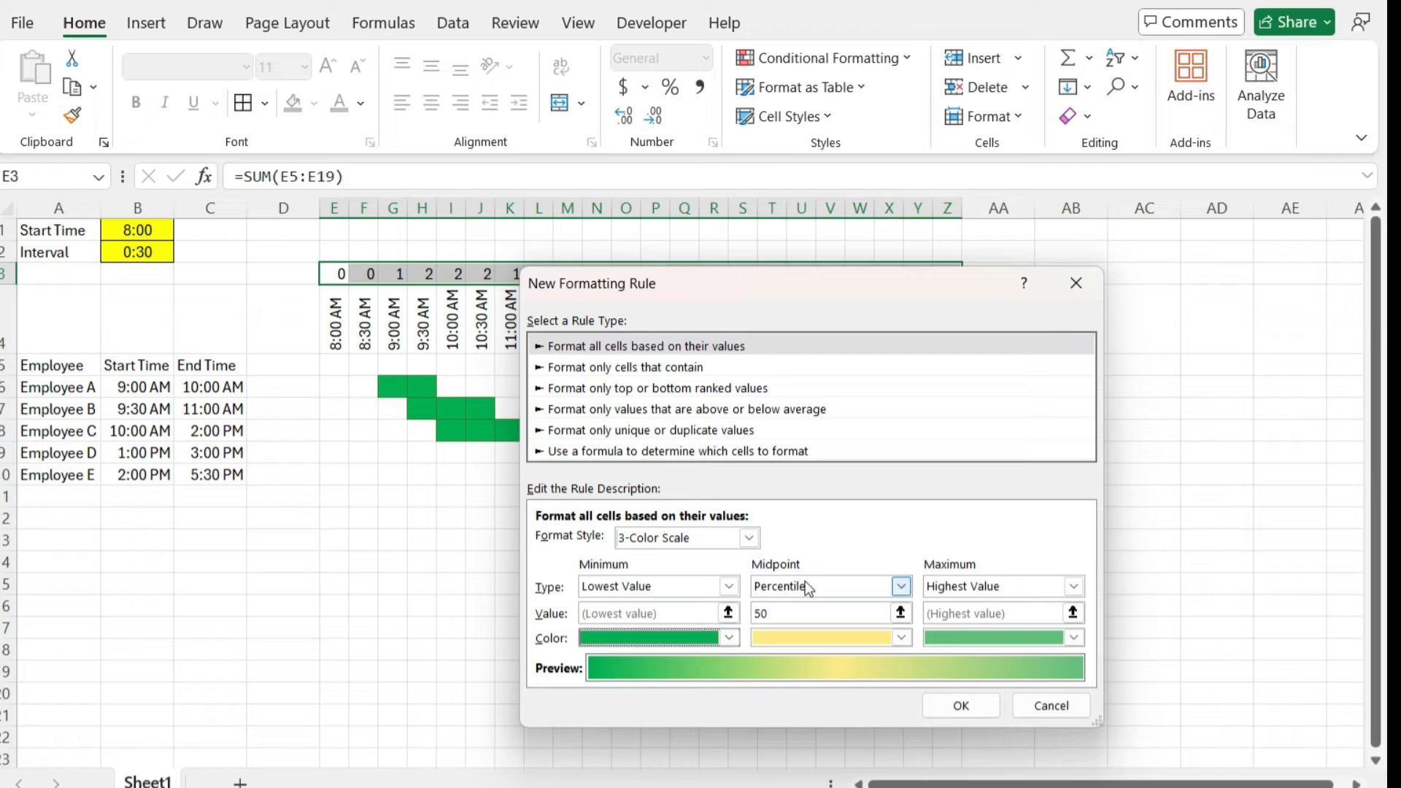
pyautogui.click(1072, 637)
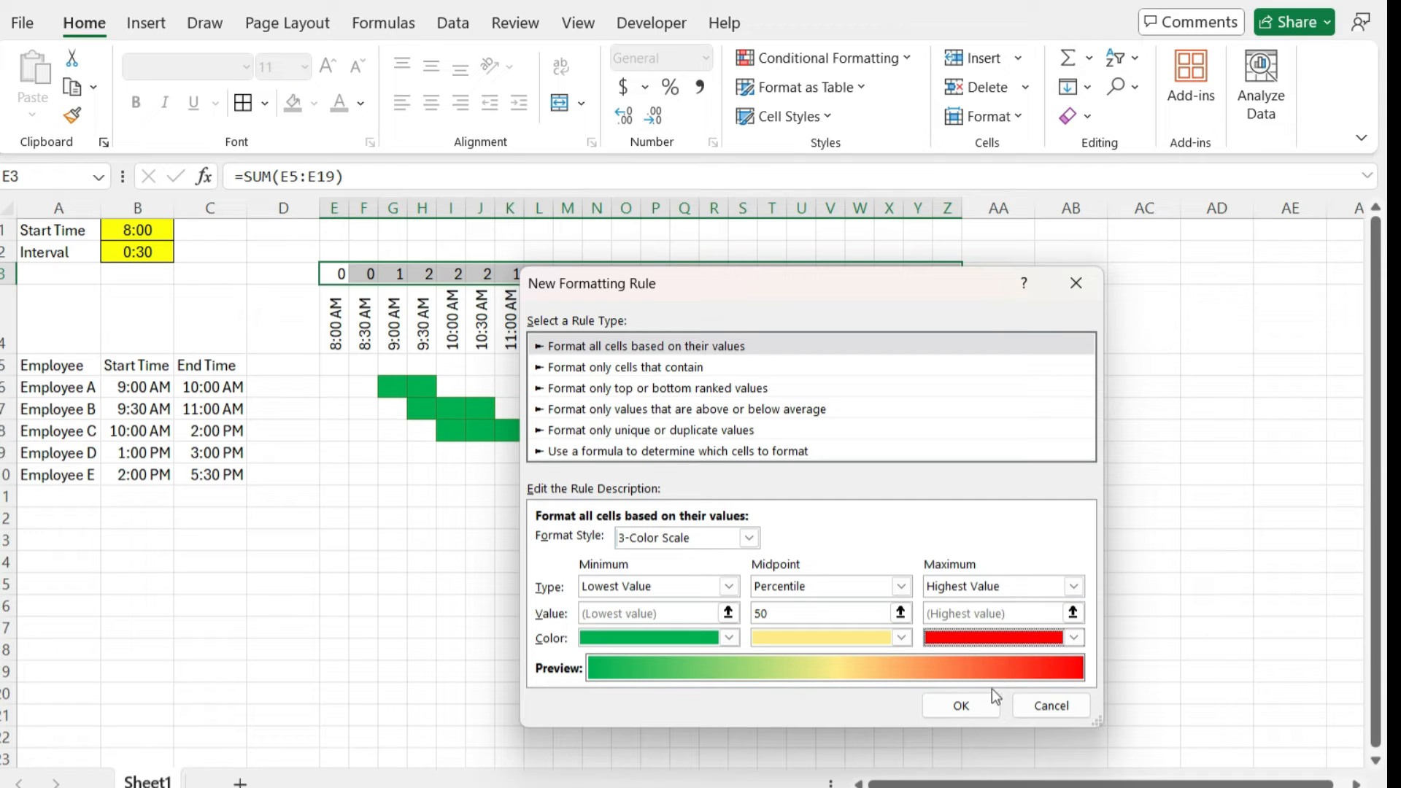
pyautogui.click(960, 706)
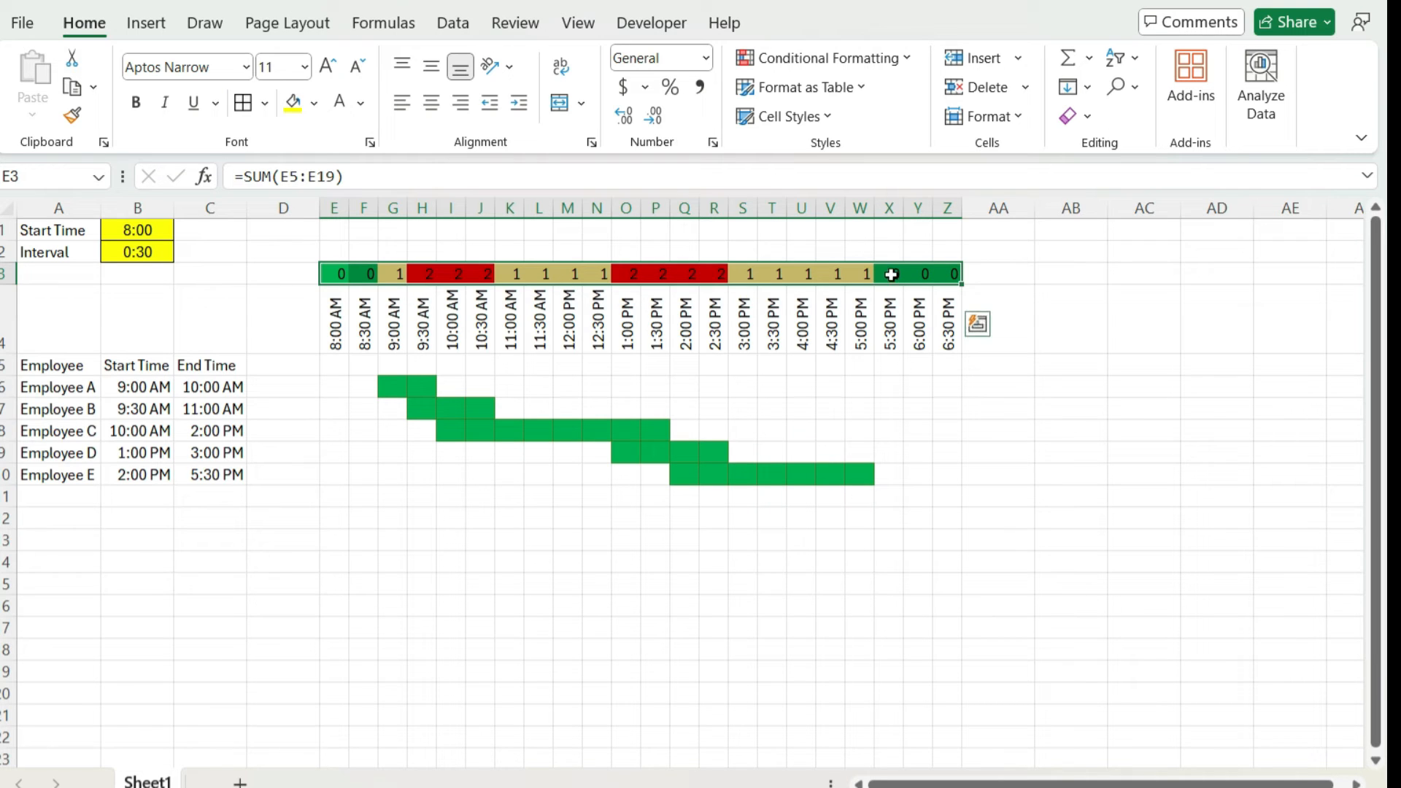
pyautogui.moveTo(773, 290)
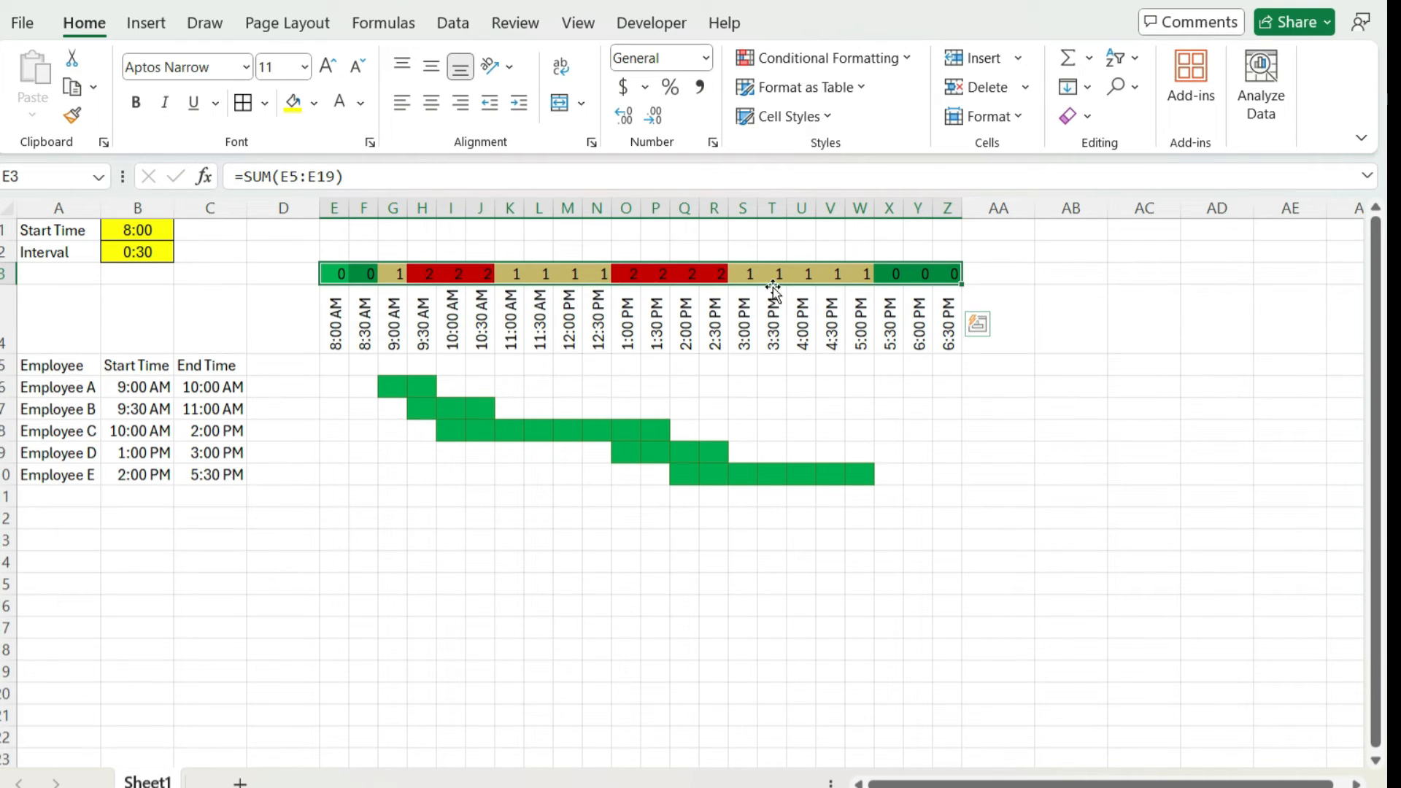
# Give the staffing row the custom number format ;;; so its counts are hidden.
pyautogui.rightClick(773, 290)
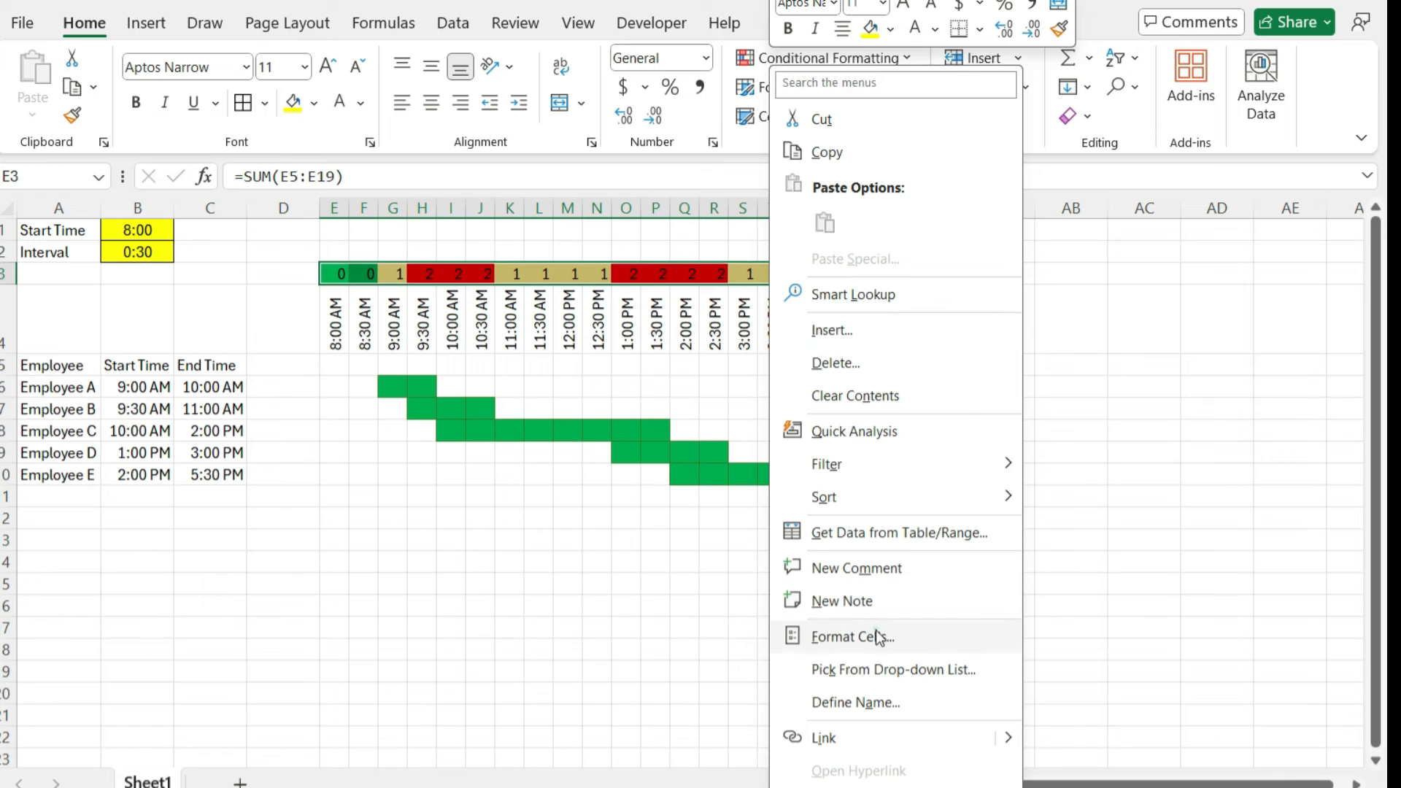
pyautogui.click(852, 636)
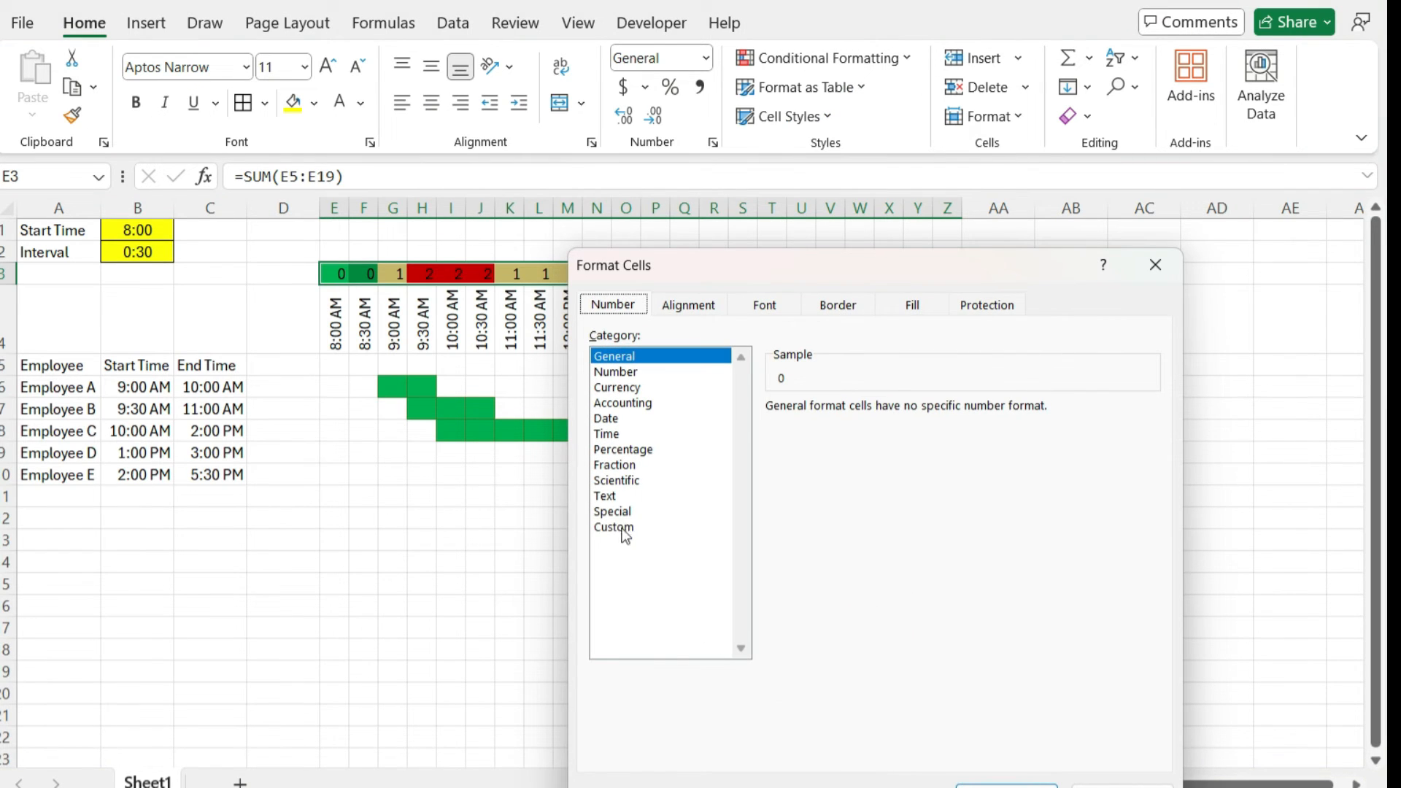
pyautogui.click(613, 526)
pyautogui.write(';')
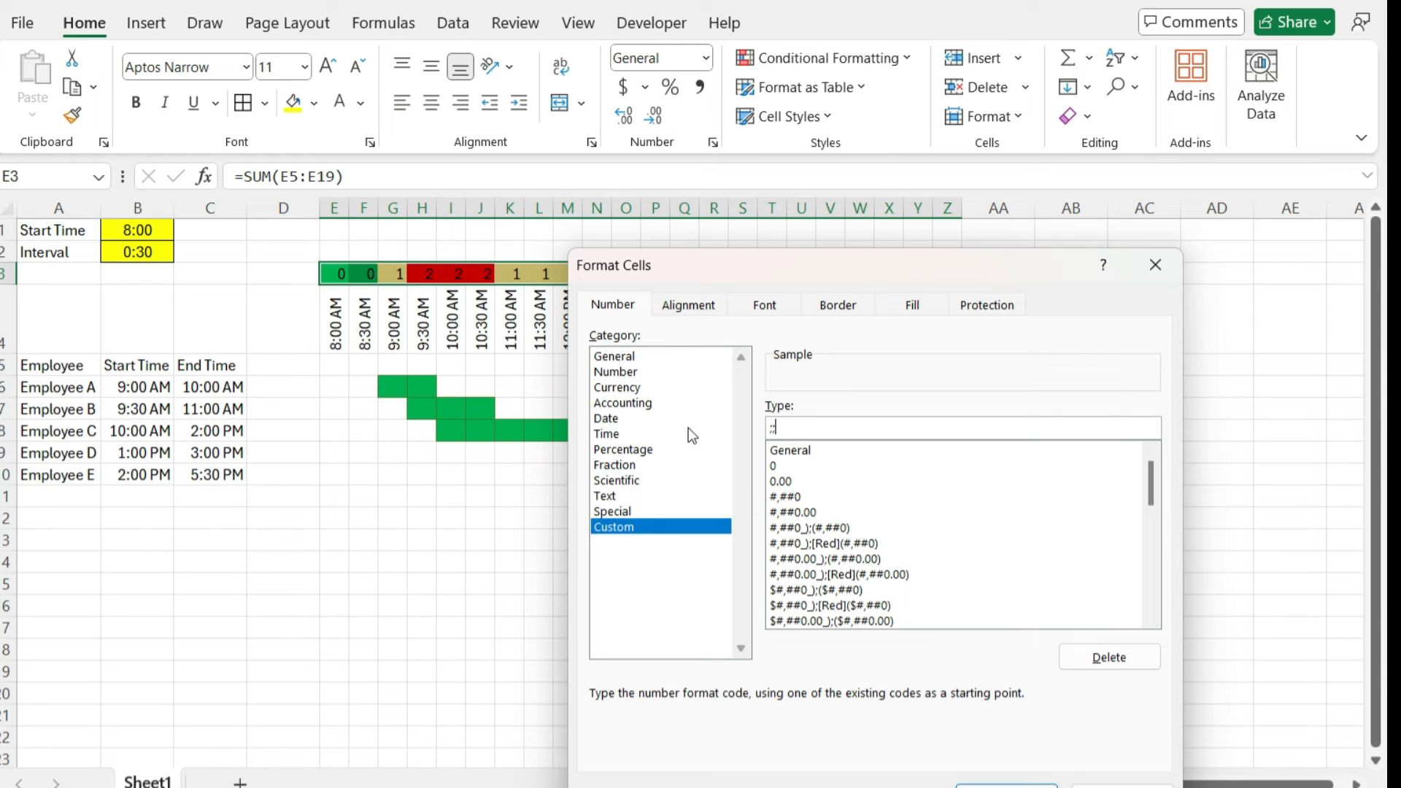
pyautogui.click(1004, 784)
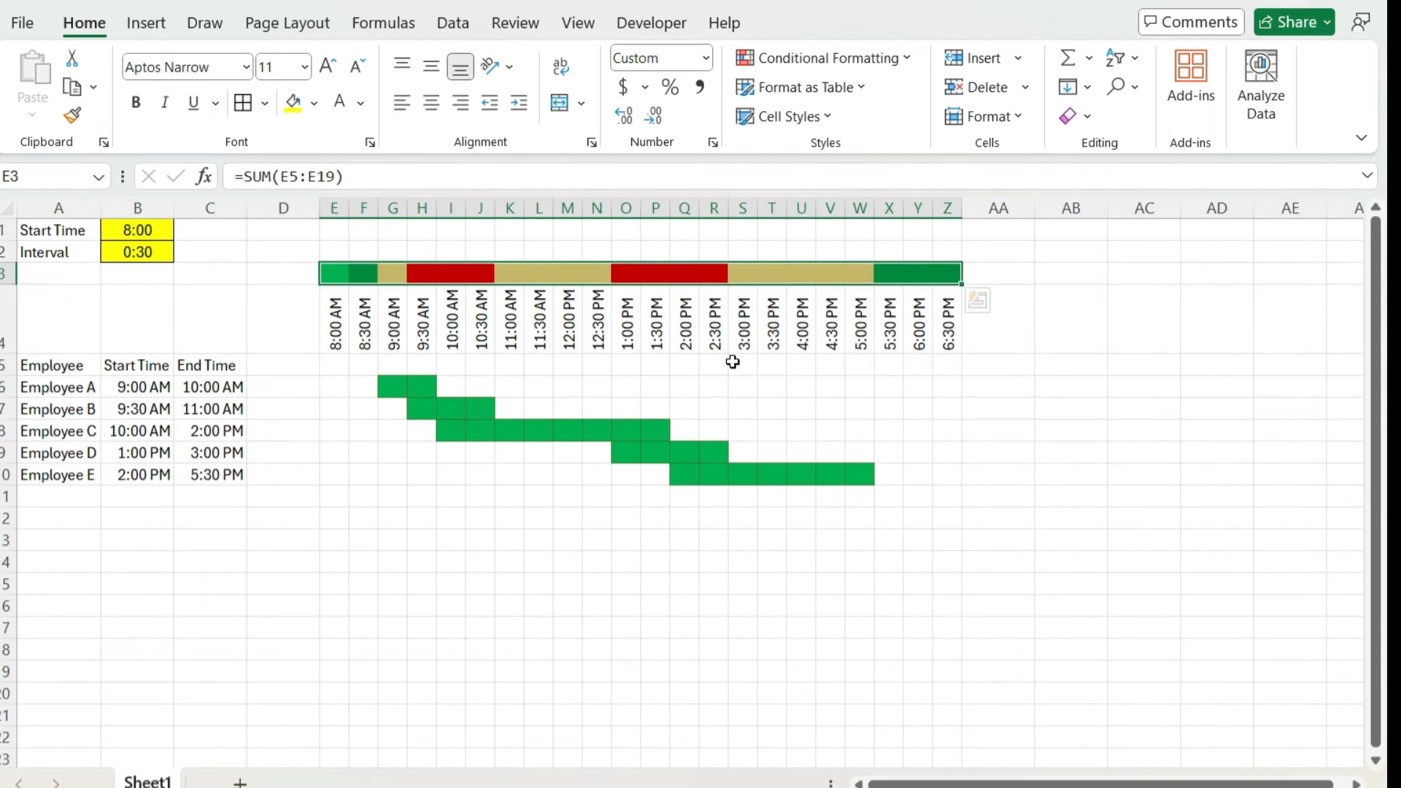
pyautogui.click(828, 453)
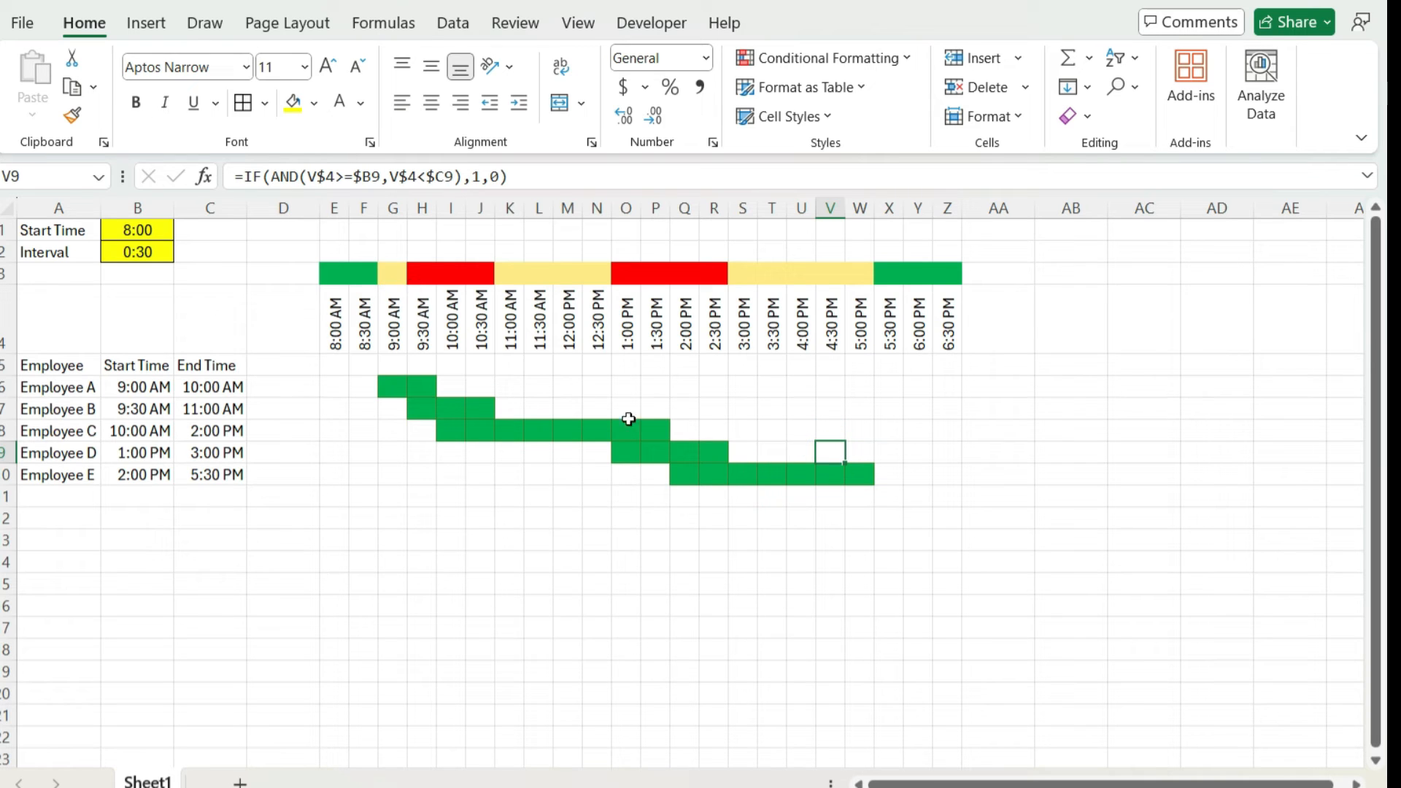
pyautogui.moveTo(677, 300)
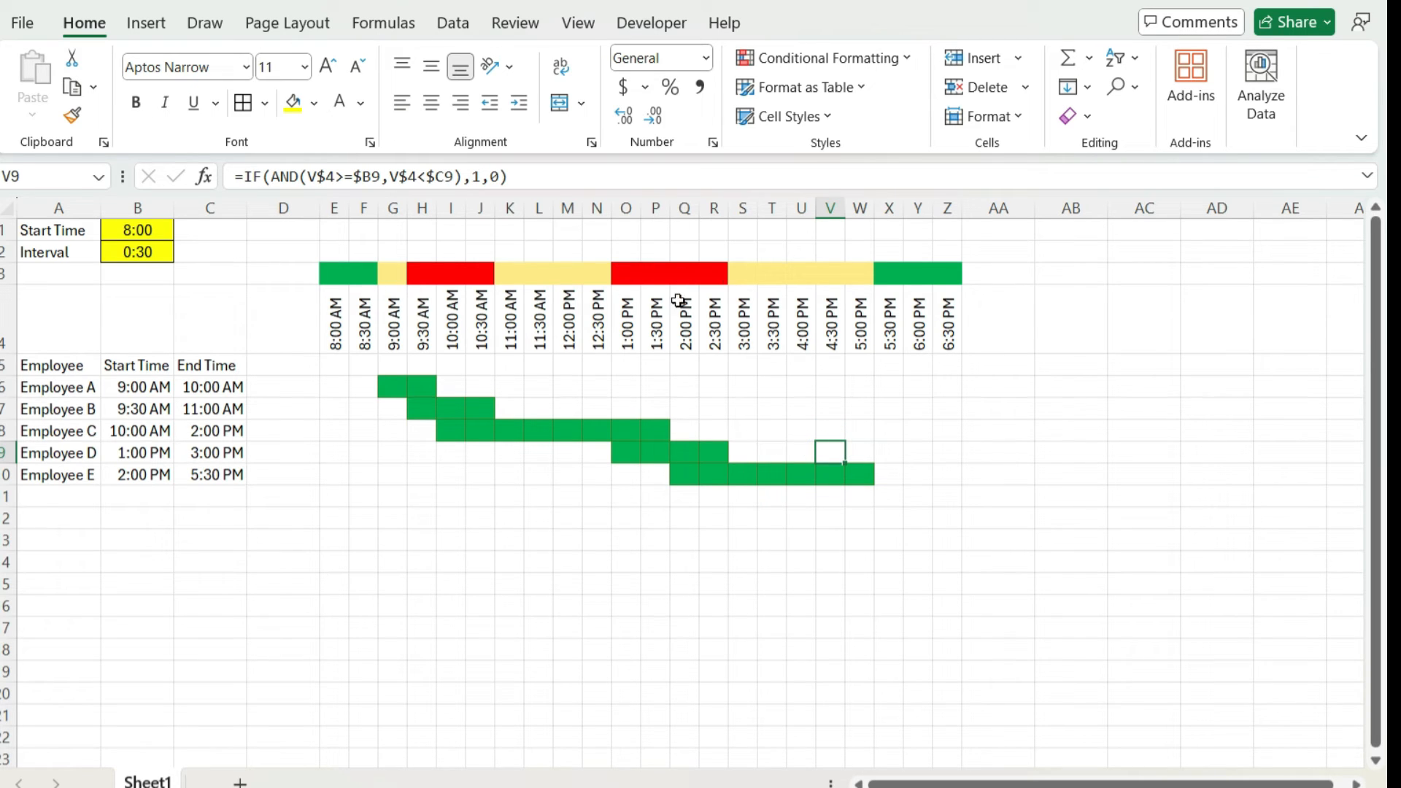
pyautogui.moveTo(355, 271)
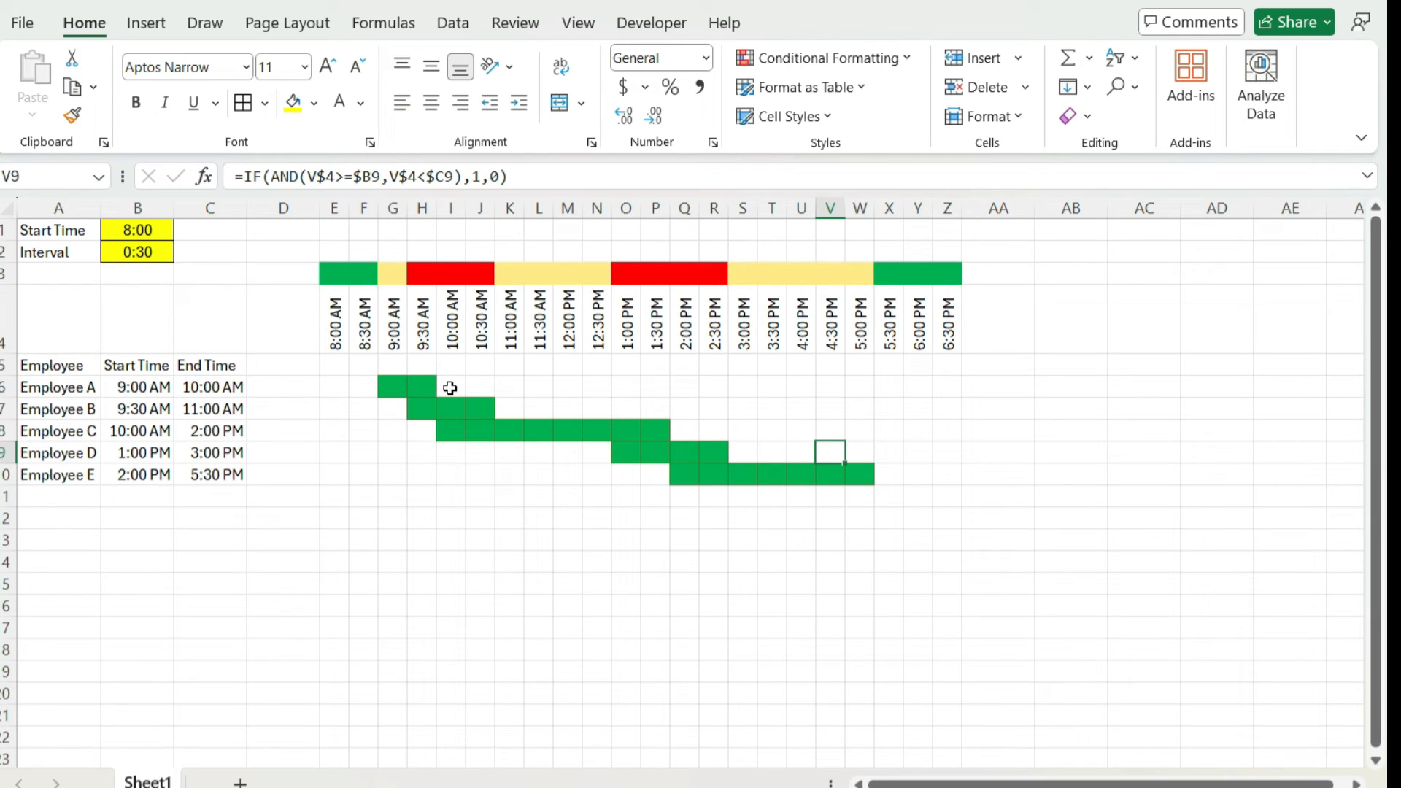
pyautogui.moveTo(438, 396)
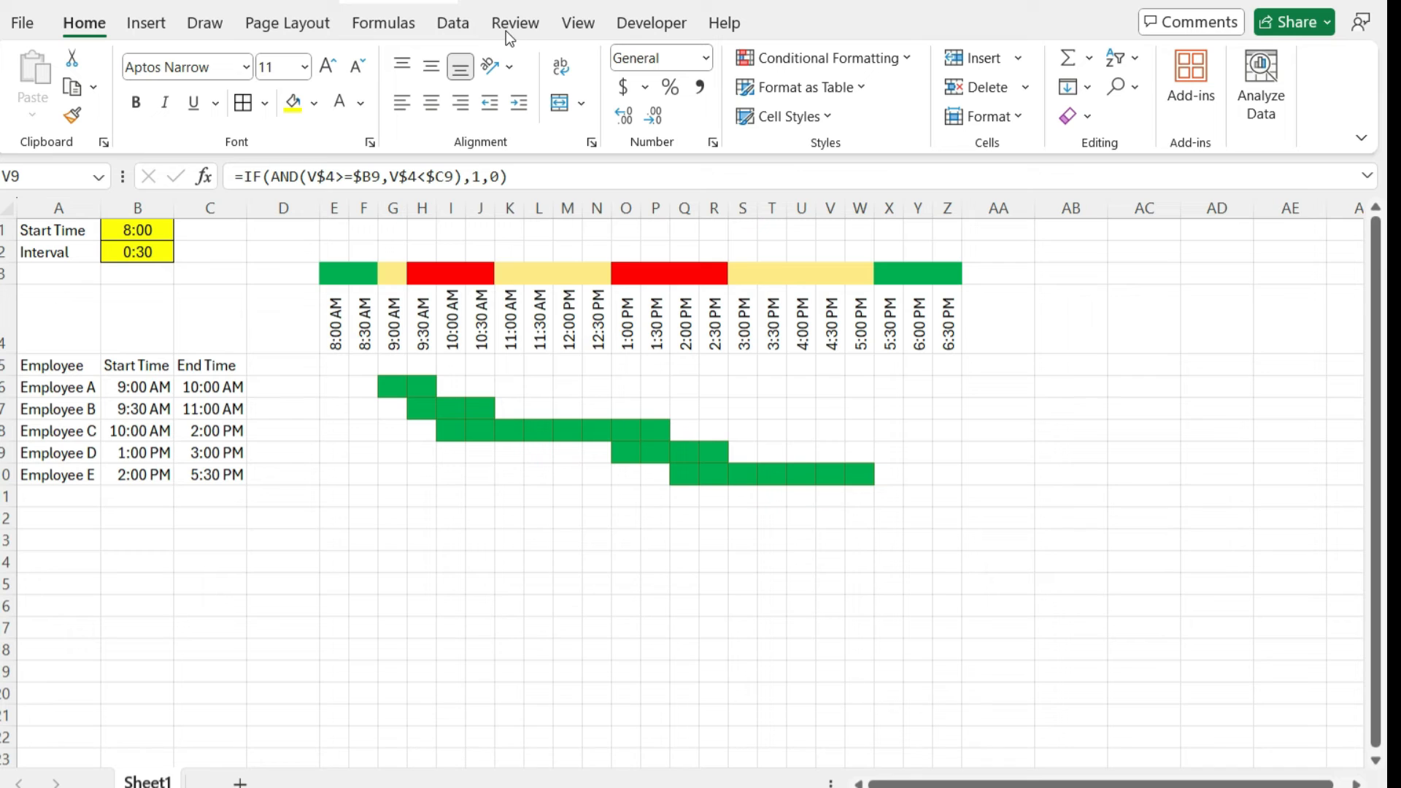
# Turn off worksheet Gridlines from the View settings.
pyautogui.click(577, 22)
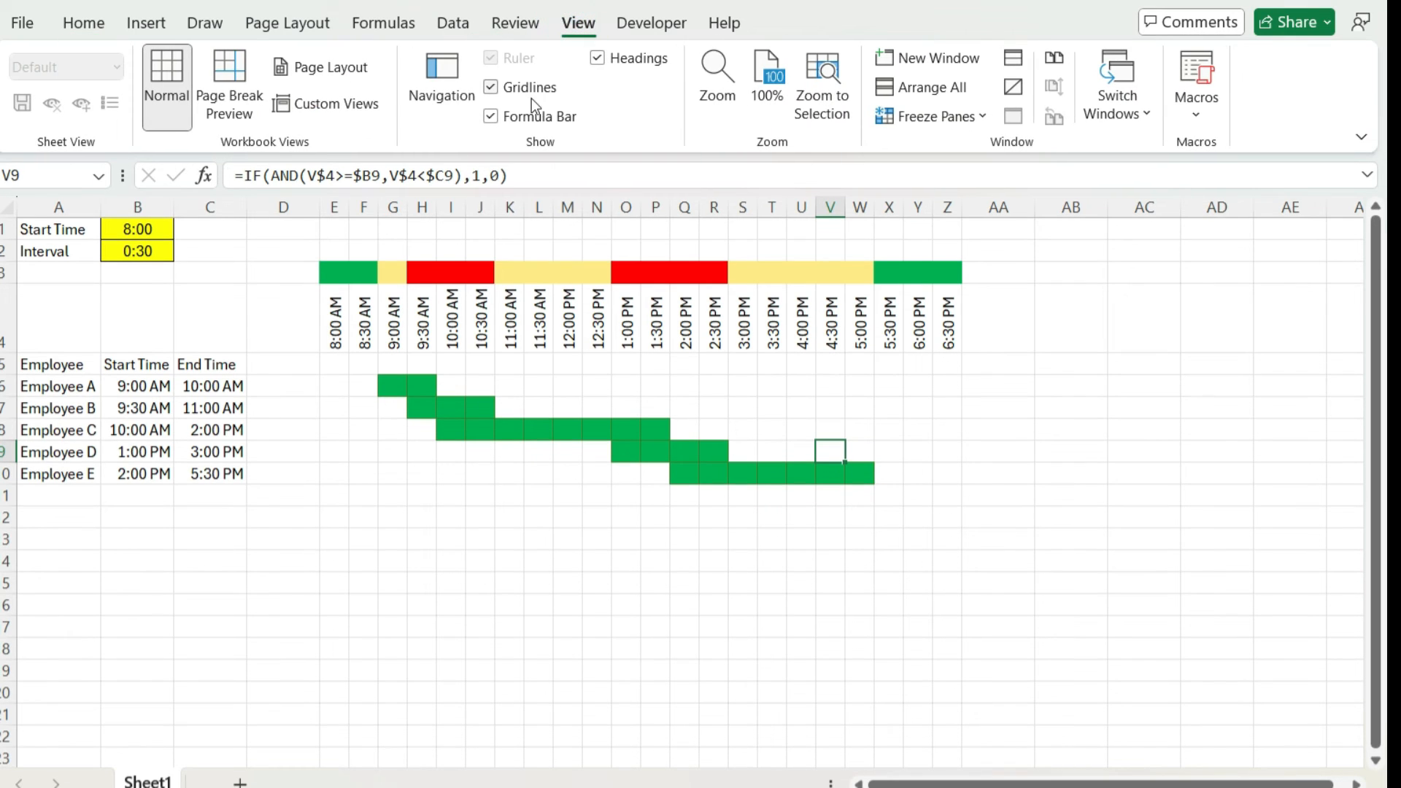
pyautogui.click(490, 87)
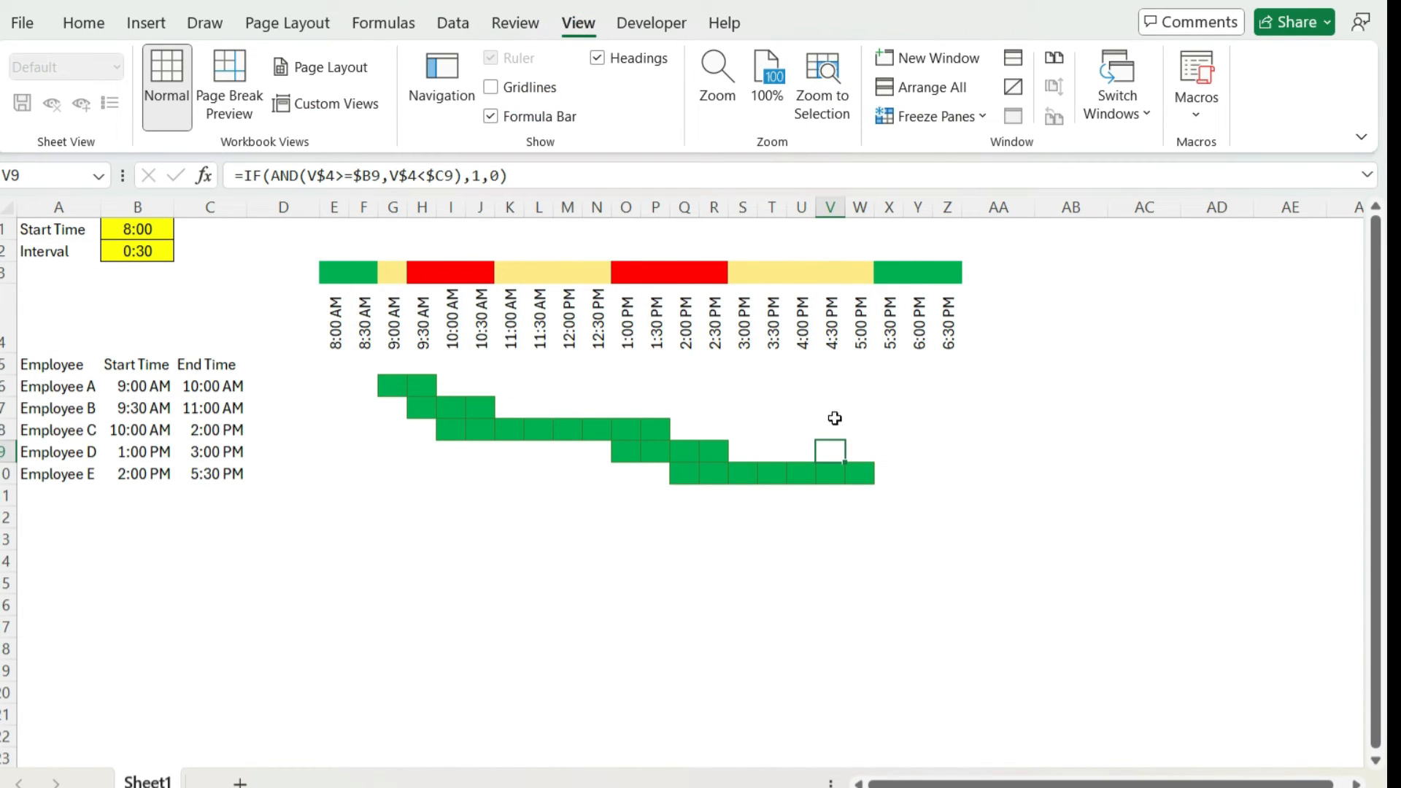
pyautogui.moveTo(680, 441)
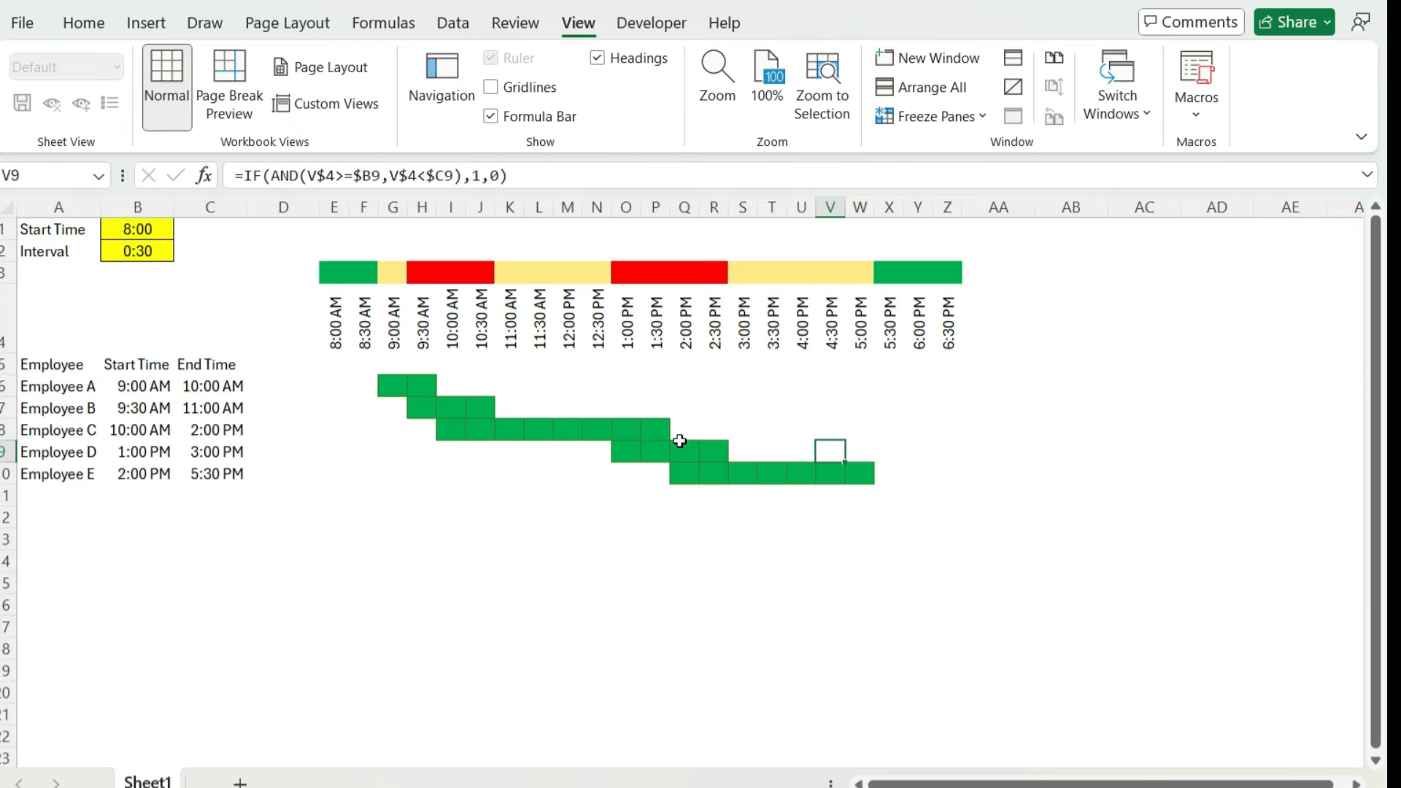
pyautogui.moveTo(534, 459)
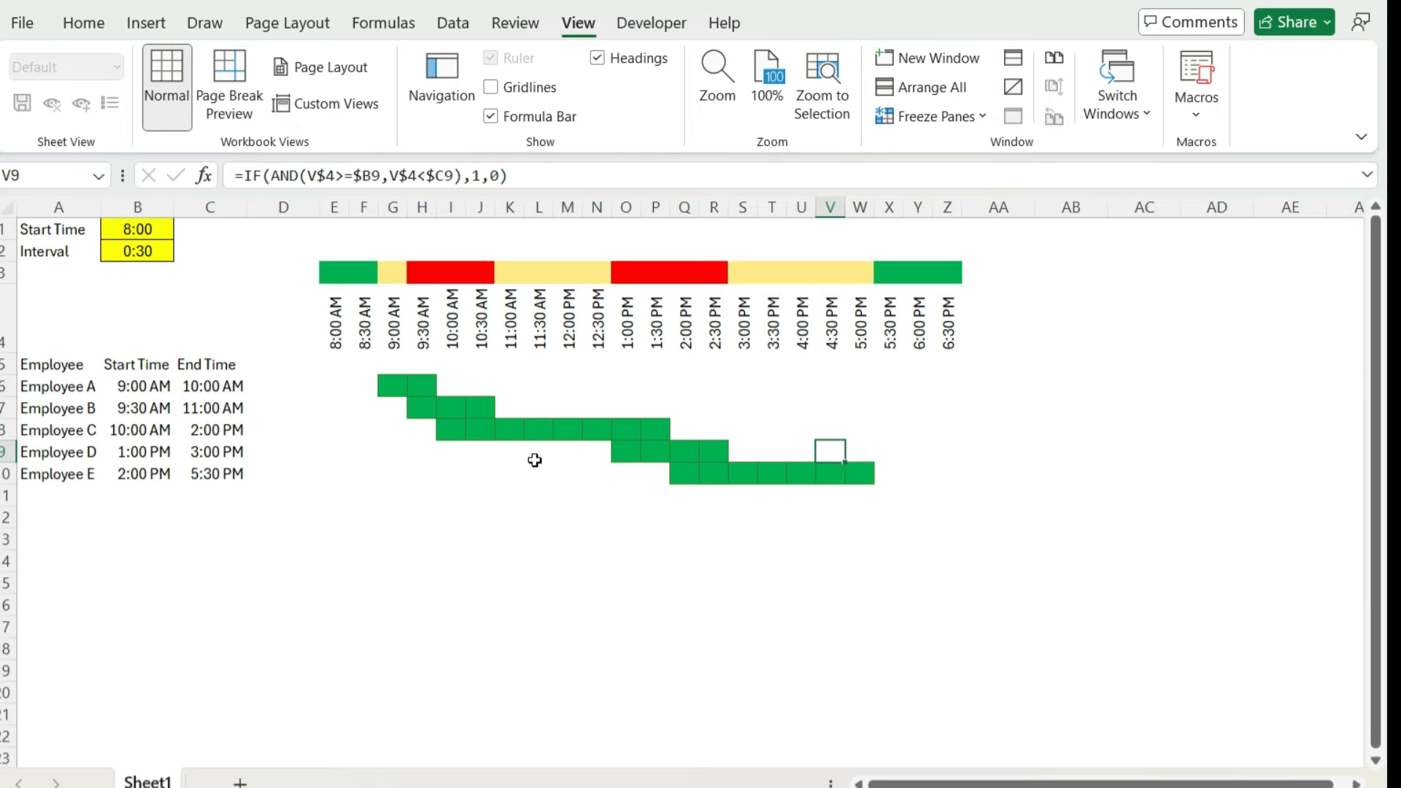
# Set the start times of Employees C, D and E to 9:00 AM.
pyautogui.click(137, 451)
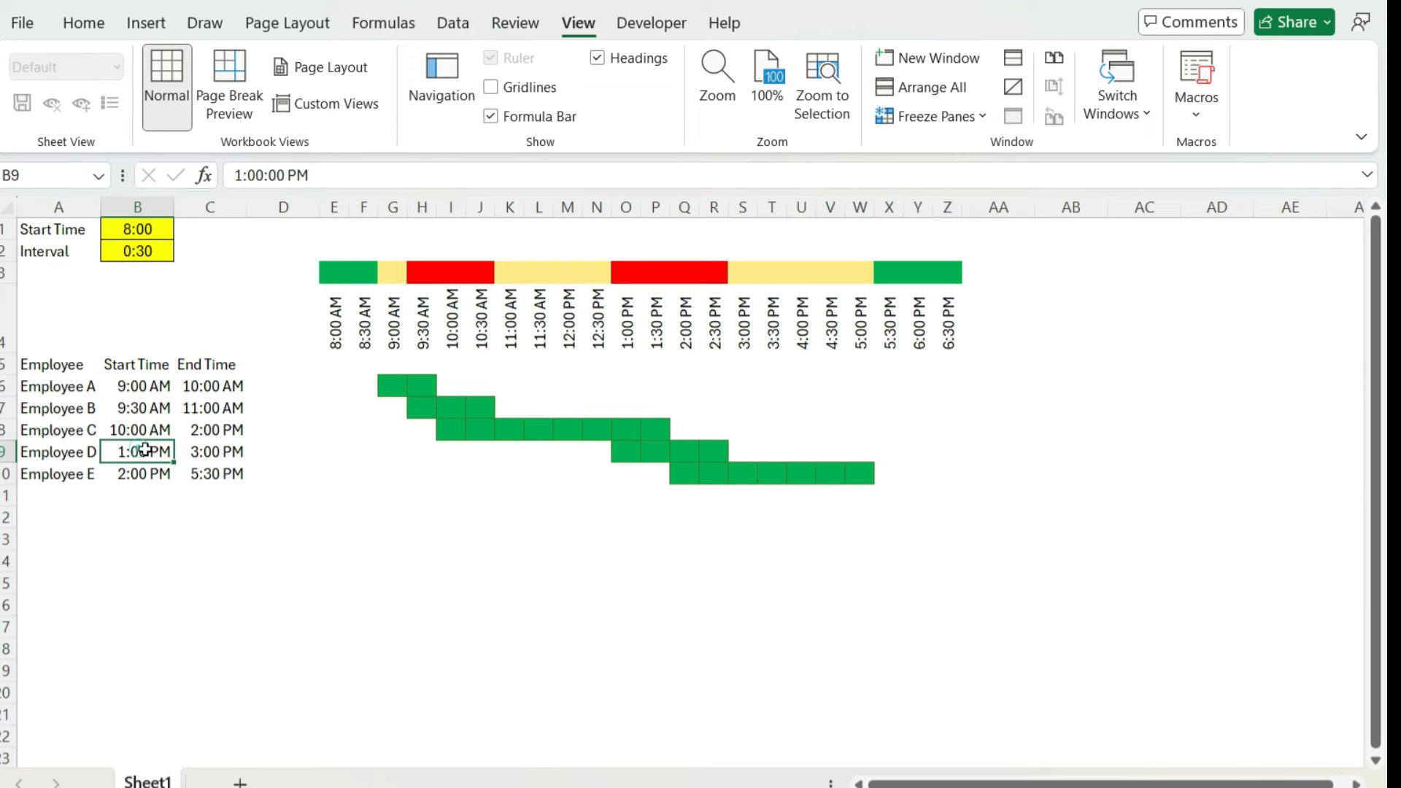
pyautogui.write('9')
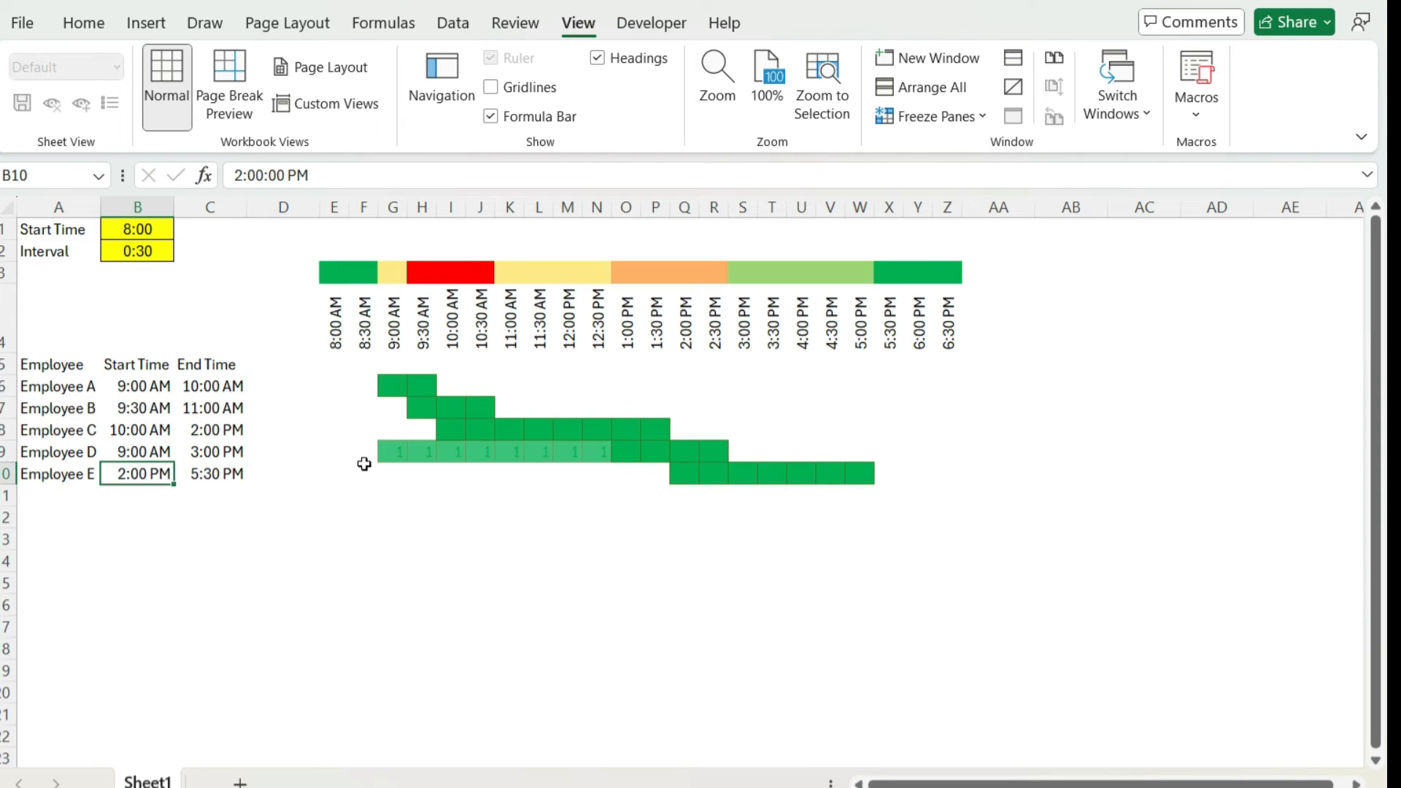
pyautogui.write('9:00 AM')
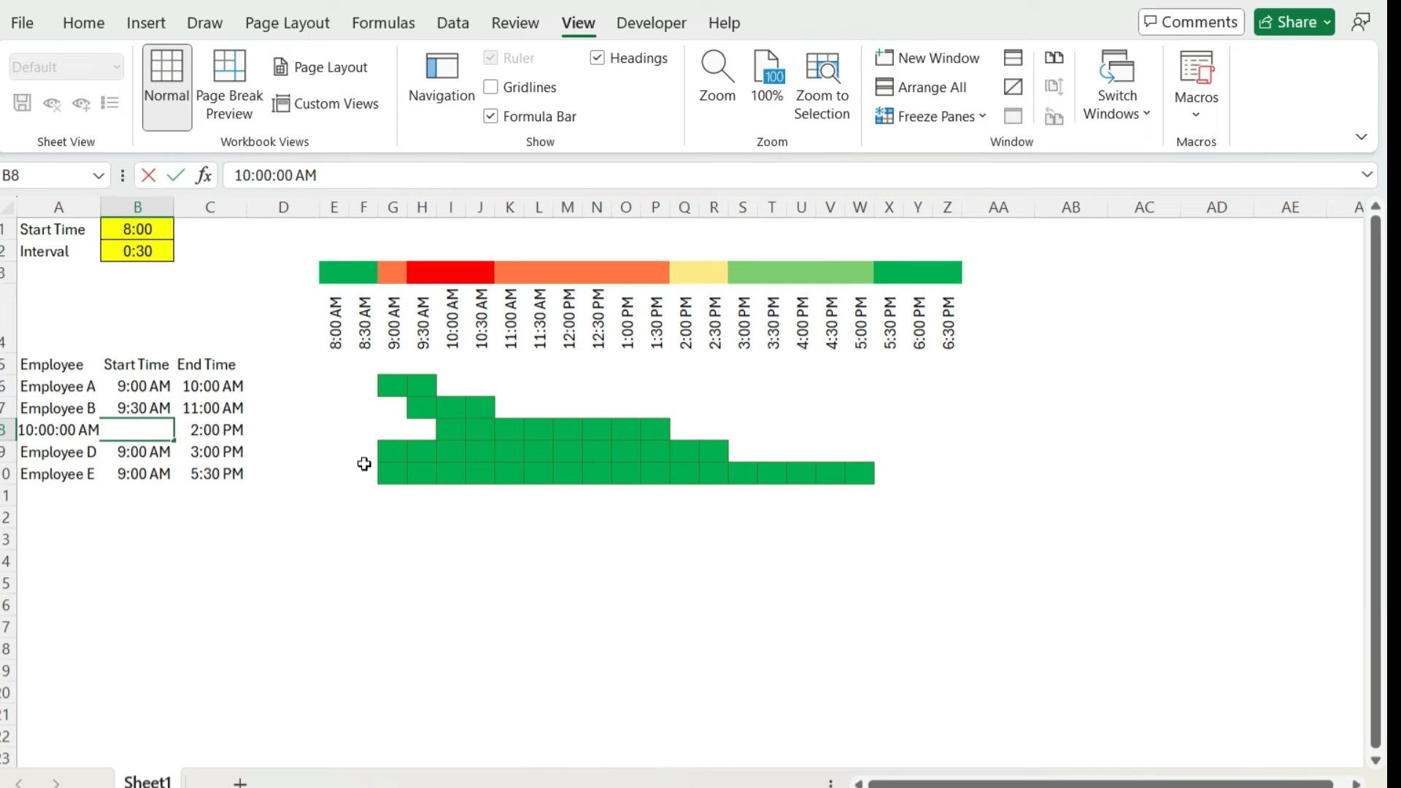
pyautogui.write('9:00 AM')
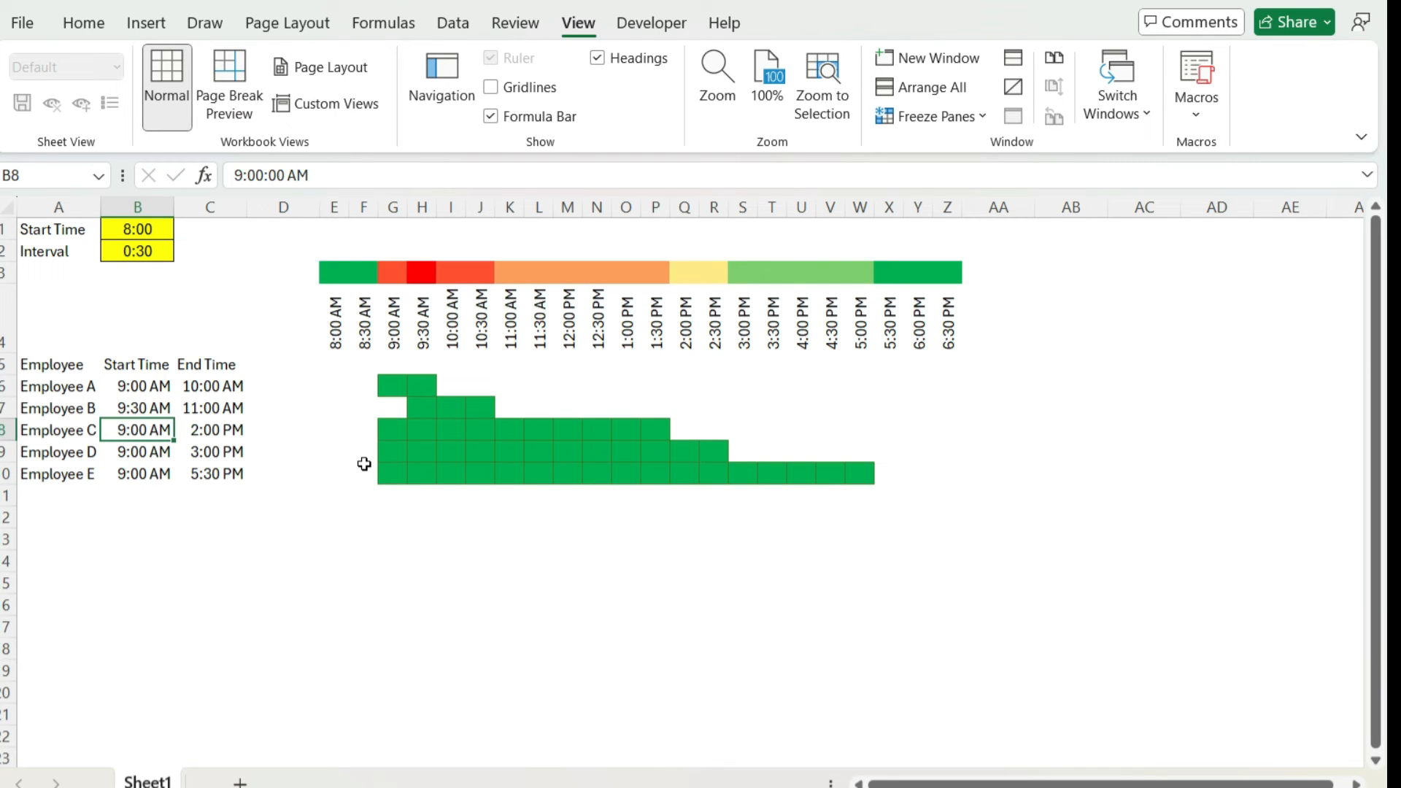
pyautogui.click(138, 407)
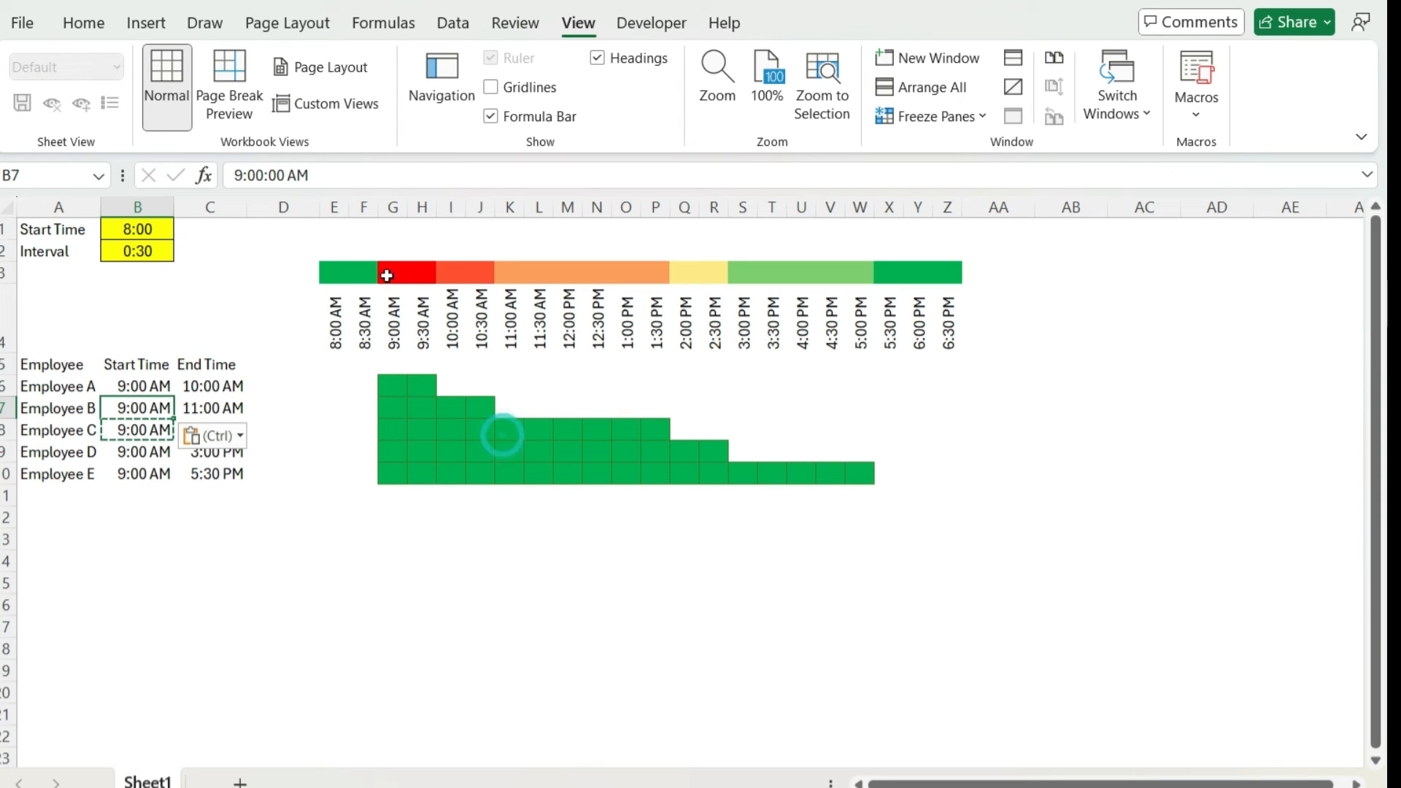
pyautogui.moveTo(411, 308)
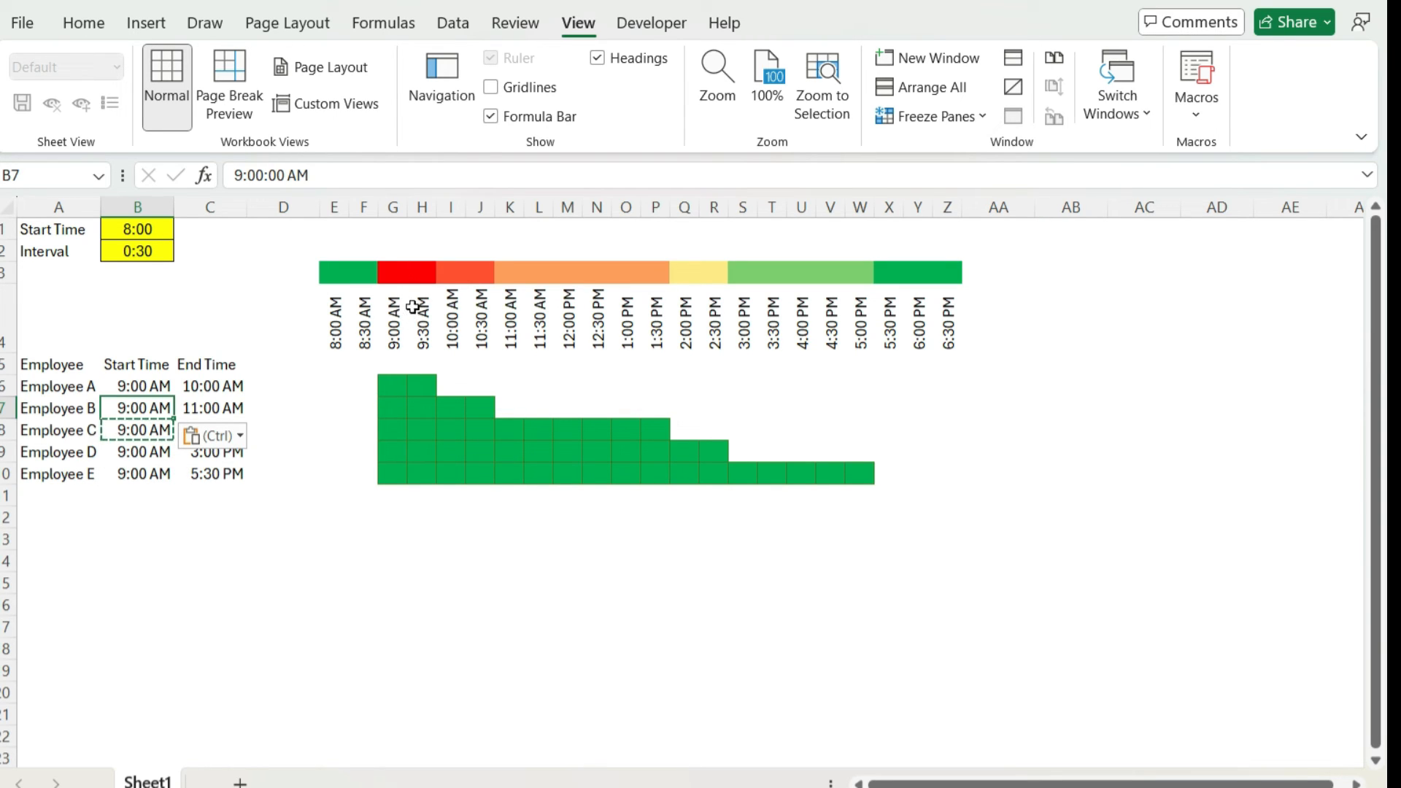
pyautogui.moveTo(396, 272)
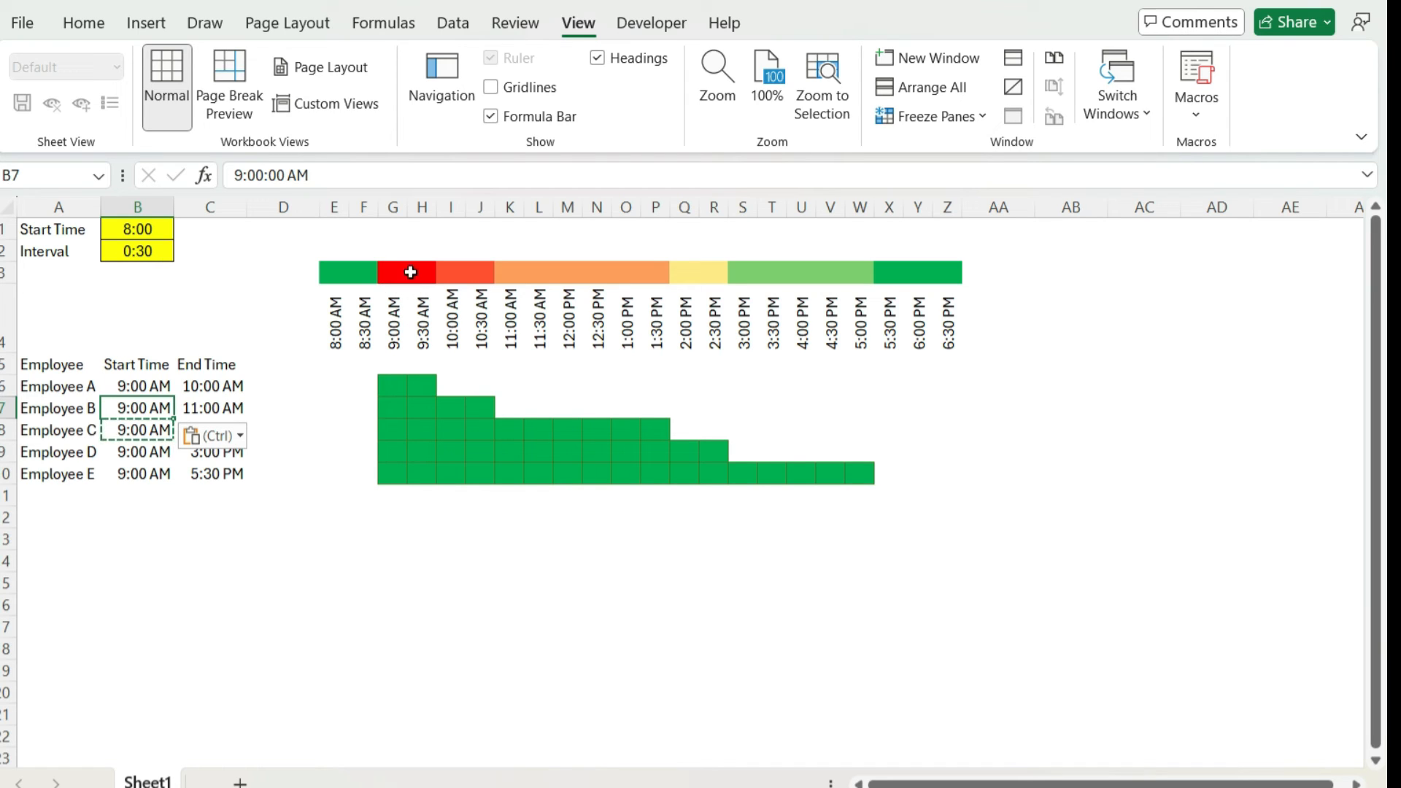
pyautogui.moveTo(612, 272)
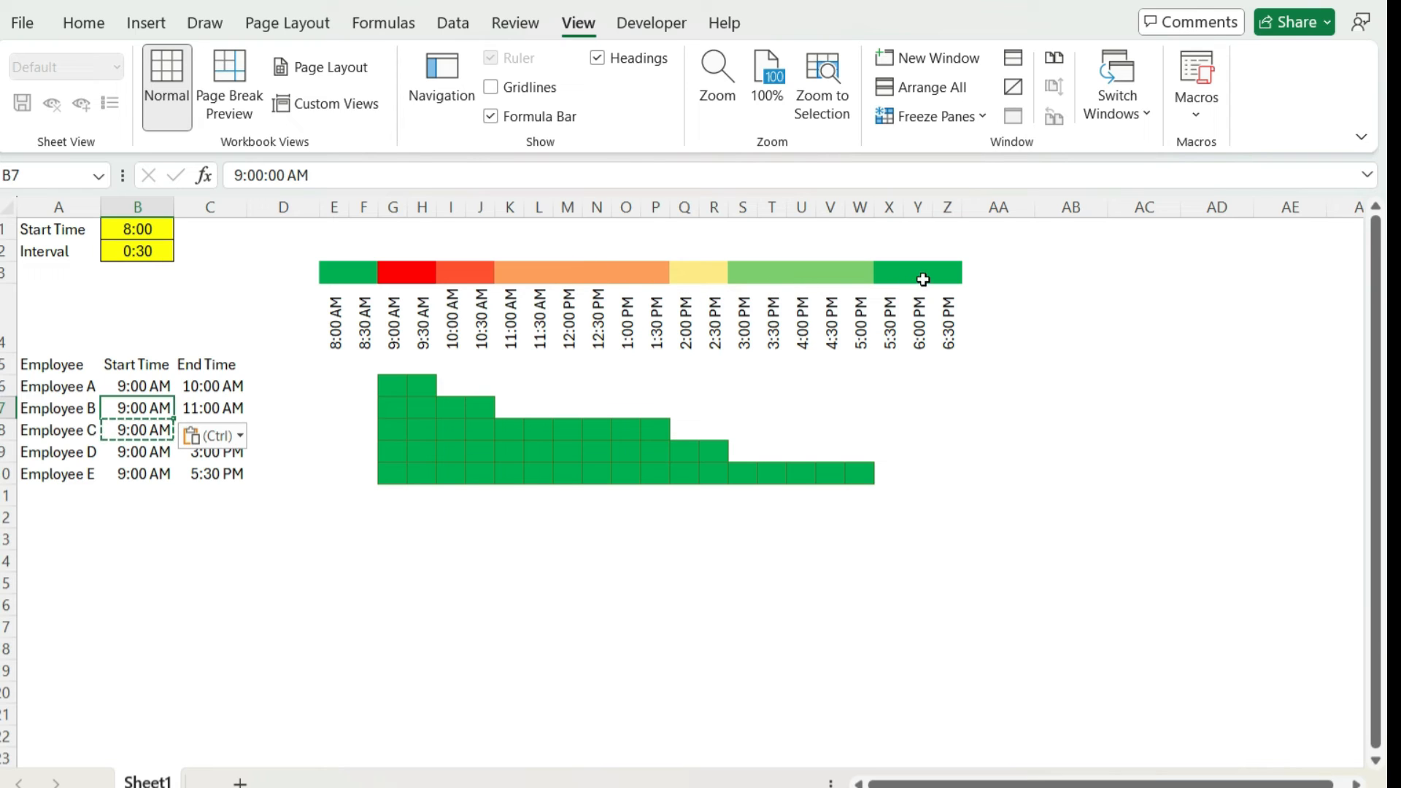
pyautogui.moveTo(871, 422)
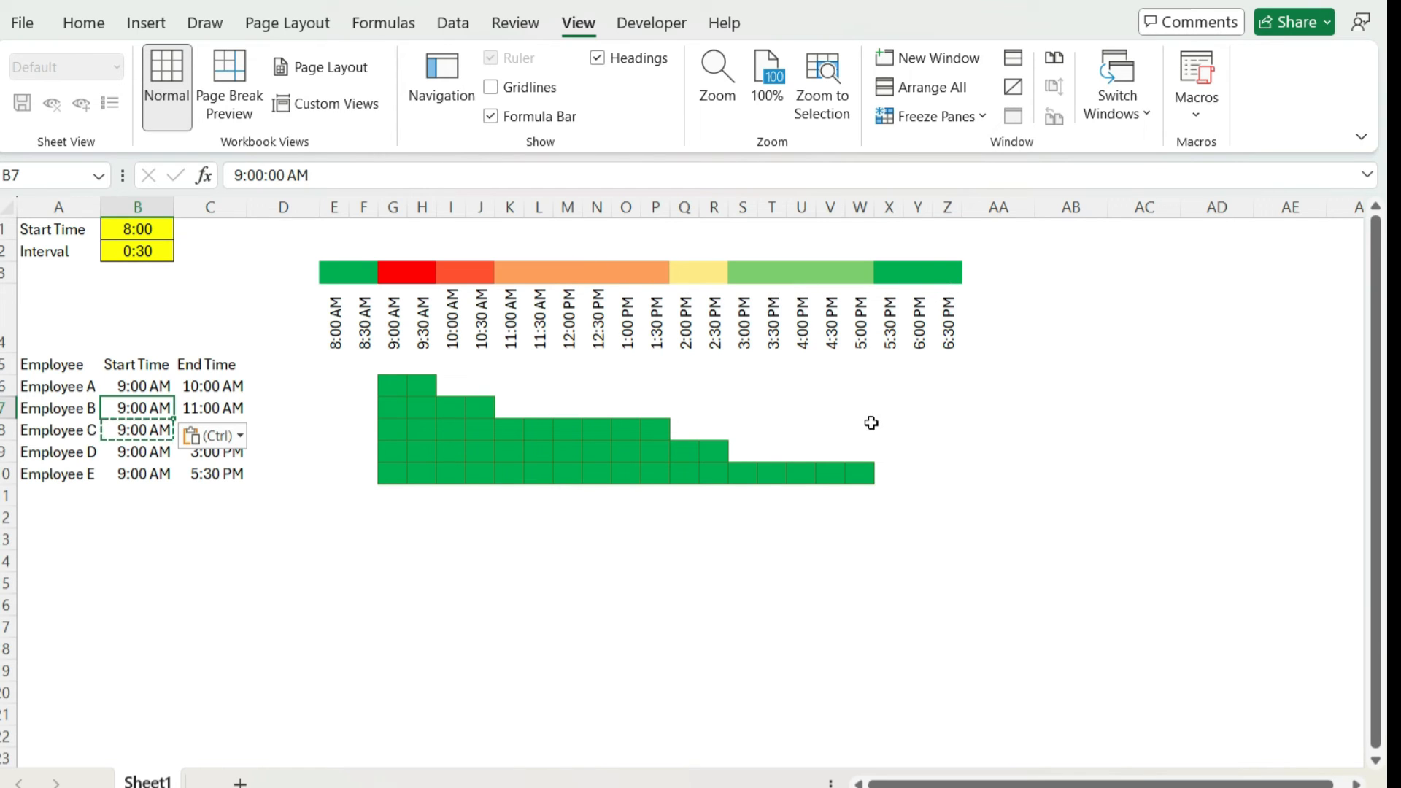
pyautogui.moveTo(830, 446)
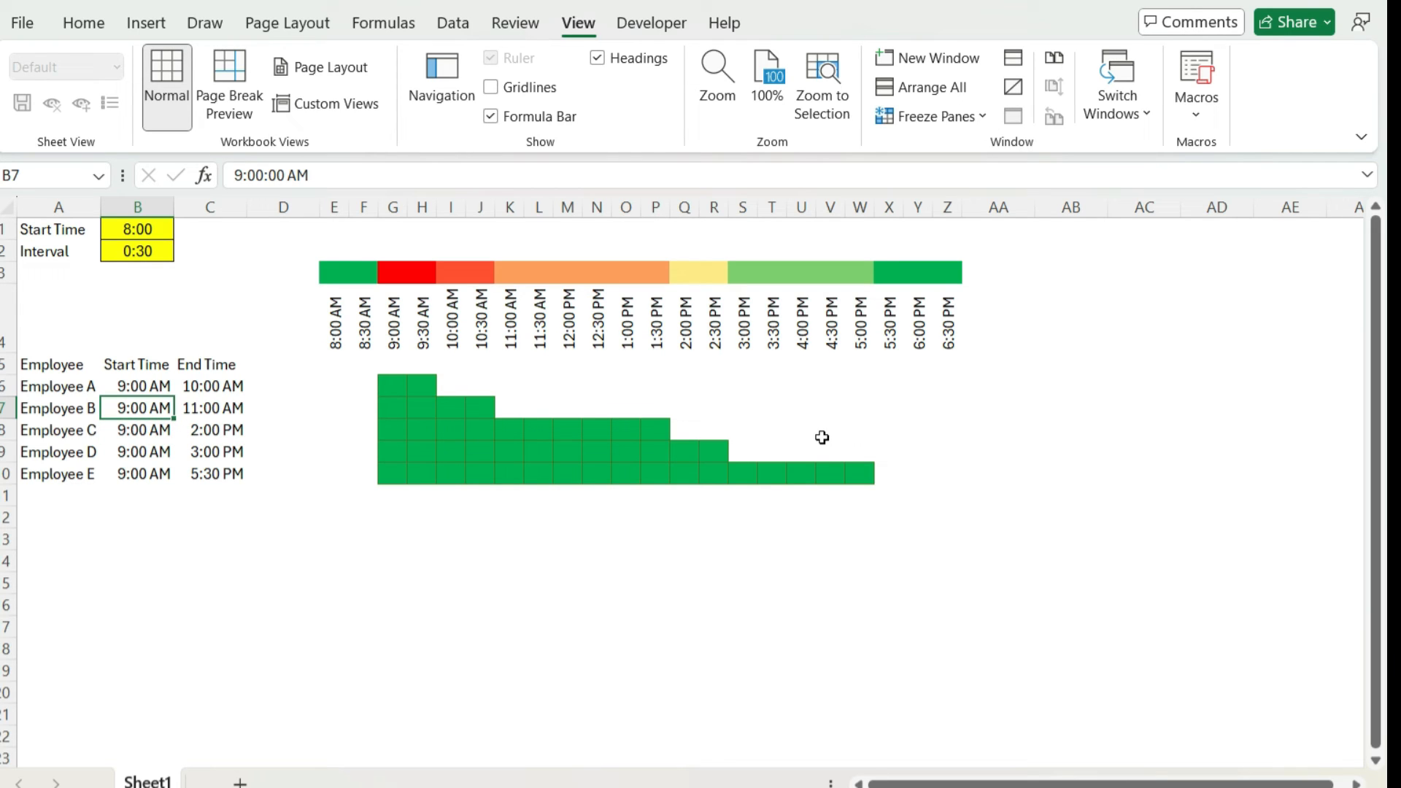
pyautogui.moveTo(752, 429)
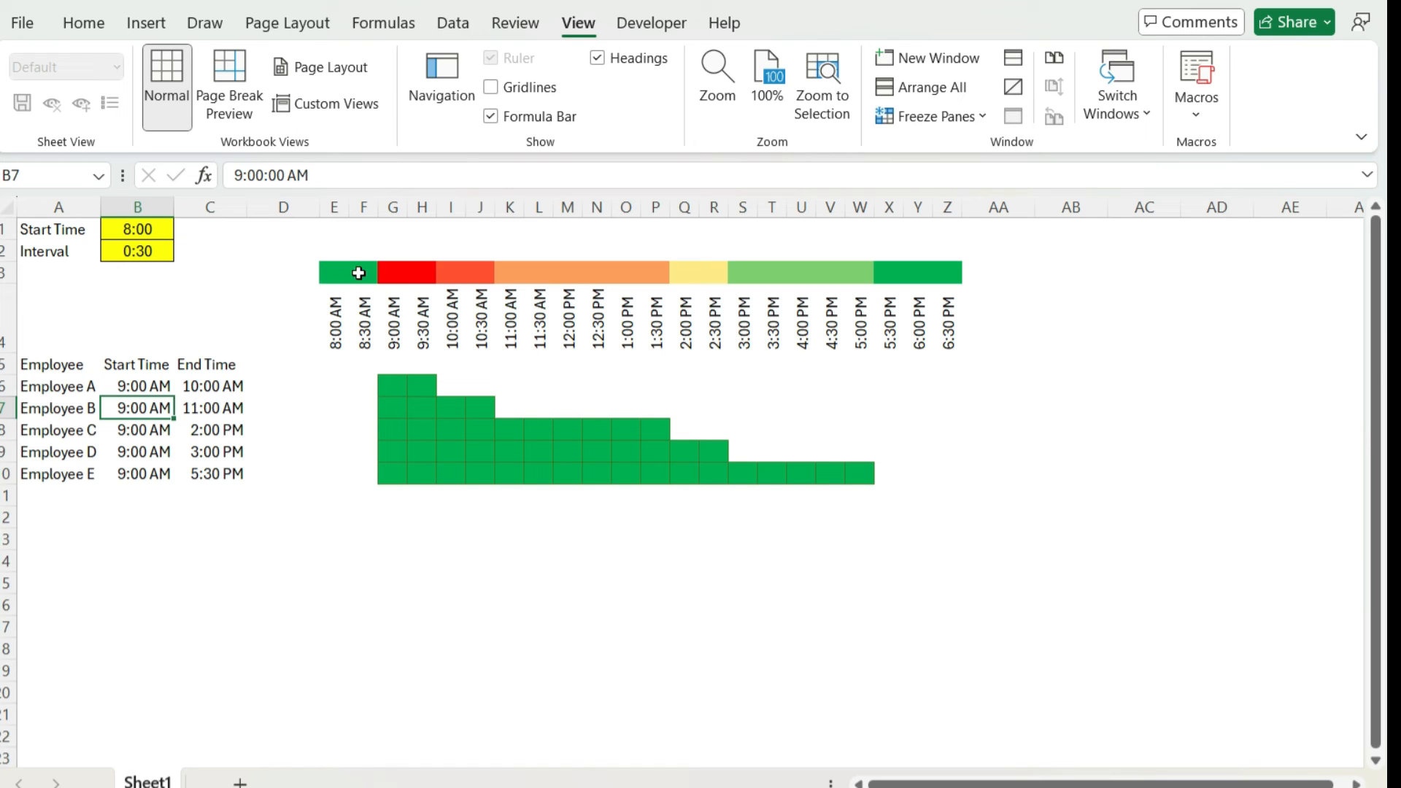
pyautogui.moveTo(160, 386)
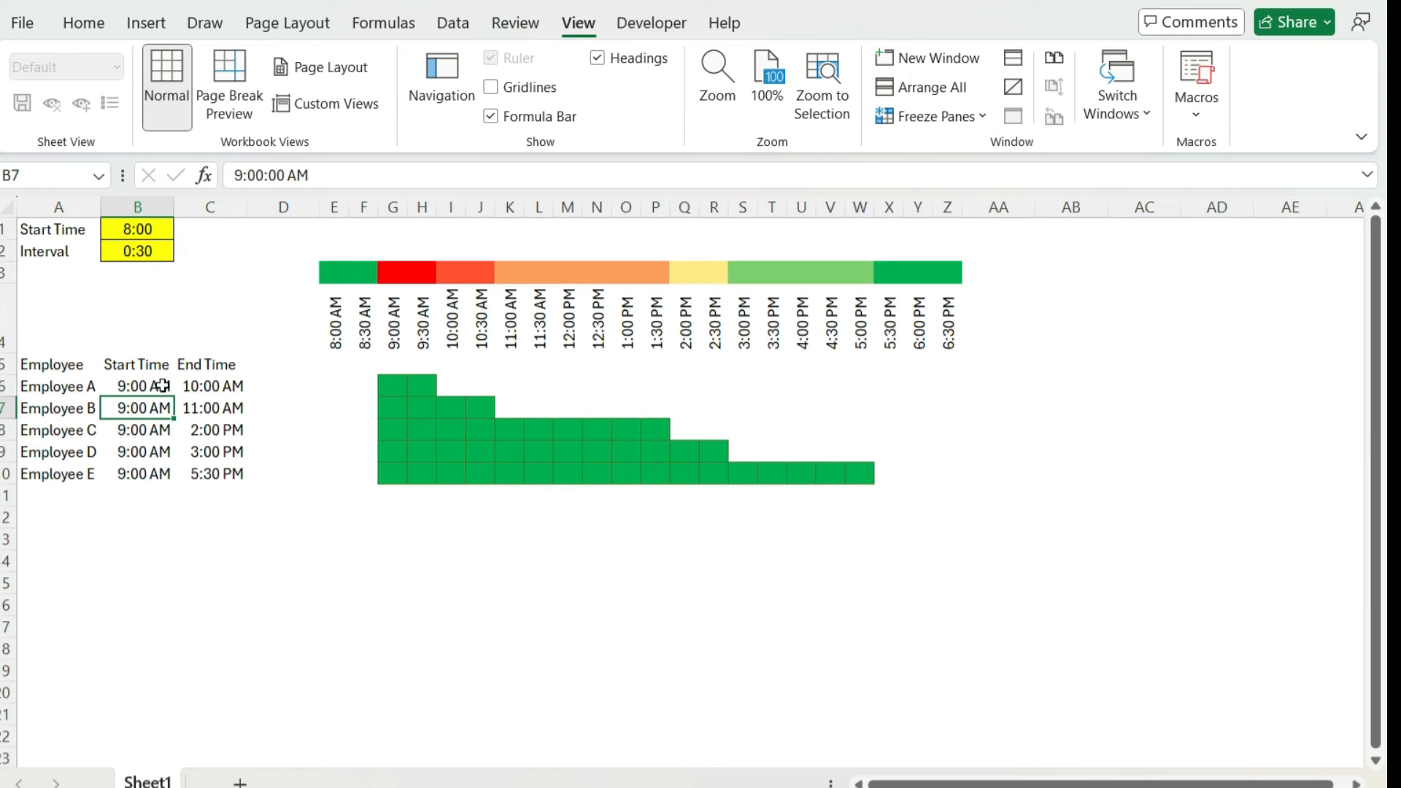
# Set Employee A's and B's start times to 8:00 in B6 and B7.
pyautogui.write('8:0')
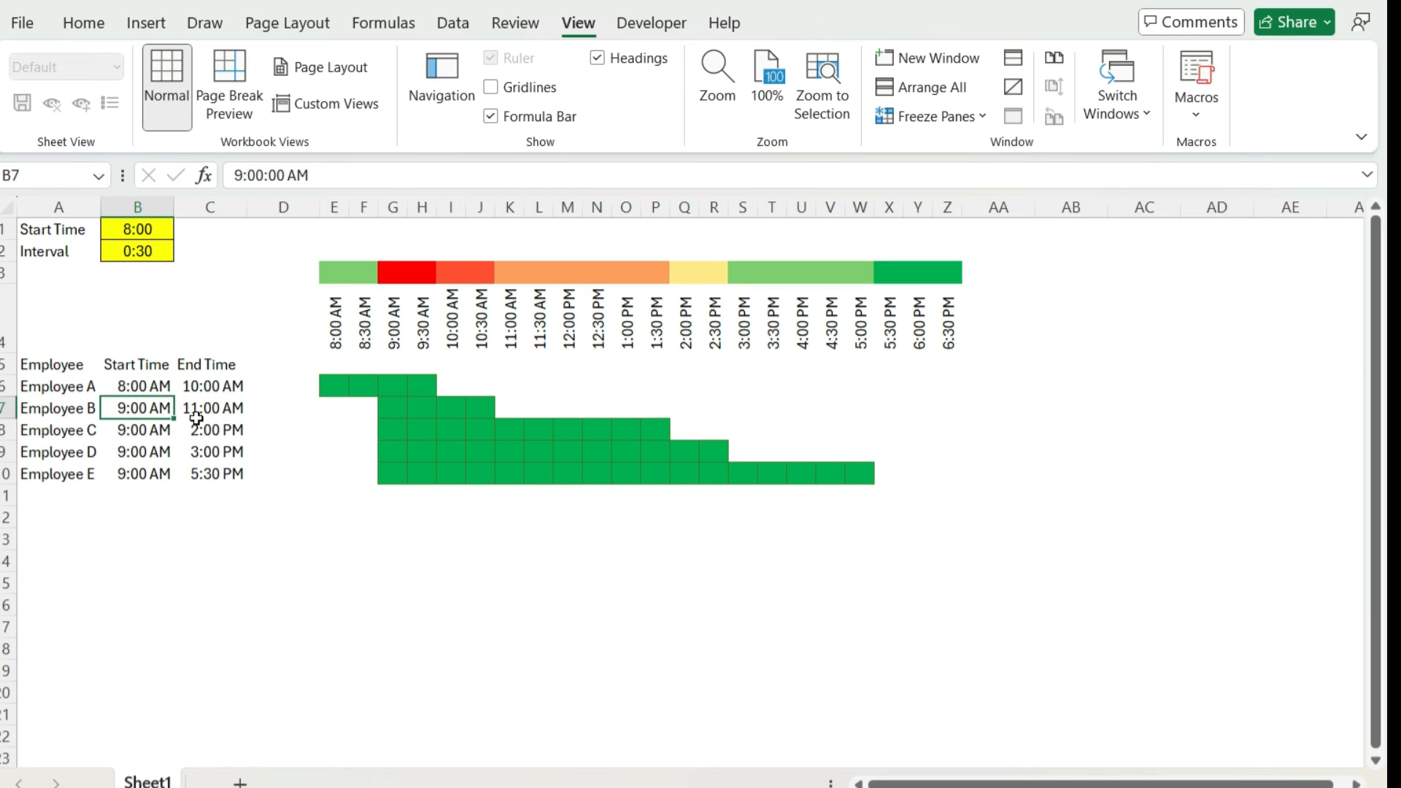
pyautogui.write('8:0')
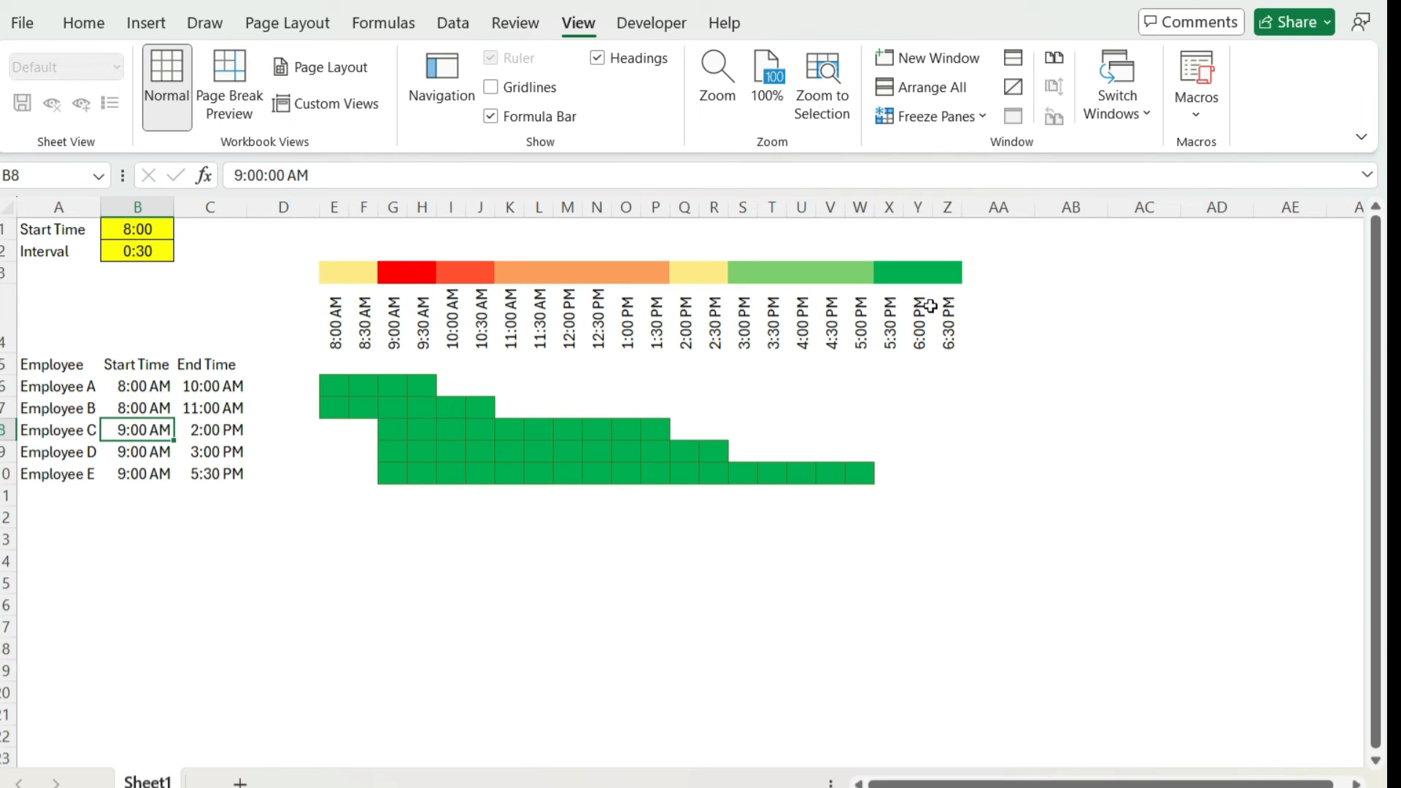
pyautogui.click(211, 473)
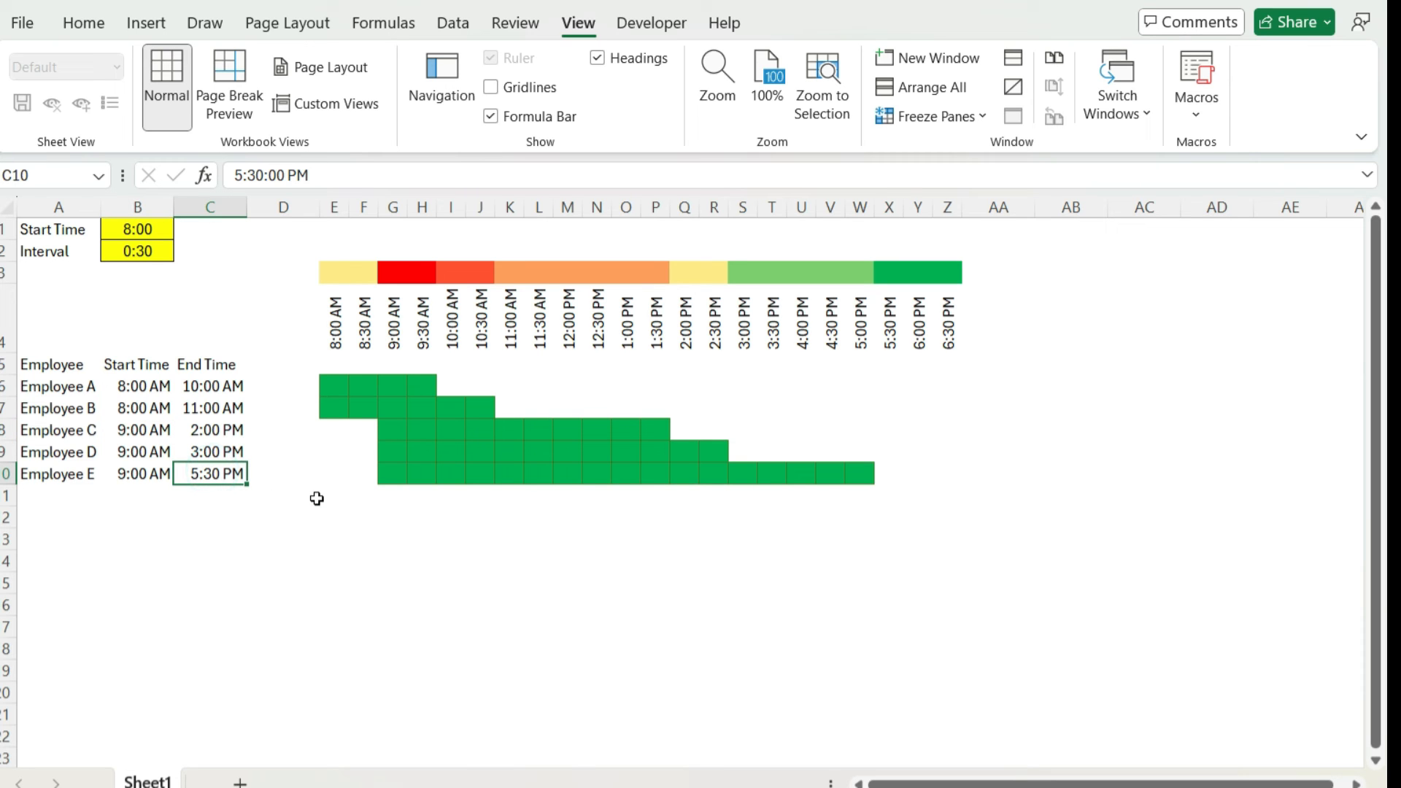
# Change Employee E's end time in C10 to 7:00 PM.
pyautogui.write('6:')
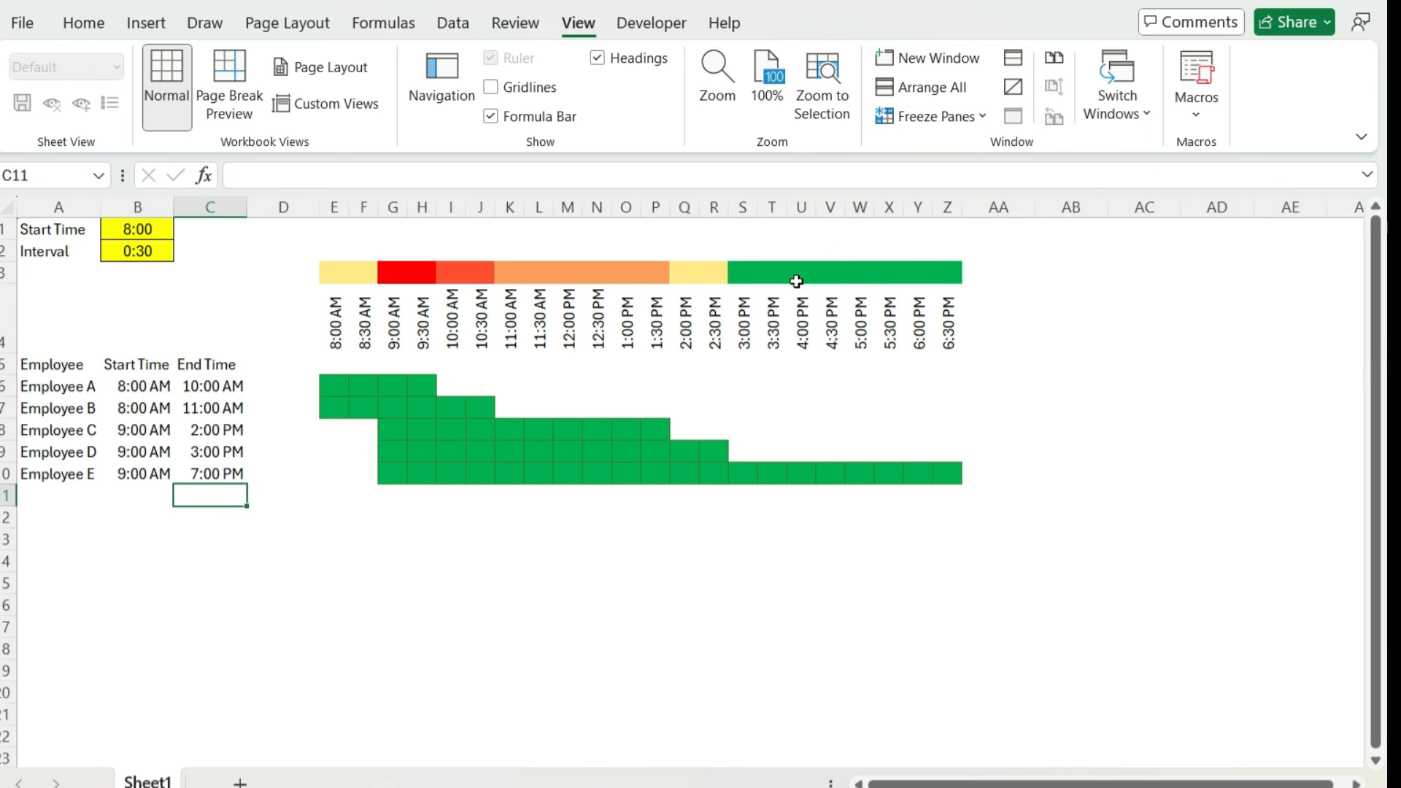
pyautogui.moveTo(932, 263)
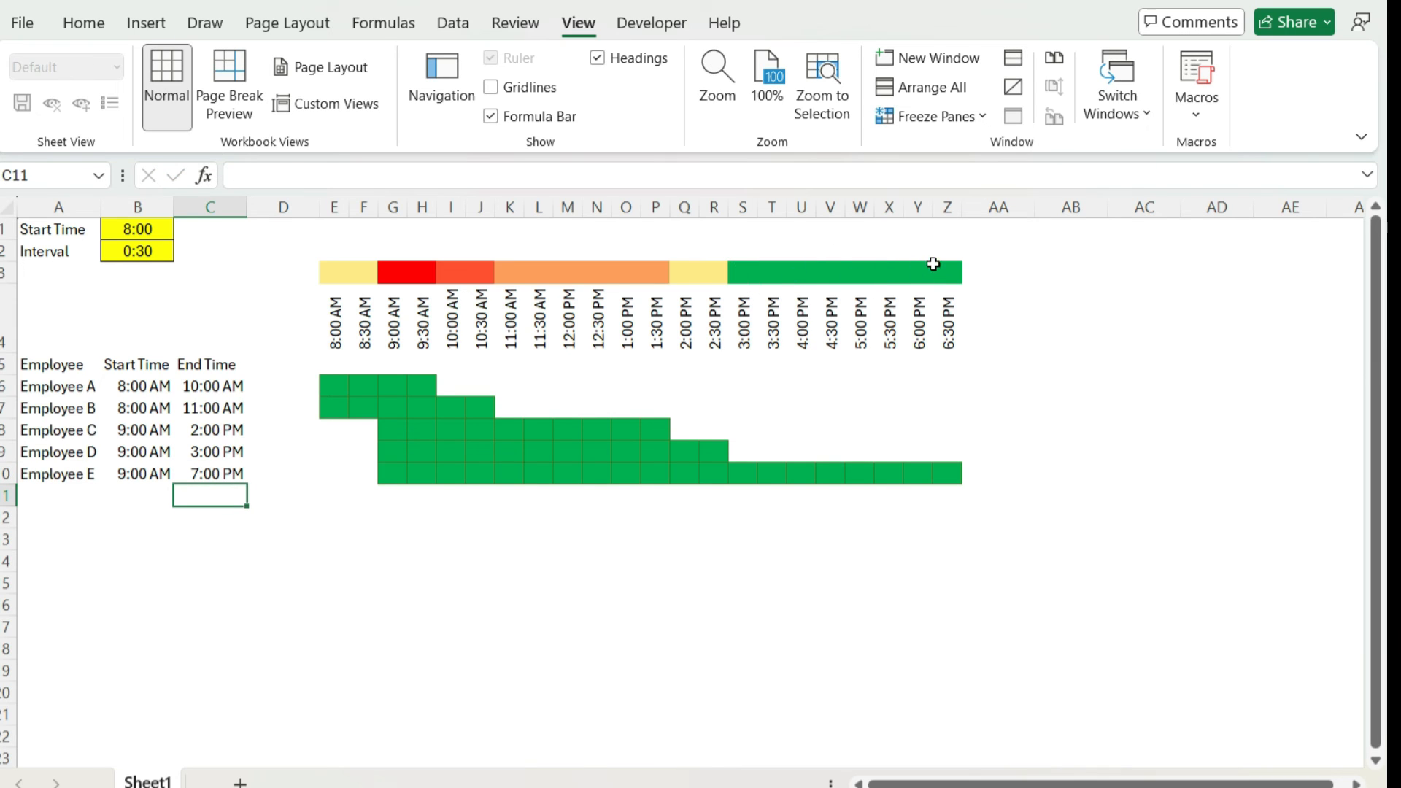
pyautogui.moveTo(470, 447)
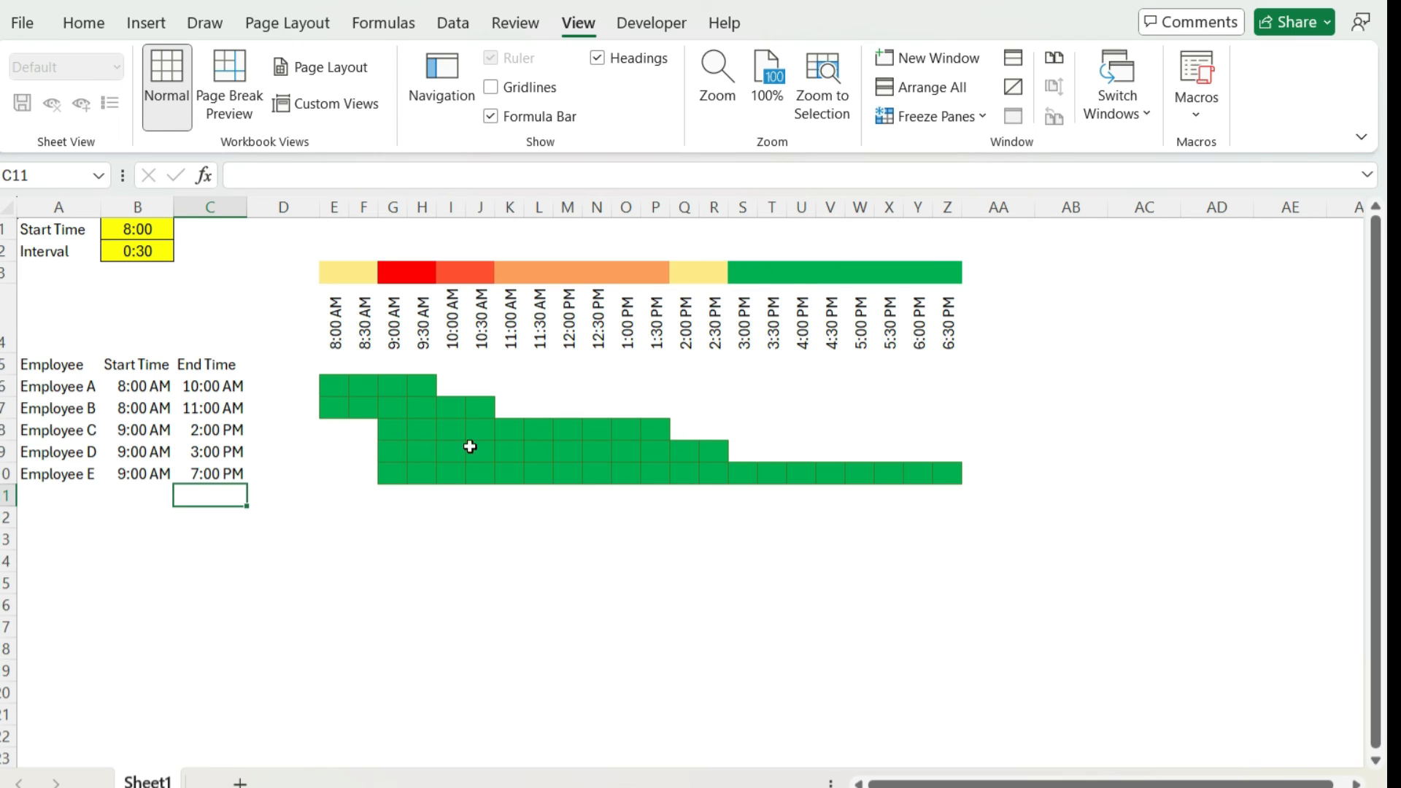
pyautogui.moveTo(864, 429)
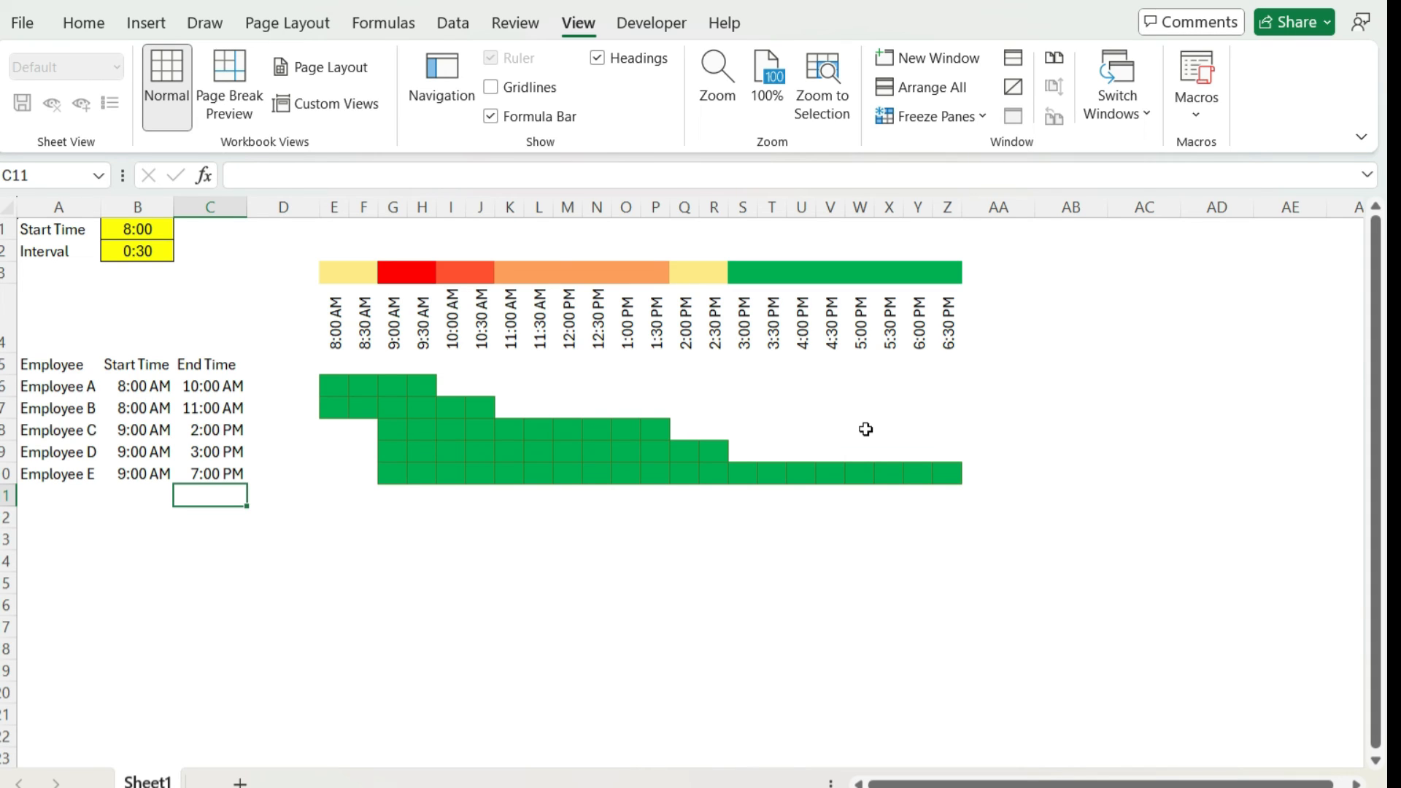
pyautogui.moveTo(888, 434)
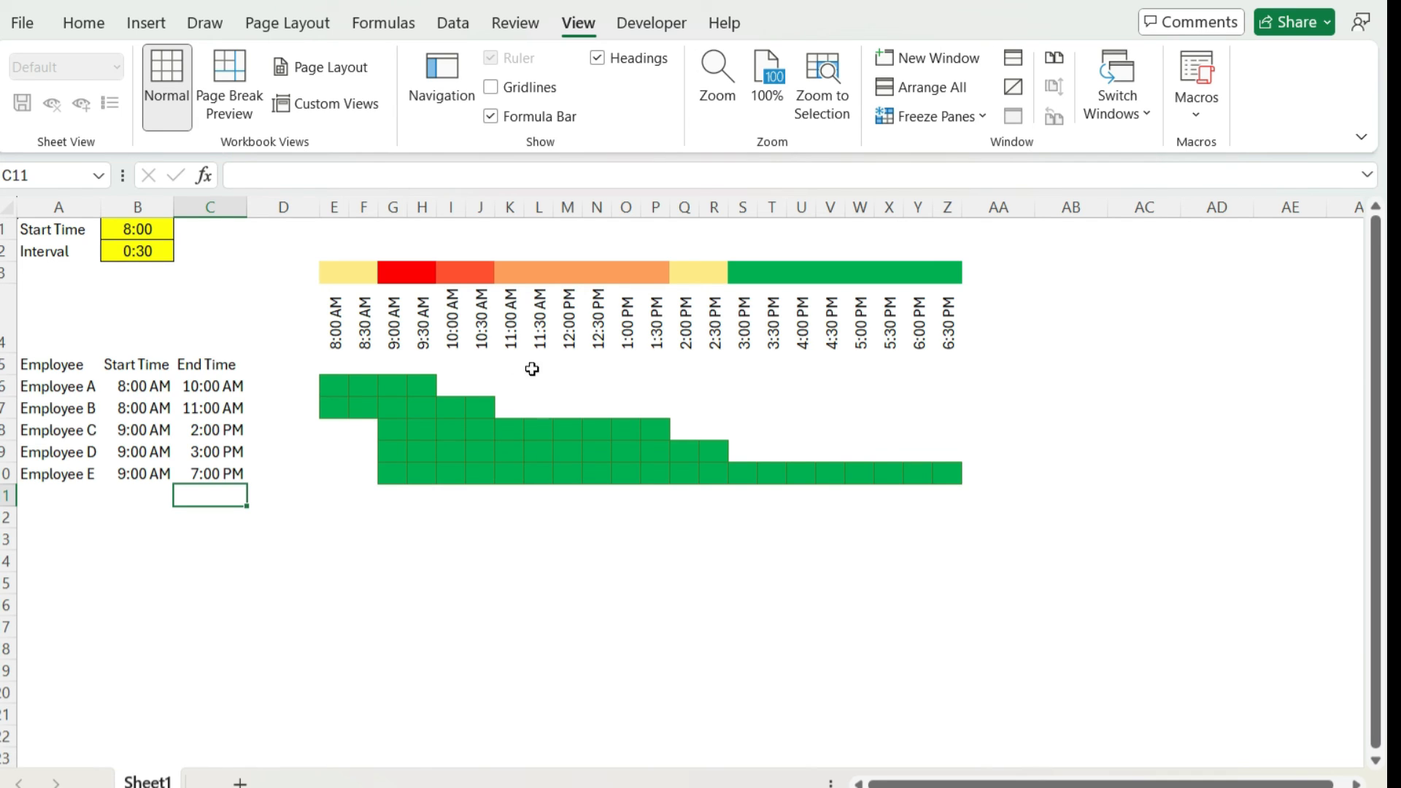
pyautogui.moveTo(853, 306)
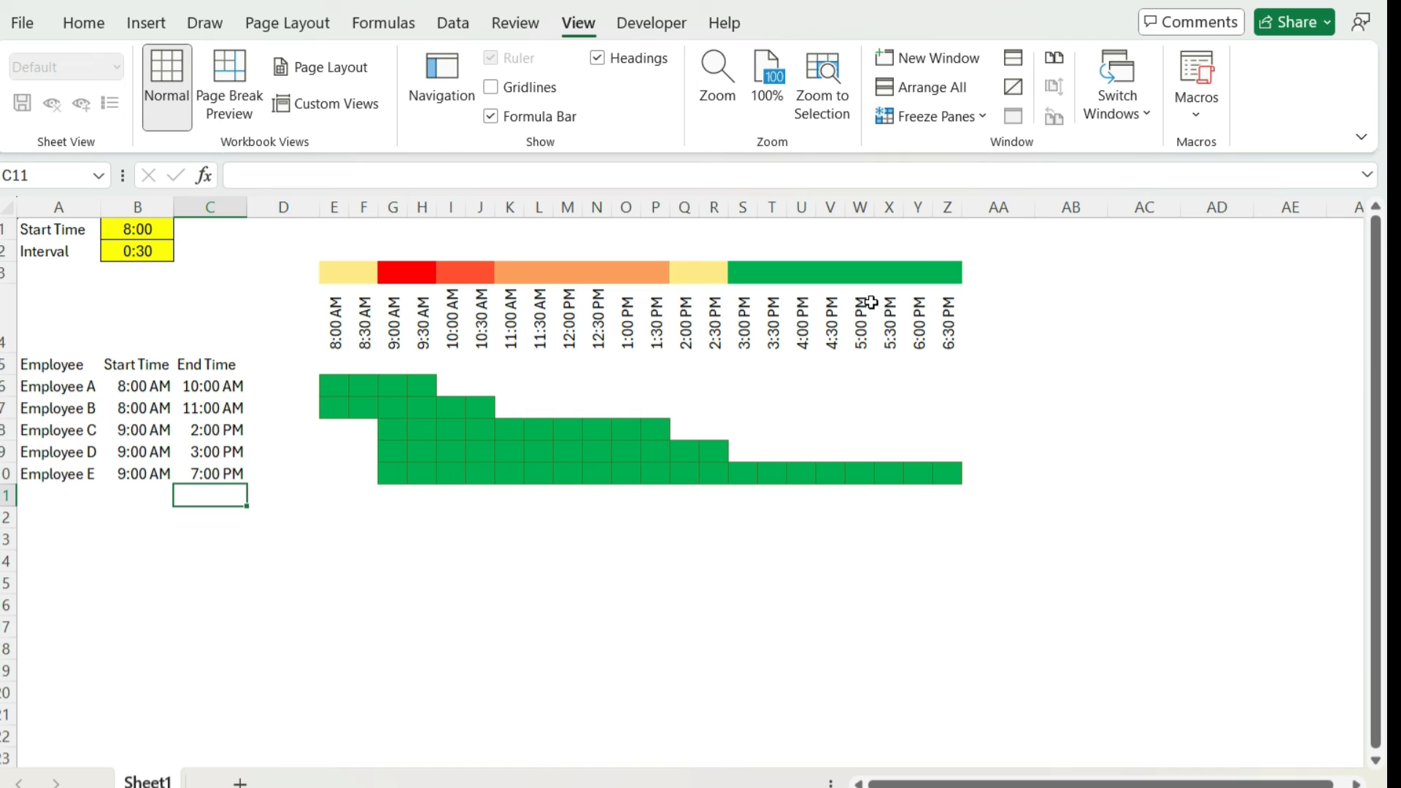
pyautogui.moveTo(827, 276)
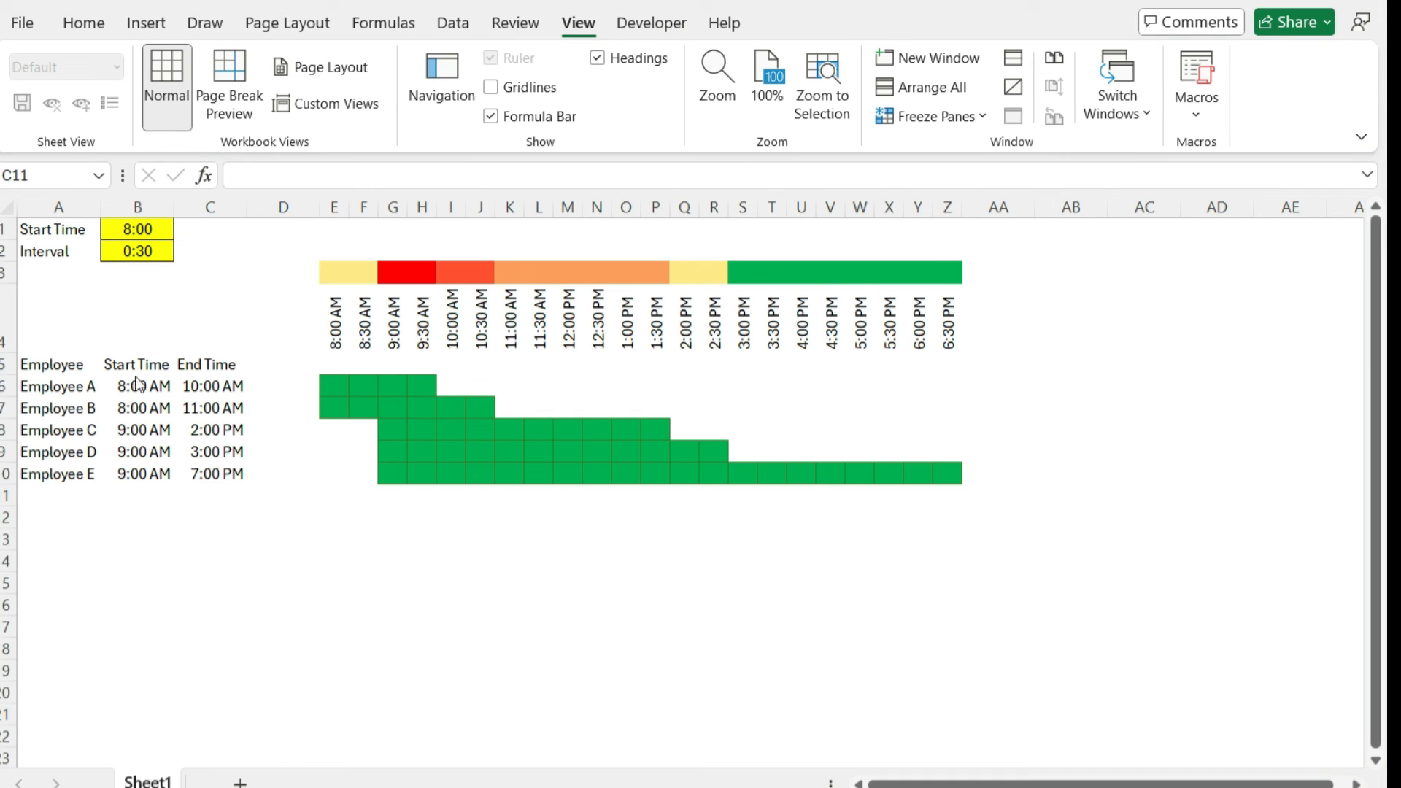
# Add Employee F in row 11 with start 12:00 and end 7:00 PM.
pyautogui.click(58, 495)
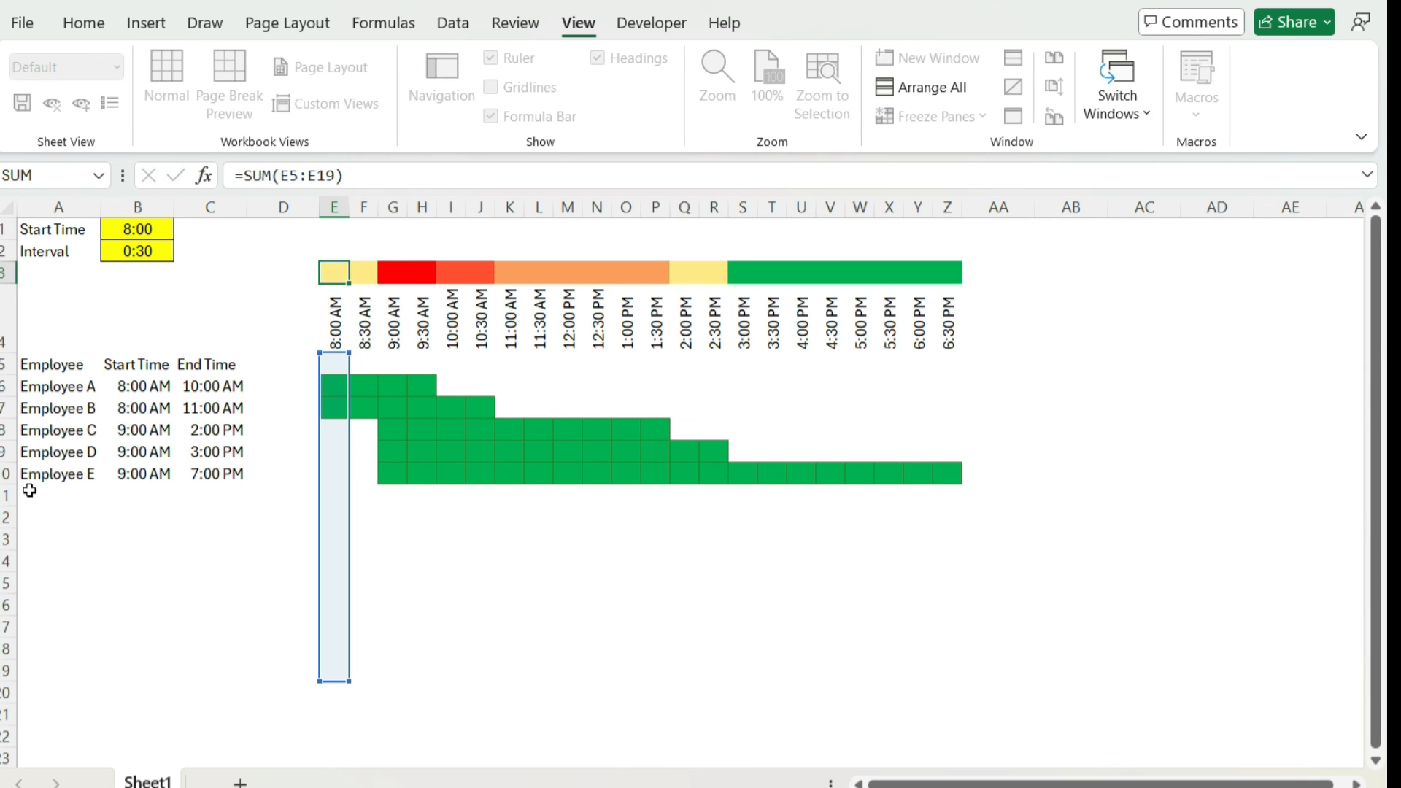
pyautogui.write('Employee F')
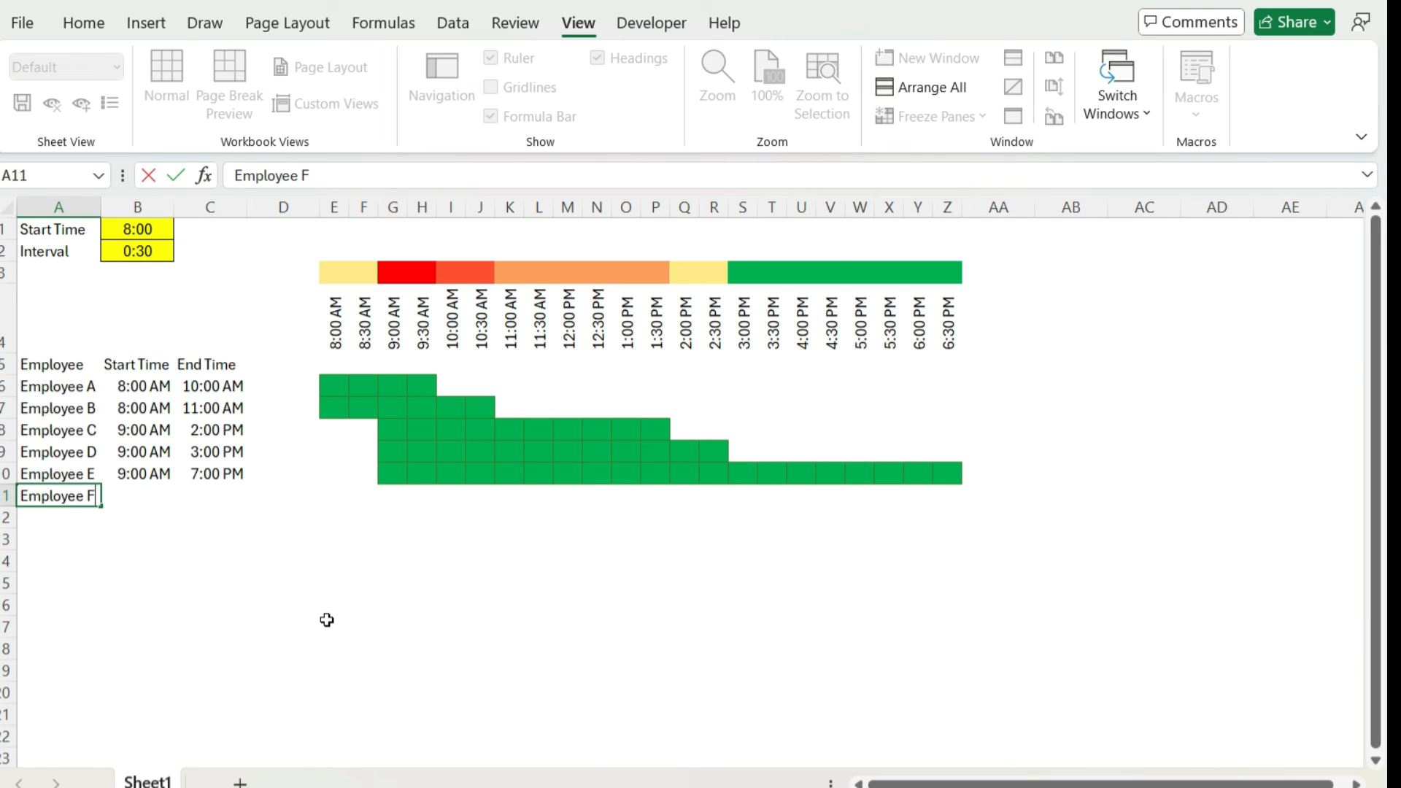
pyautogui.write('12:0')
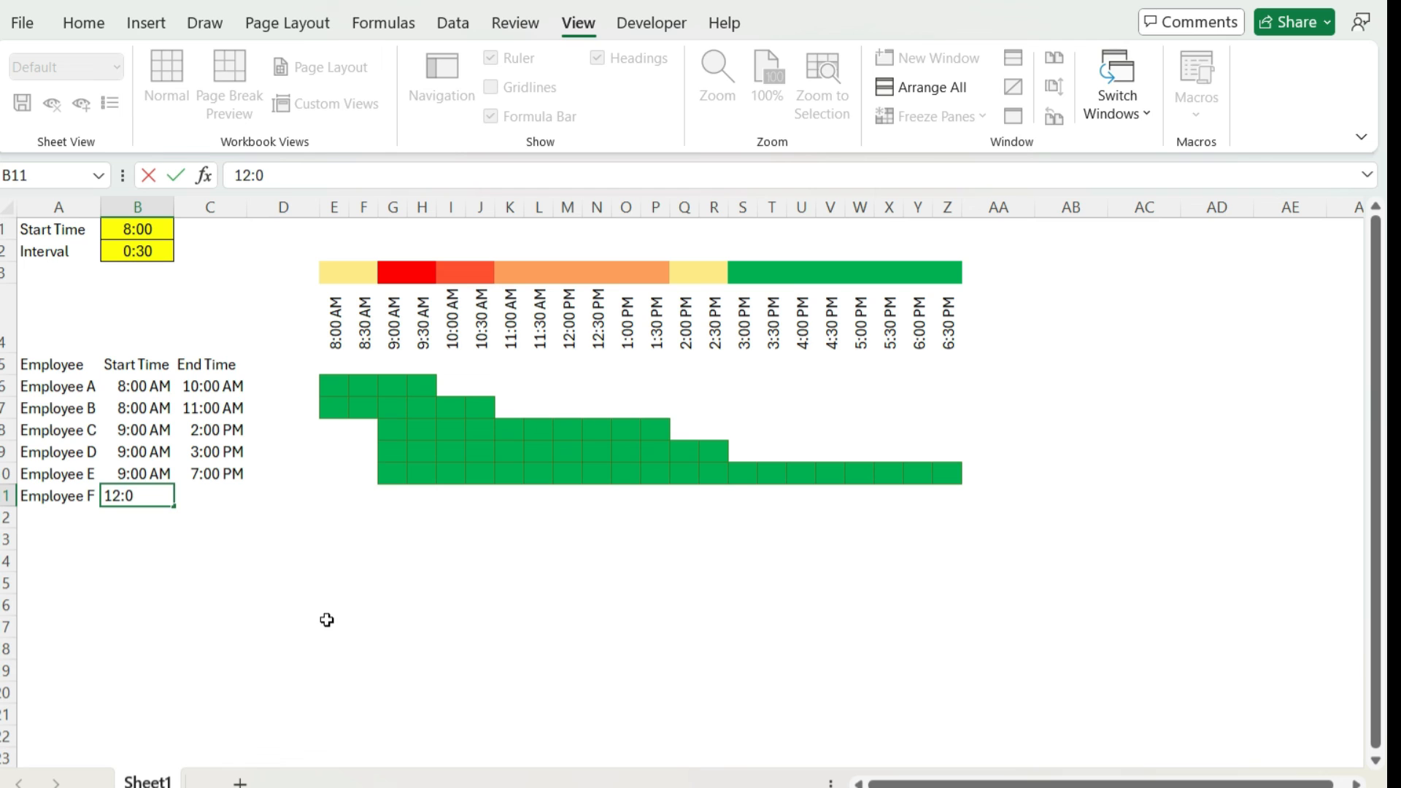
pyautogui.write('7:00 PM')
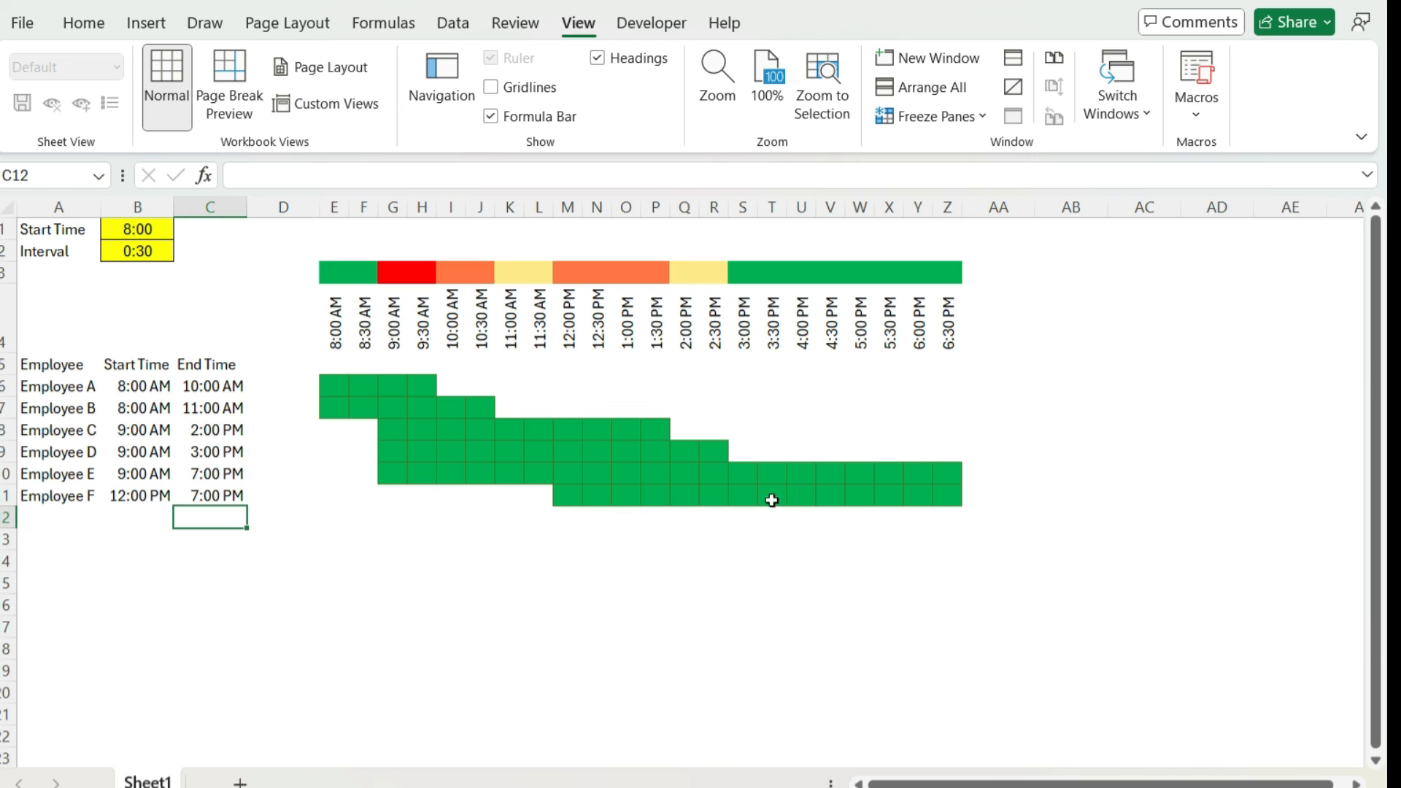
pyautogui.moveTo(630, 535)
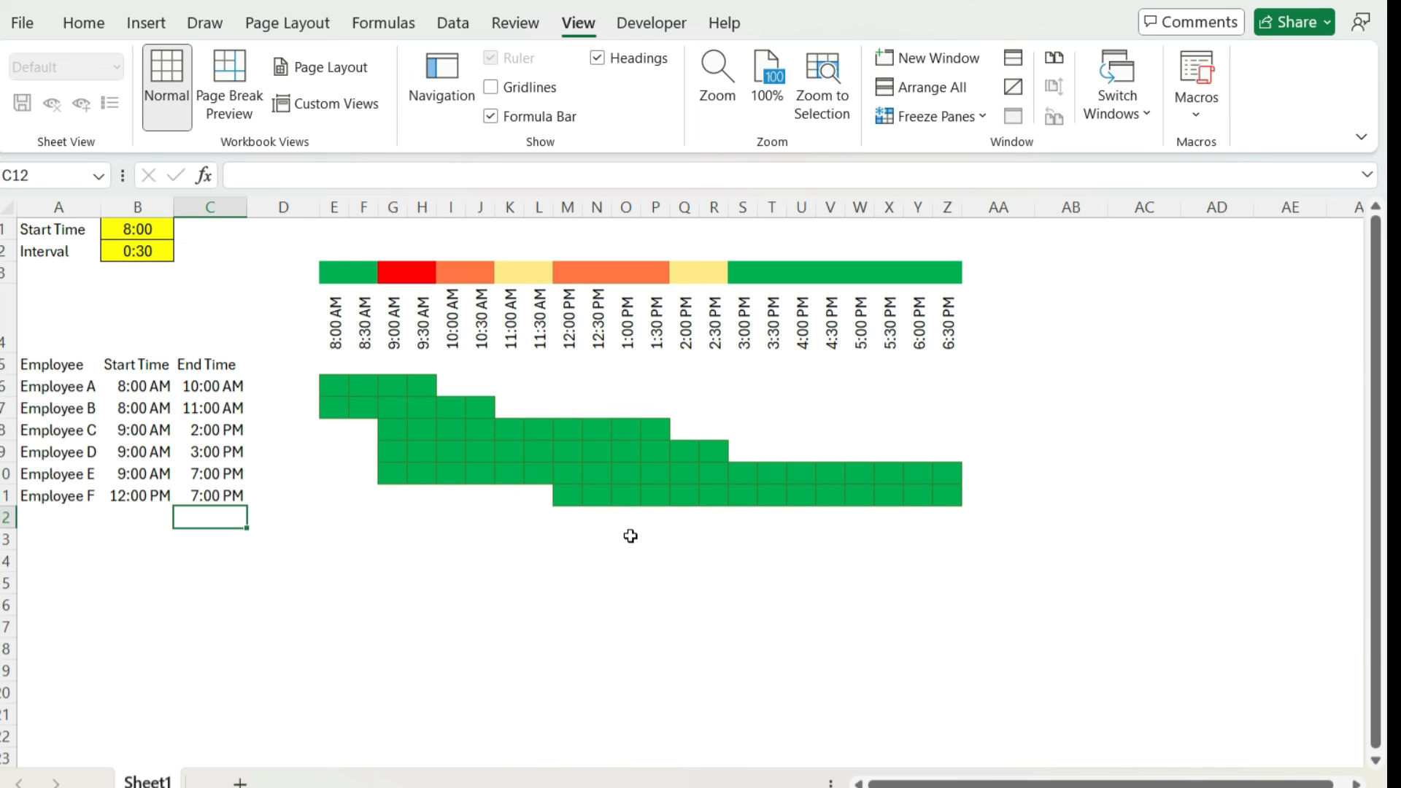
pyautogui.moveTo(904, 525)
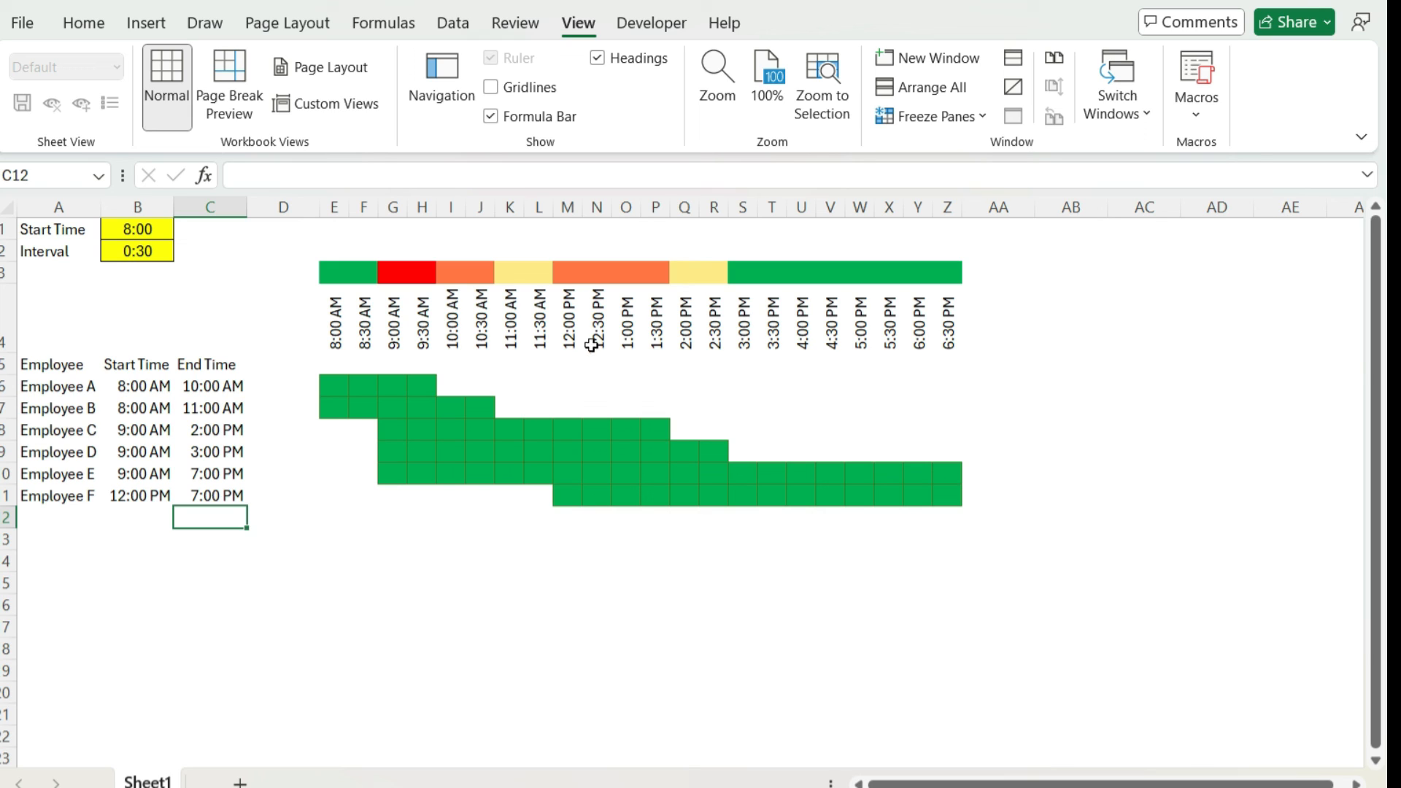
pyautogui.moveTo(351, 383)
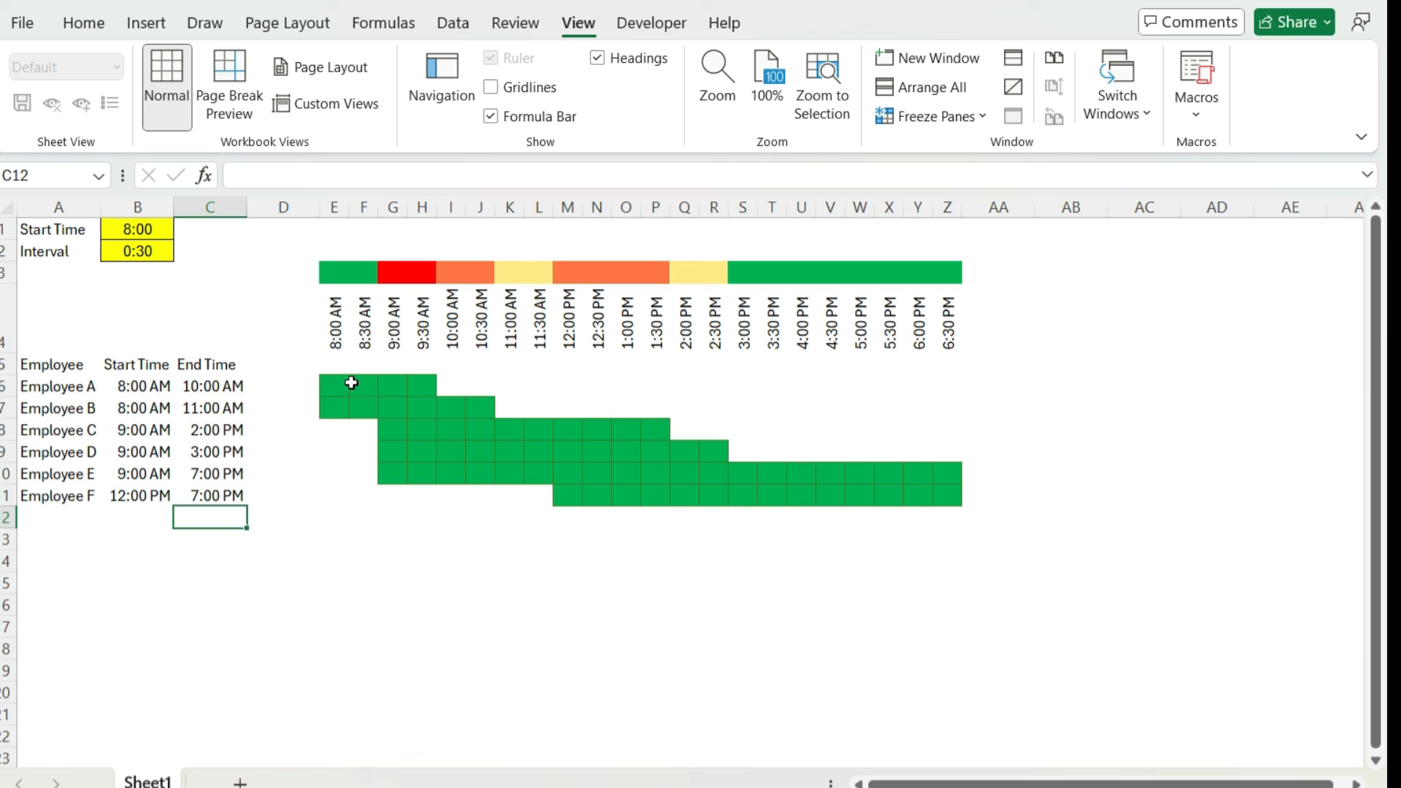
pyautogui.click(334, 386)
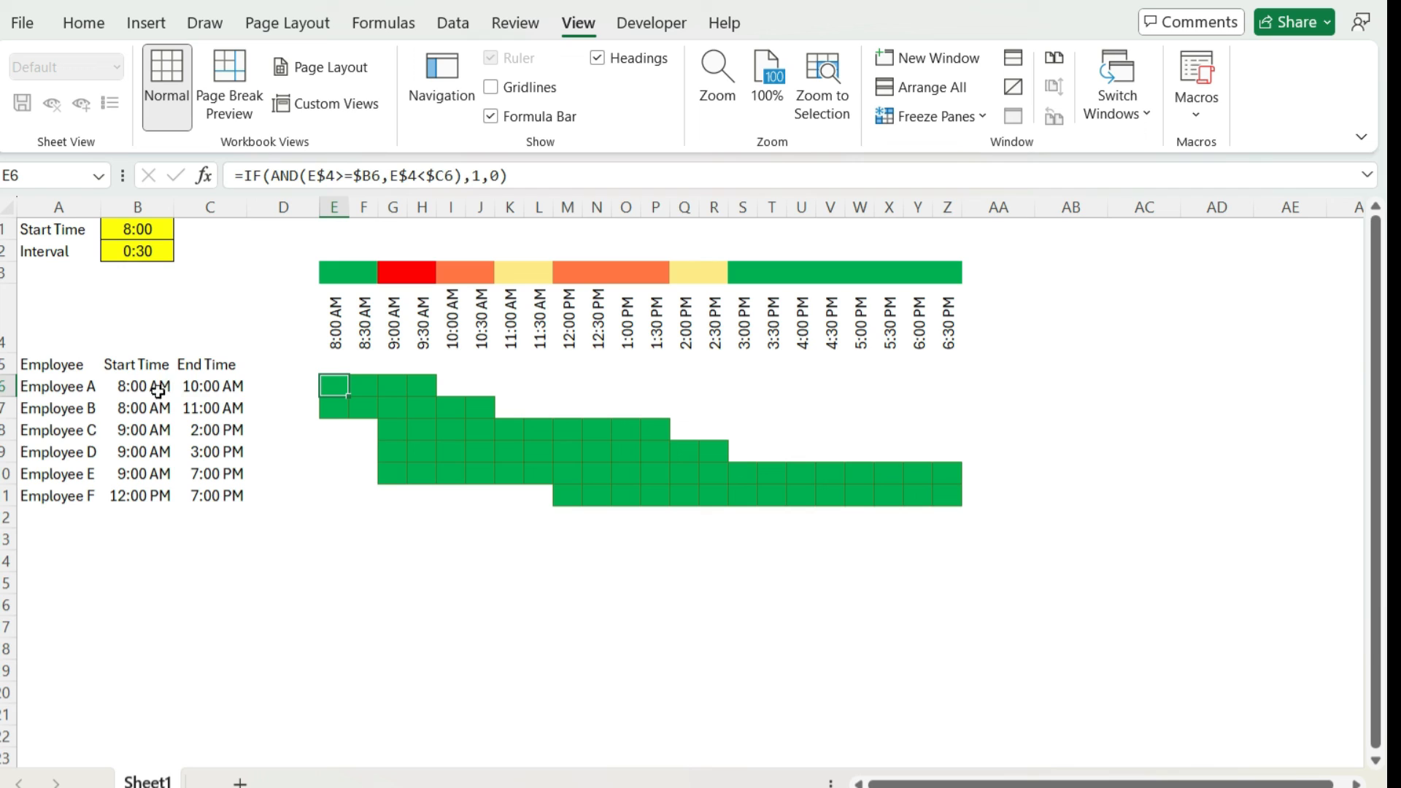
pyautogui.moveTo(159, 386)
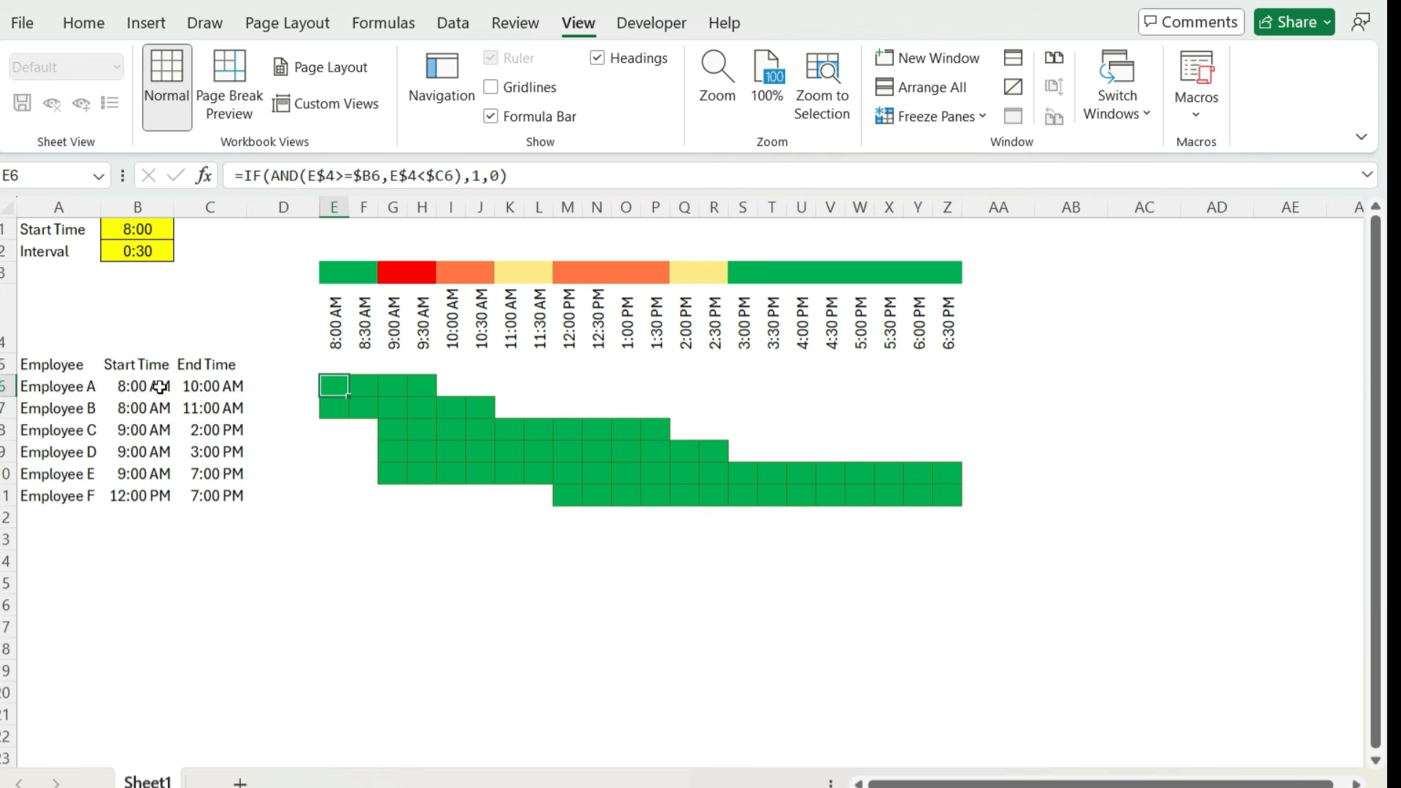
pyautogui.moveTo(151, 386)
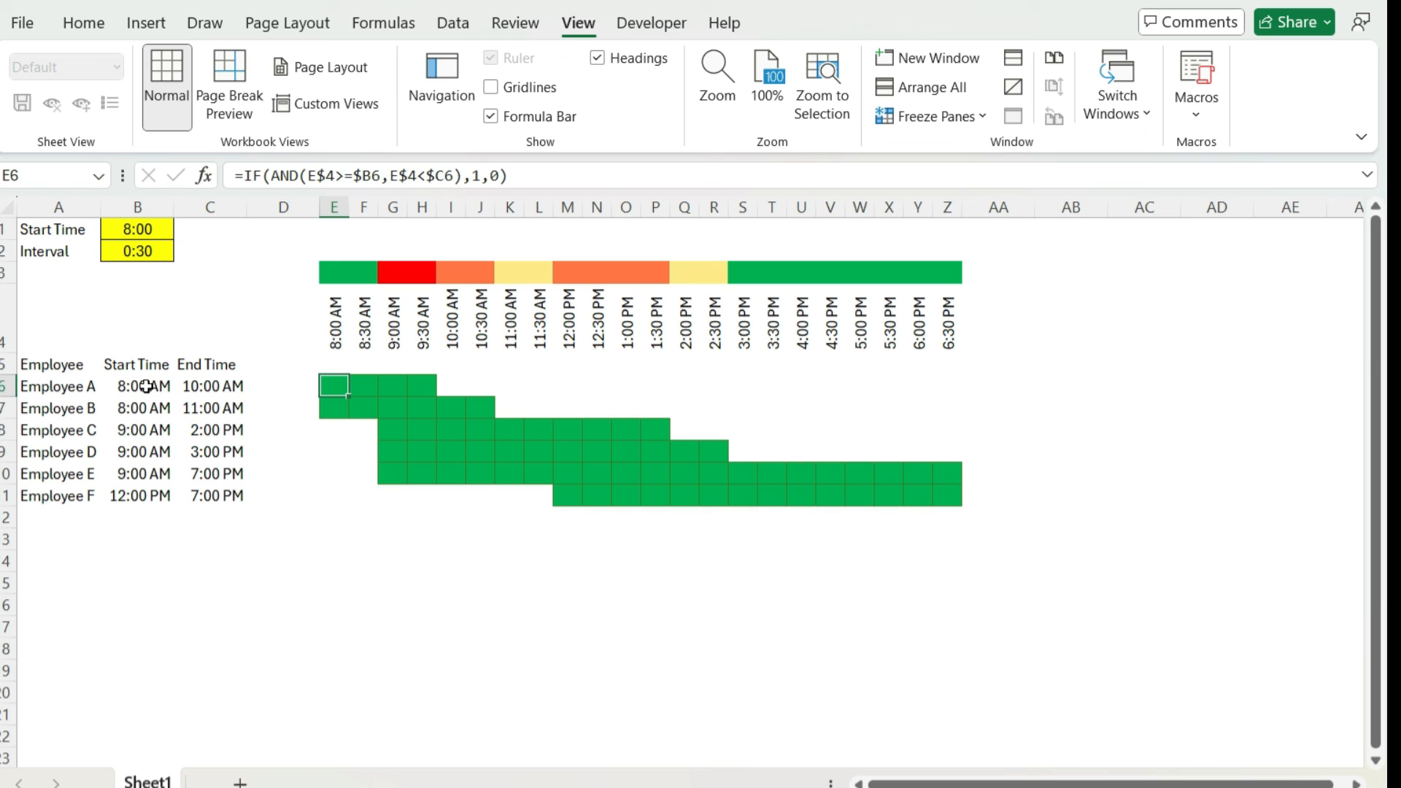
pyautogui.moveTo(148, 386)
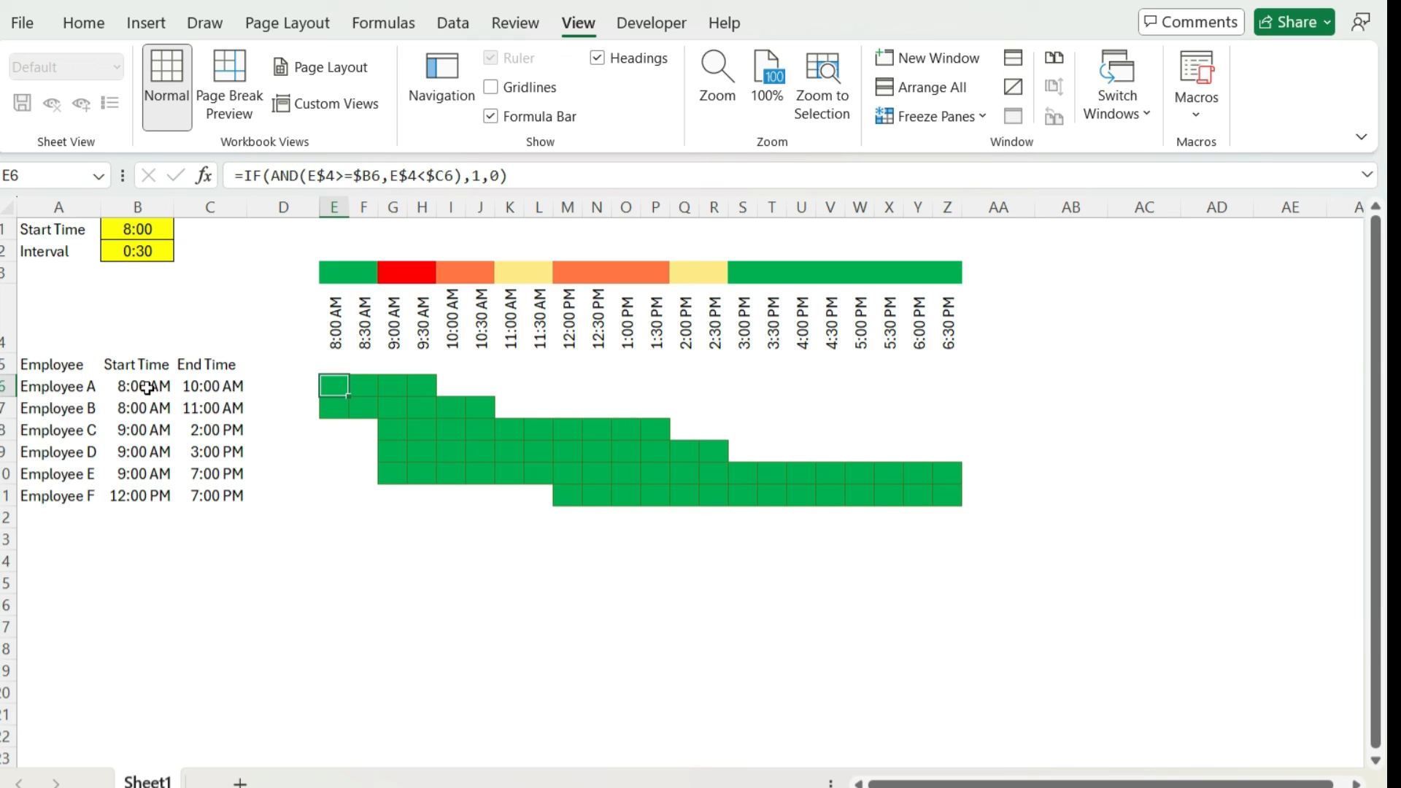
pyautogui.moveTo(198, 386)
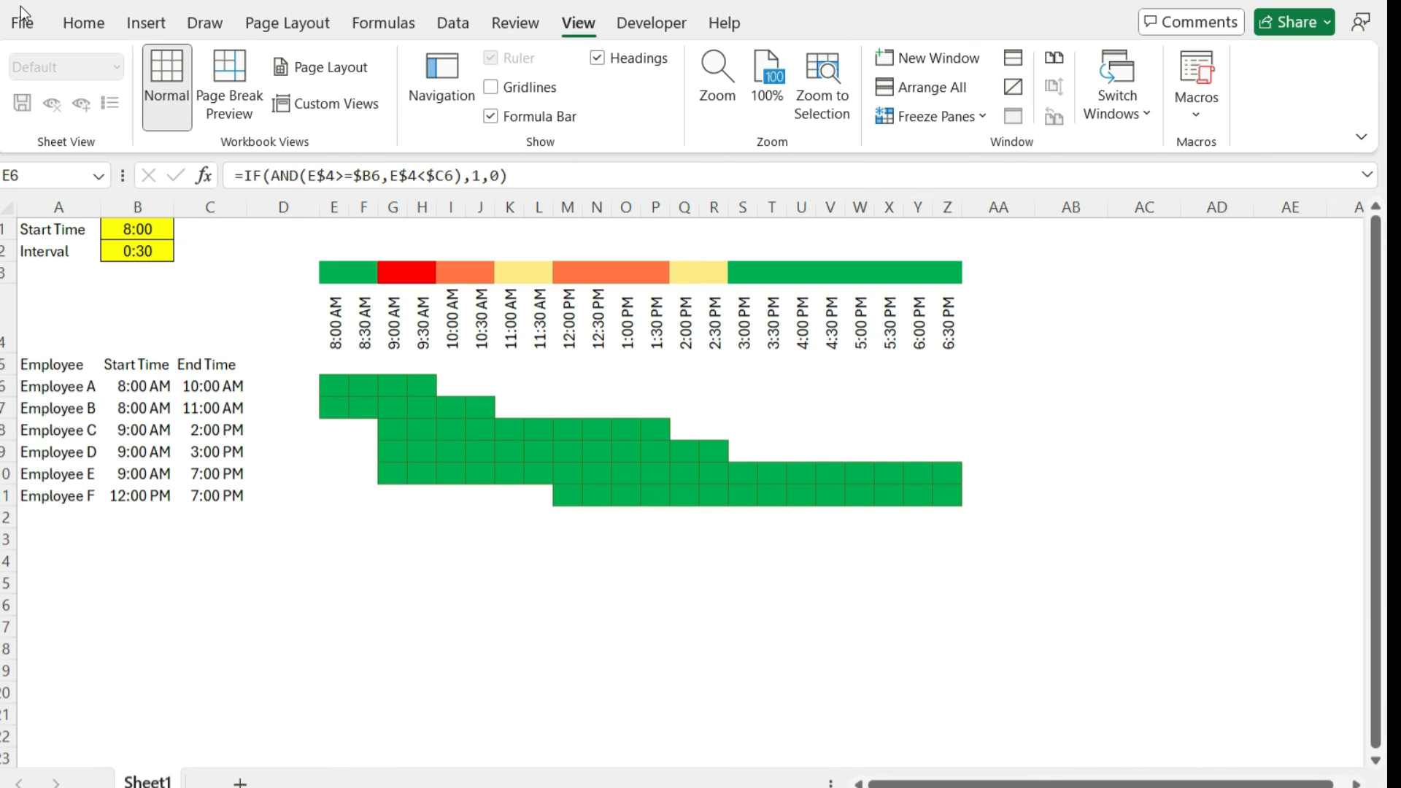
pyautogui.moveTo(507, 214)
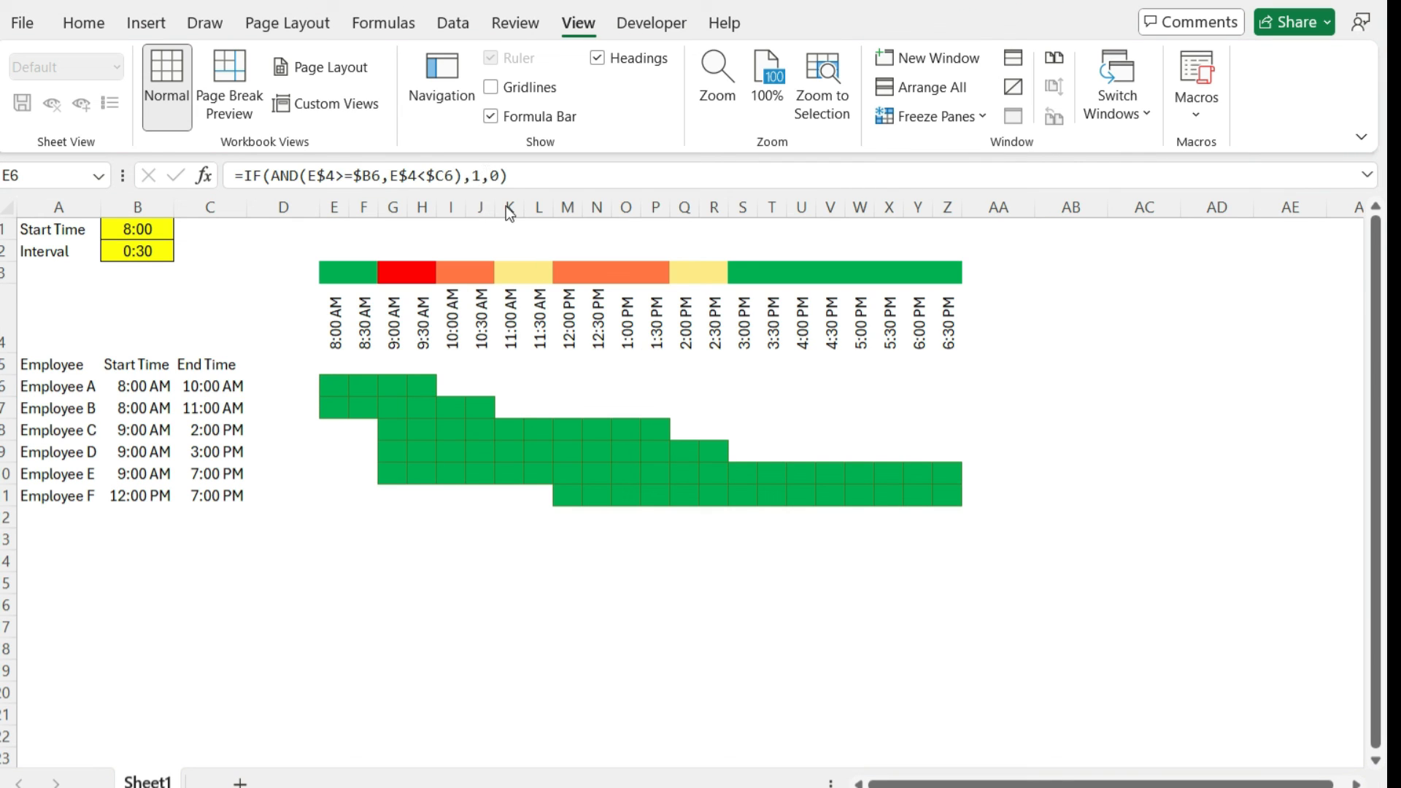
pyautogui.moveTo(525, 411)
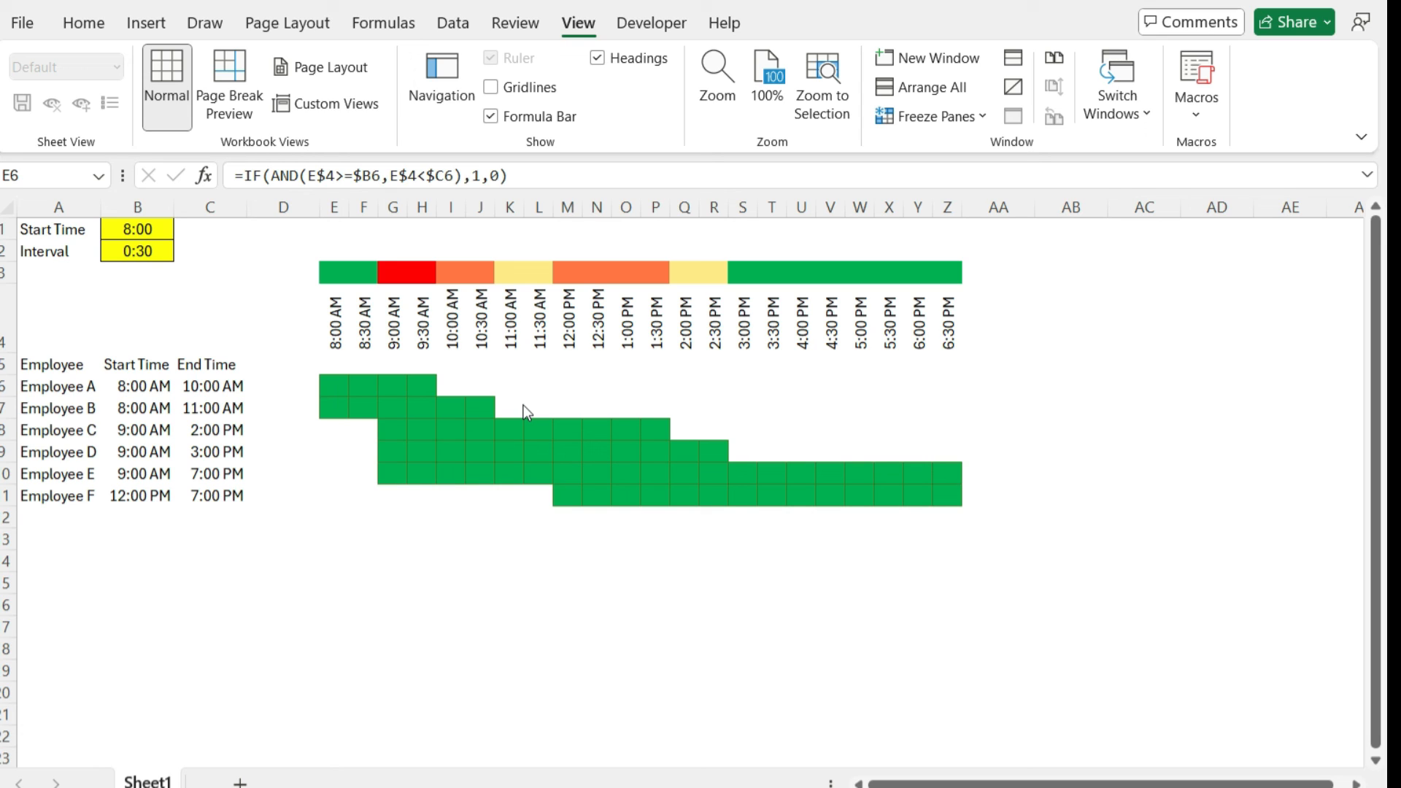
pyautogui.moveTo(465, 404)
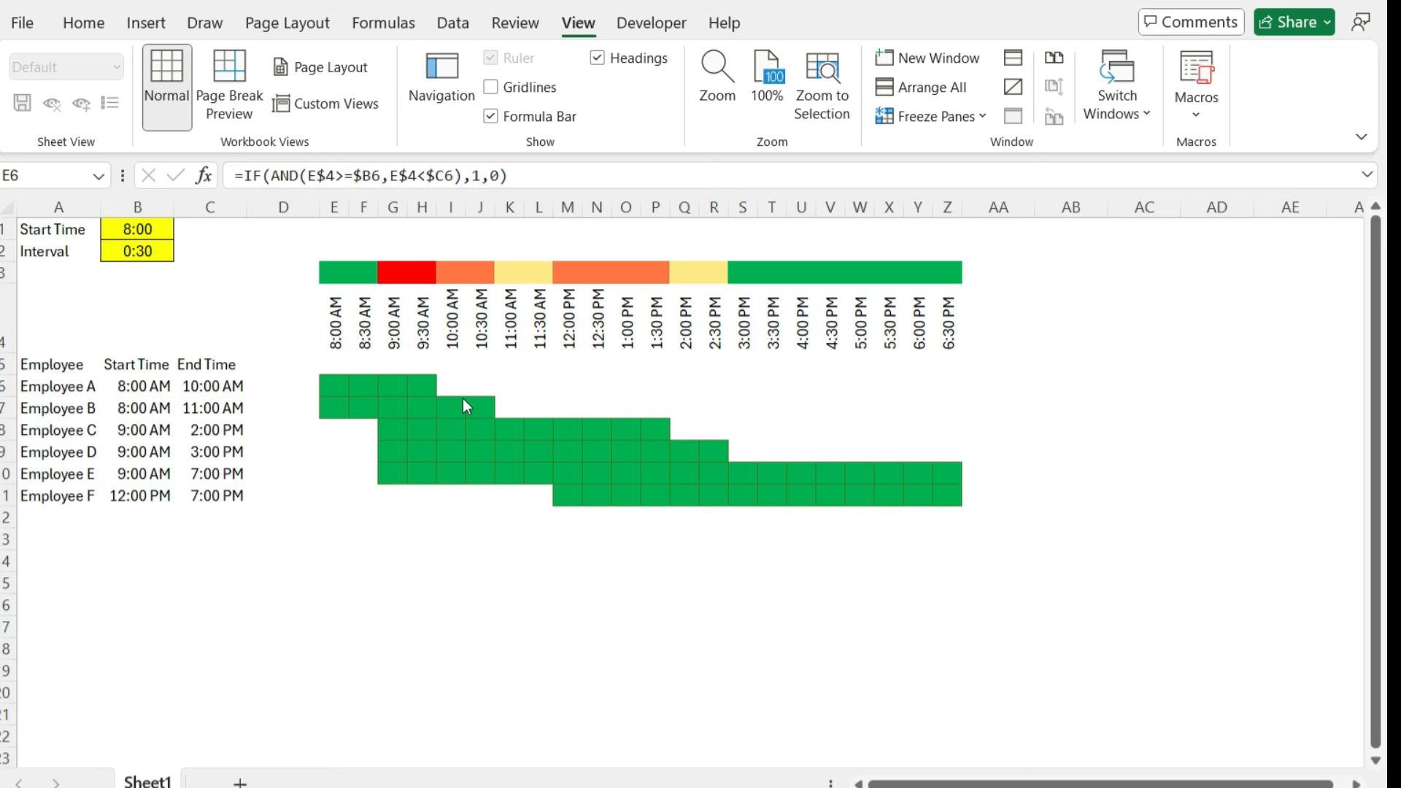